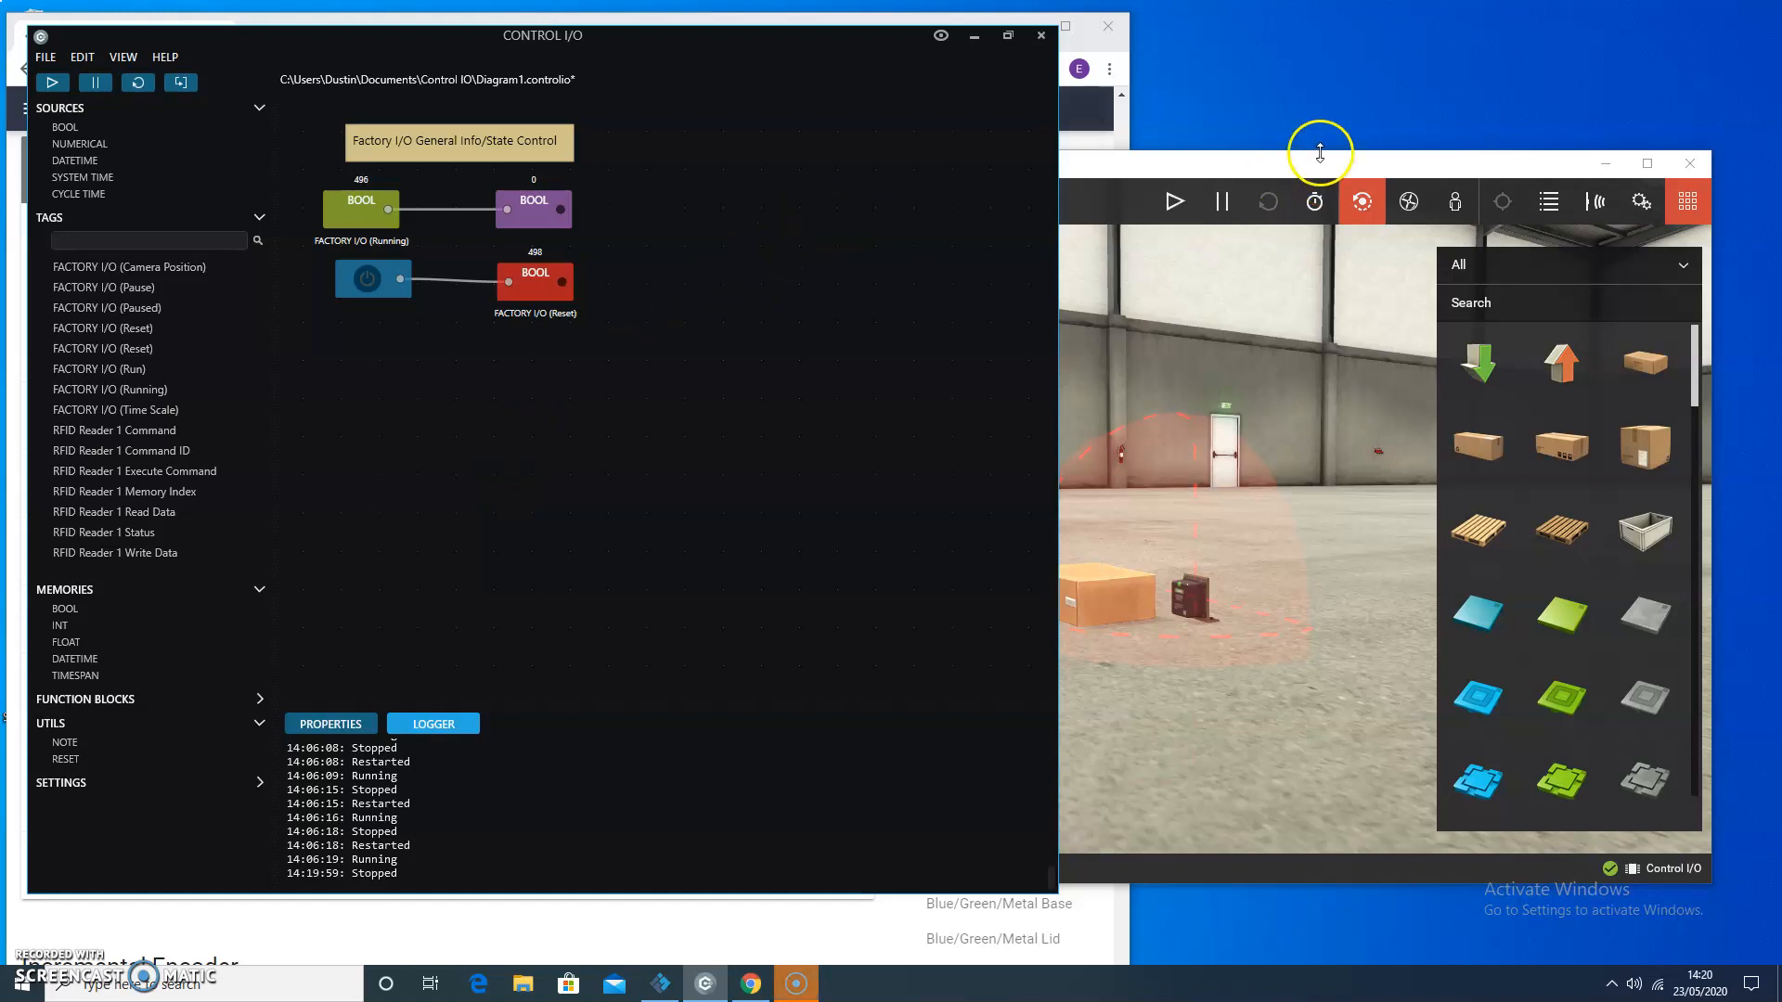
pyautogui.moveTo(1250, 148)
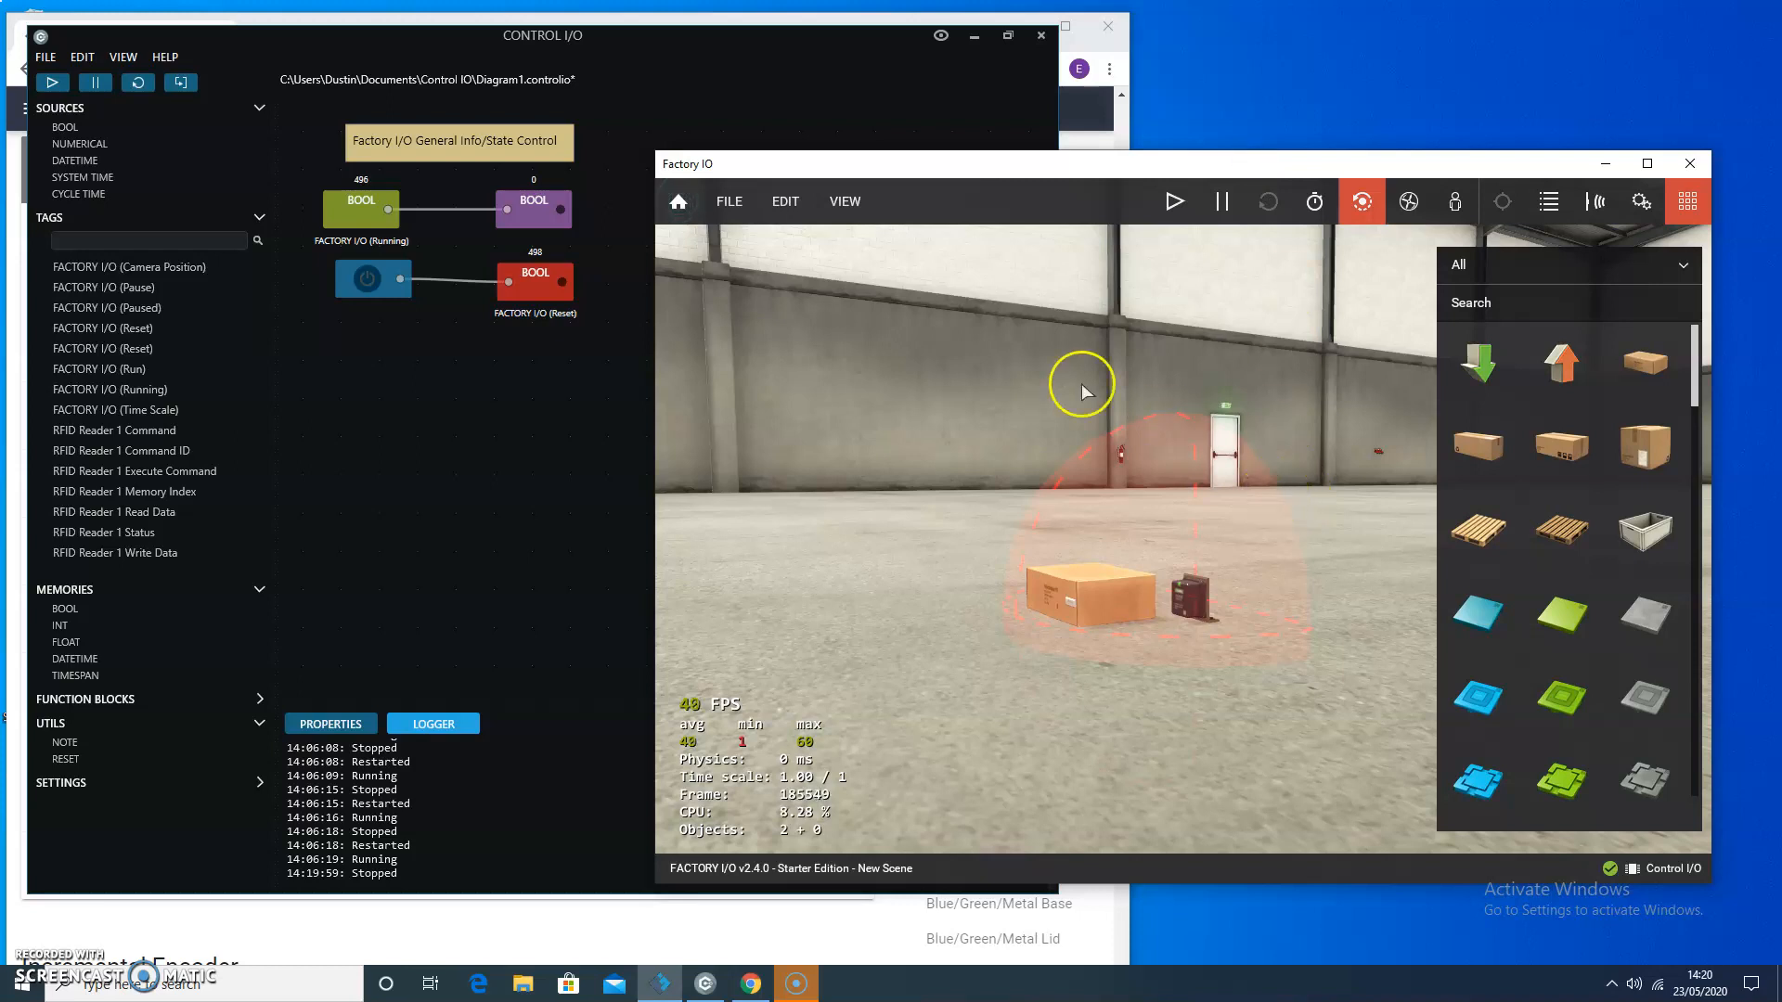
pyautogui.moveTo(1163, 603)
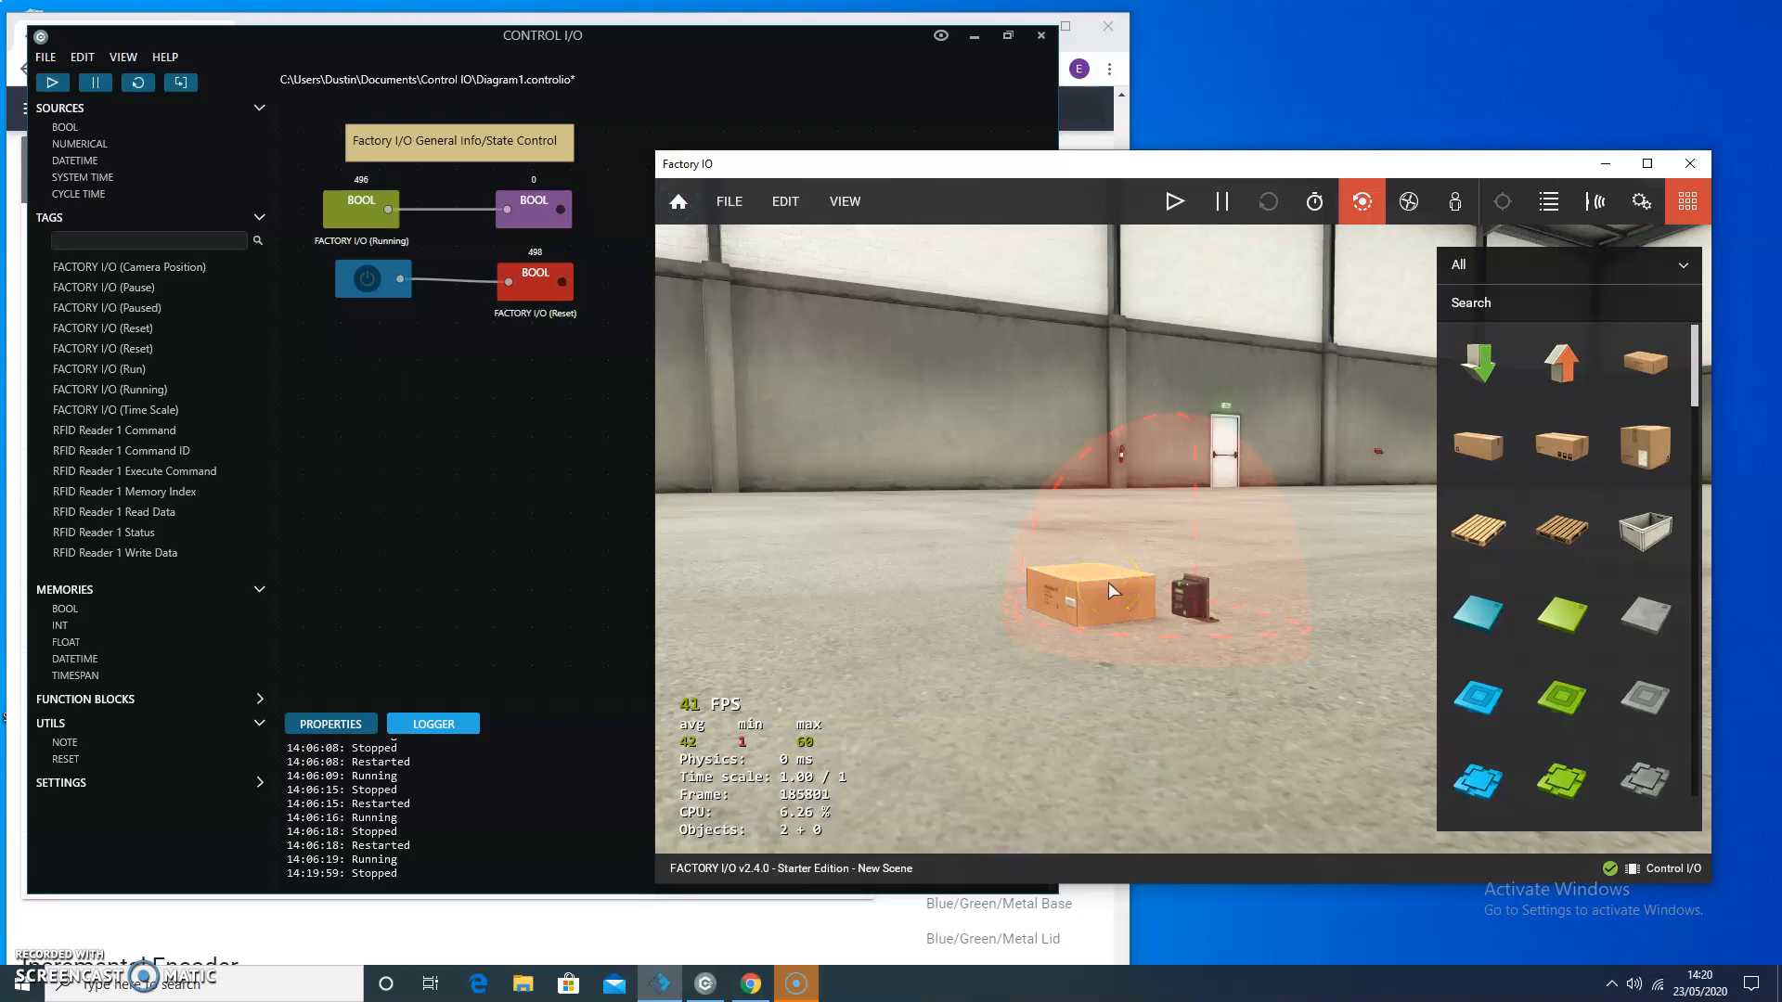
# Step: Place a blank NOTE from UTILS on the canvas below the Factory I/O state-control blocks
pyautogui.click(1065, 600)
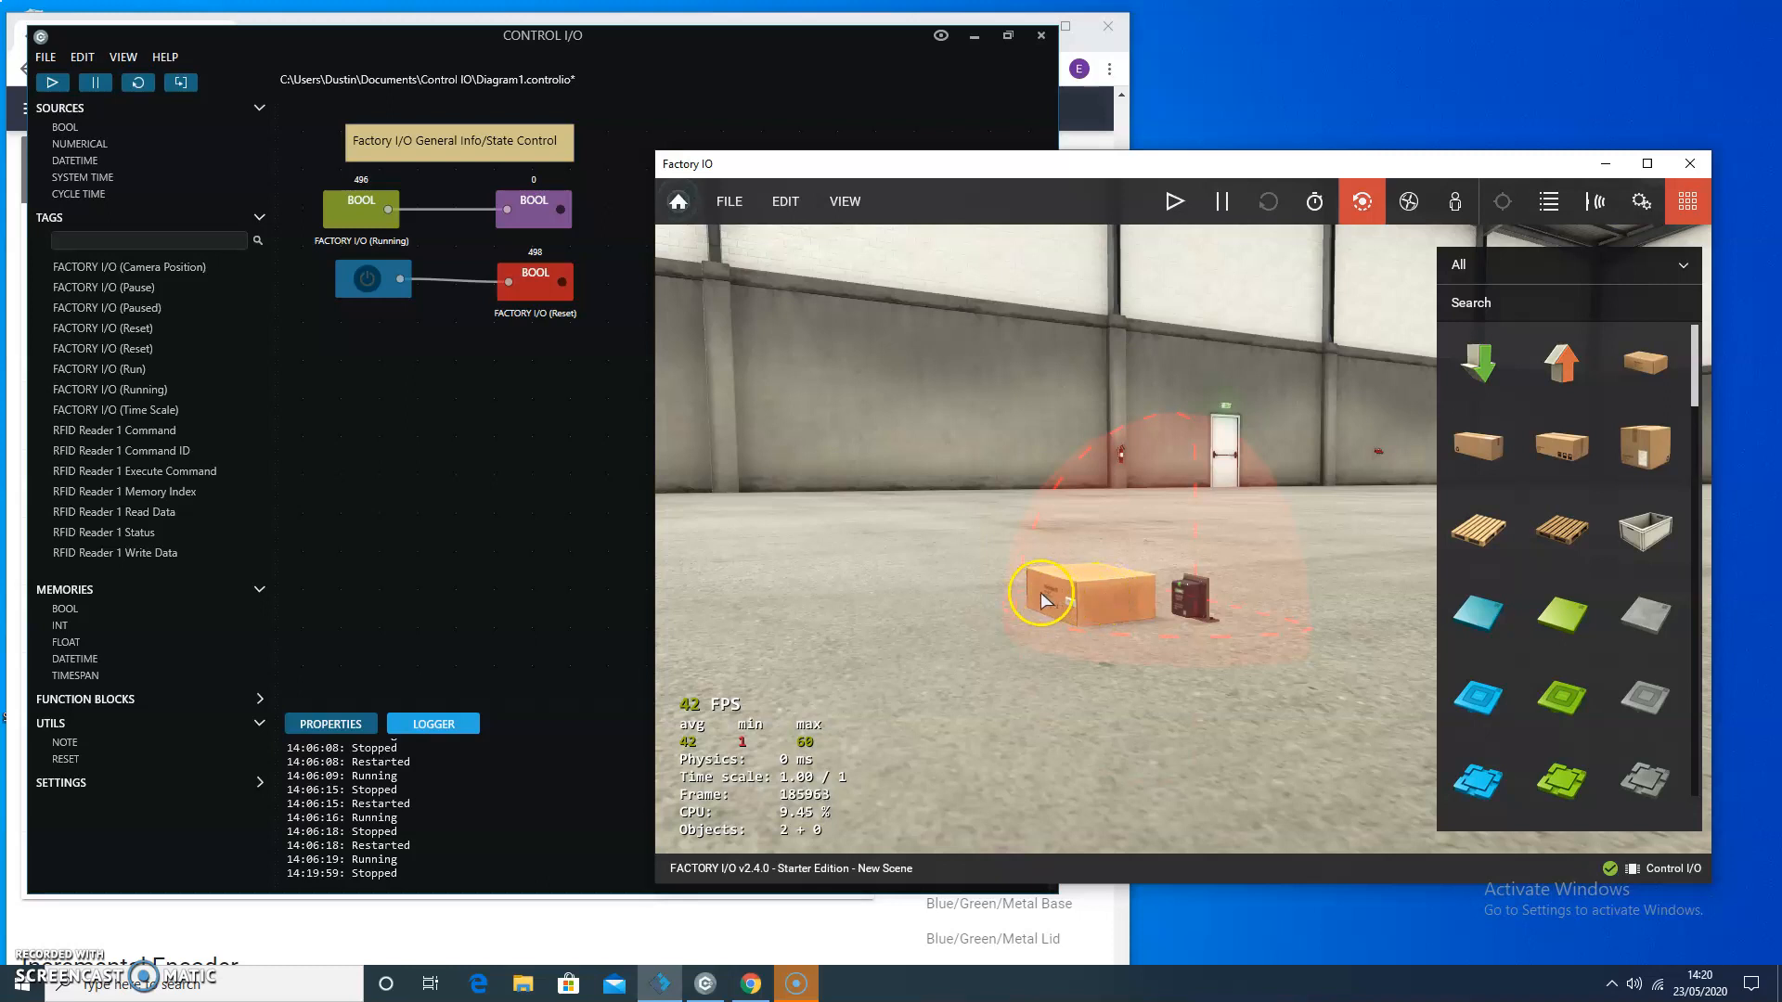
pyautogui.click(544, 35)
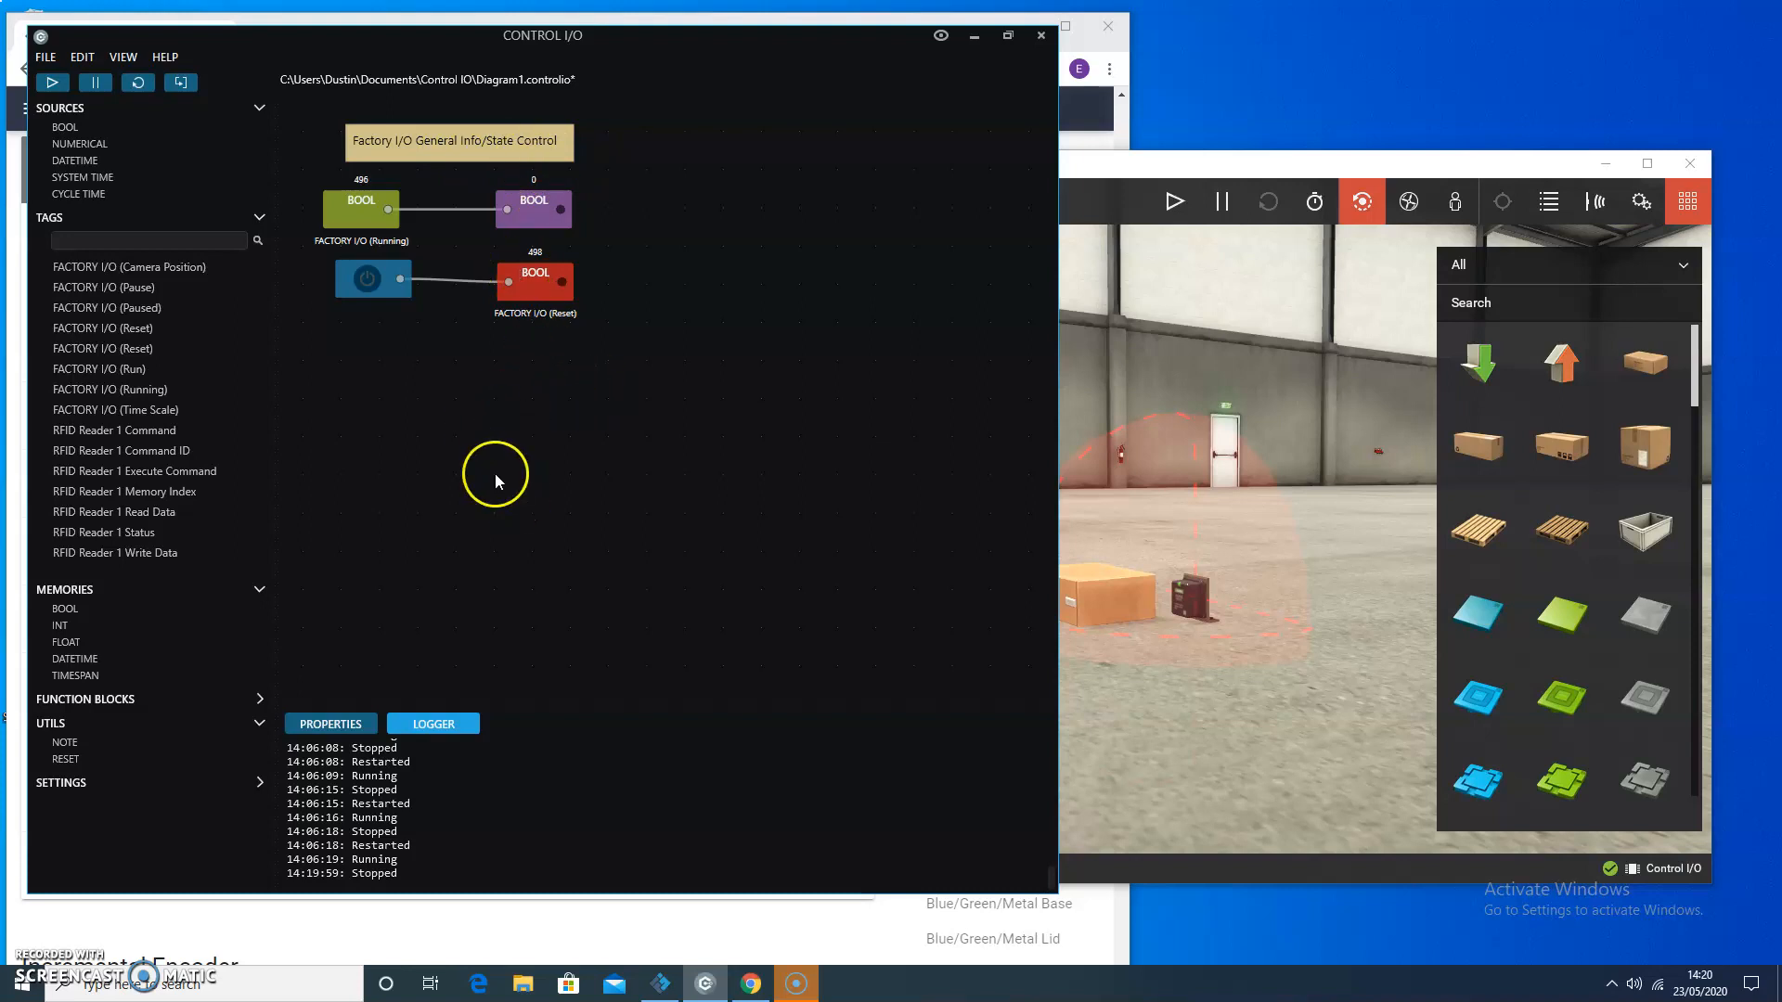
pyautogui.moveTo(481, 442)
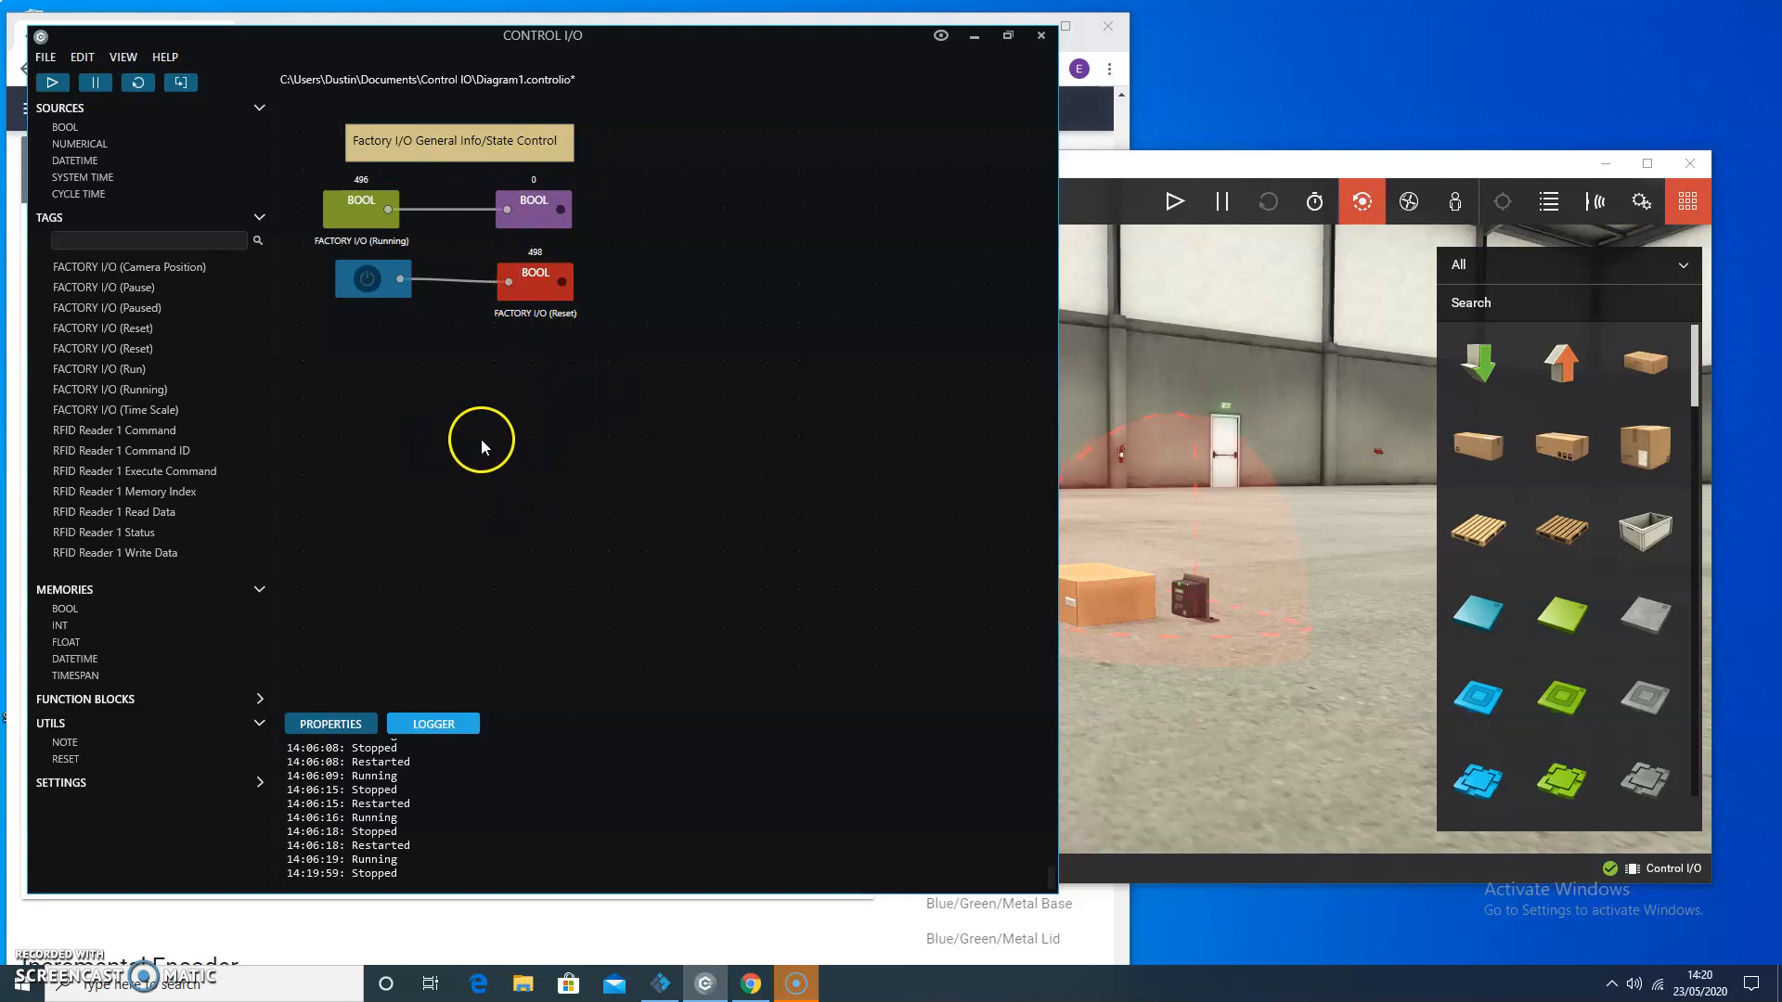
pyautogui.moveTo(444, 485)
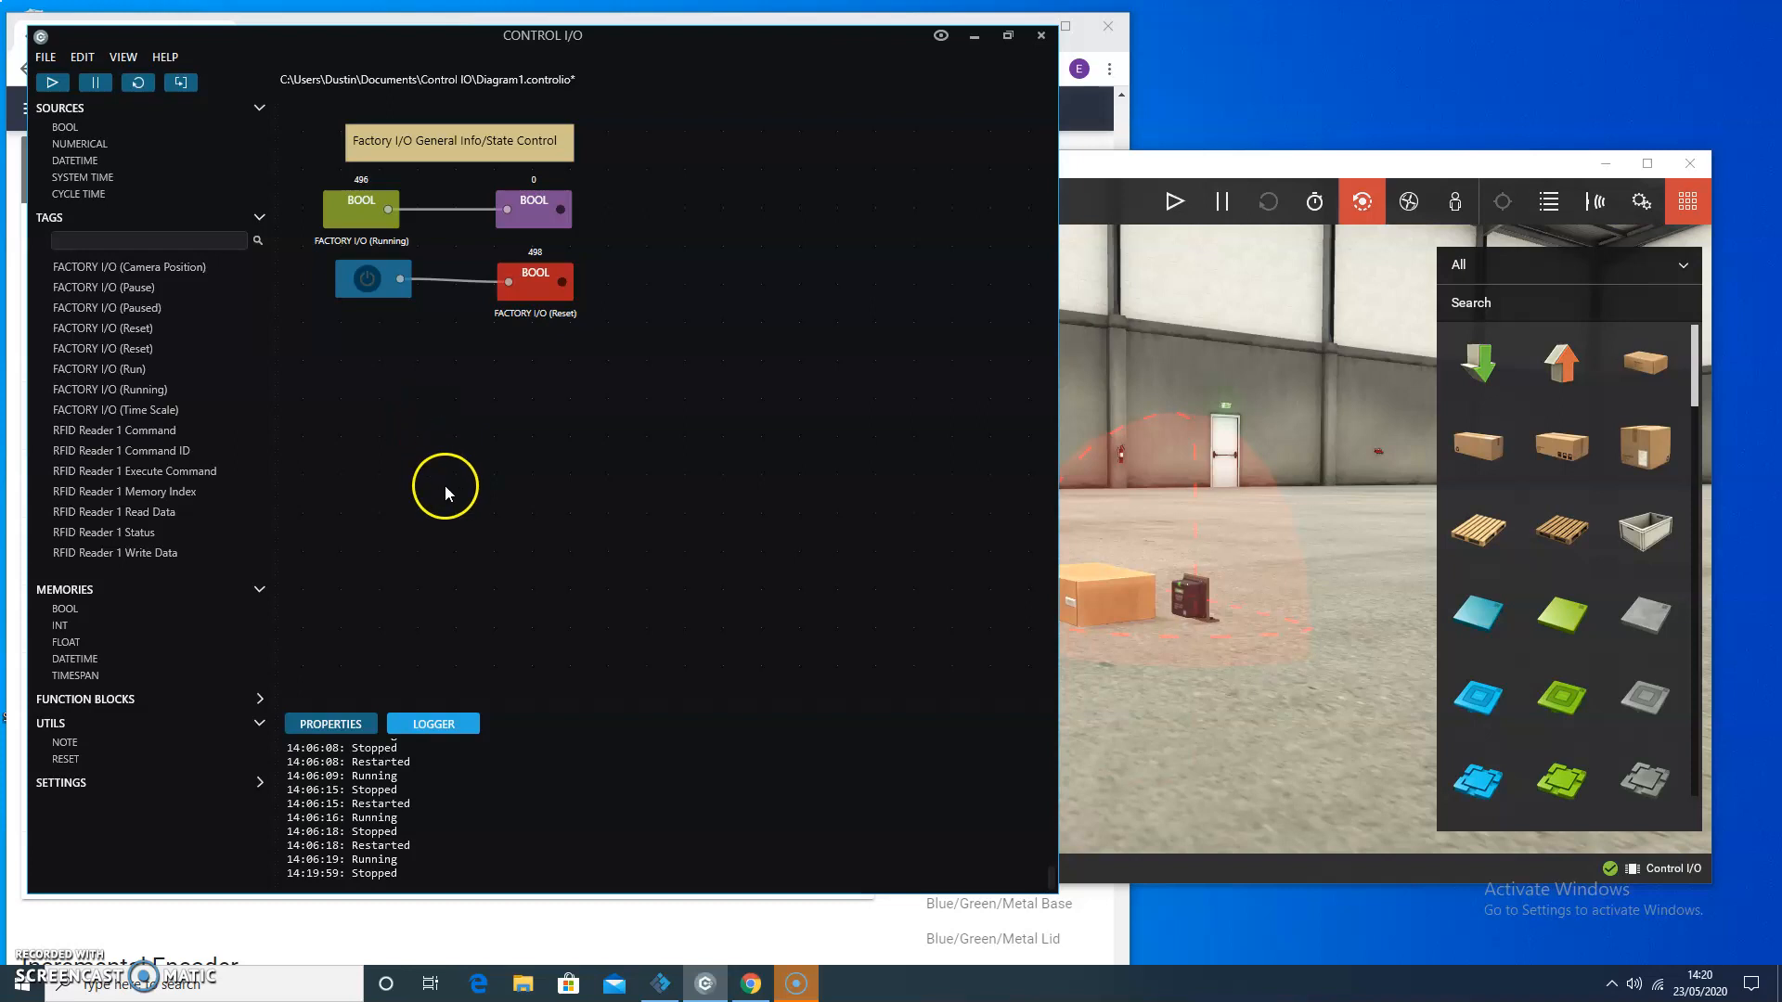
pyautogui.moveTo(1147, 210)
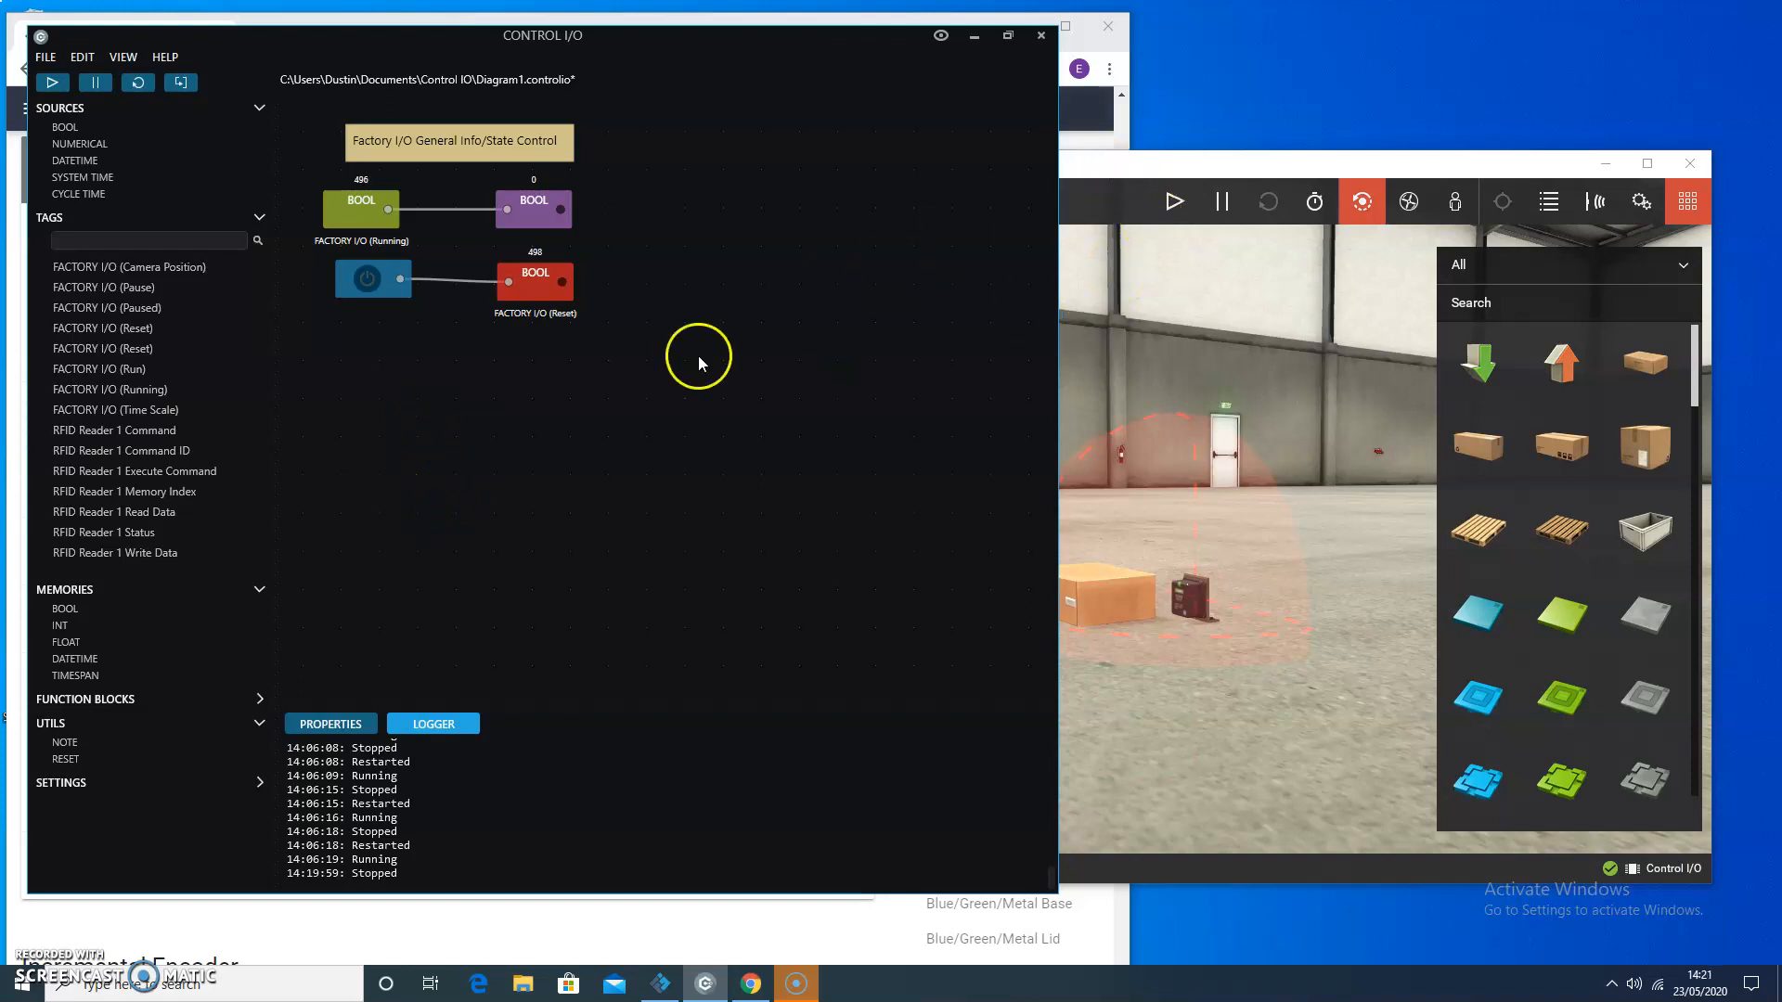
pyautogui.moveTo(540, 503)
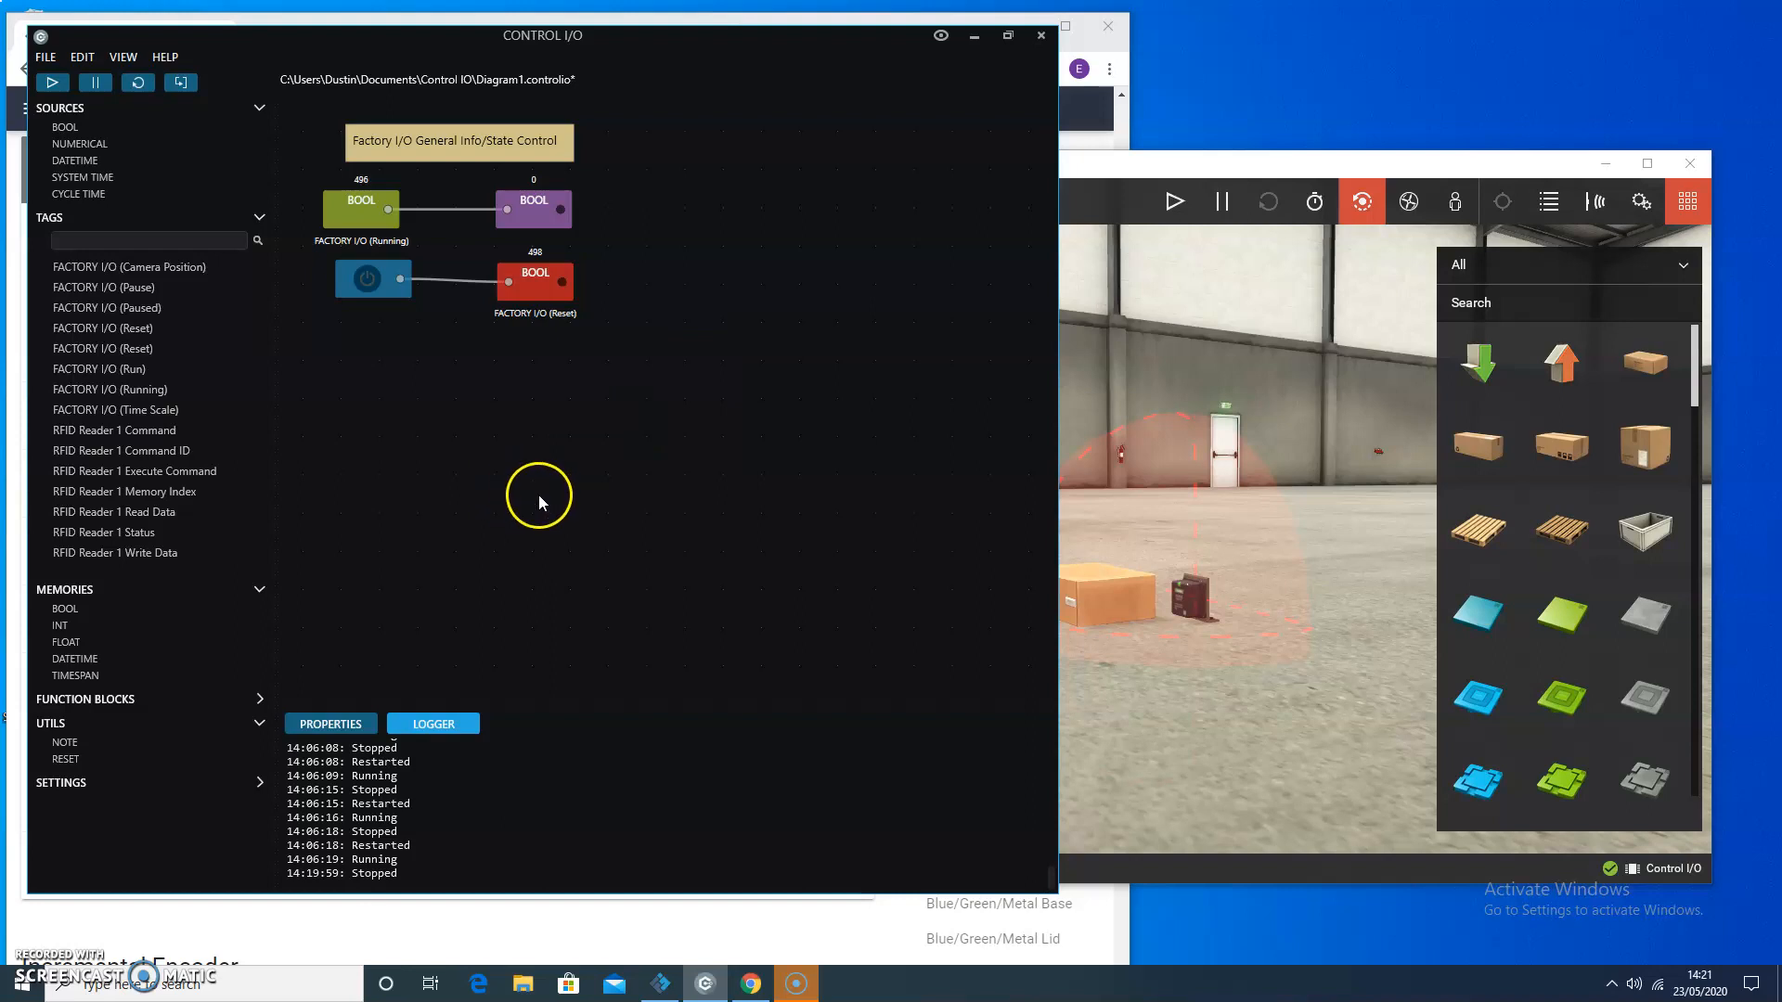
pyautogui.moveTo(1186, 601)
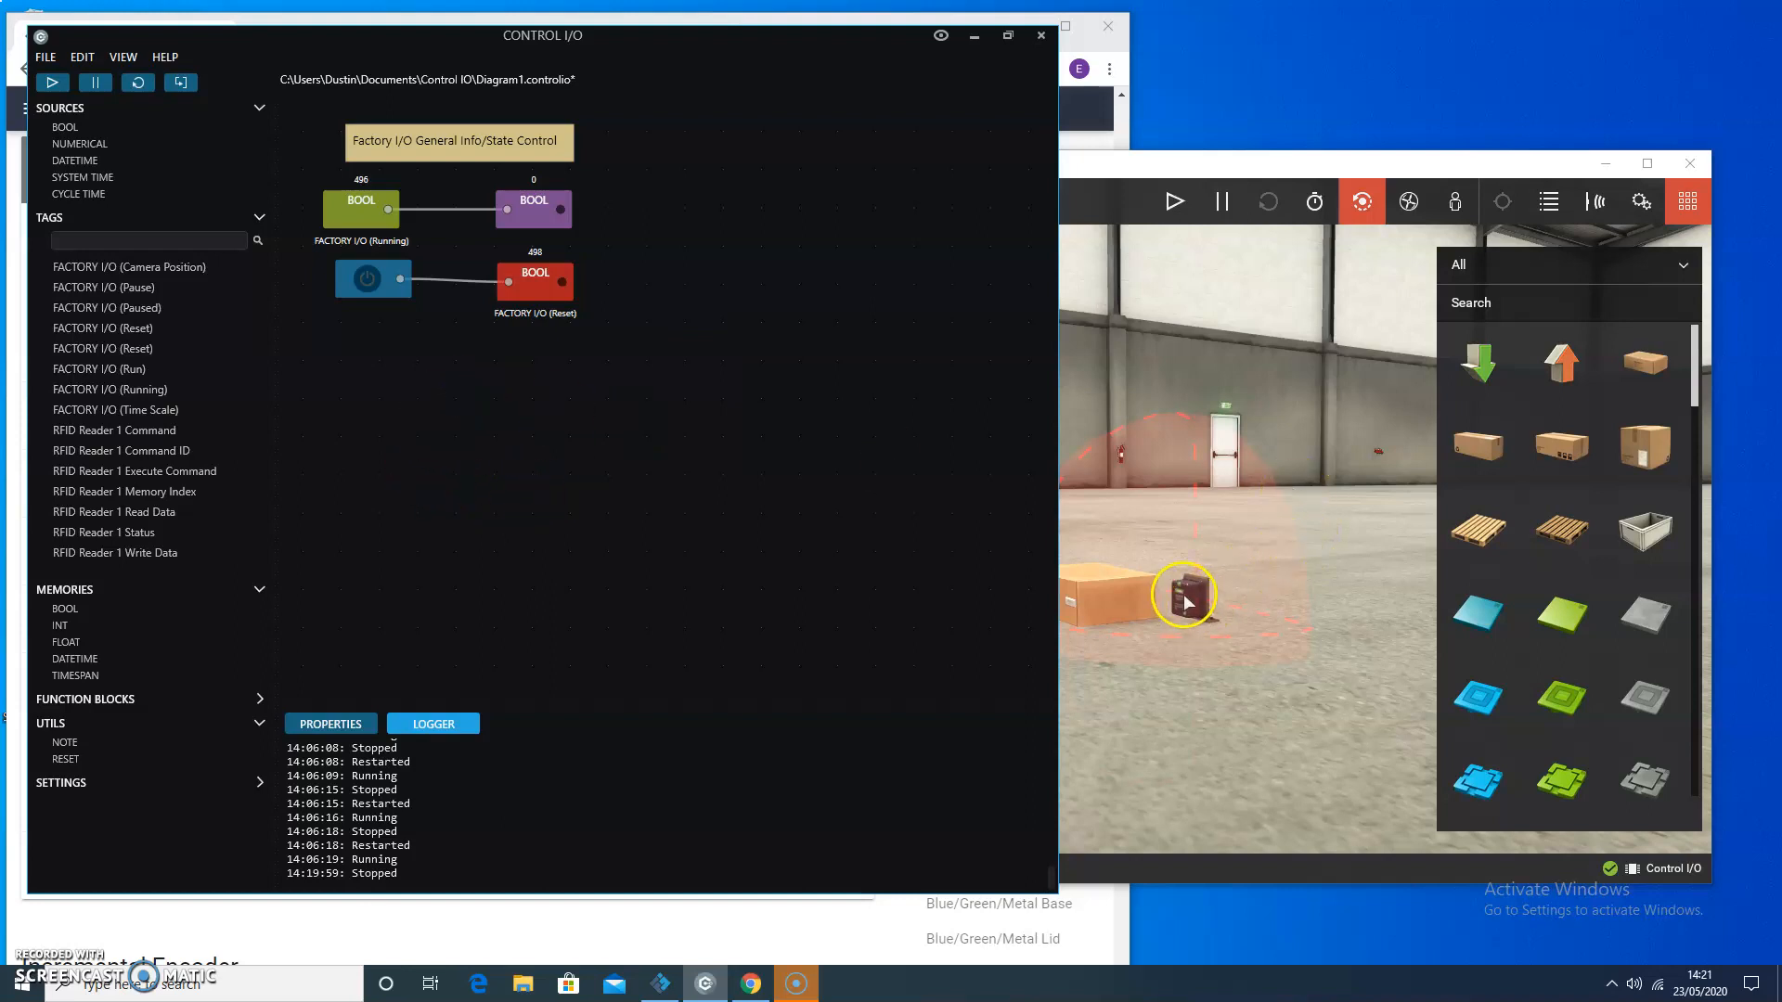
pyautogui.moveTo(460, 465)
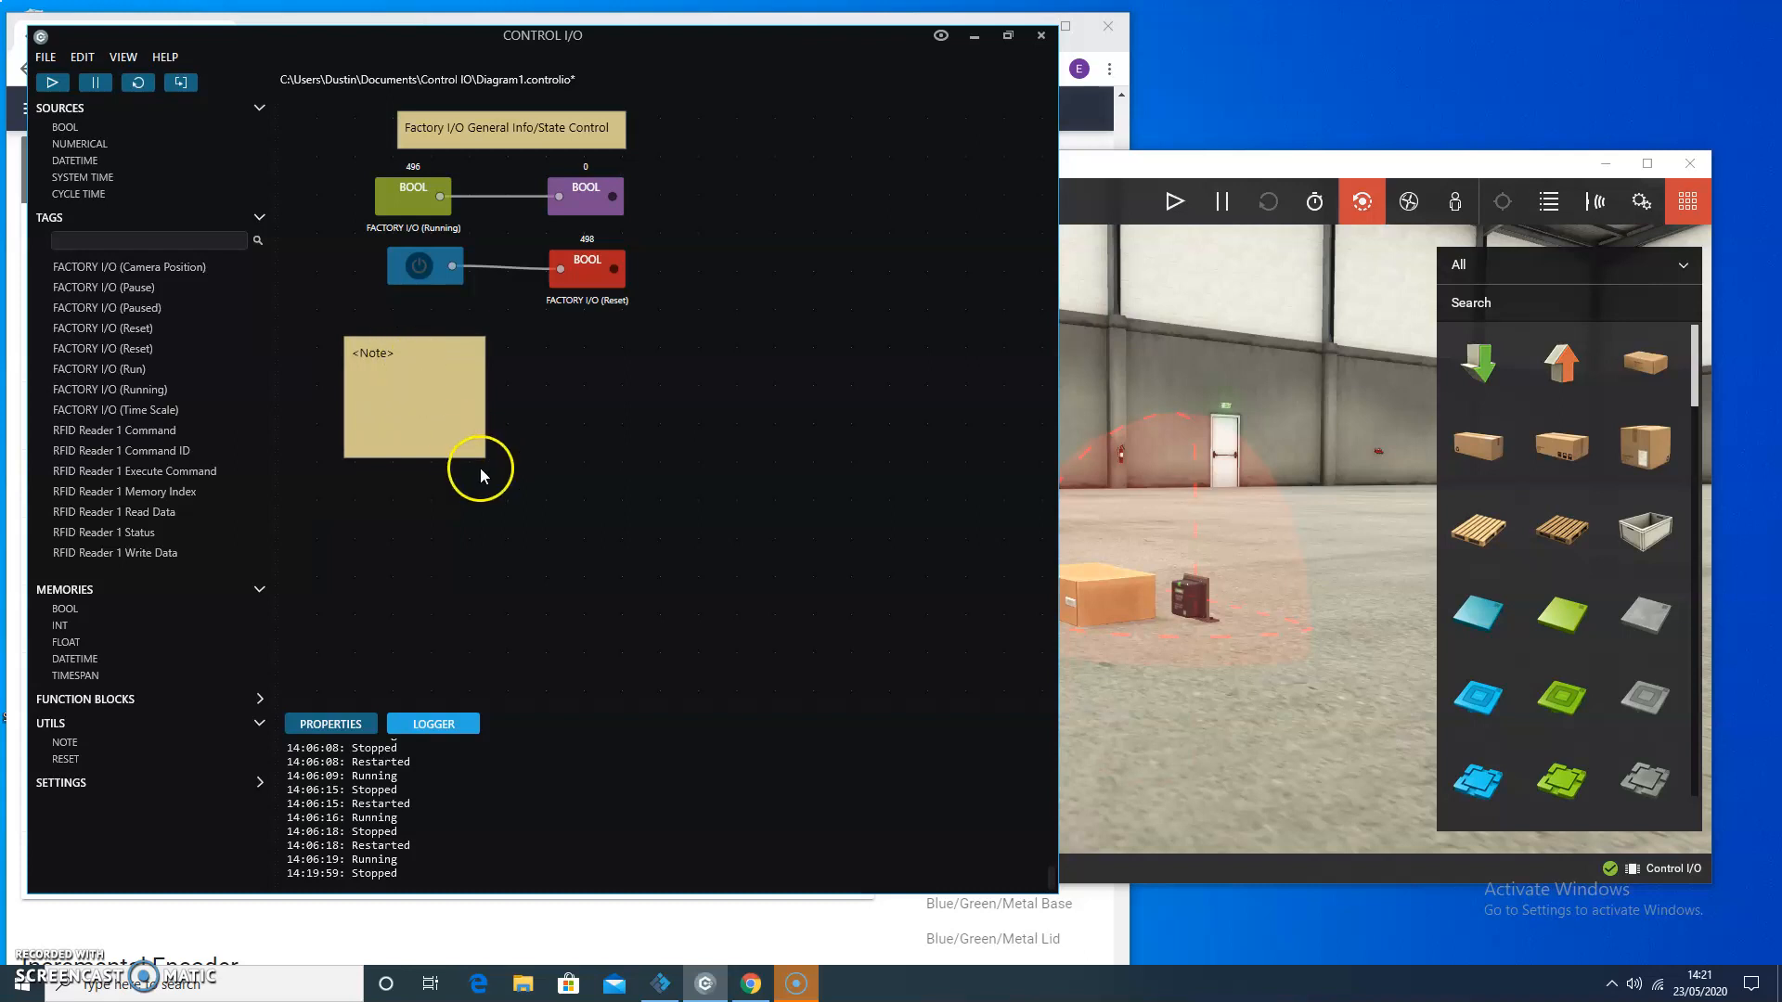
# Step: Label the blank note 'RFID Reader 1 Control' as a section header
pyautogui.click(412, 395)
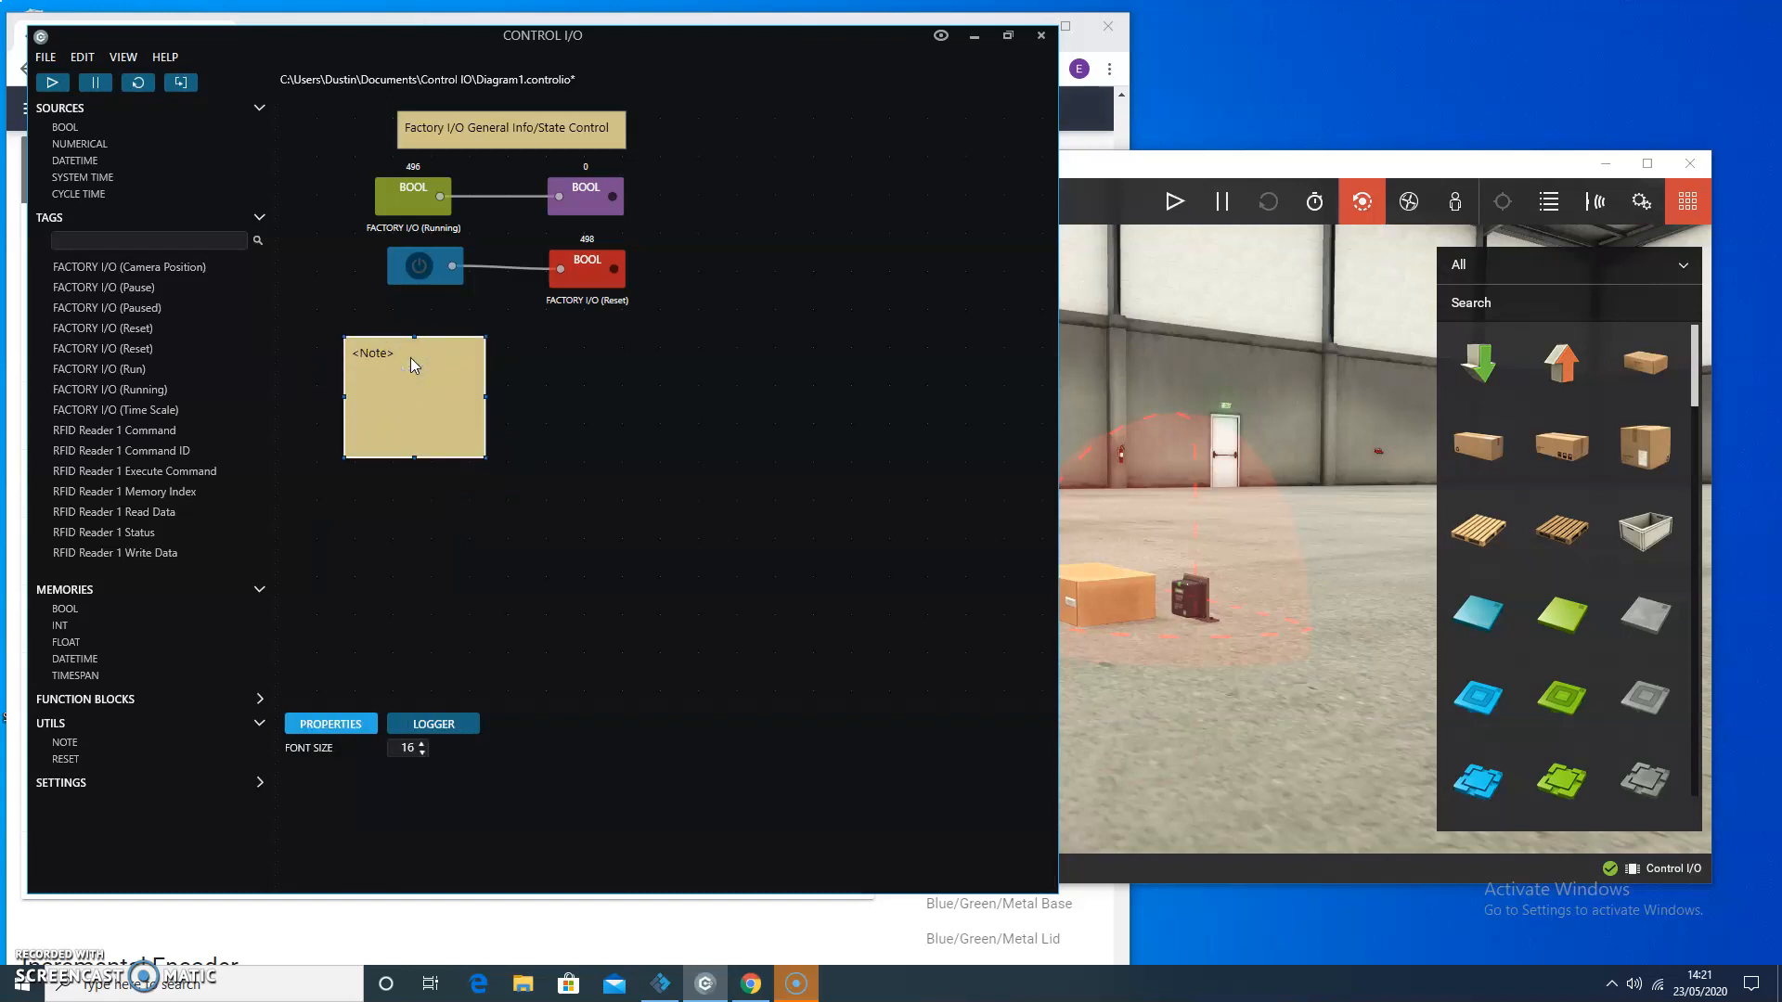
pyautogui.doubleClick(412, 398)
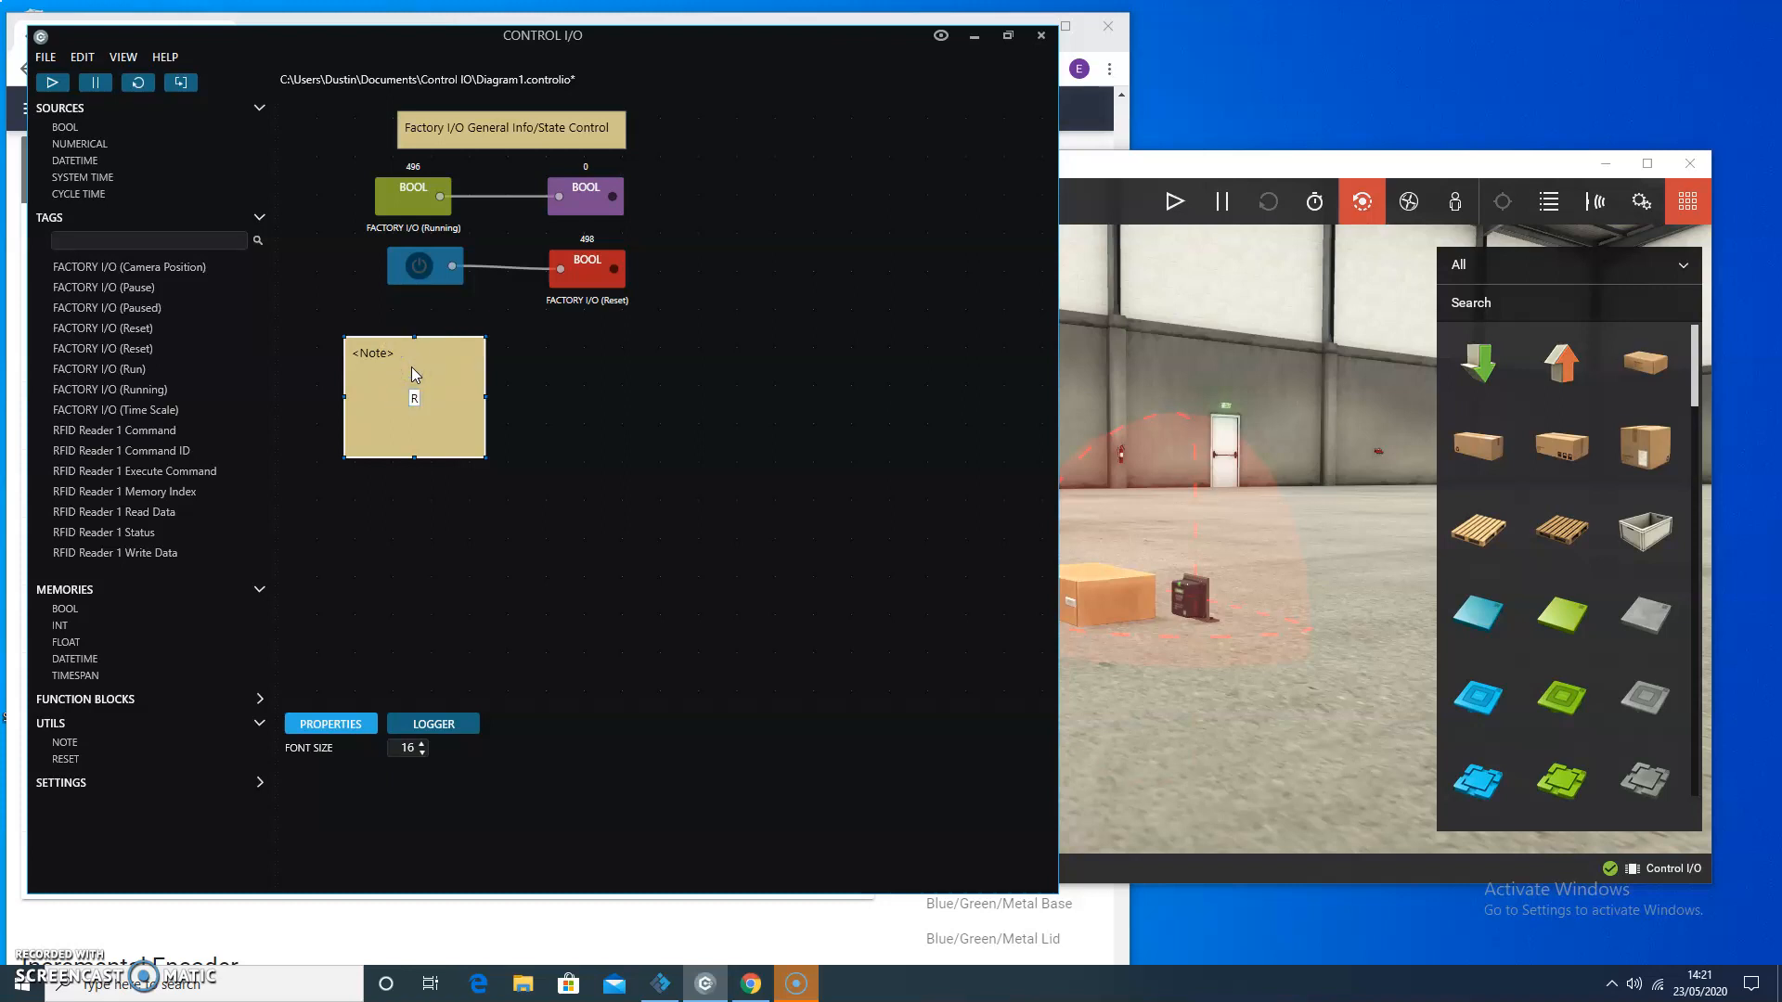
pyautogui.write('RFID Contro')
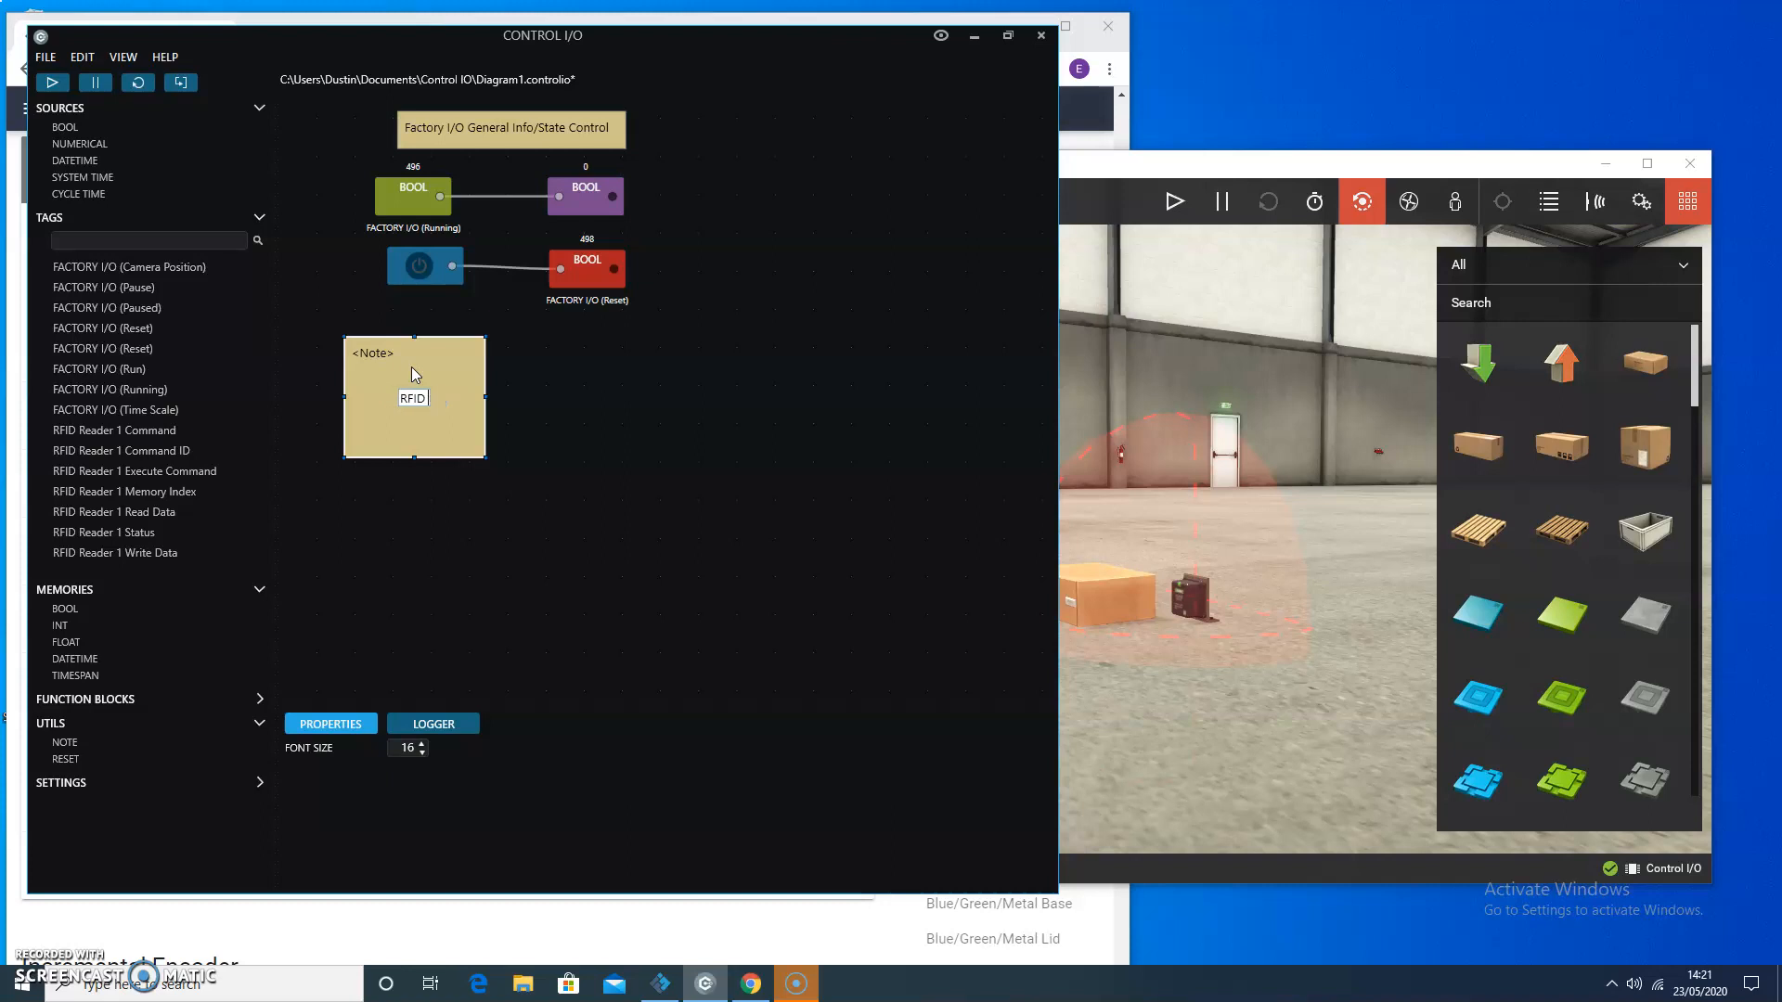
pyautogui.write('RFID Reader 1 Control')
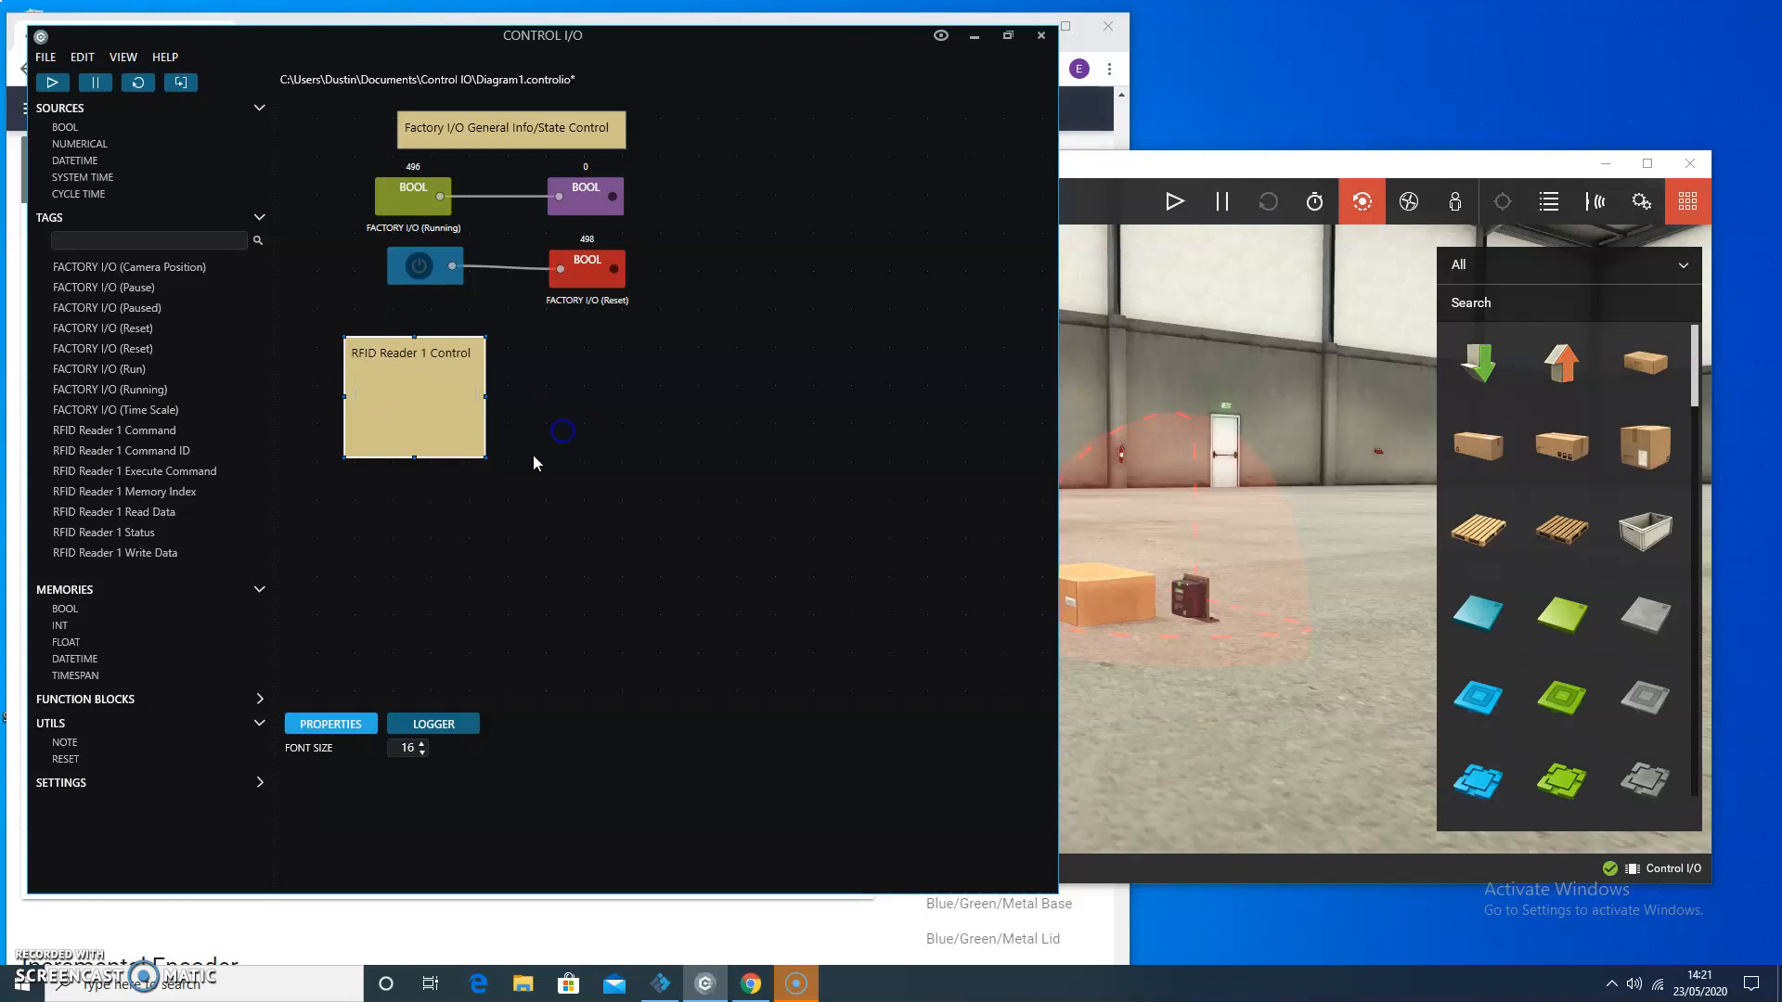
pyautogui.click(414, 397)
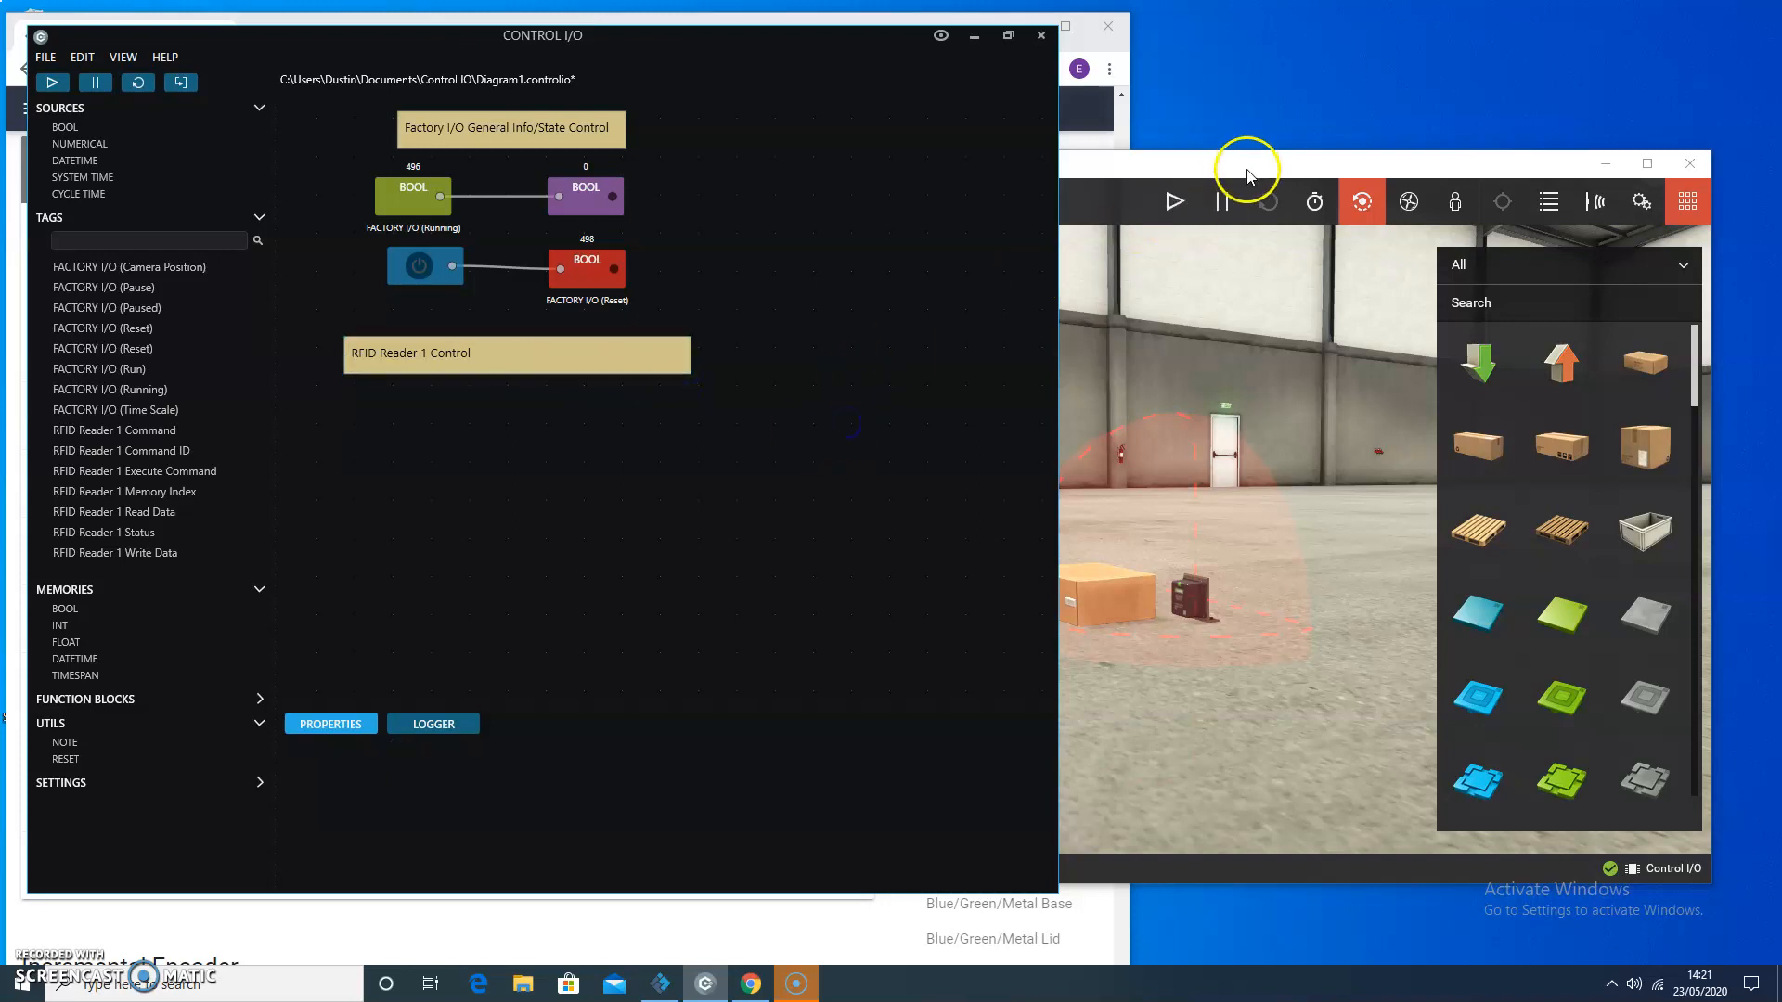
pyautogui.moveTo(1231, 166)
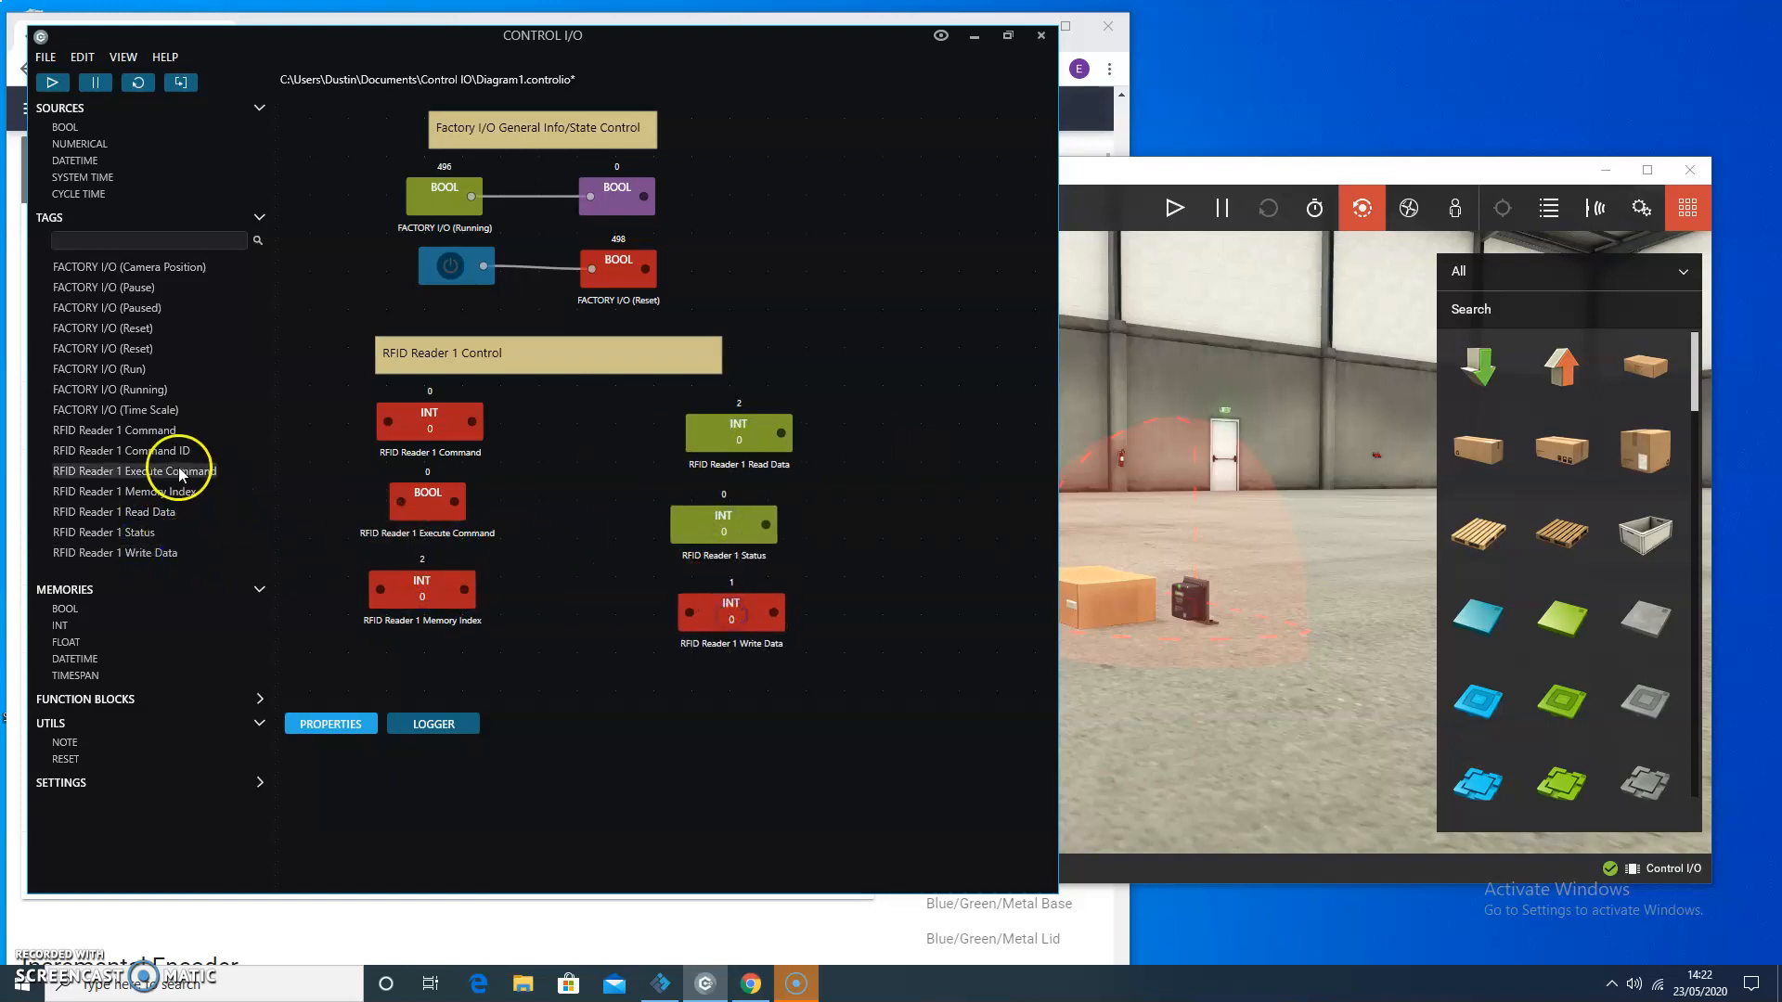
pyautogui.moveTo(535, 351)
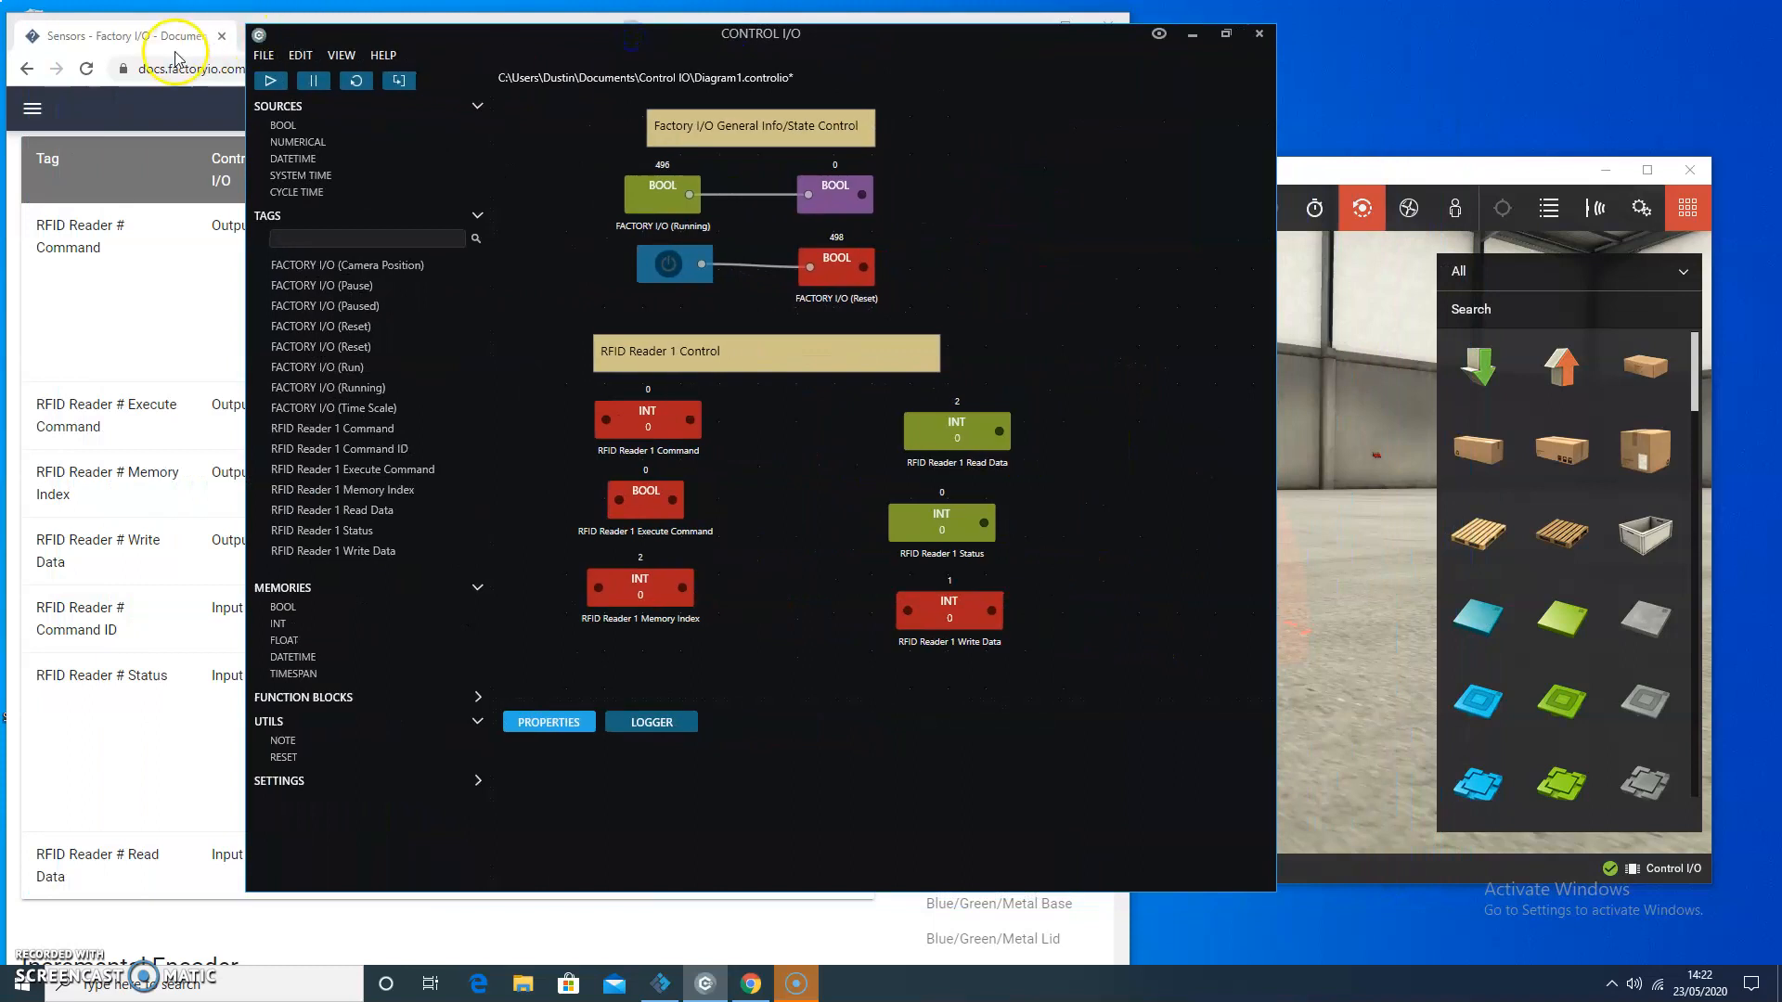
pyautogui.moveTo(333, 45)
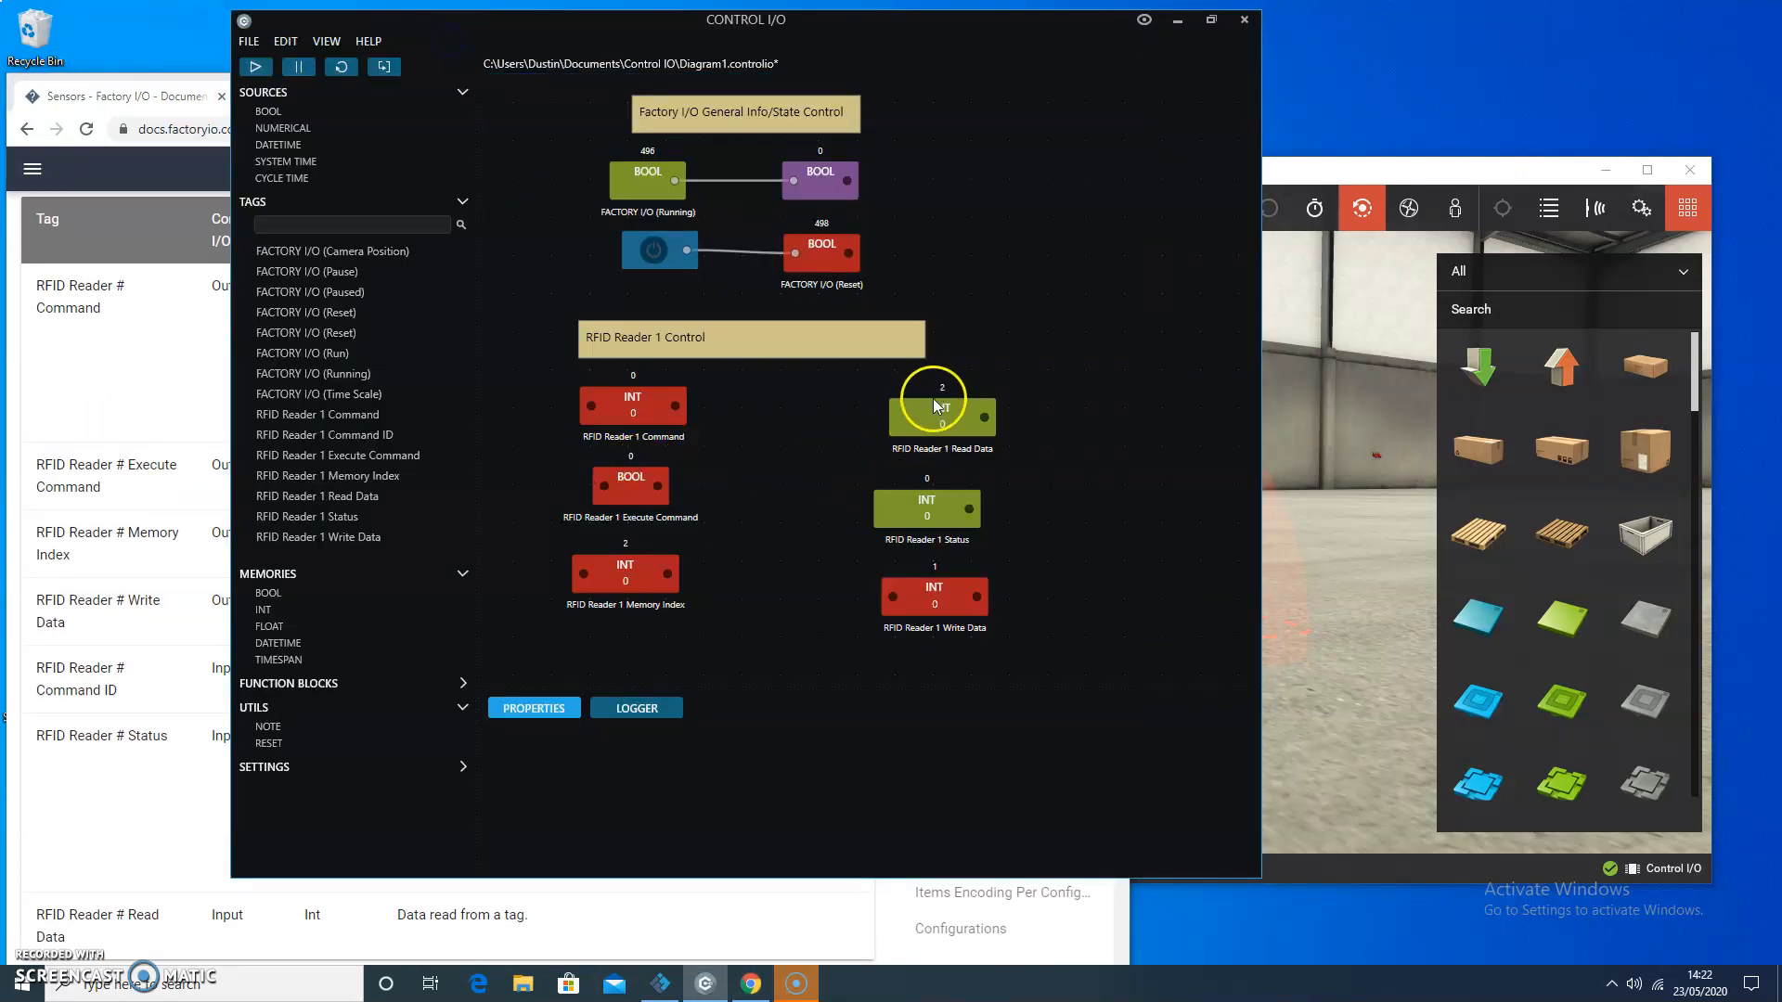
# Step: Mark '3 = Write data' in the RFID docs and select the RFID Reader 1 Command block
pyautogui.click(927, 509)
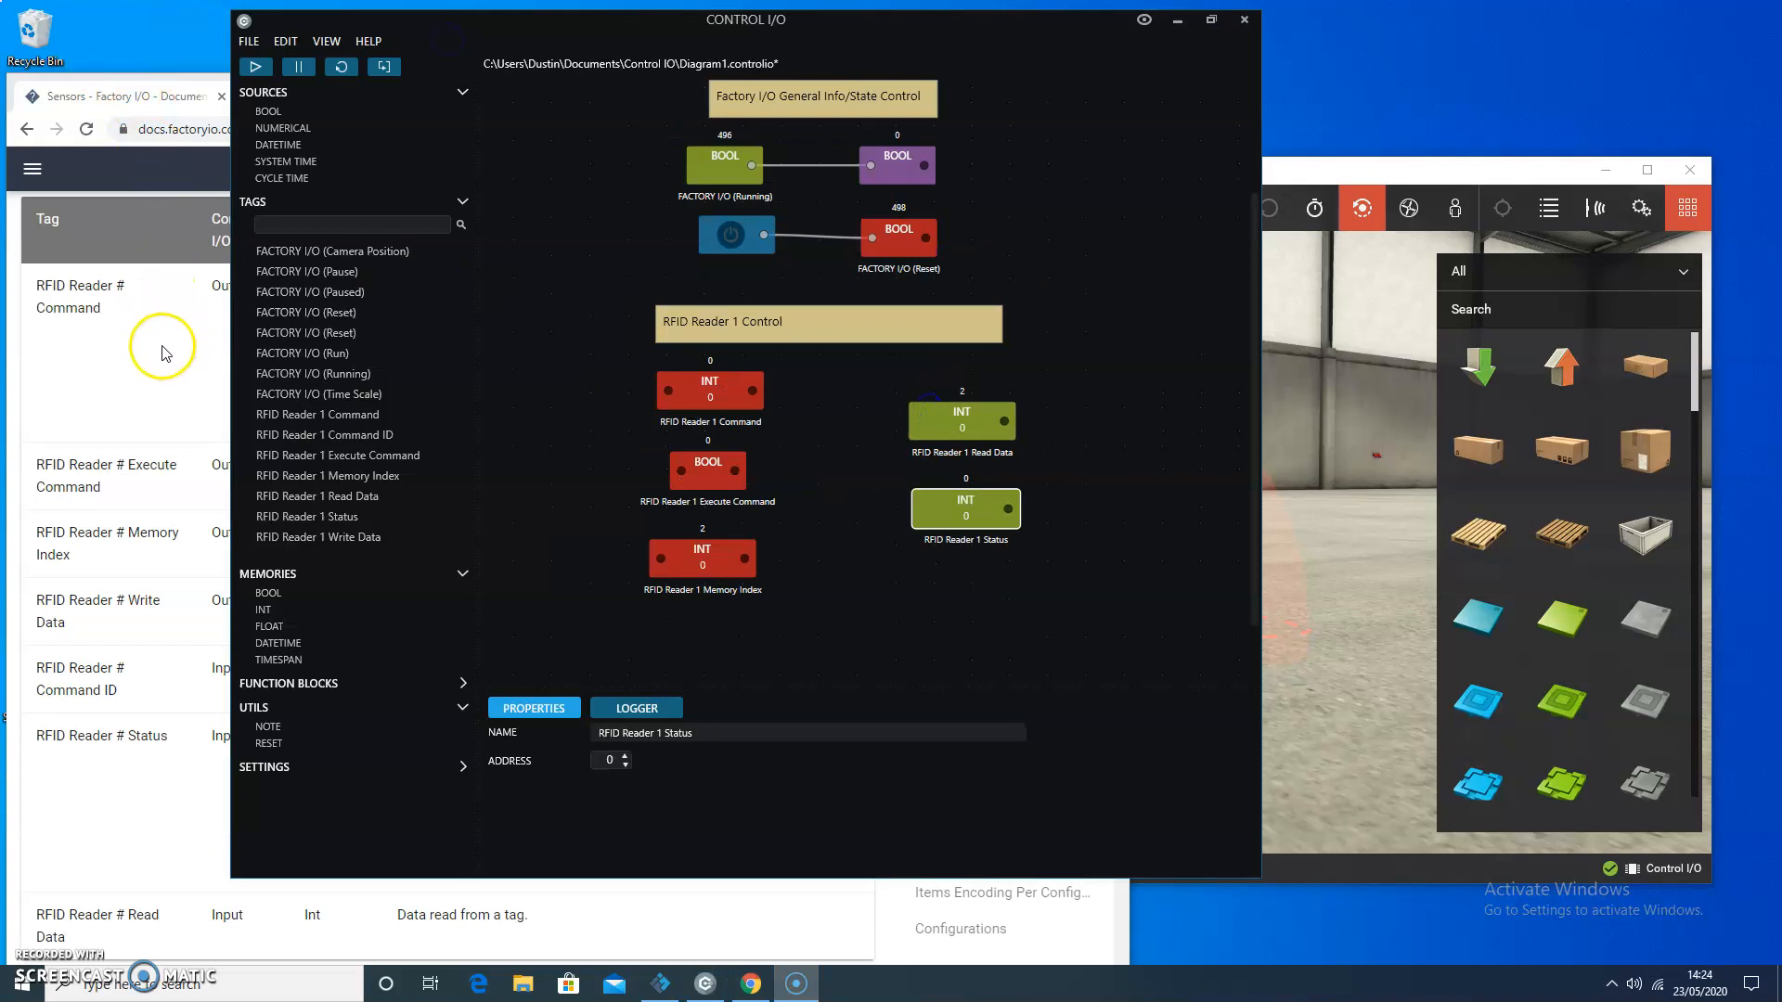
pyautogui.moveTo(85, 288)
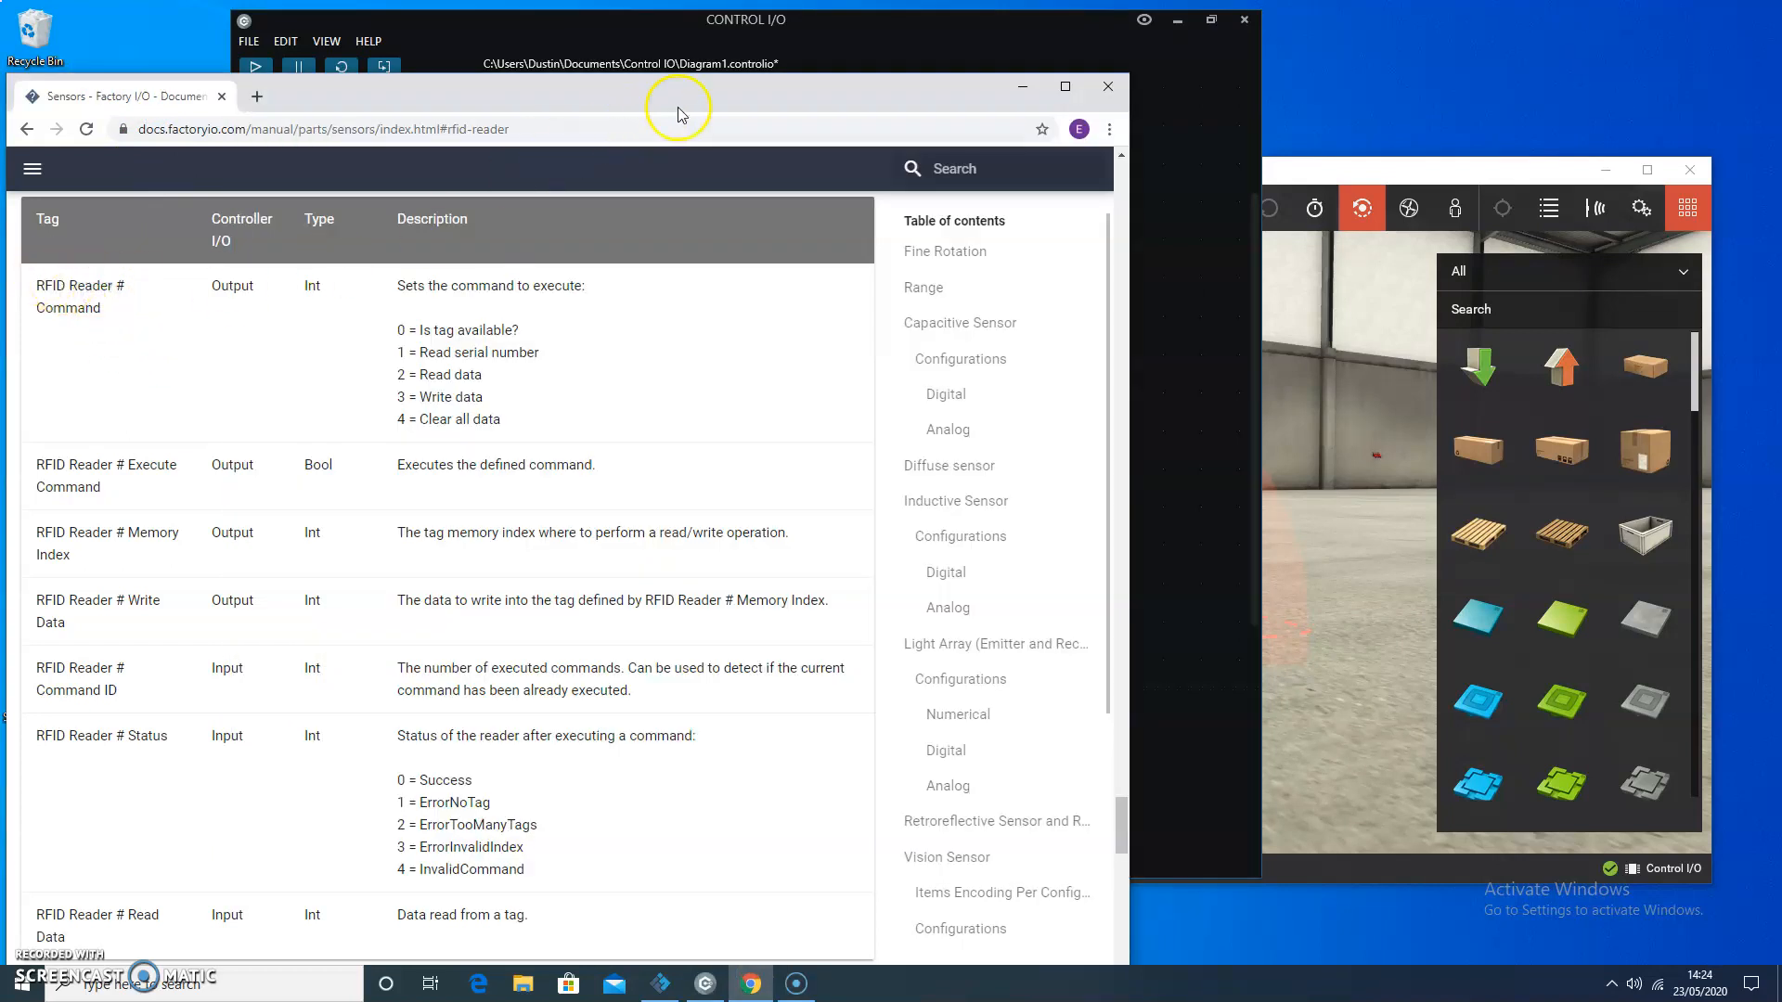
pyautogui.moveTo(804, 89)
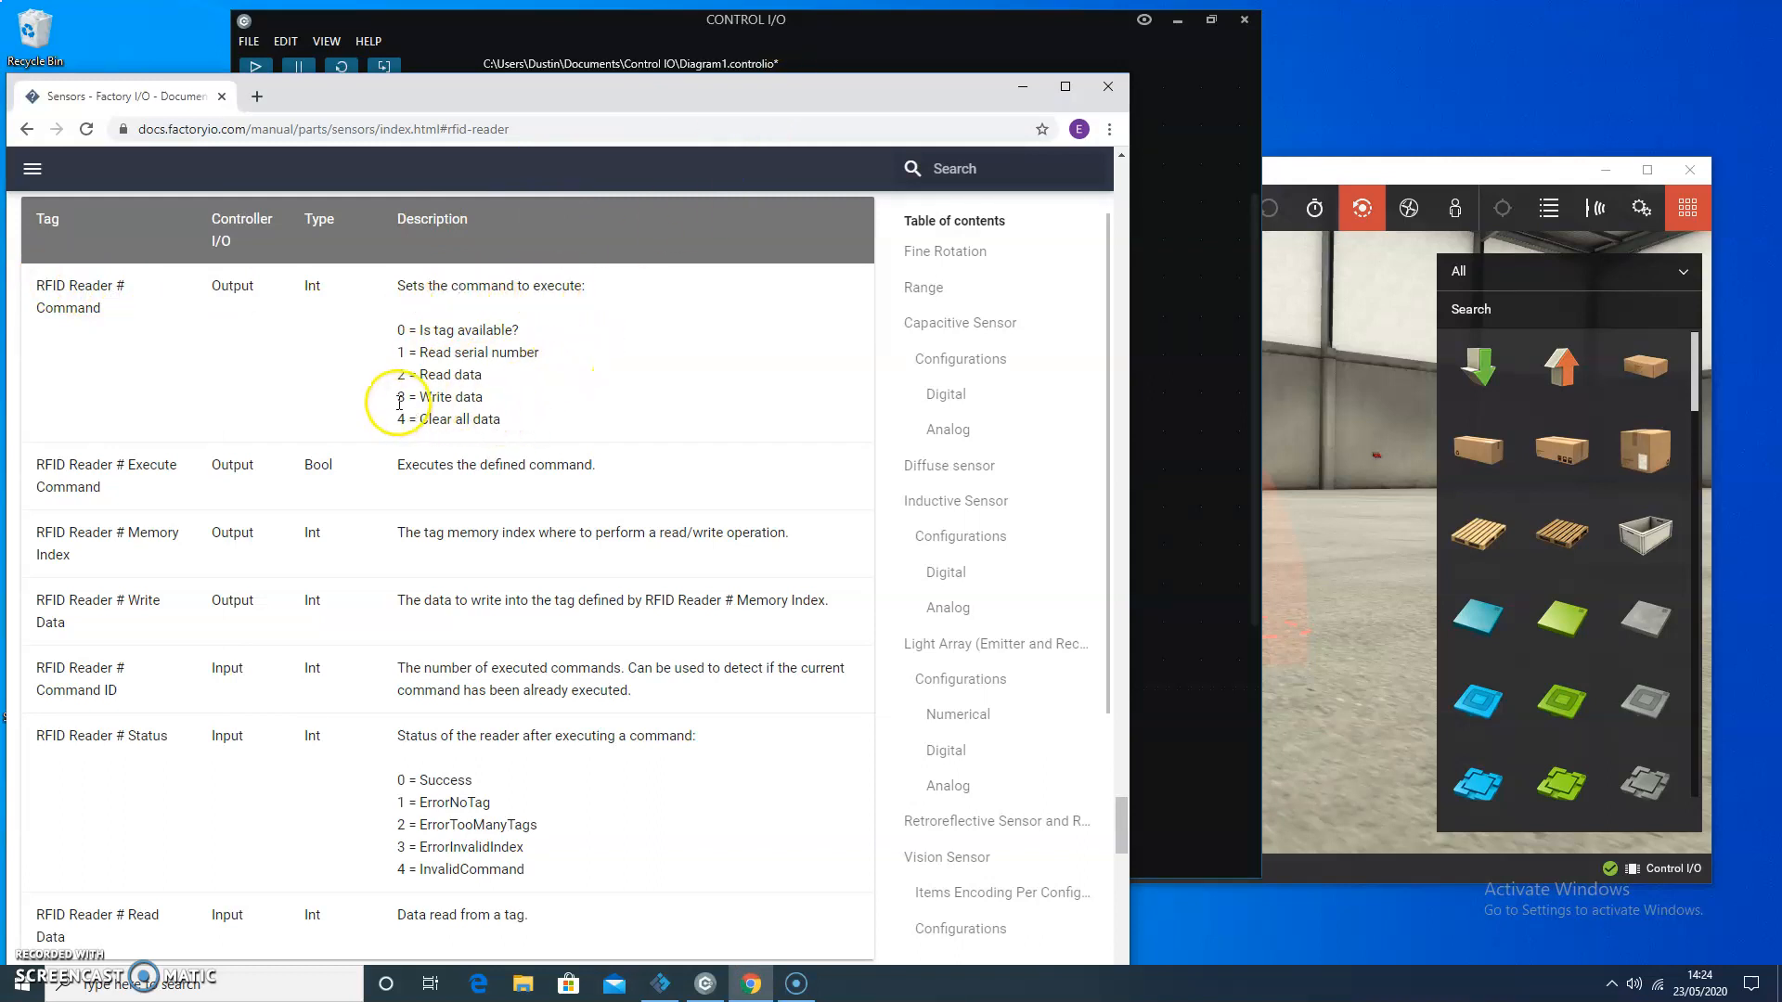
pyautogui.doubleClick(438, 398)
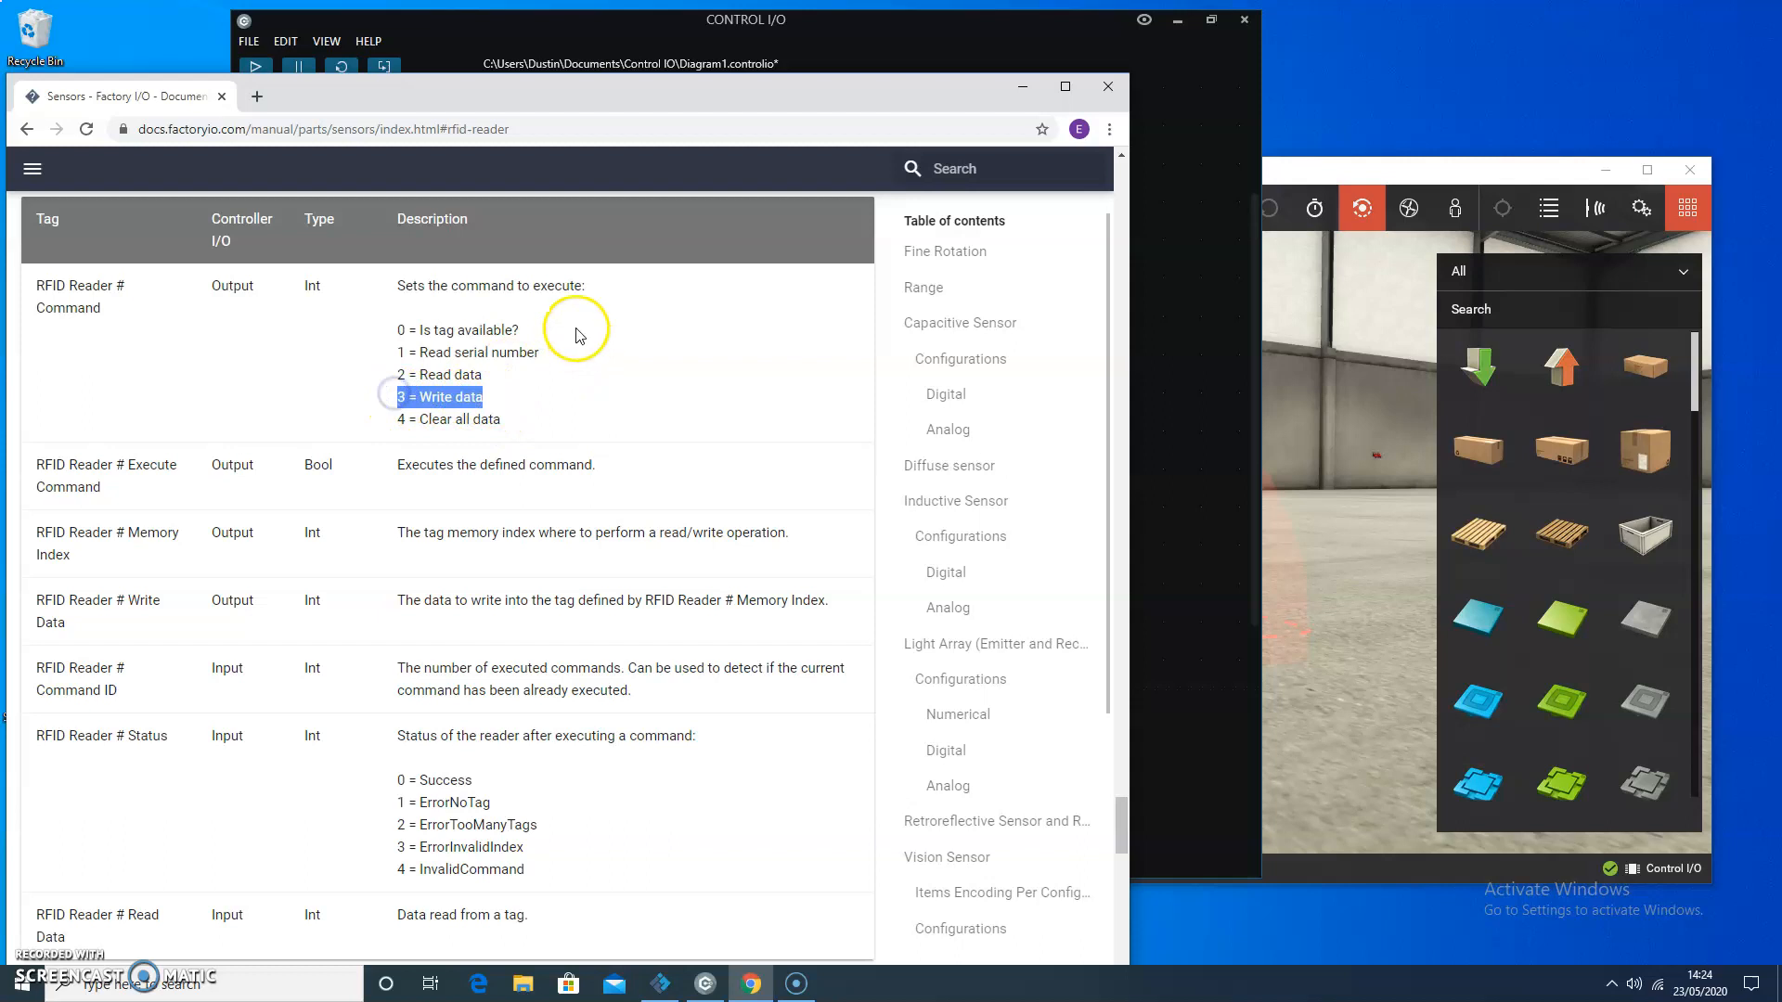
pyautogui.moveTo(878, 33)
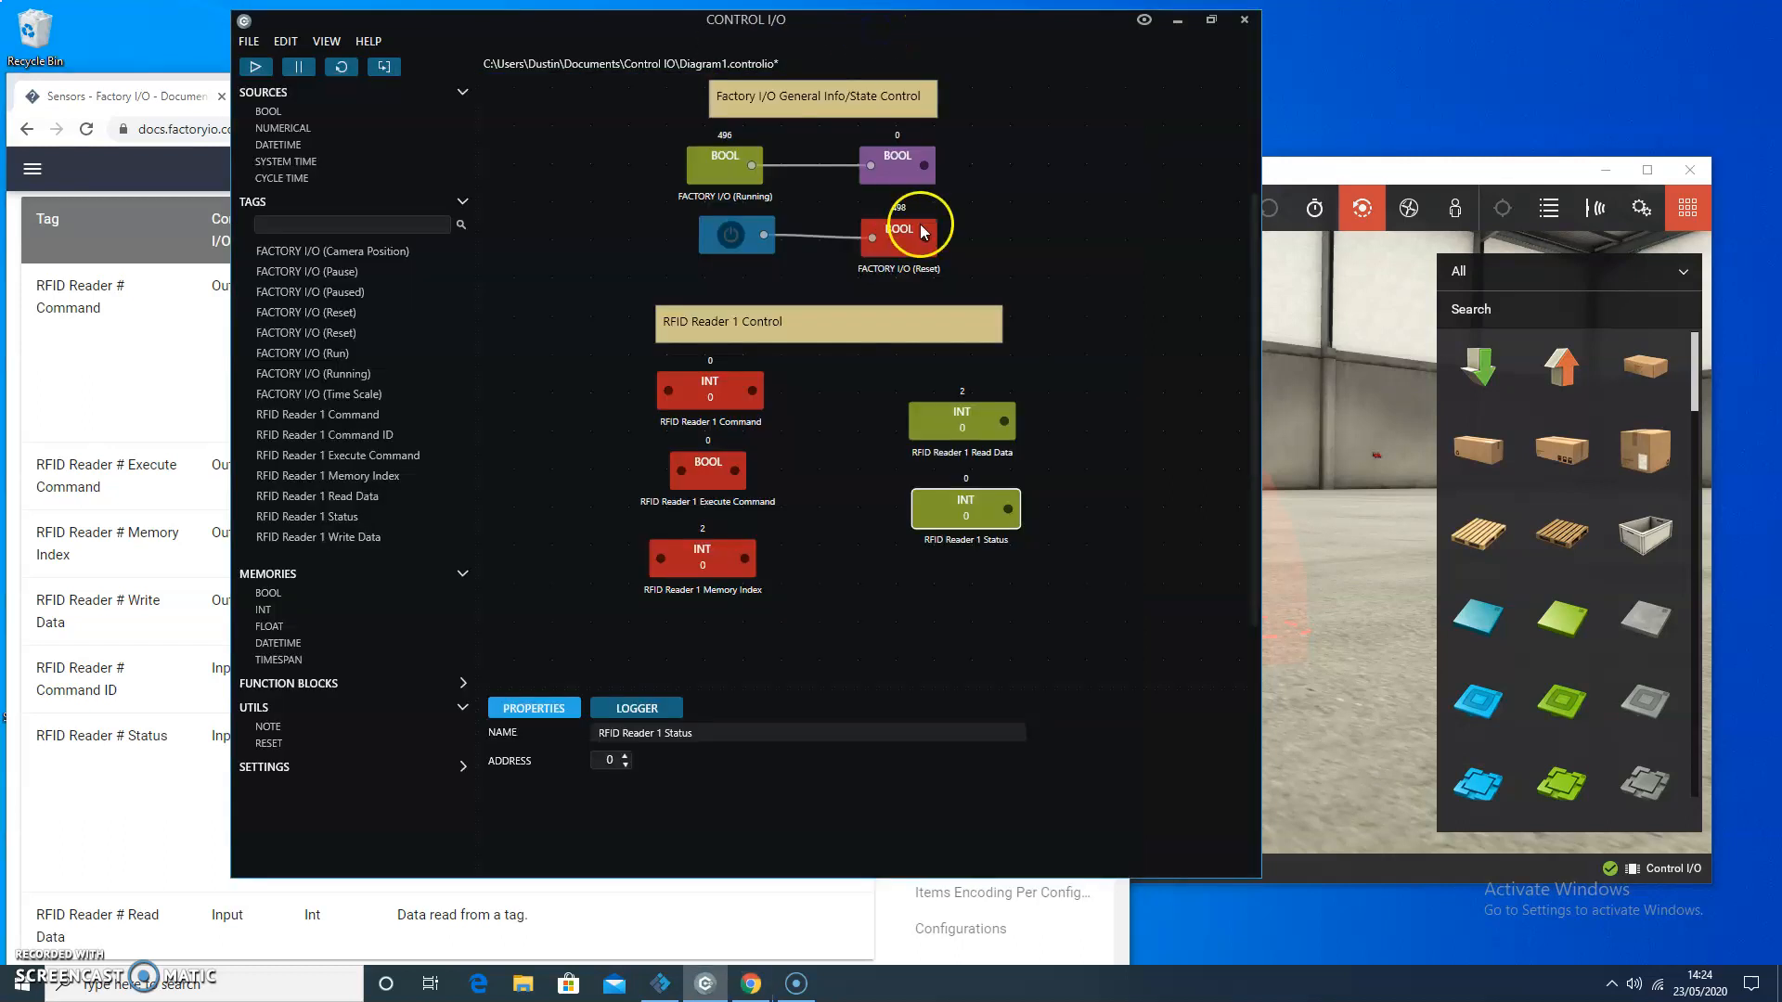
pyautogui.click(701, 379)
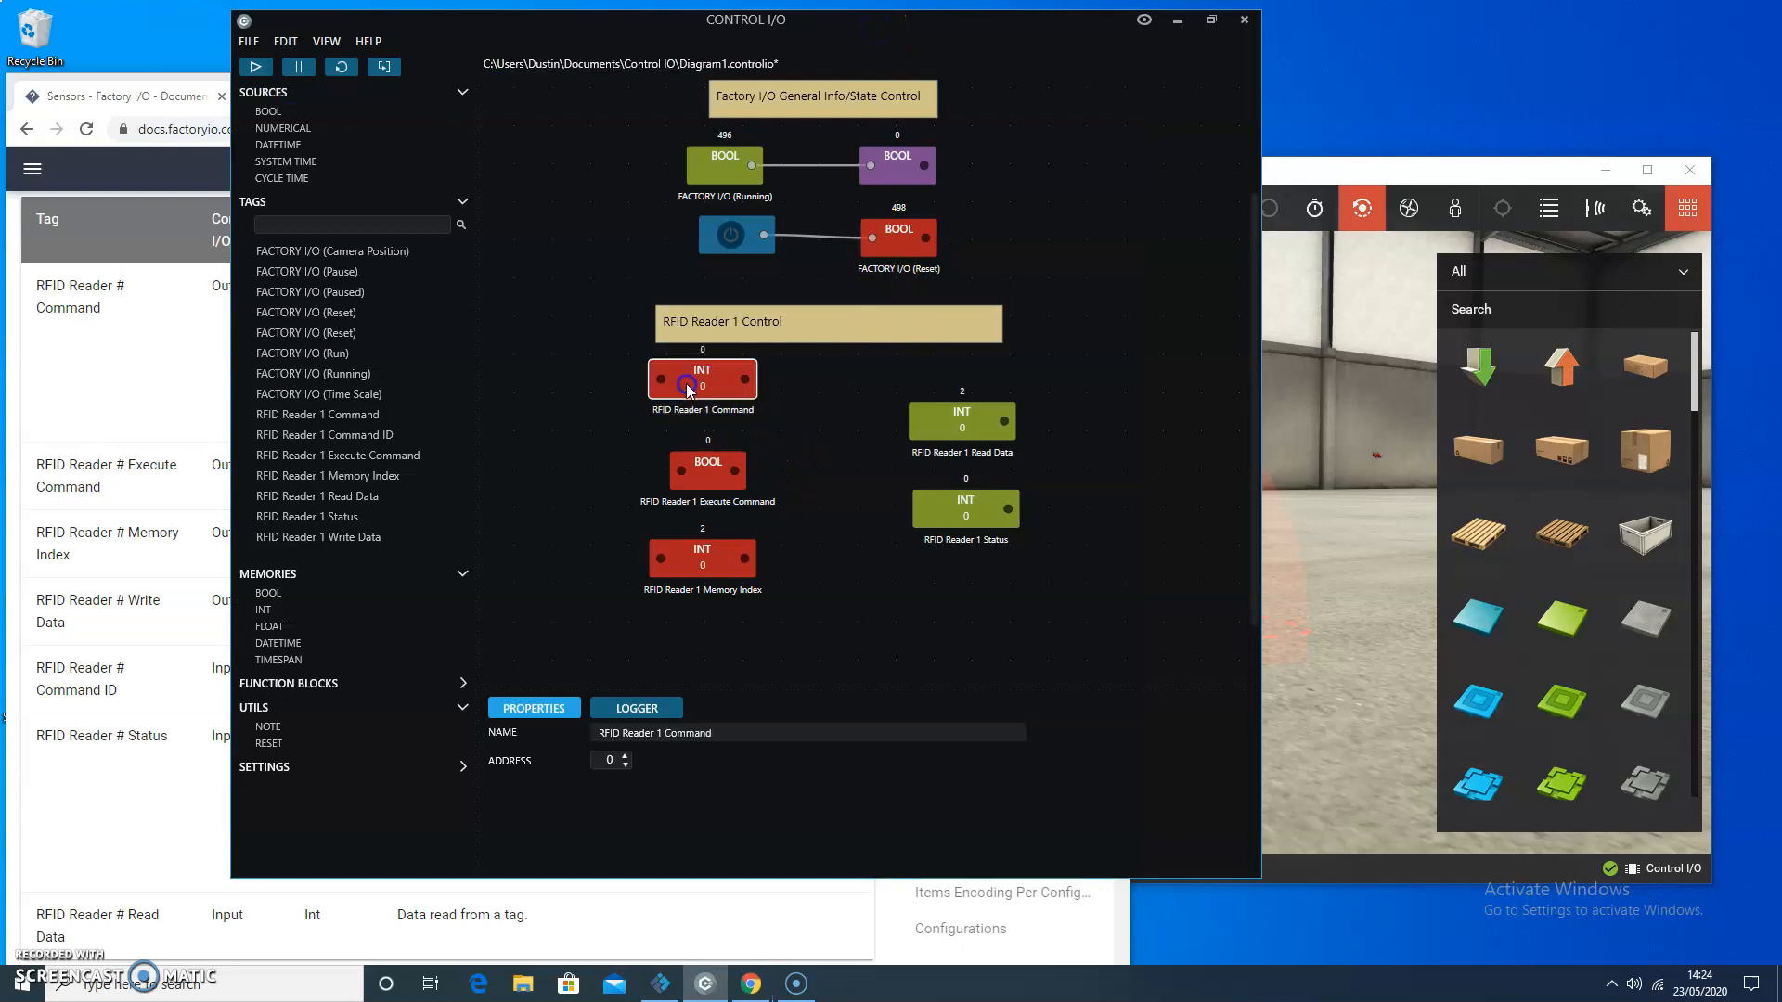
pyautogui.moveTo(496, 549)
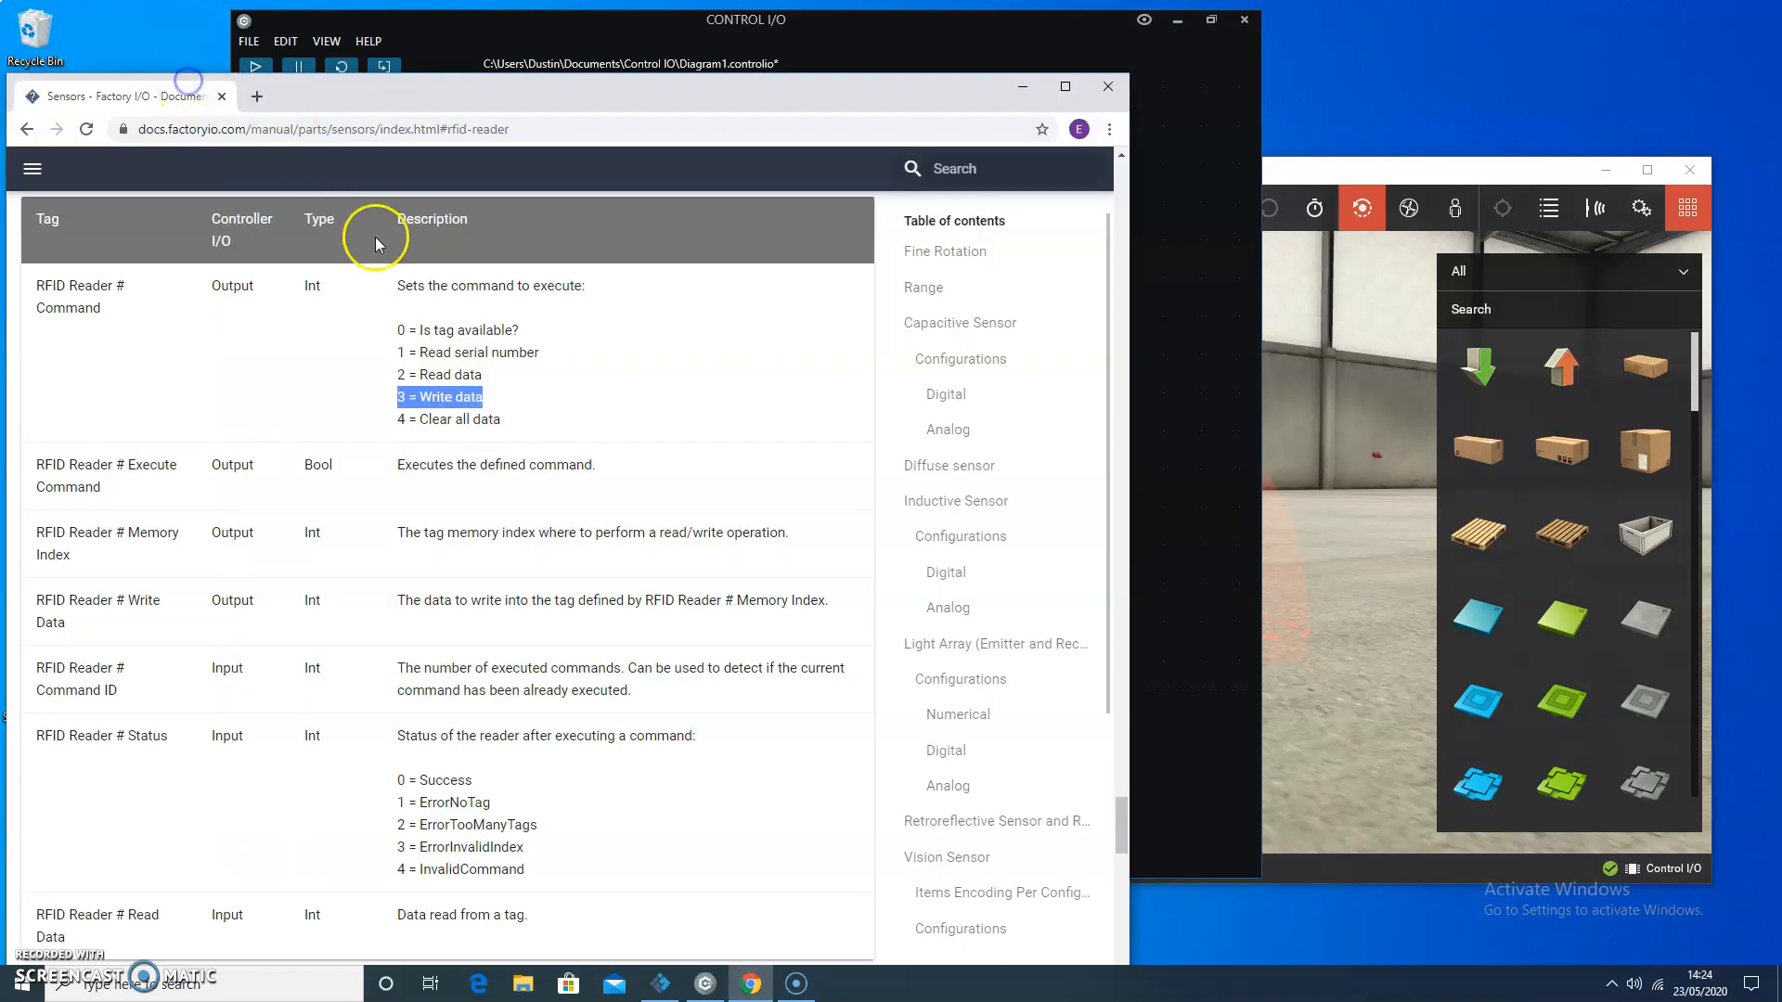
pyautogui.click(746, 19)
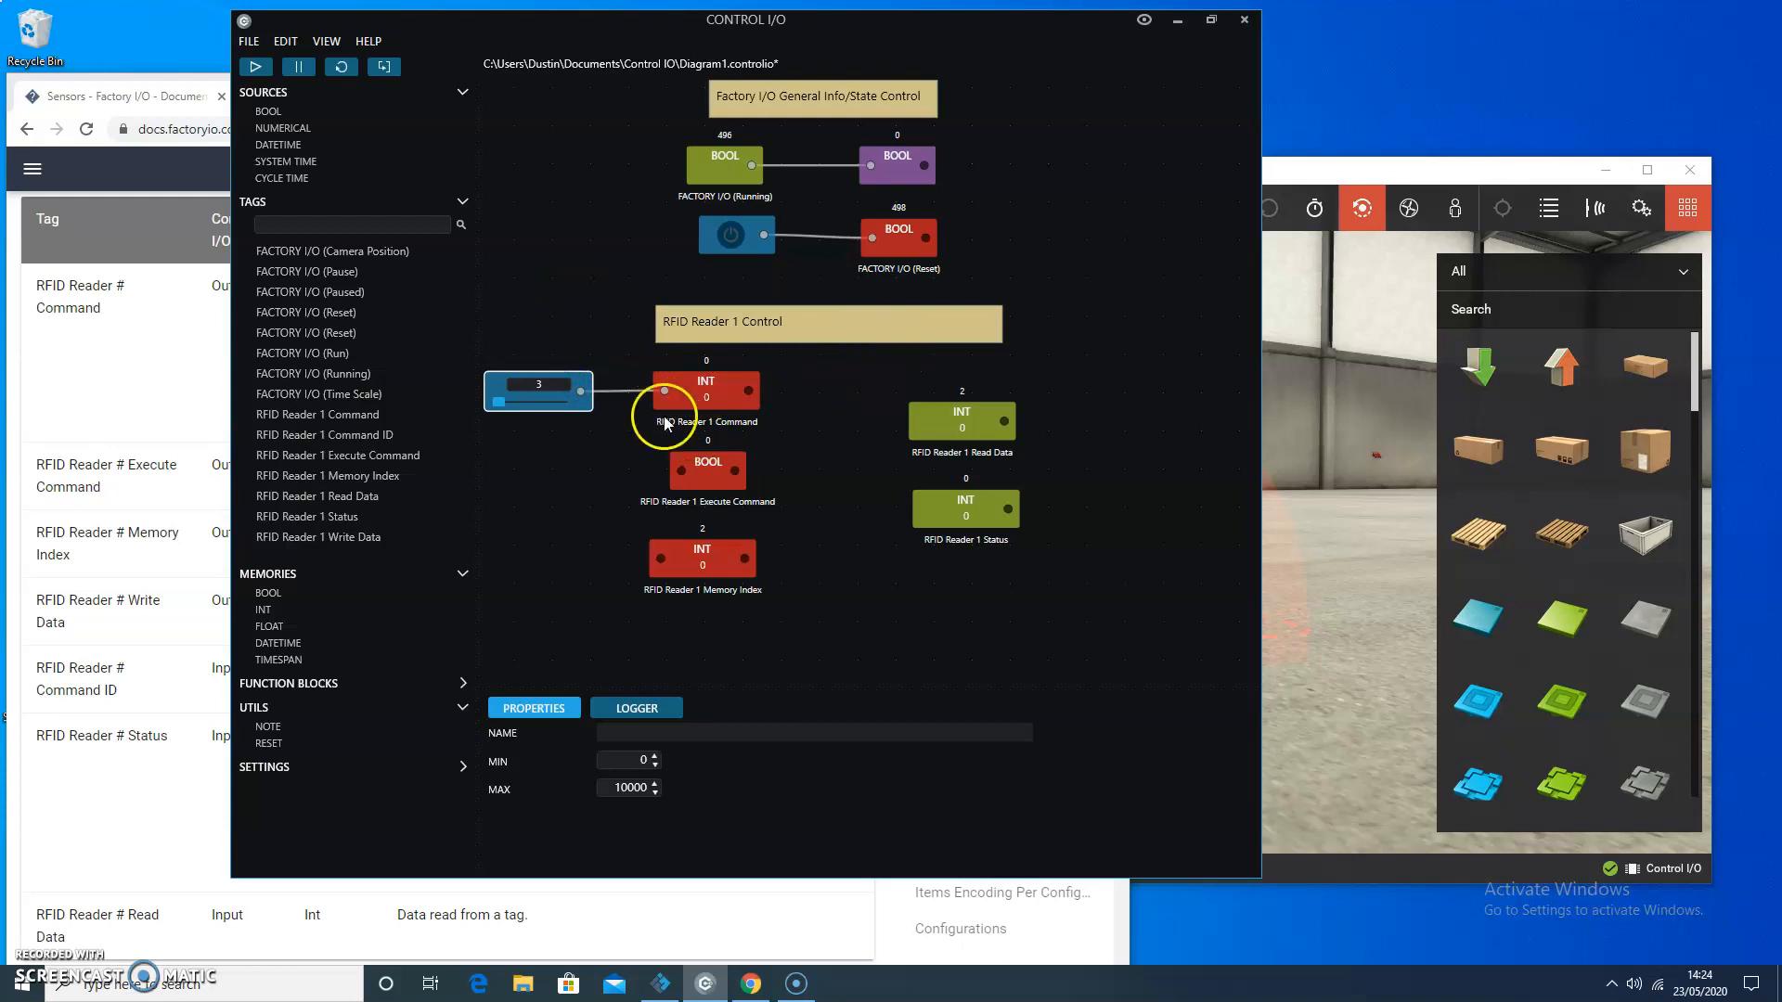
pyautogui.moveTo(716, 386)
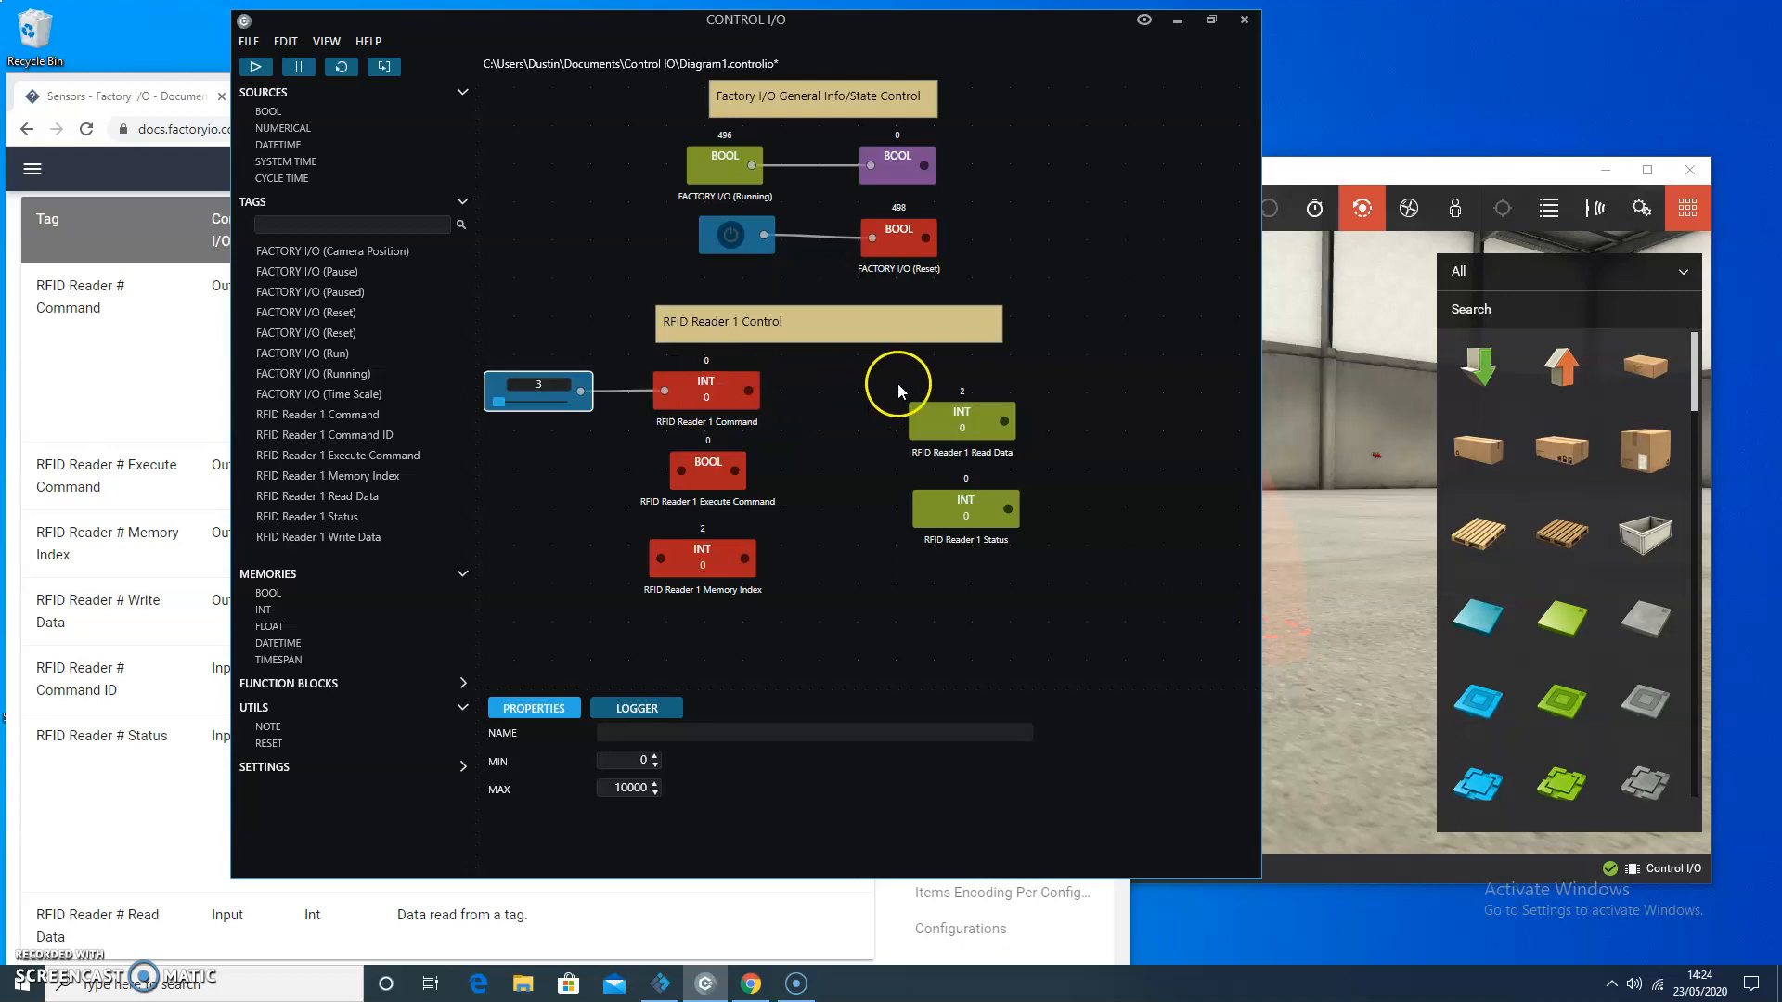
pyautogui.moveTo(789, 396)
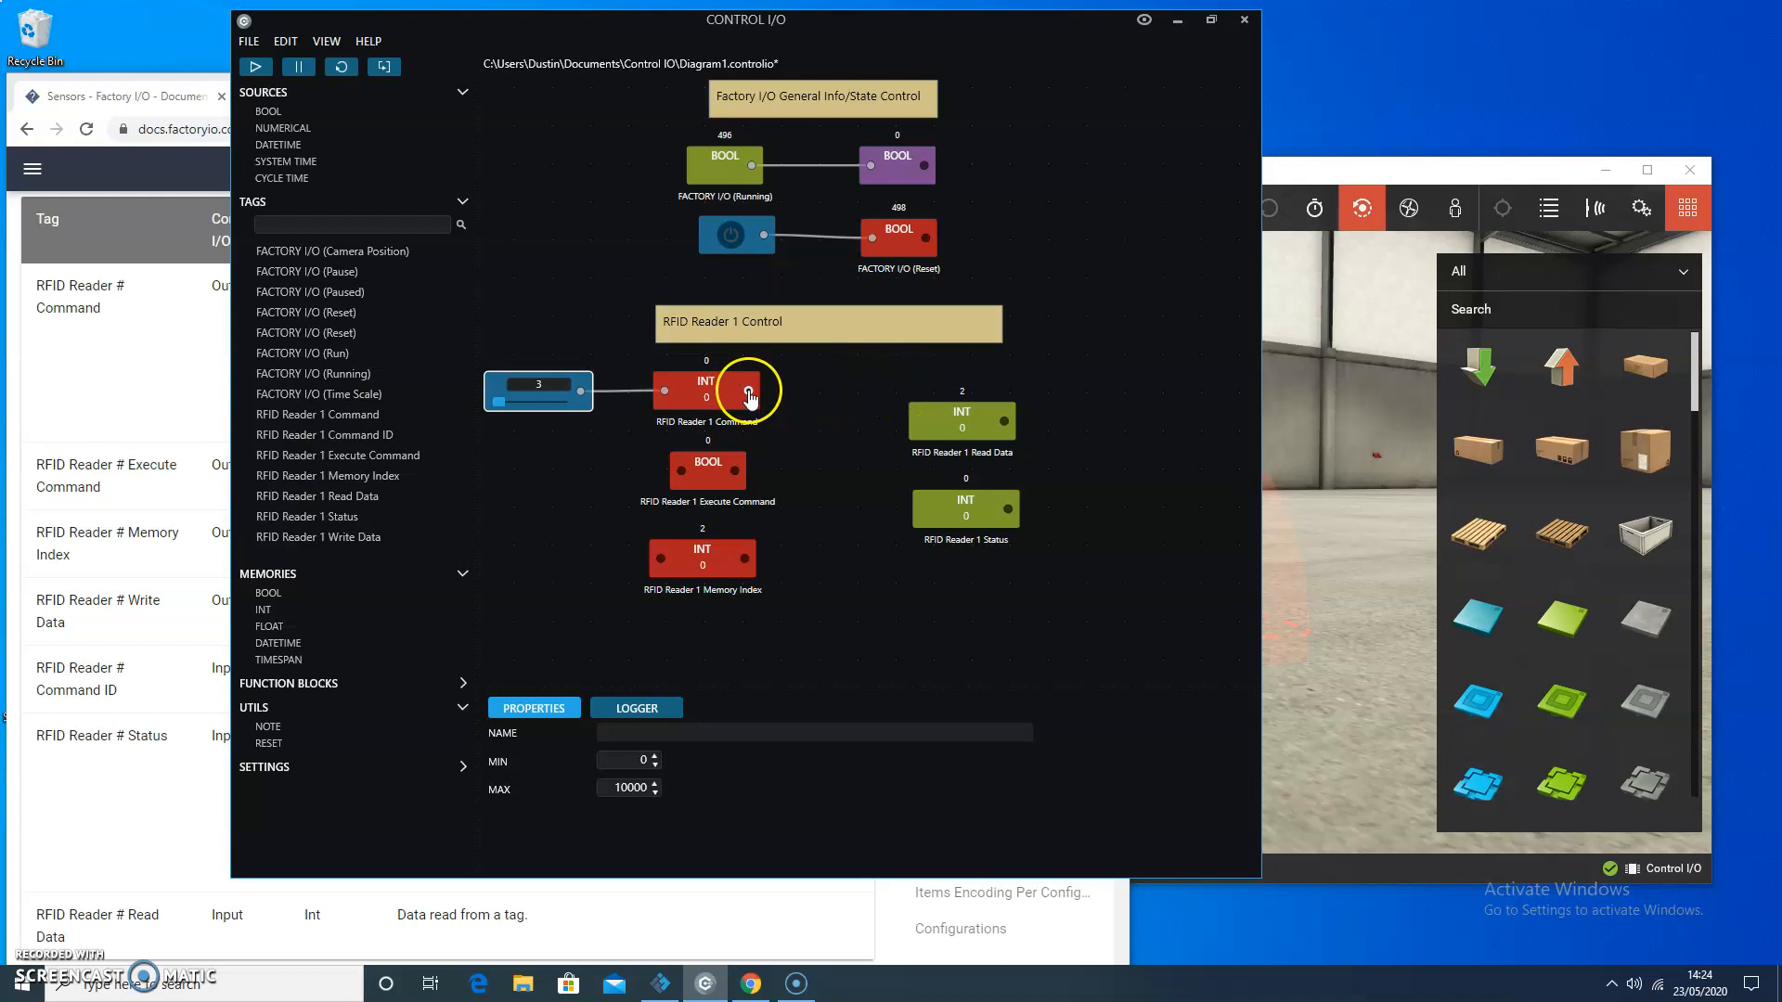
pyautogui.moveTo(783, 377)
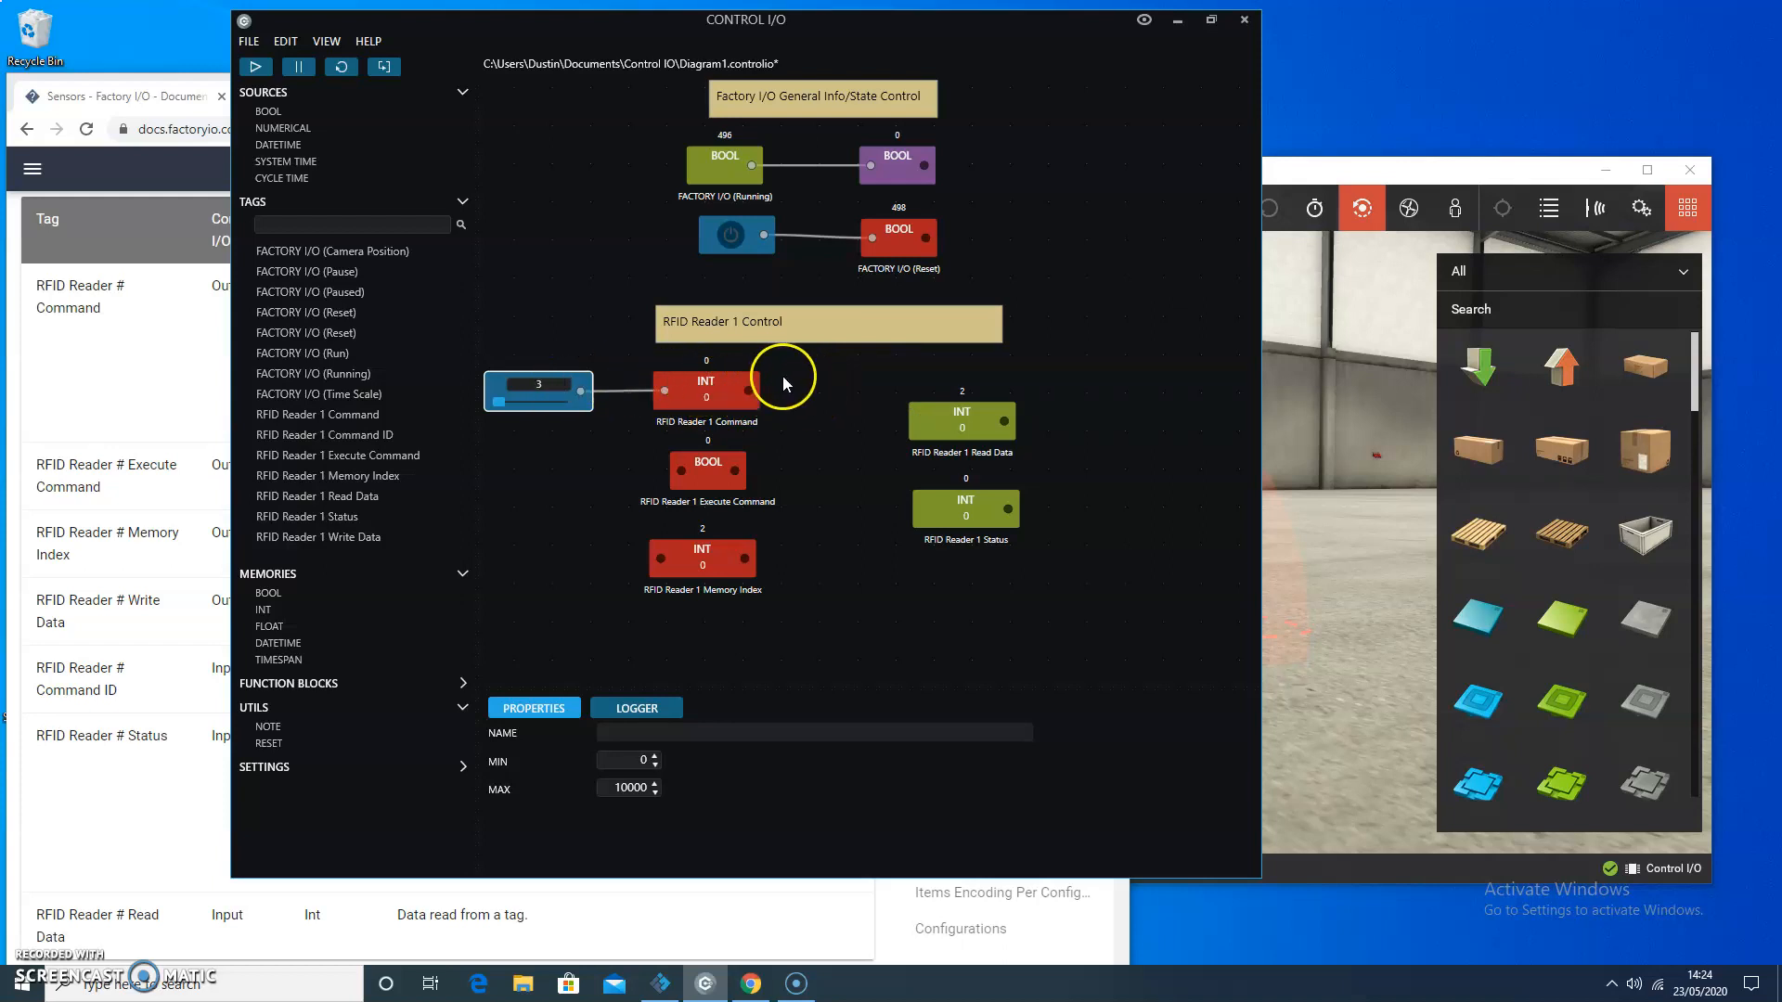
pyautogui.moveTo(940, 429)
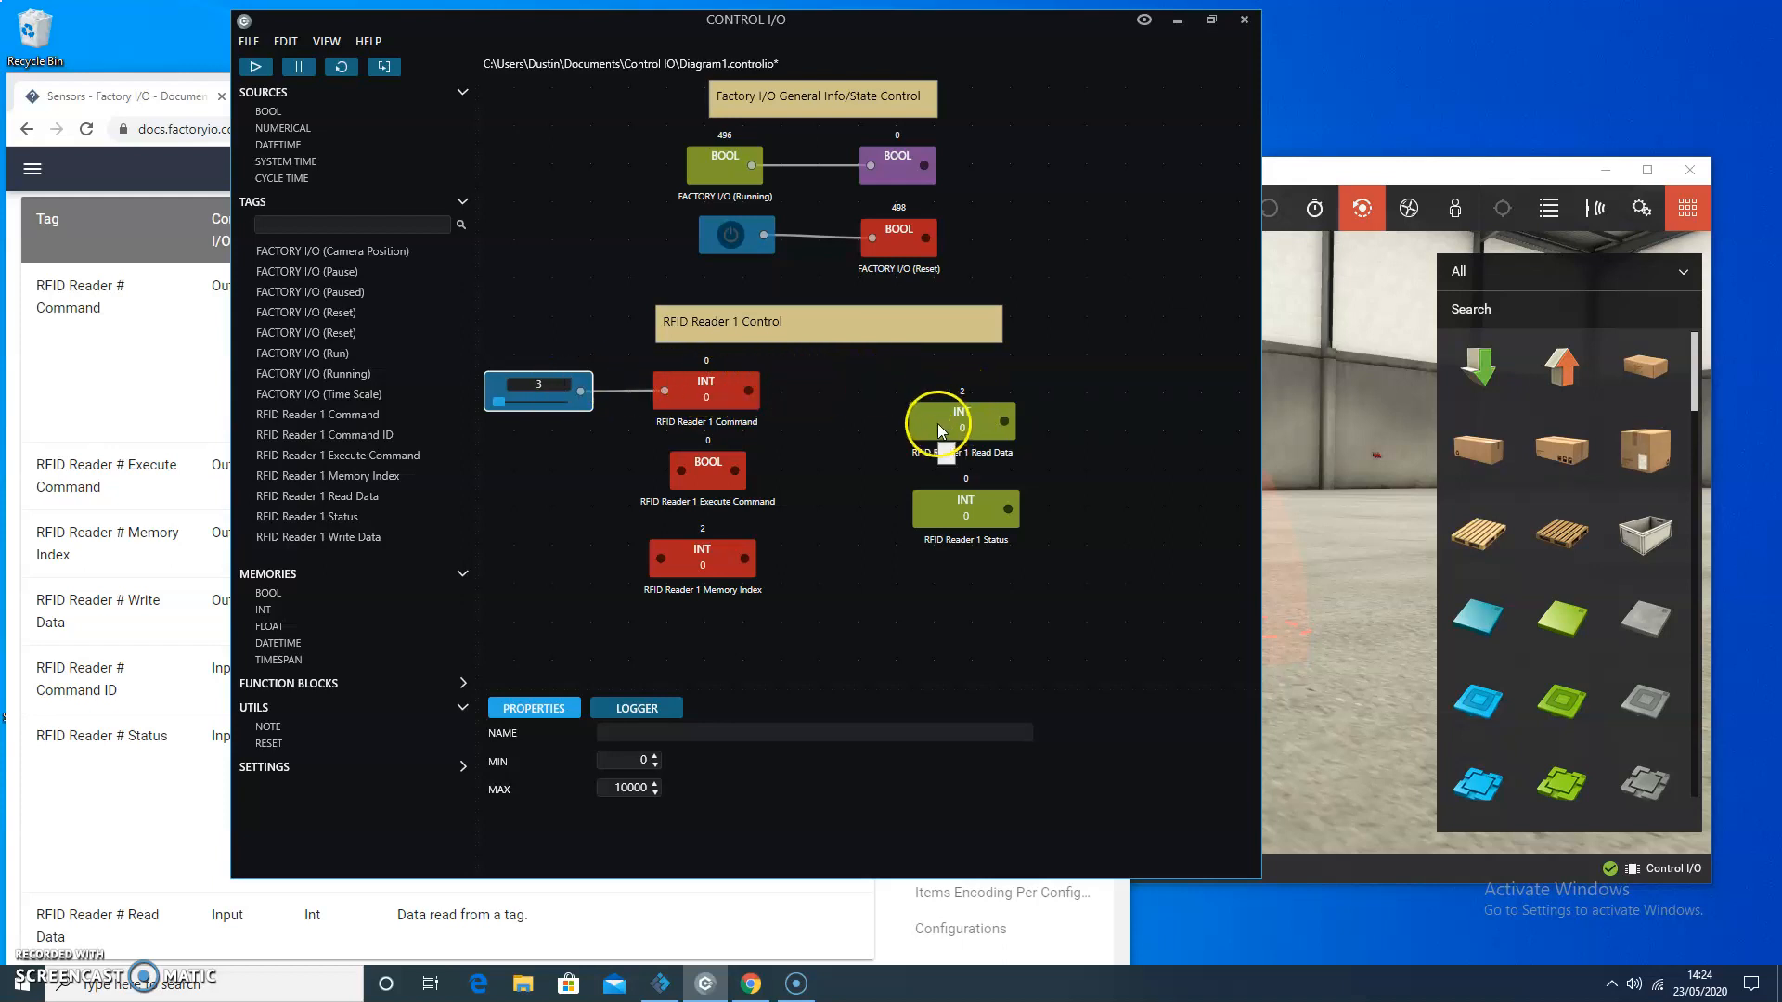
# Step: Wire a numerical source of 3 (Write data) into RFID Reader 1 Command
pyautogui.click(951, 508)
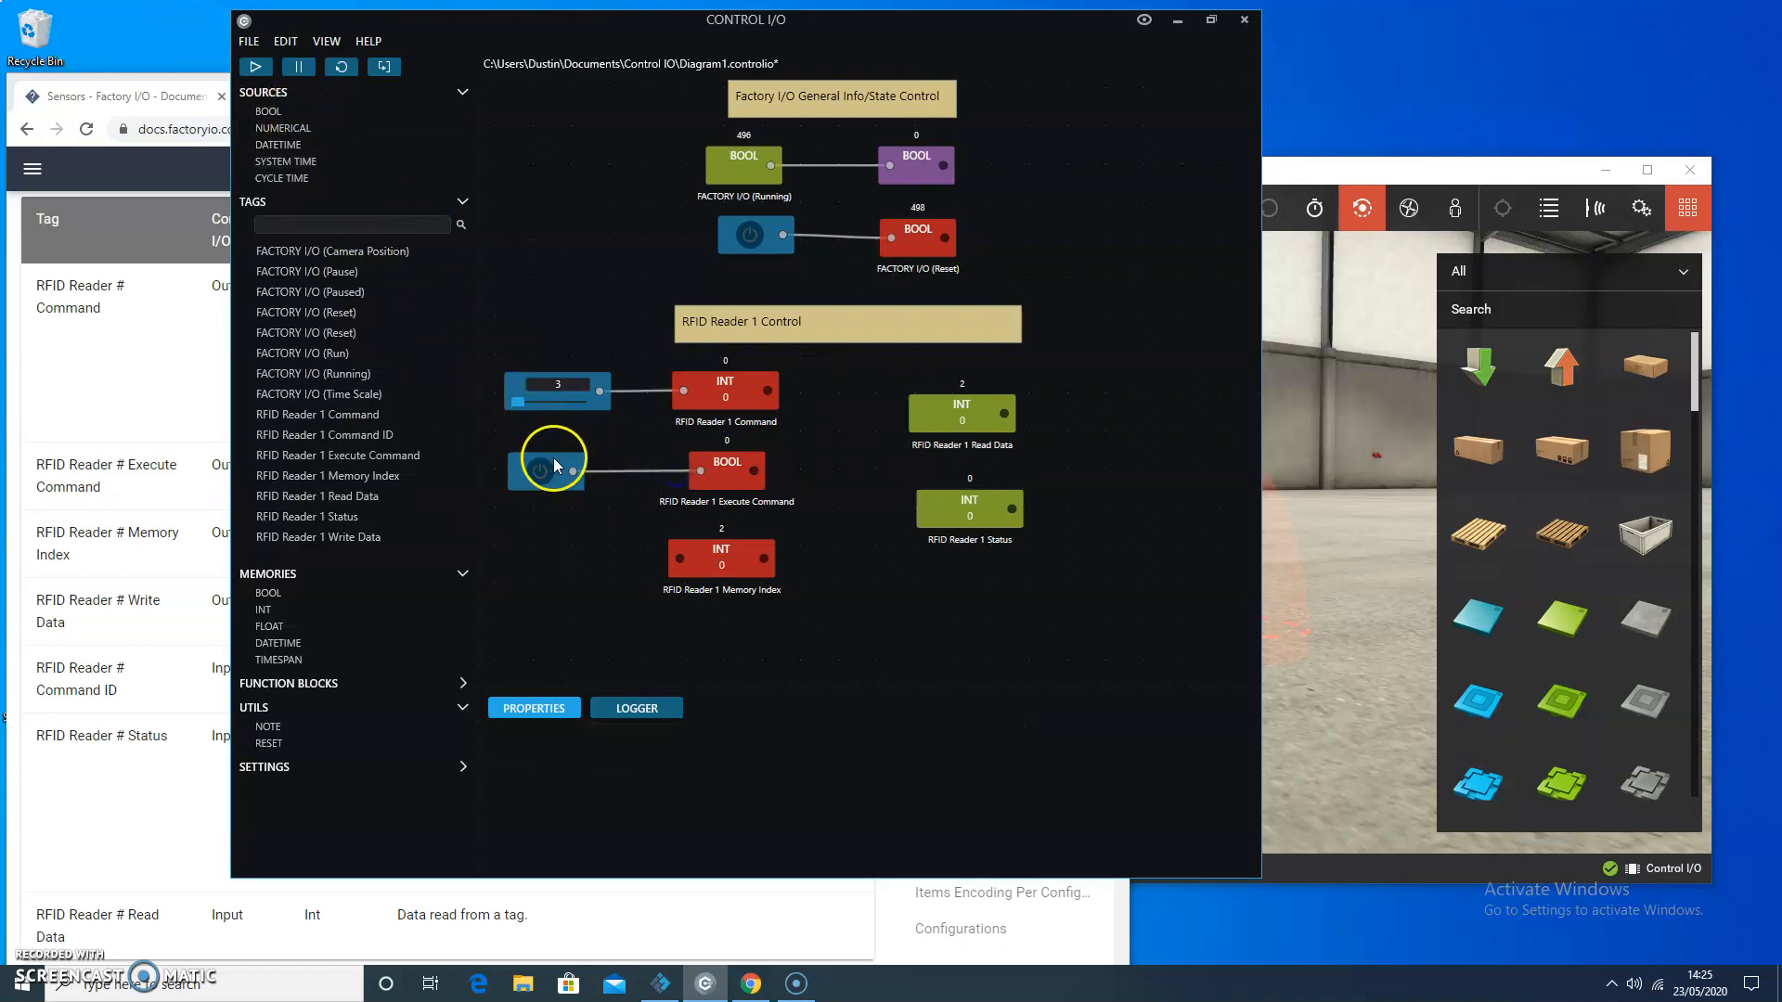
pyautogui.moveTo(488, 406)
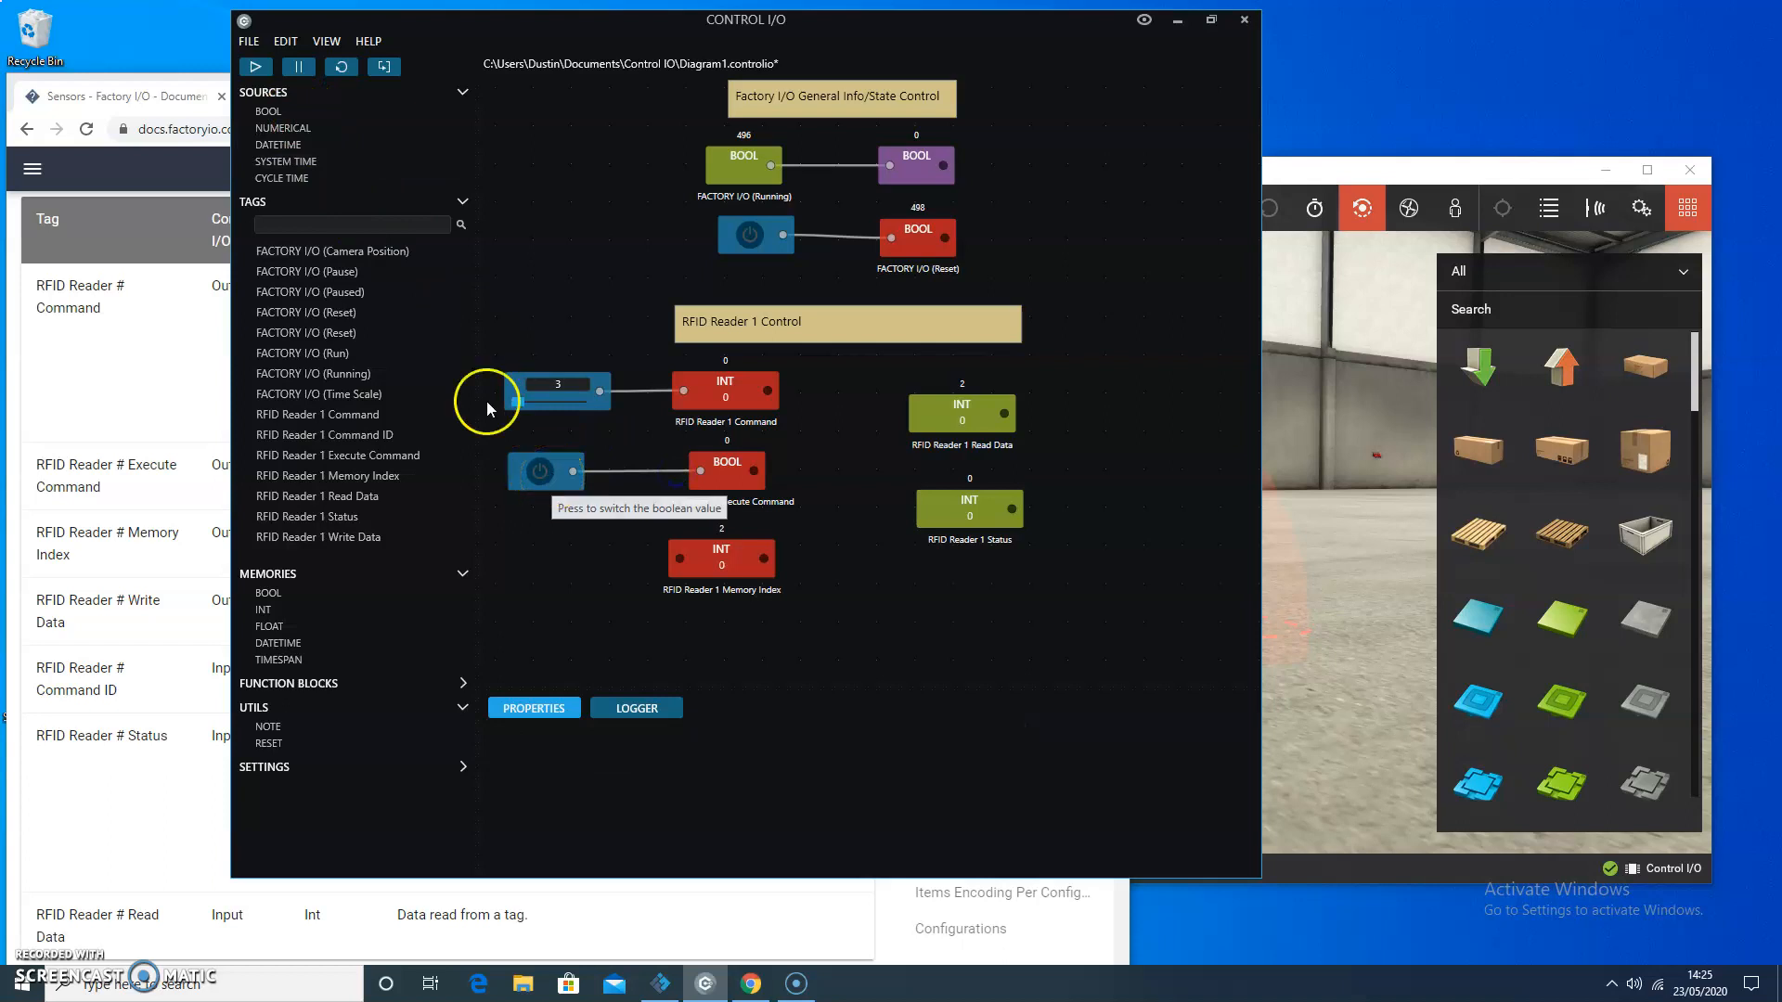
pyautogui.moveTo(546, 471)
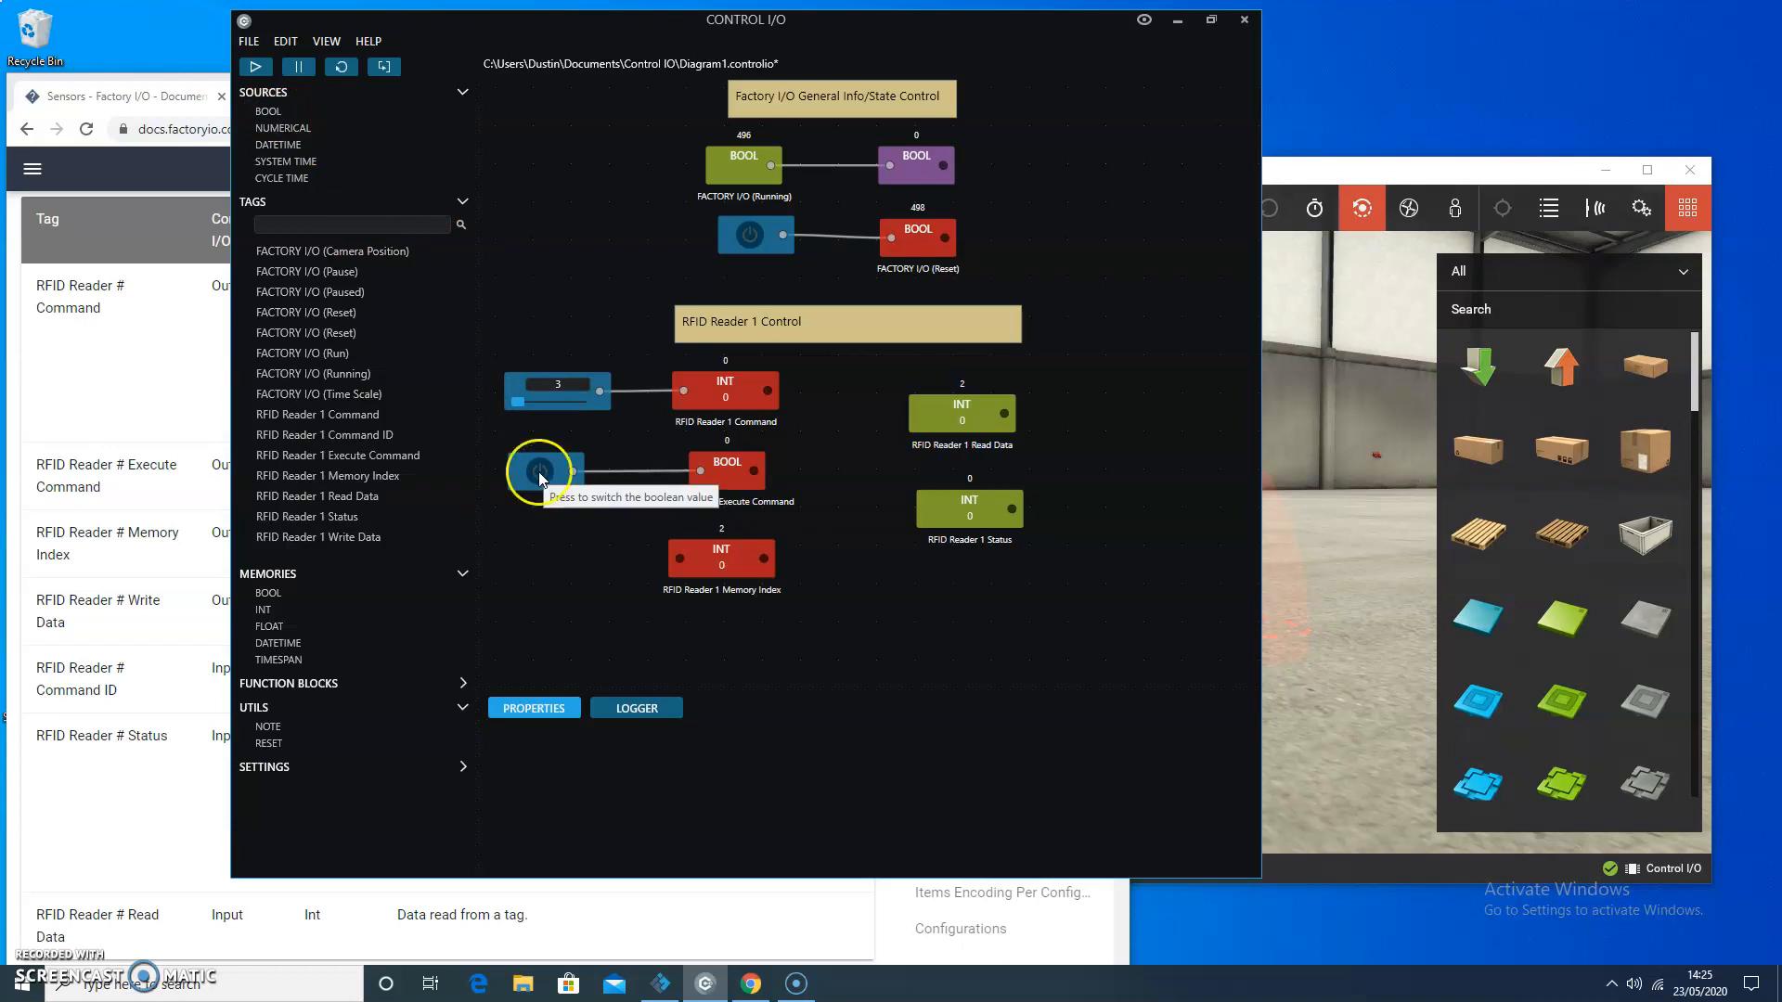
# Step: Toggle the boolean source driving RFID Reader 1 Execute Command to test it
pyautogui.click(544, 472)
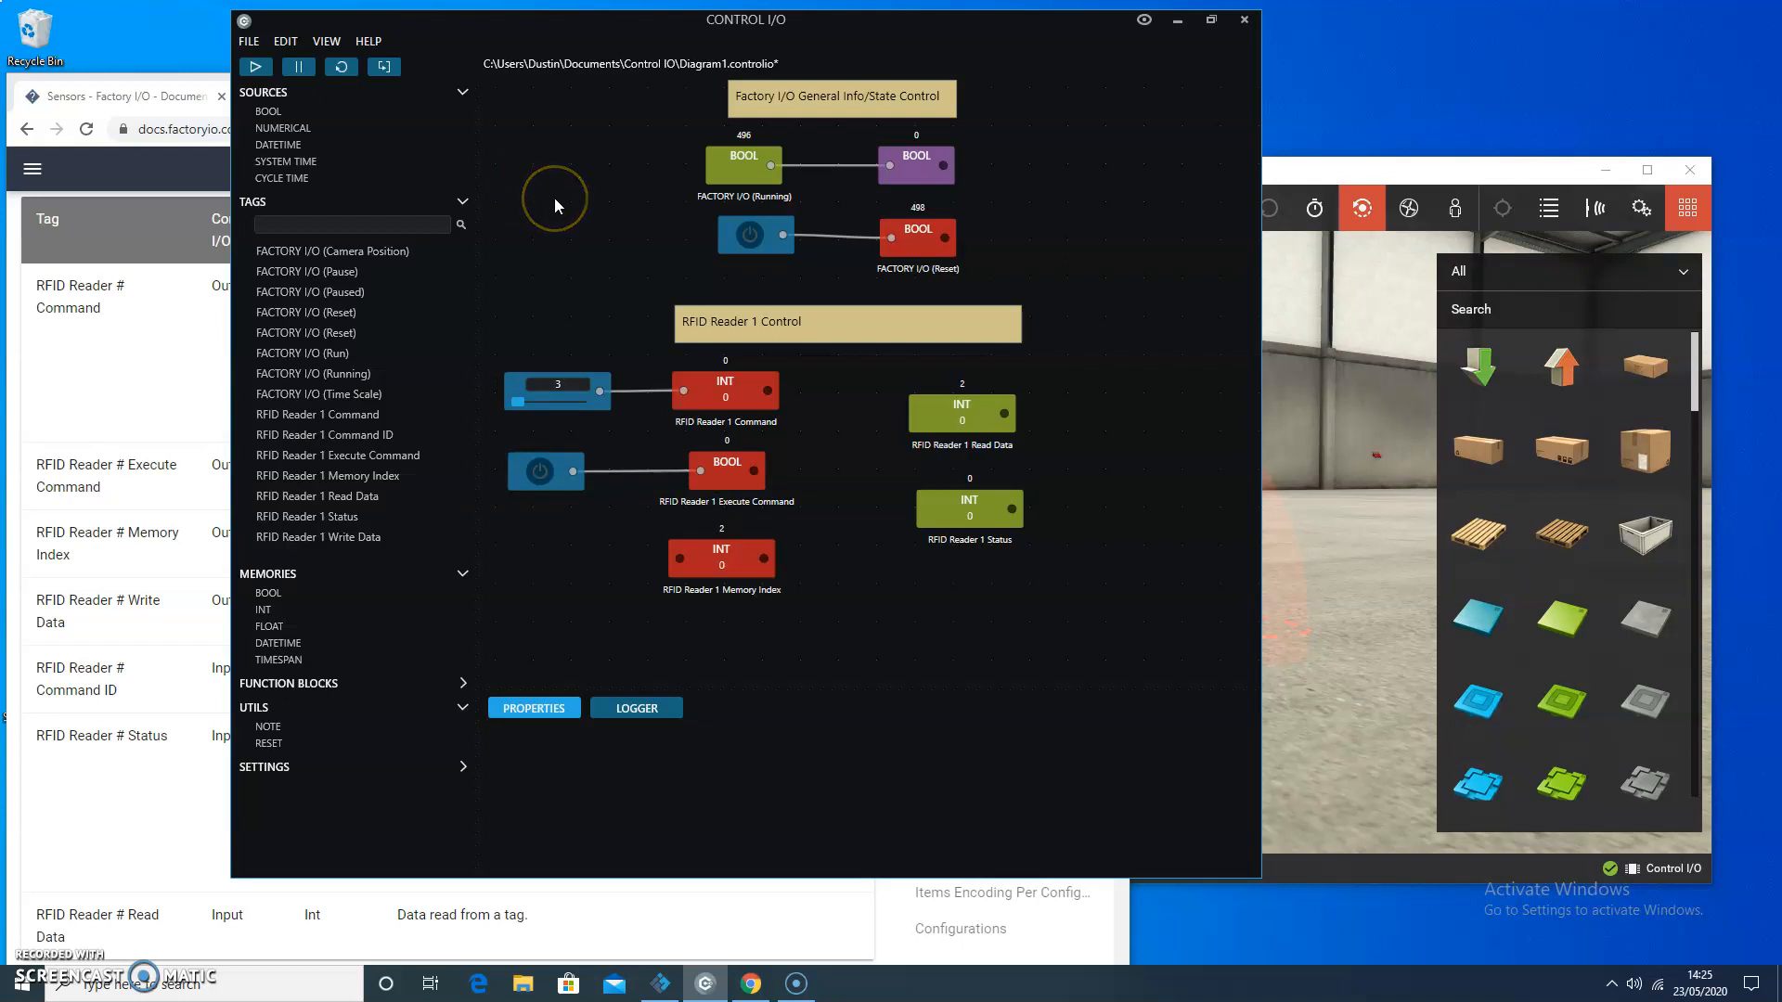
pyautogui.moveTo(555, 206)
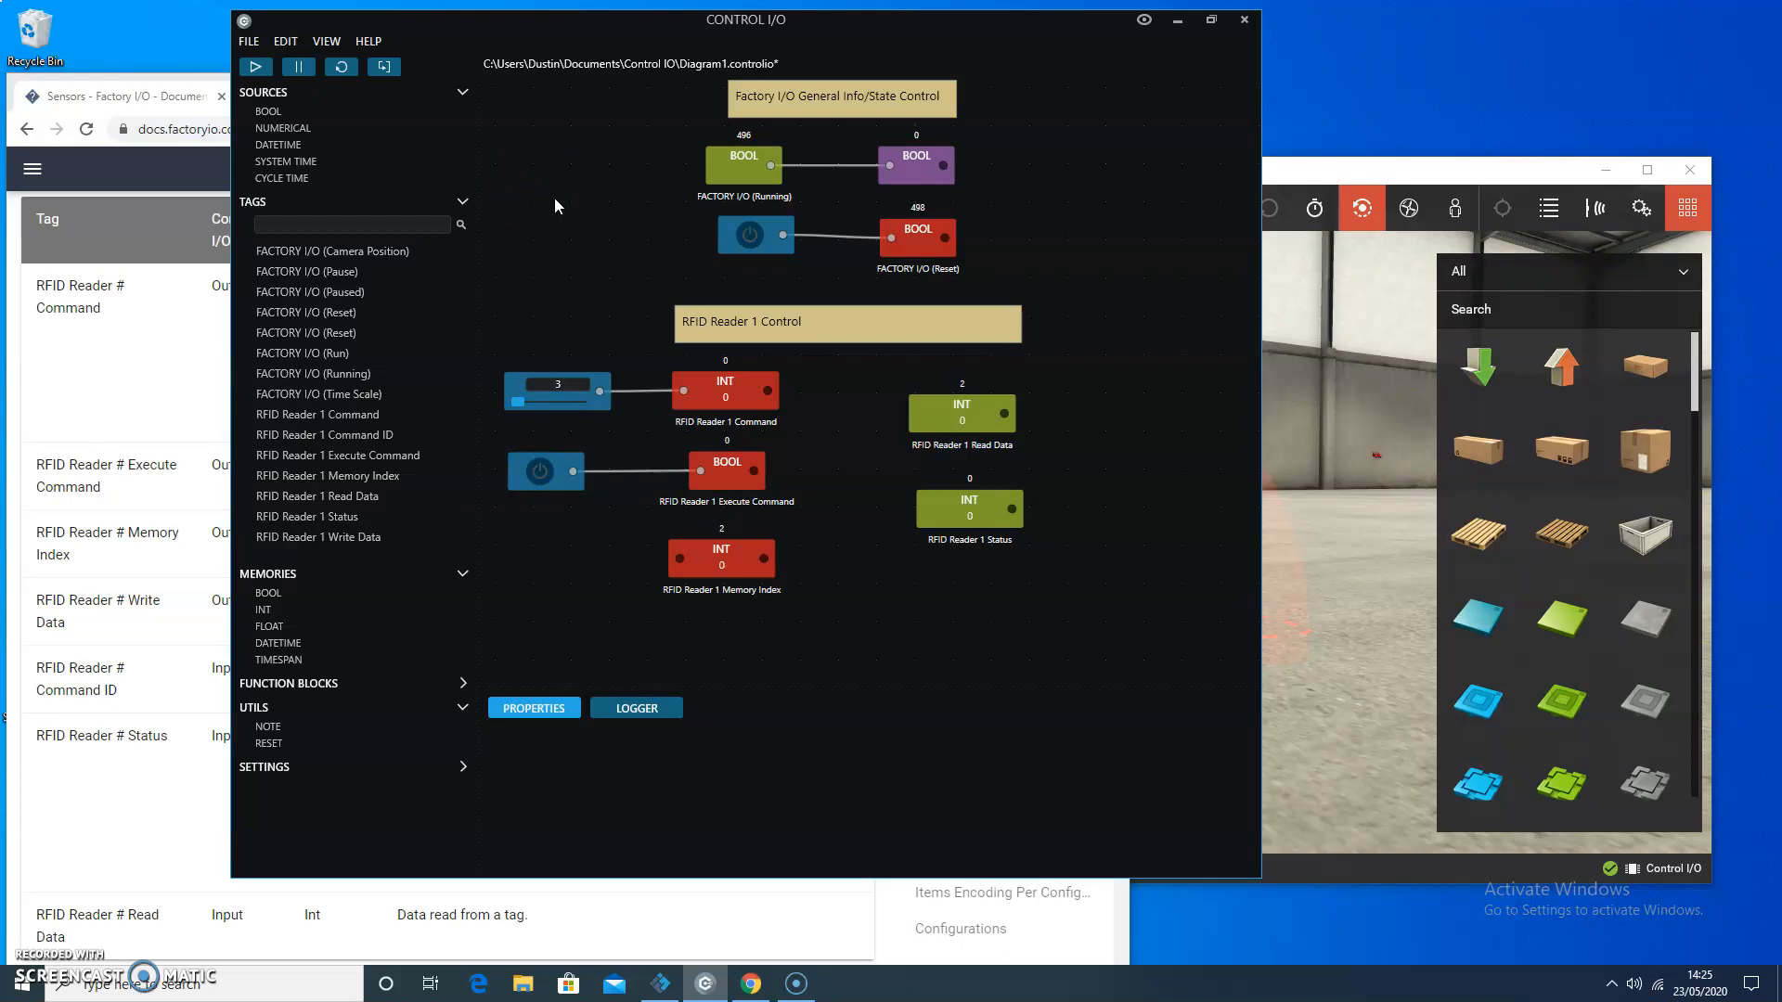
pyautogui.moveTo(584, 258)
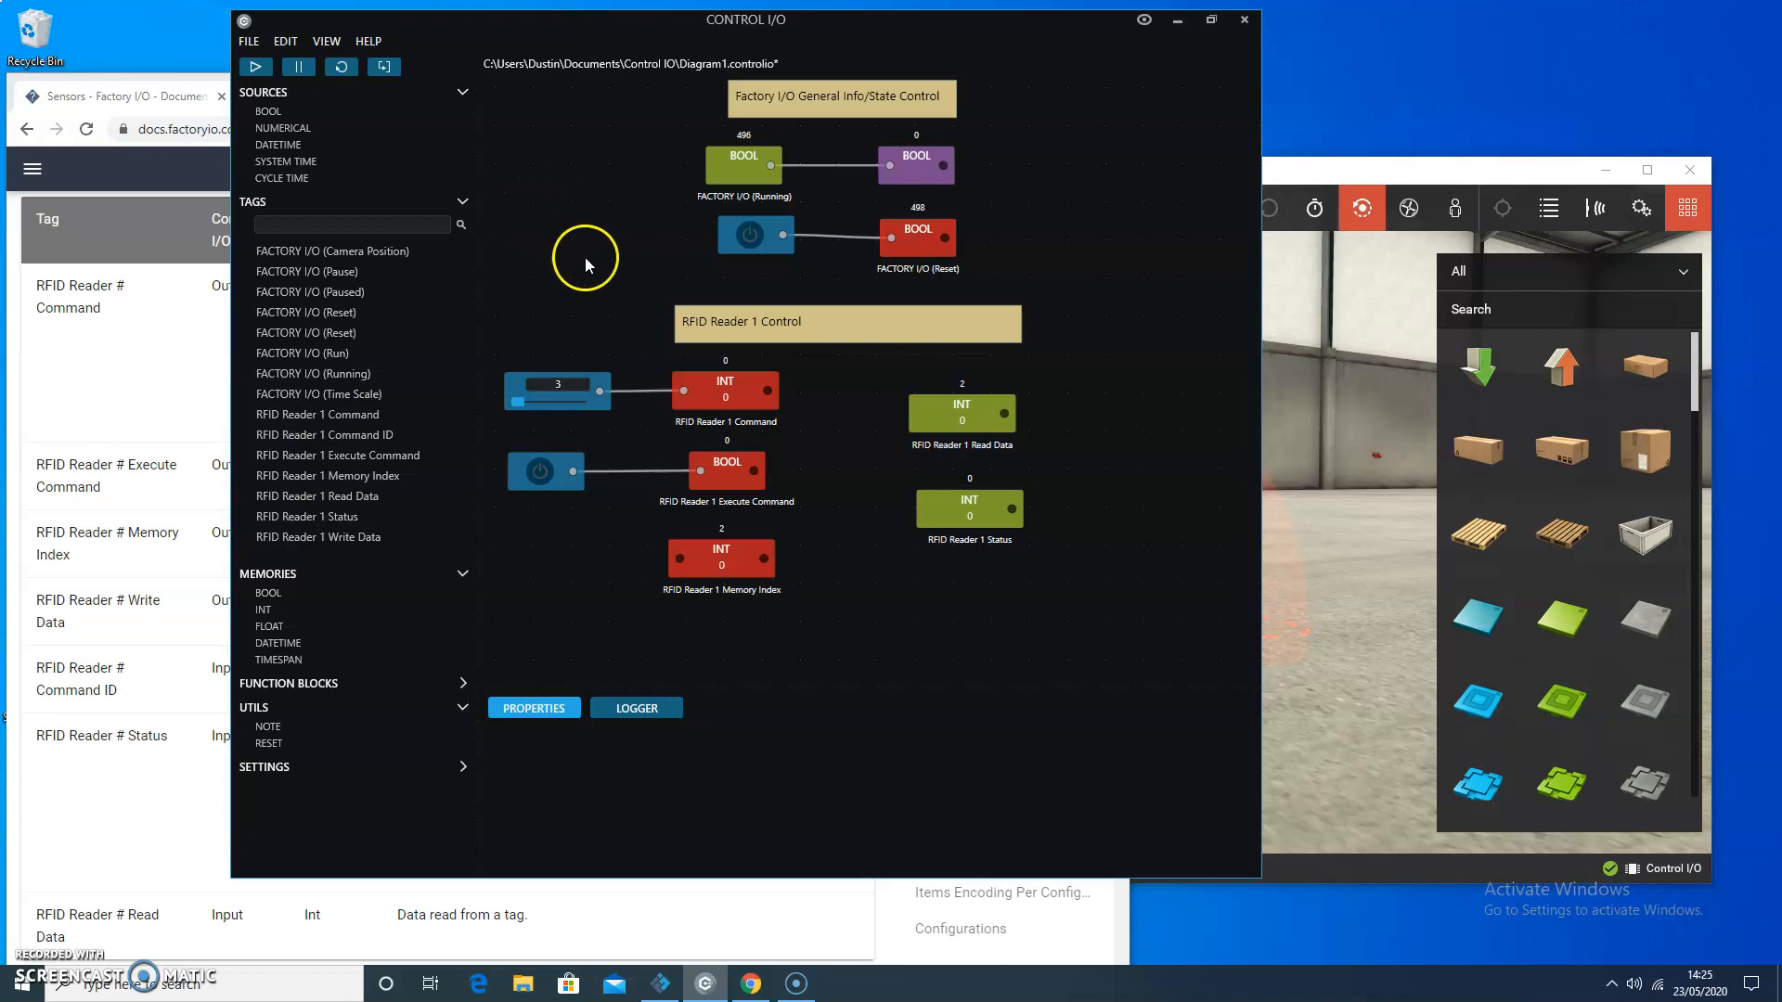
pyautogui.moveTo(615, 278)
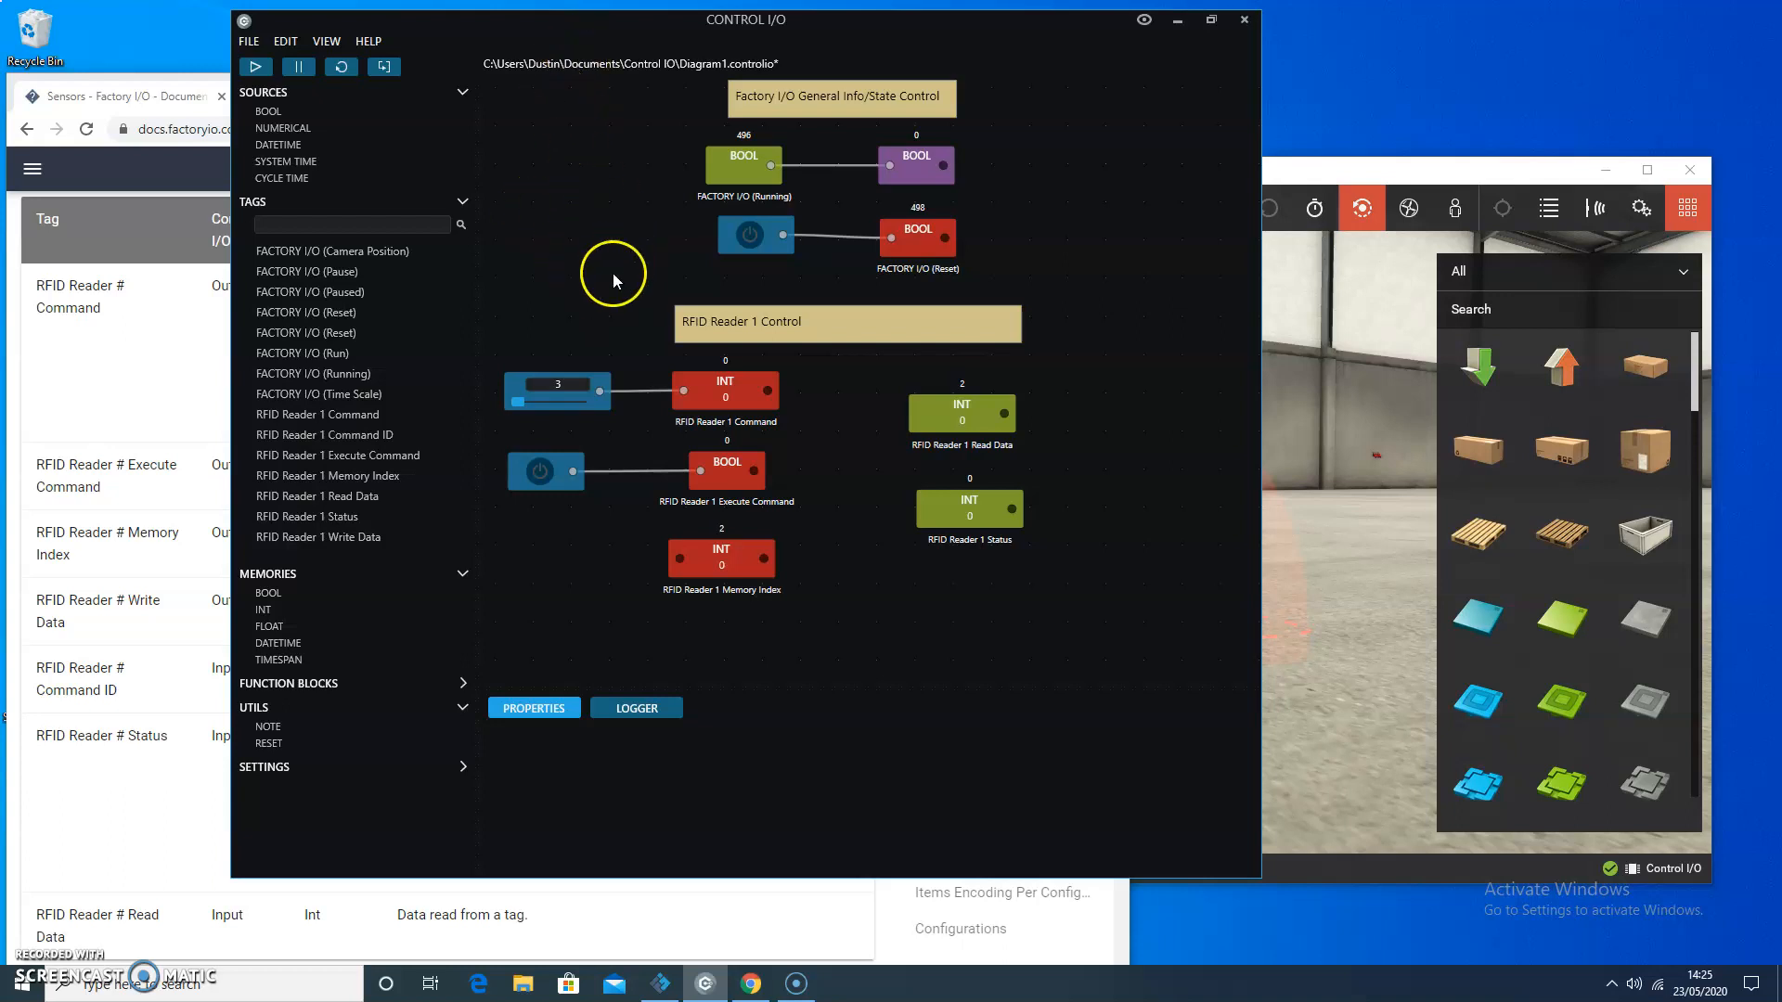
pyautogui.moveTo(579, 351)
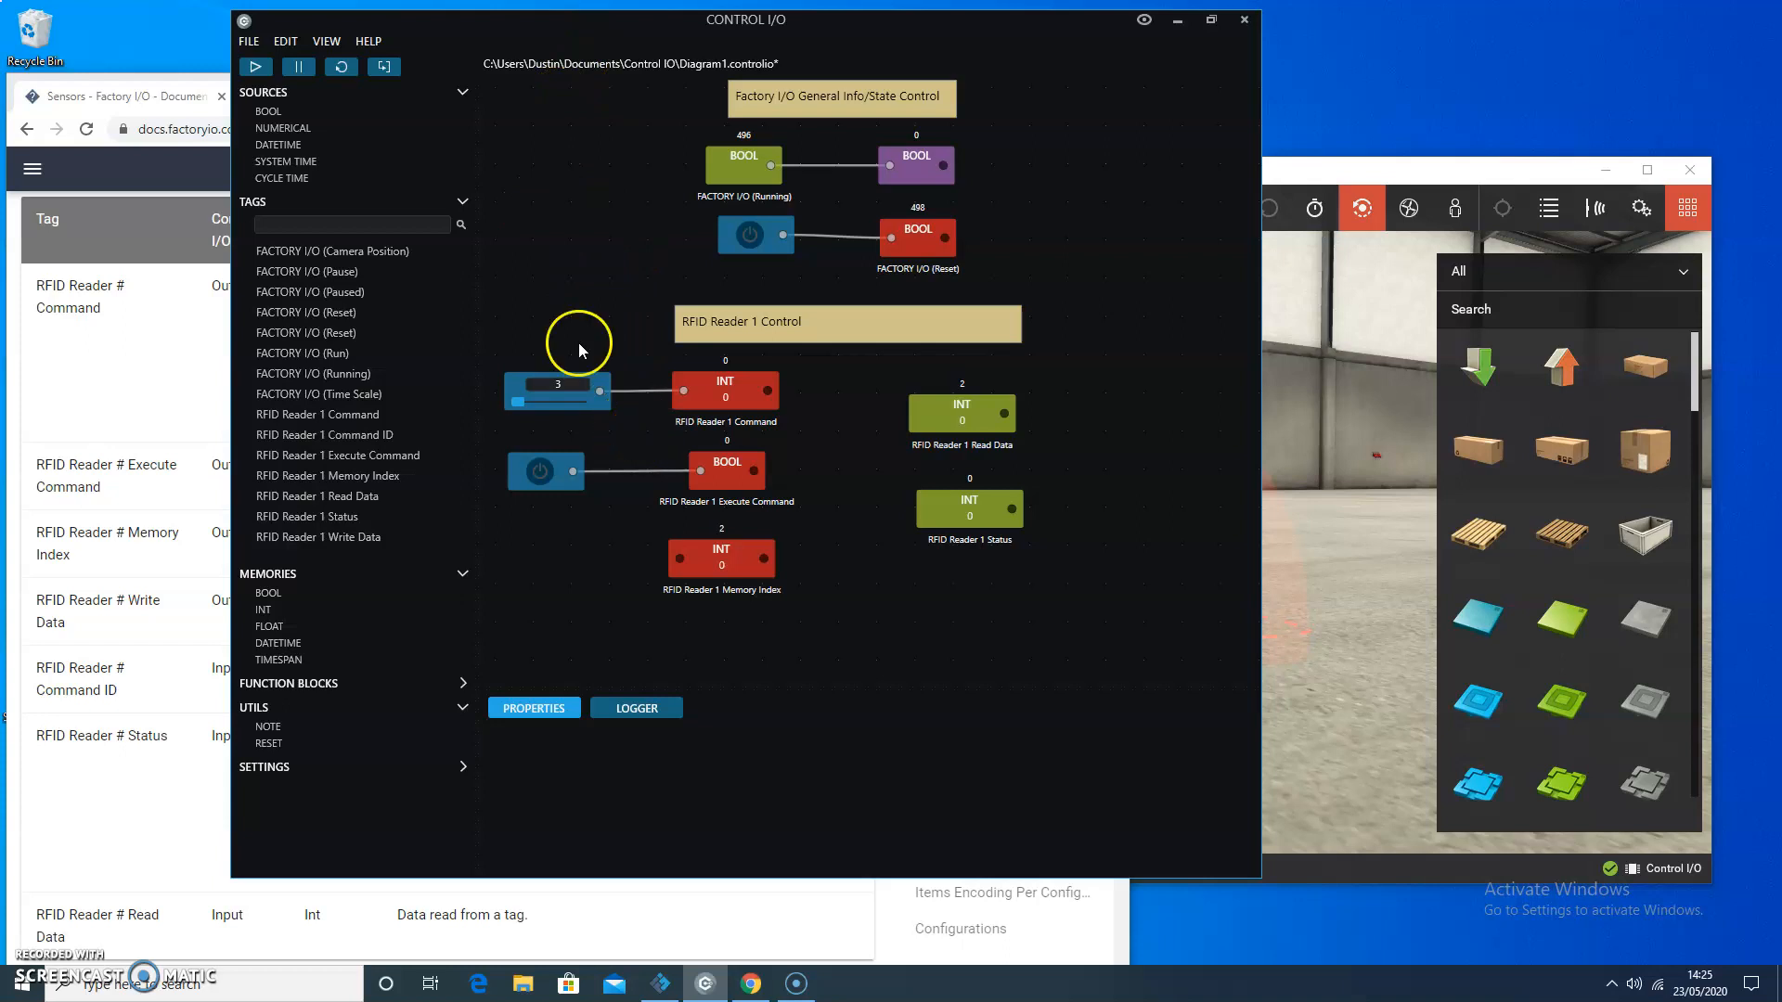
pyautogui.moveTo(592, 276)
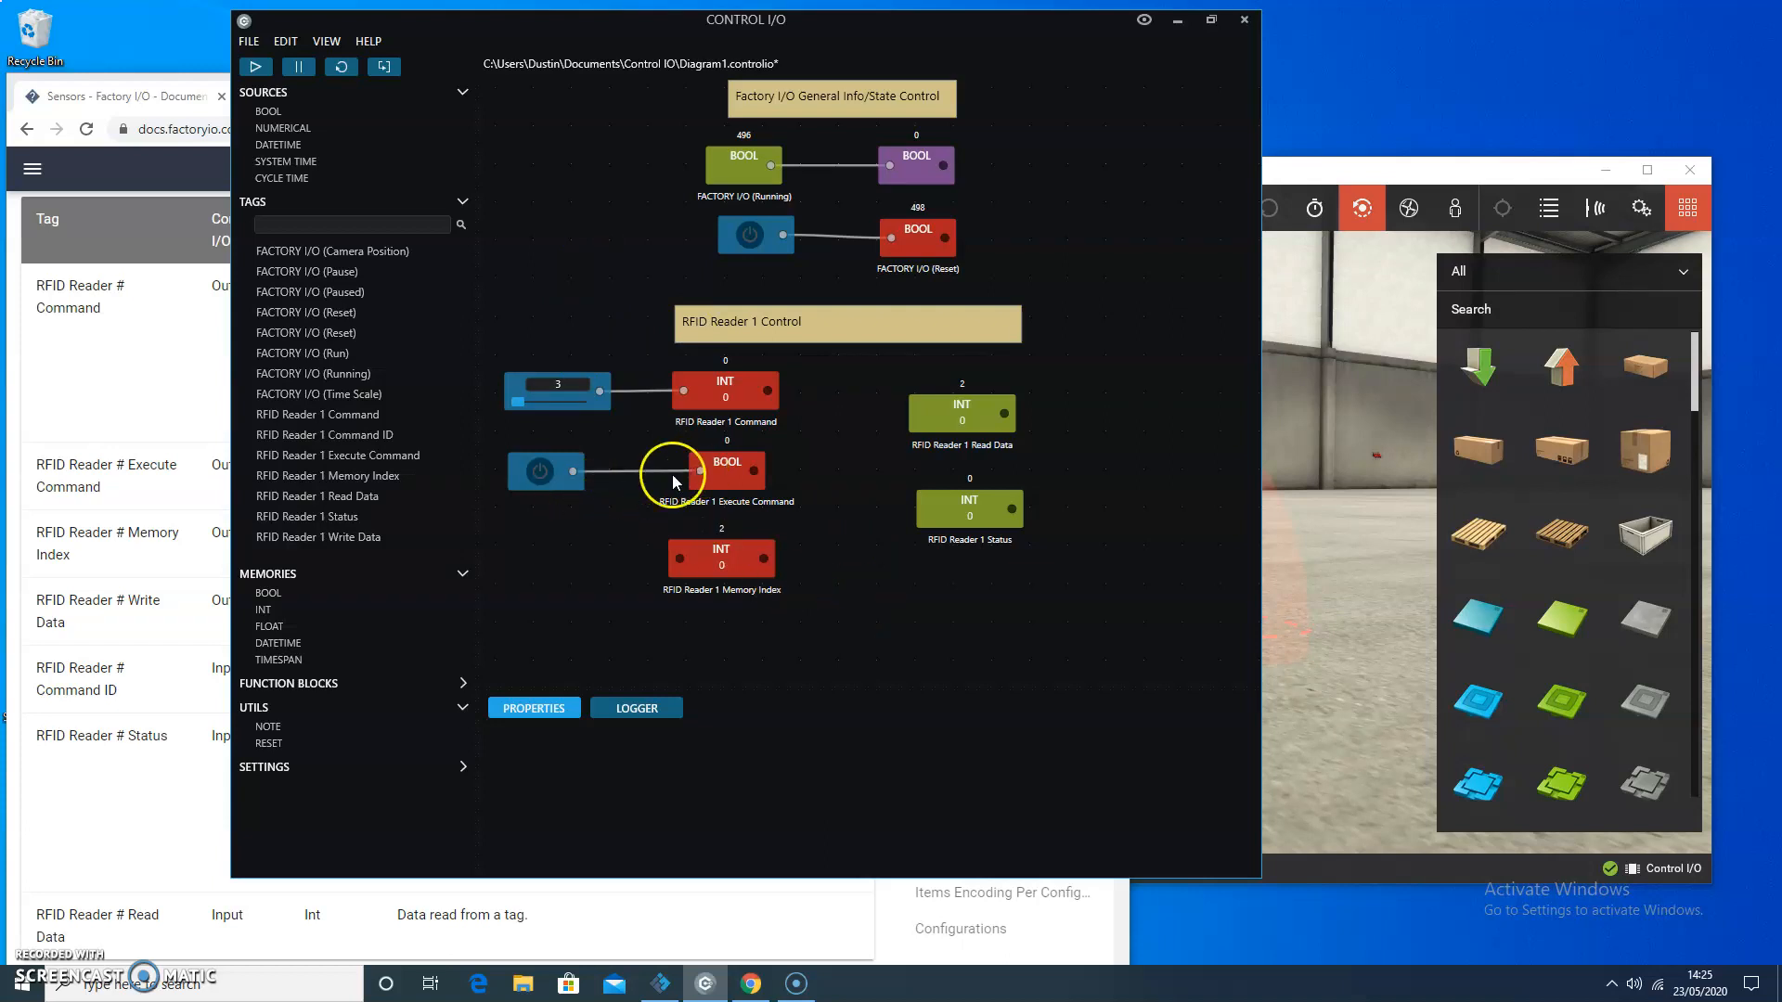
pyautogui.moveTo(177, 86)
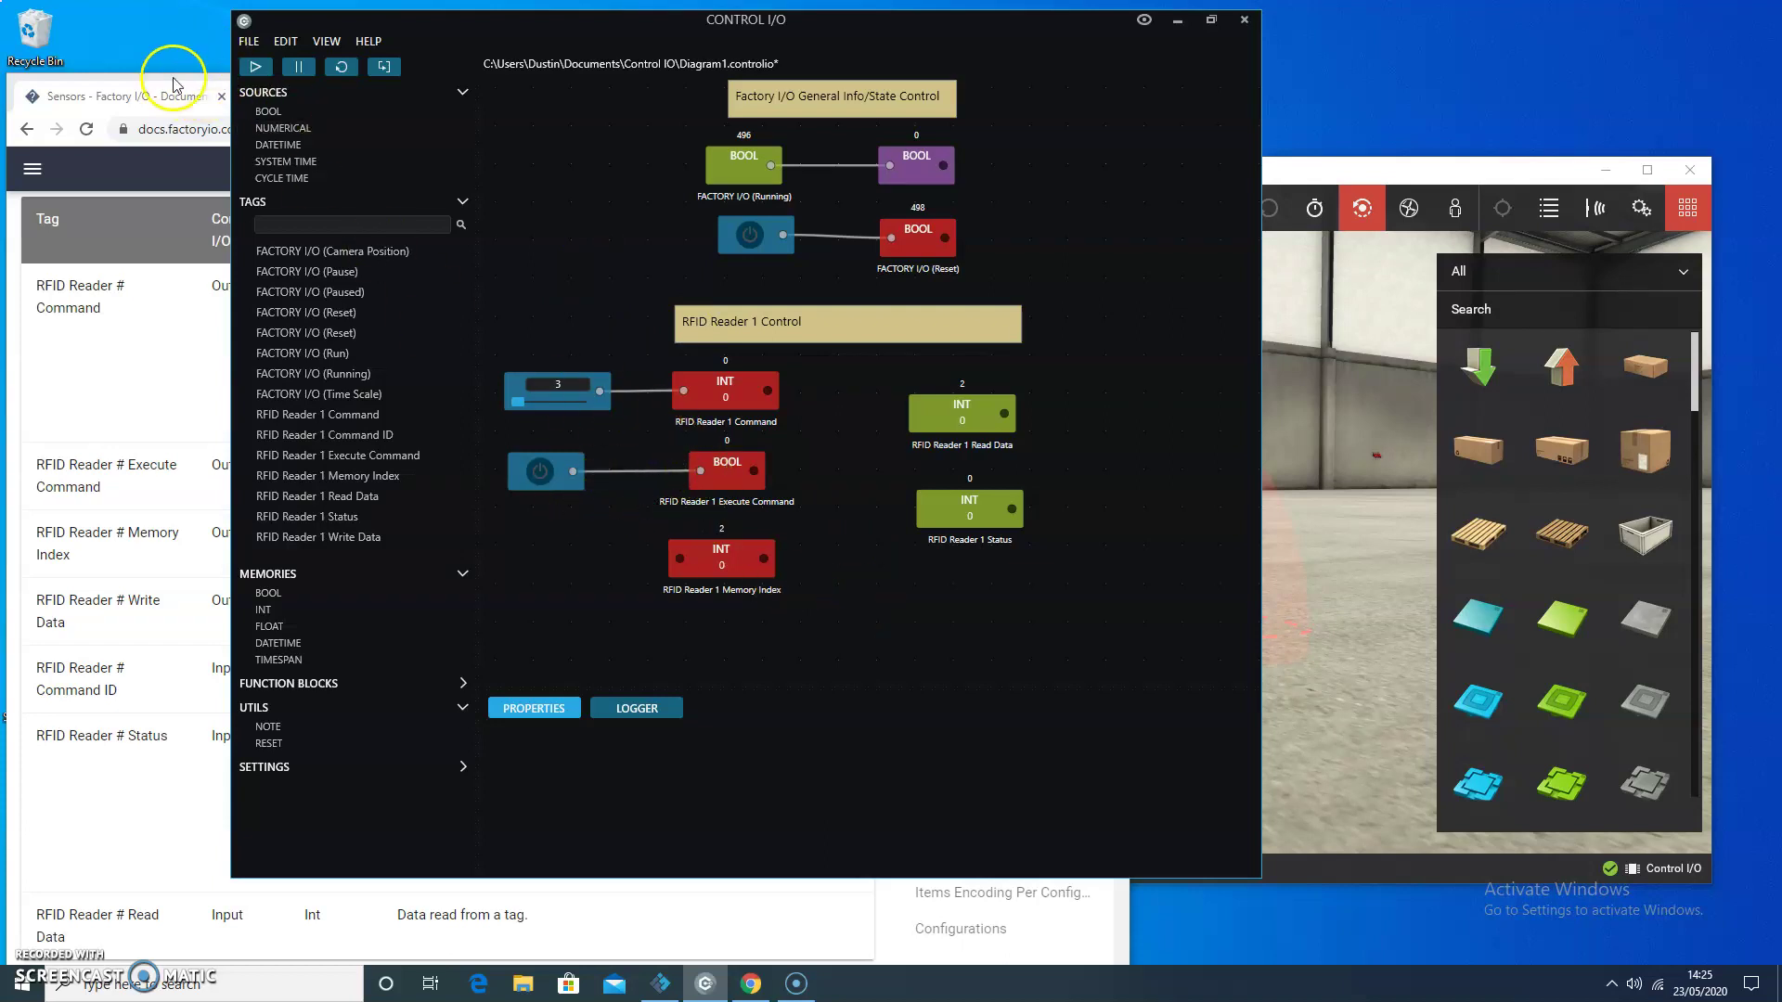
# Step: Feed RFID Reader 1 Memory Index from a numerical source set to 1
pyautogui.click(125, 94)
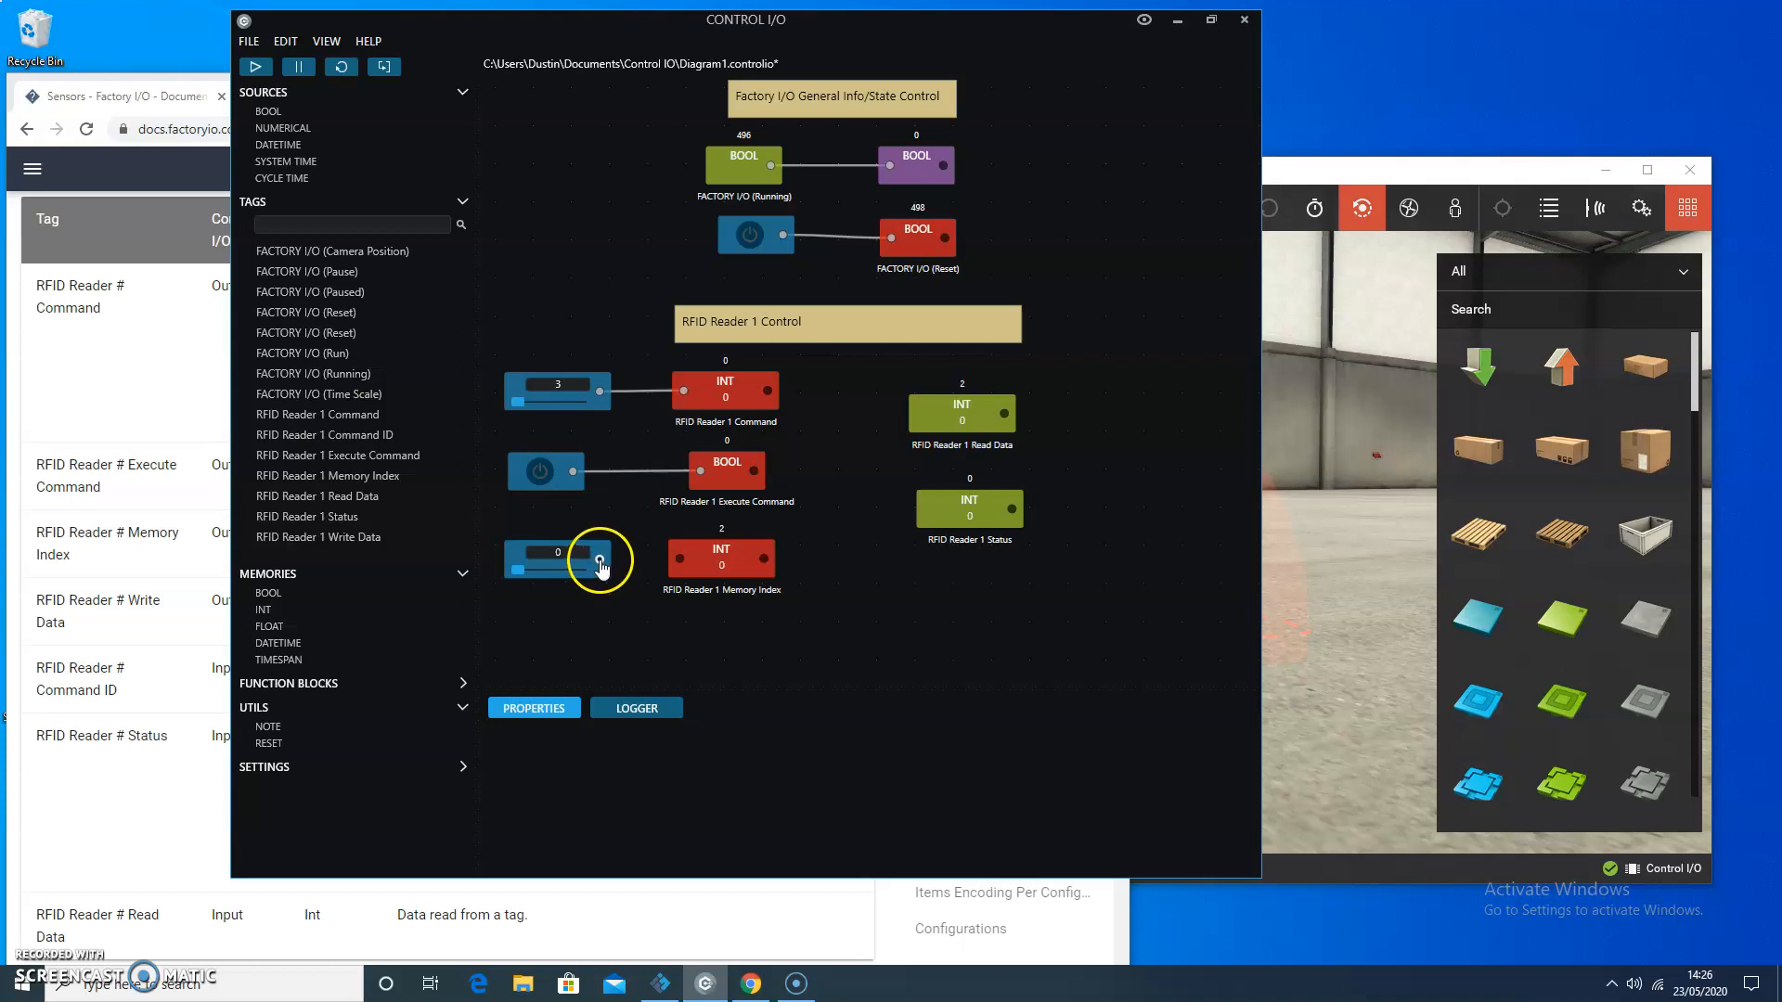
pyautogui.moveTo(637, 581)
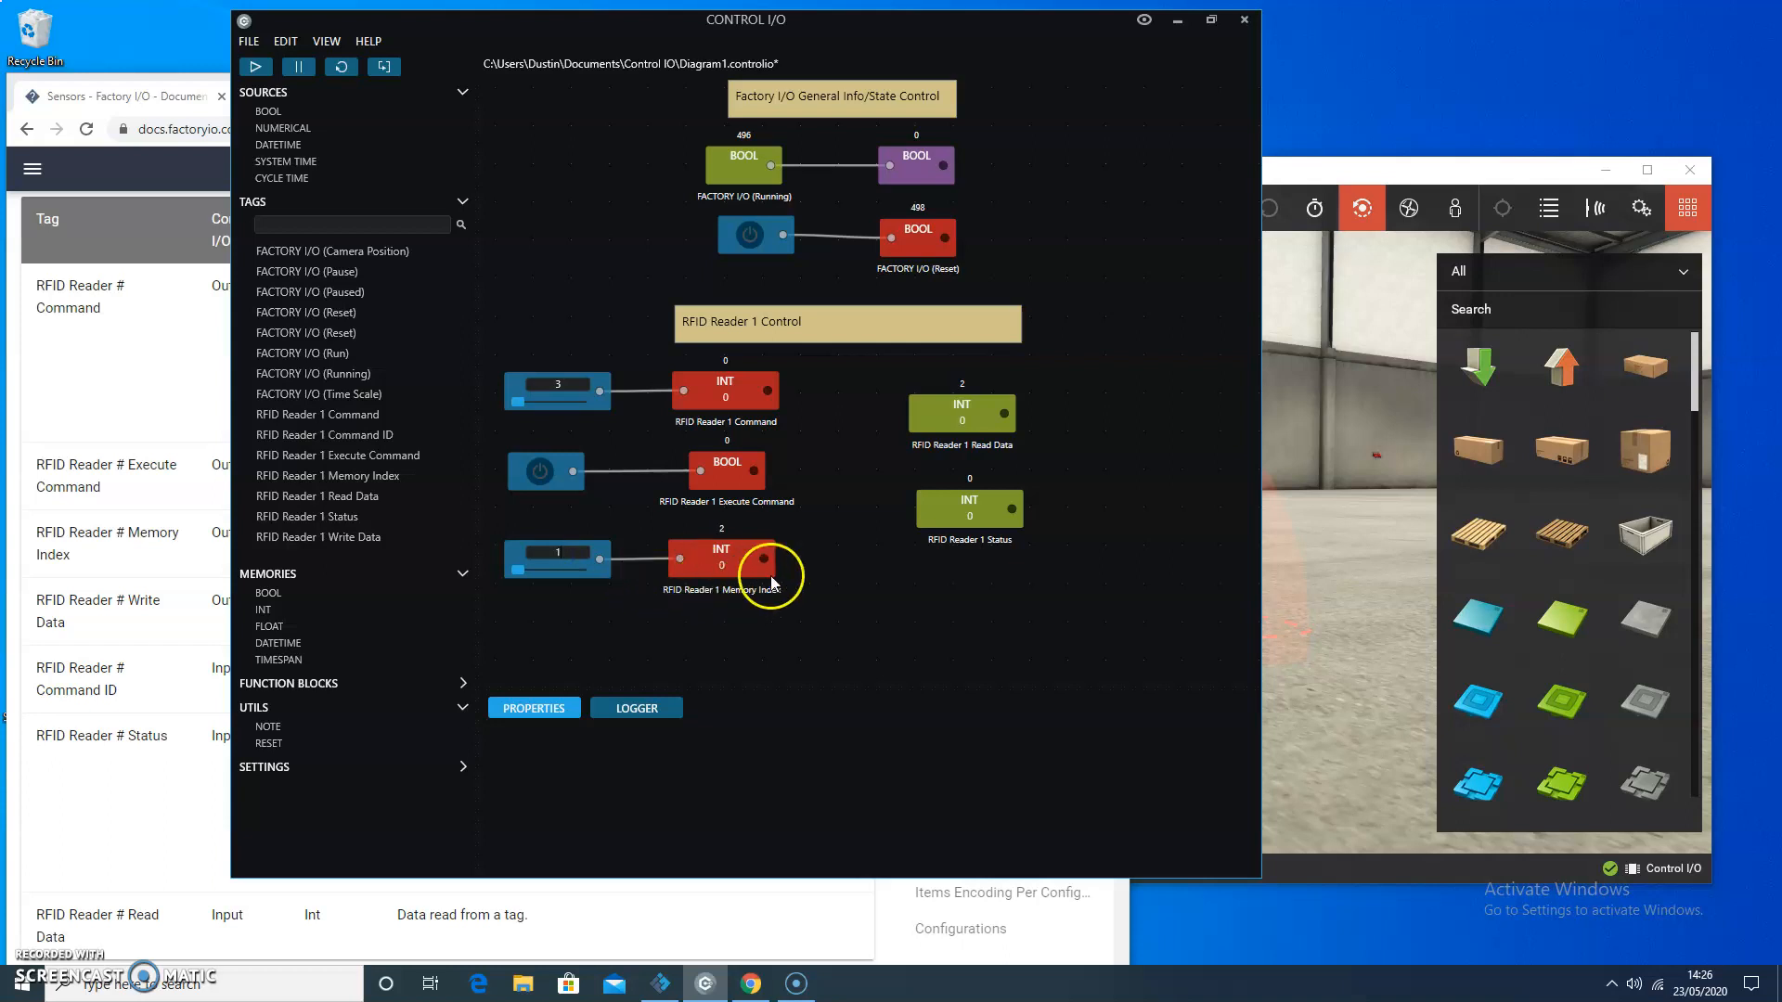
pyautogui.moveTo(798, 559)
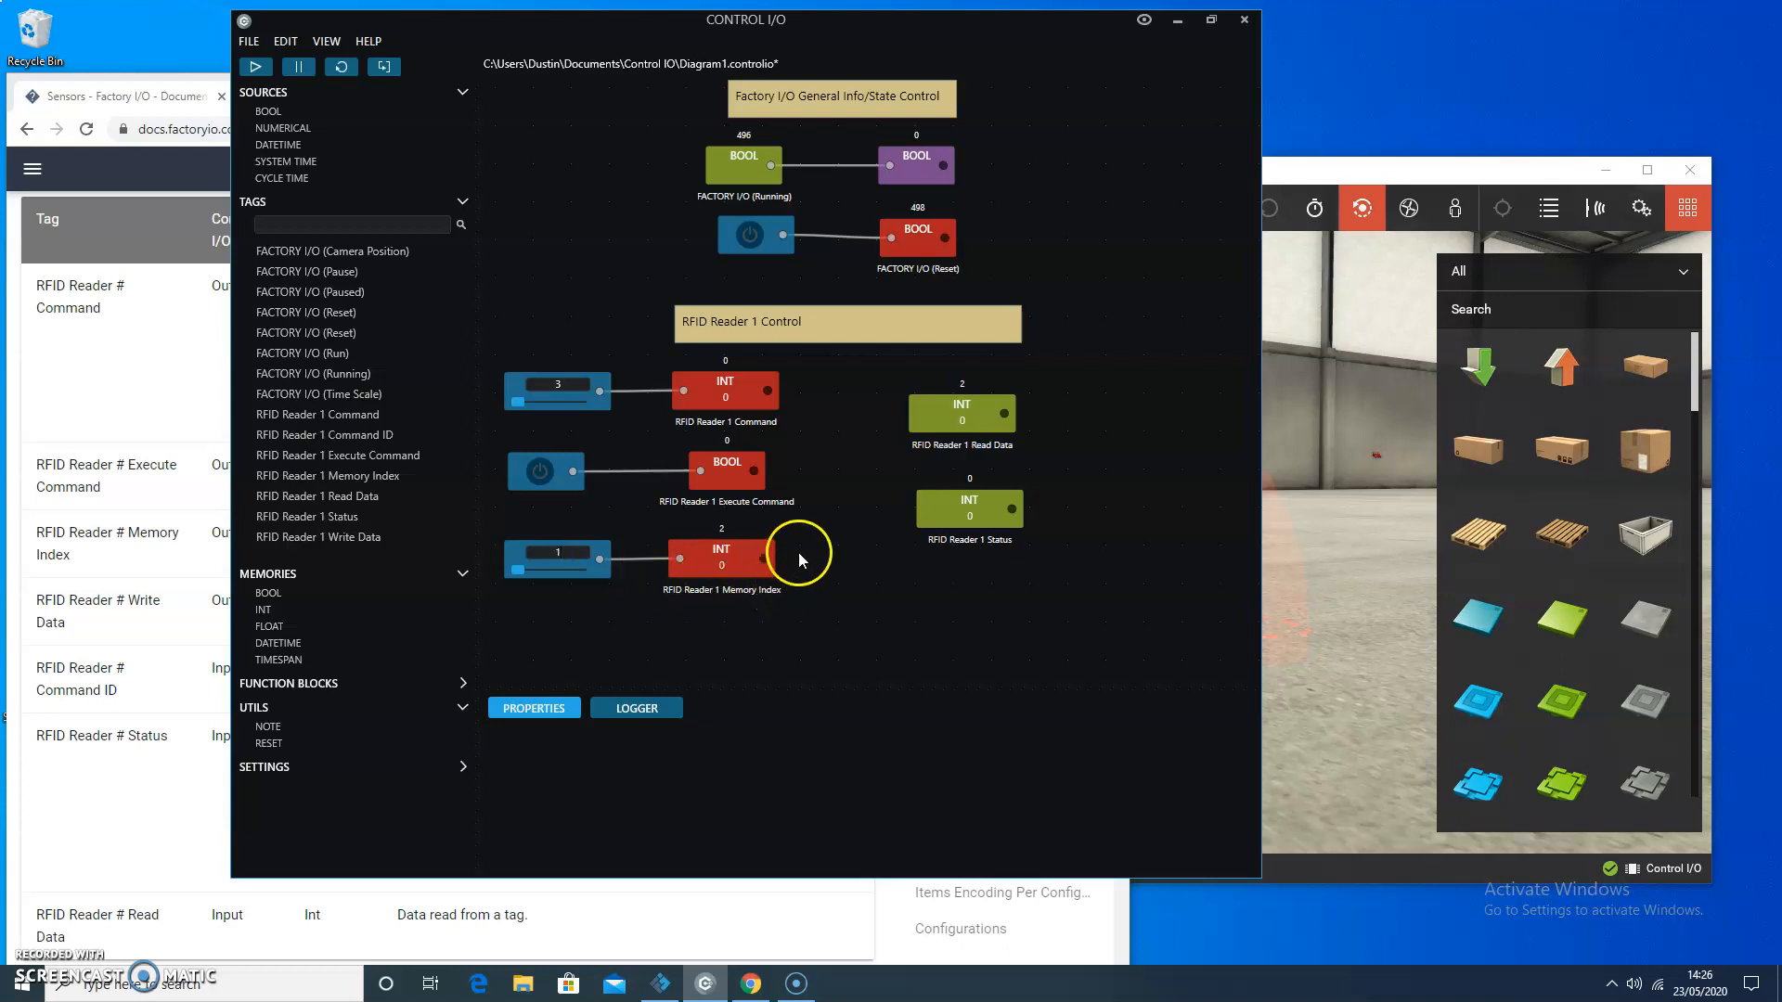
pyautogui.moveTo(778, 555)
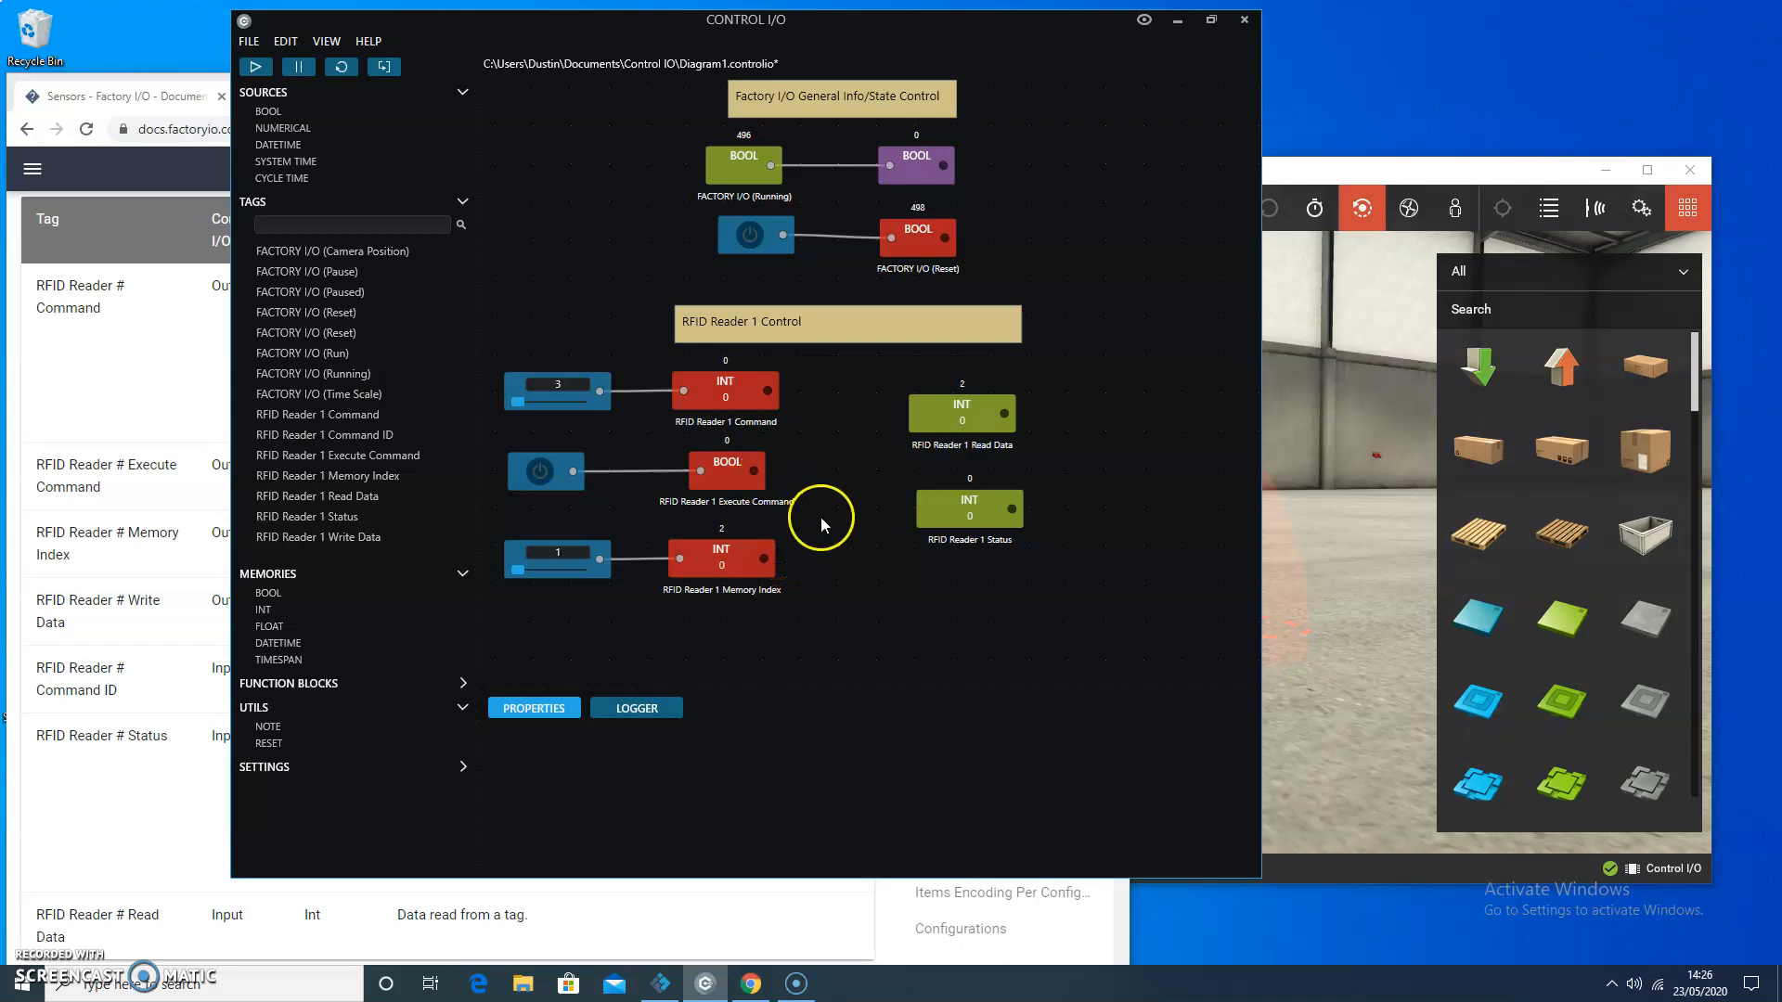
pyautogui.moveTo(518, 573)
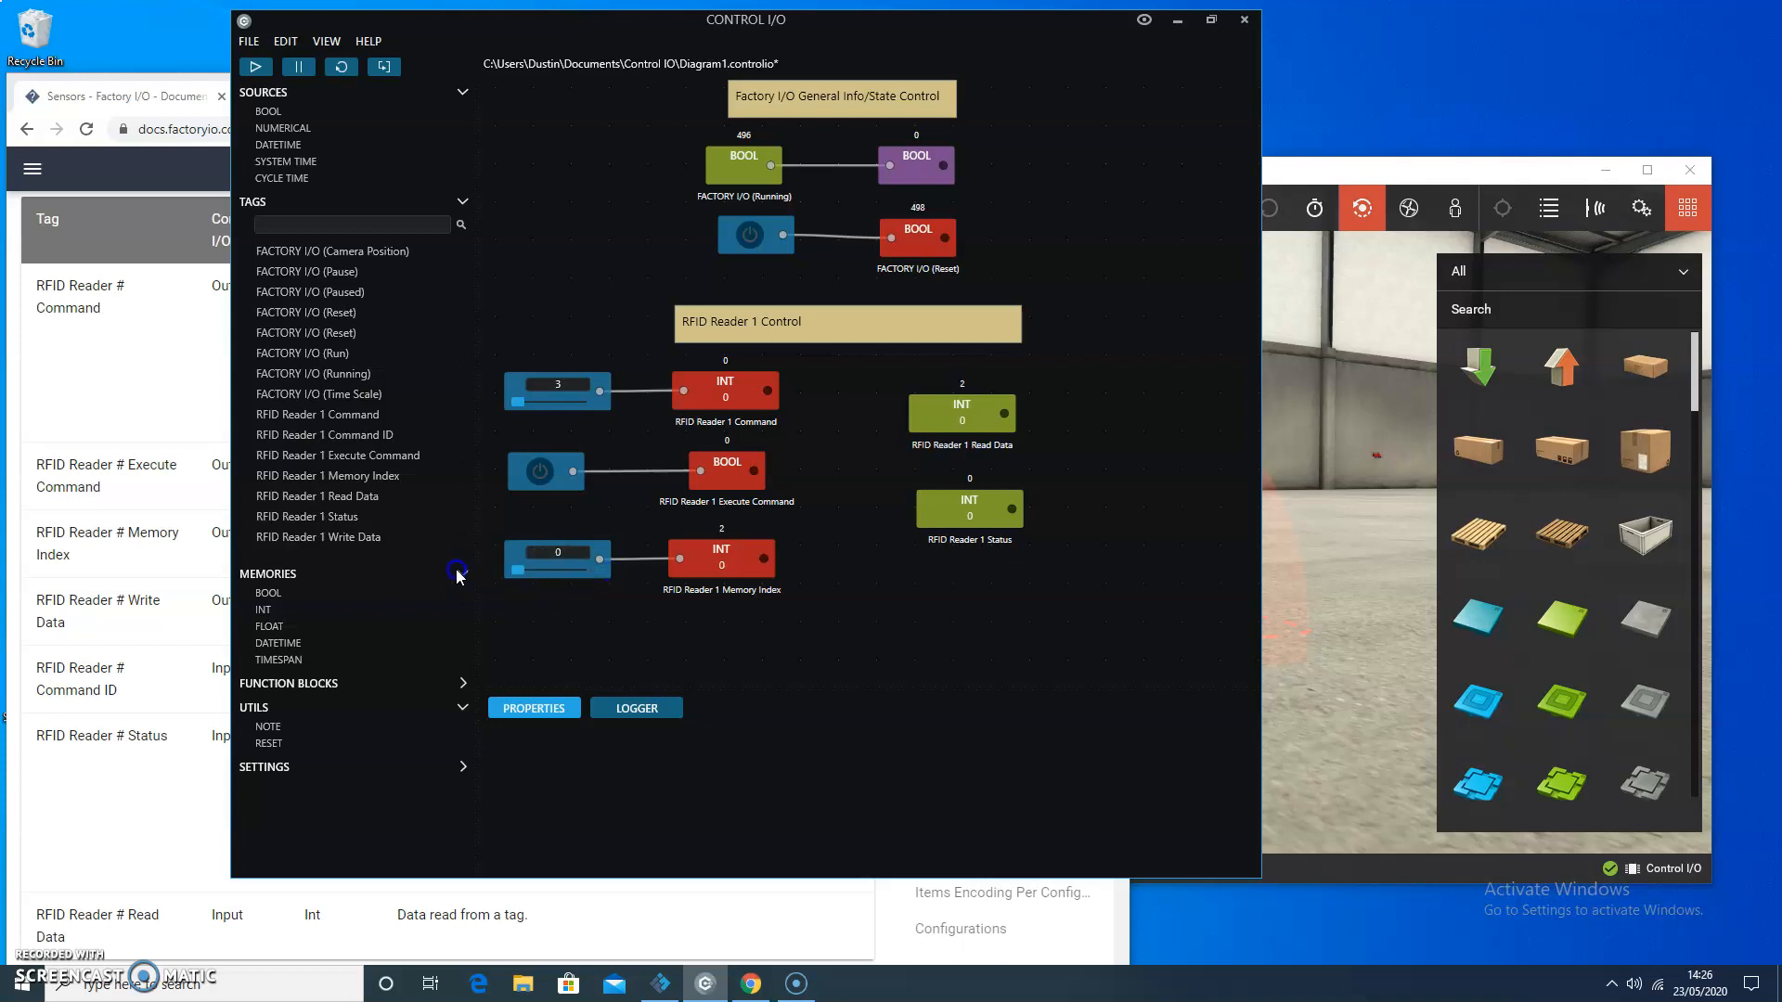
pyautogui.click(580, 554)
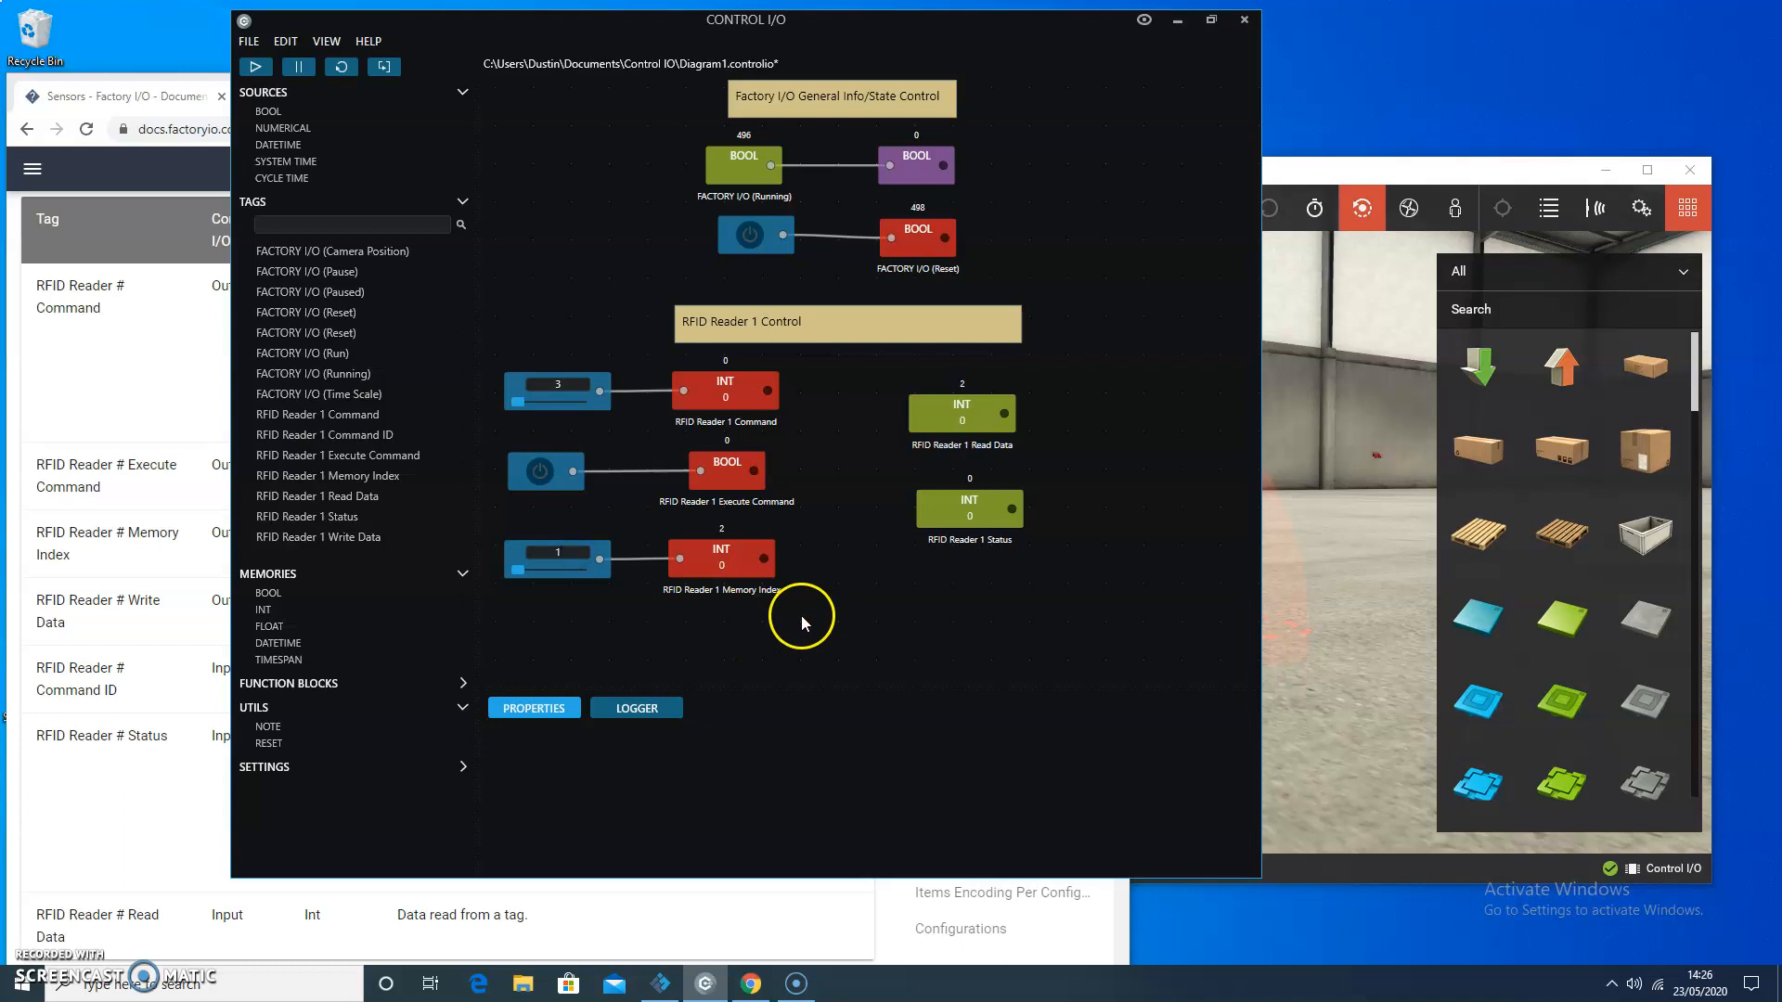
pyautogui.moveTo(951, 605)
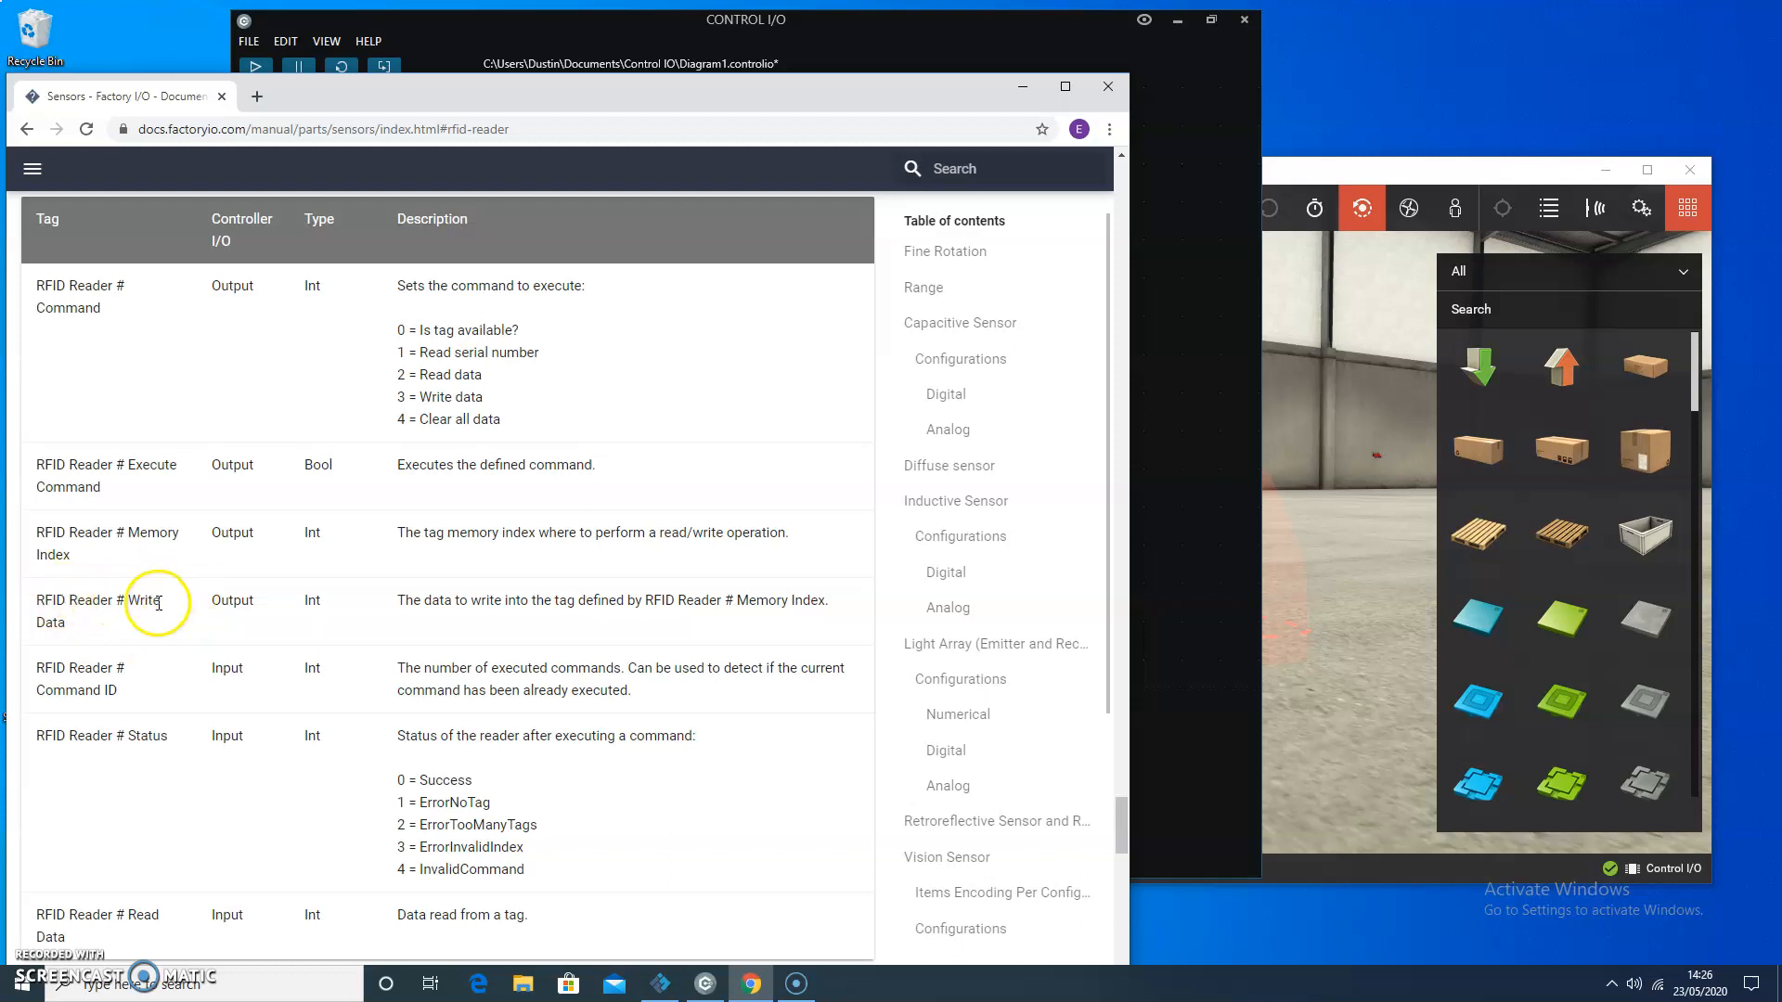
pyautogui.moveTo(616, 600)
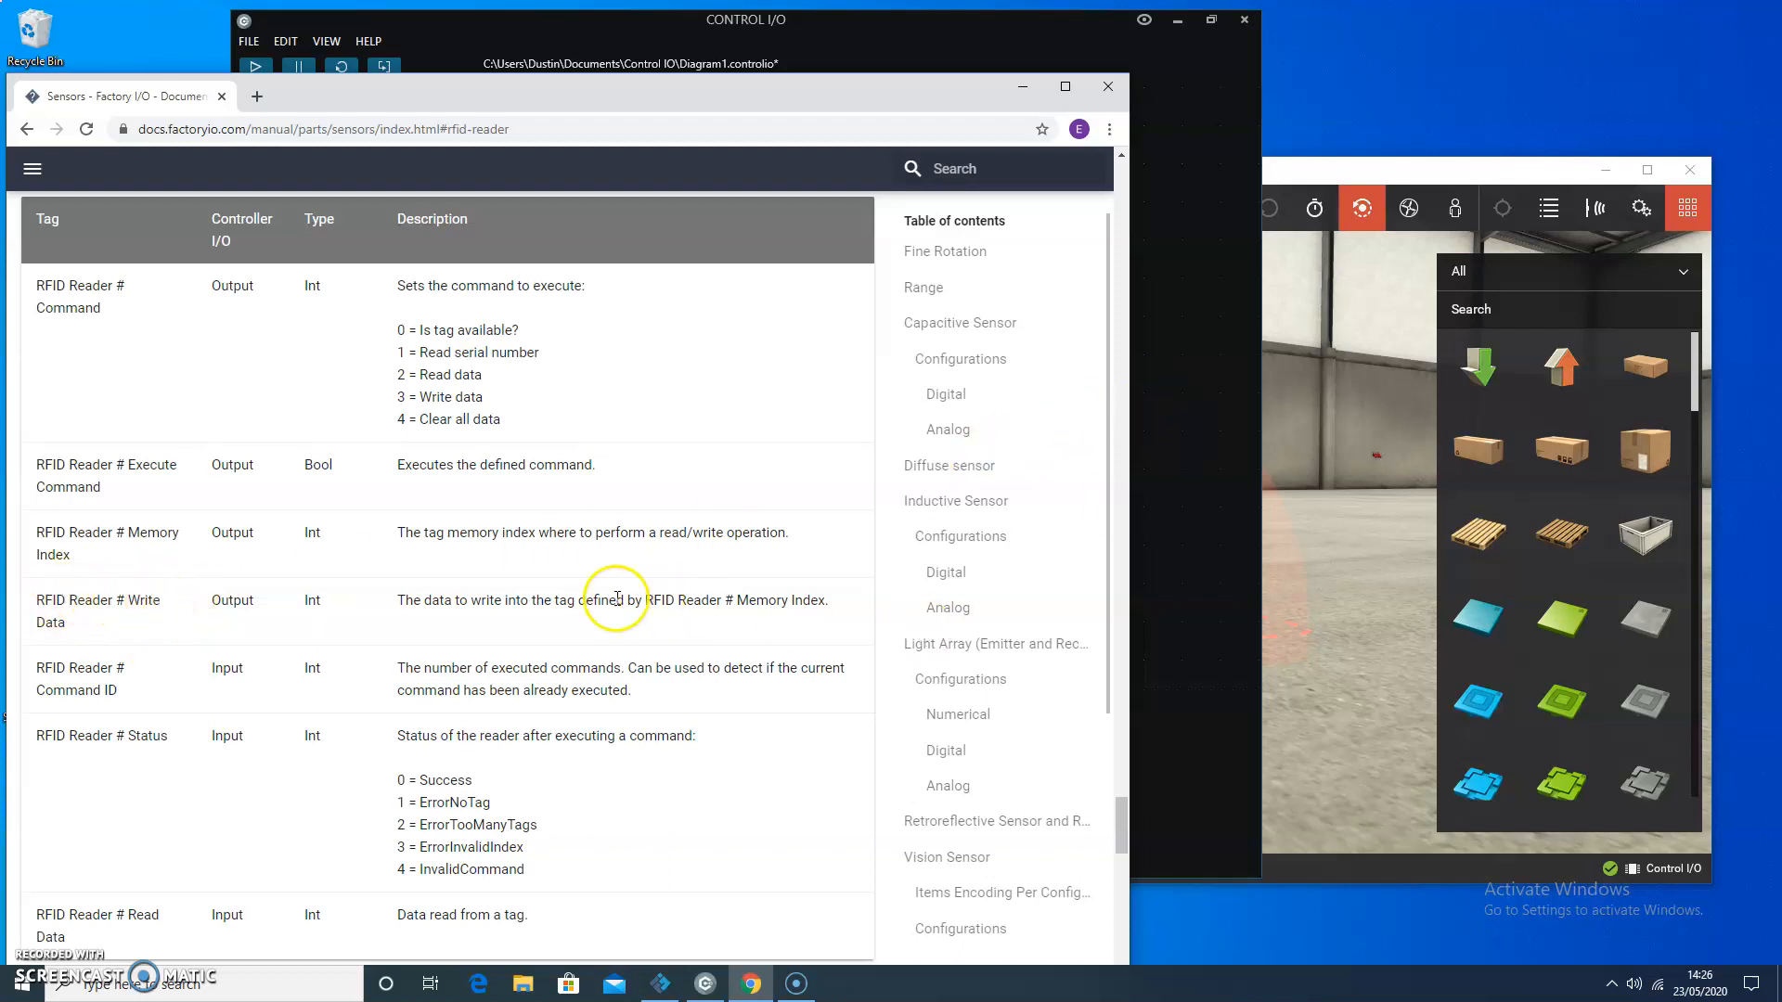
pyautogui.moveTo(1016, 464)
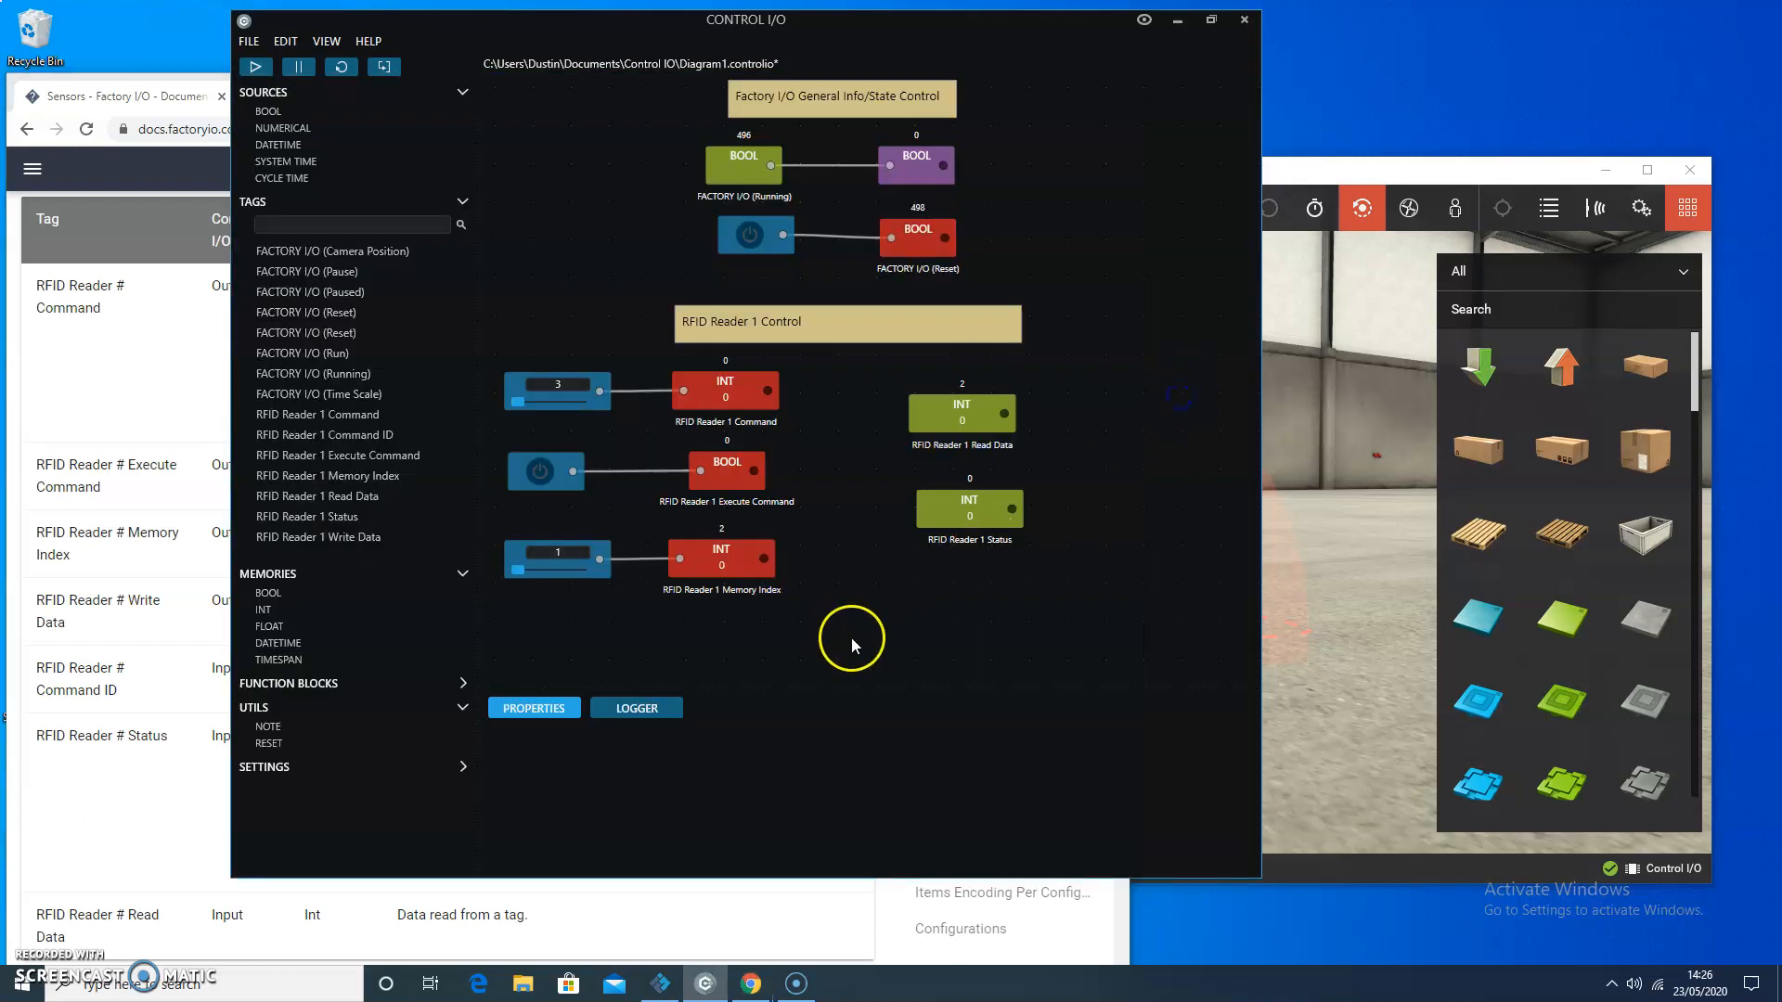
pyautogui.moveTo(1018, 524)
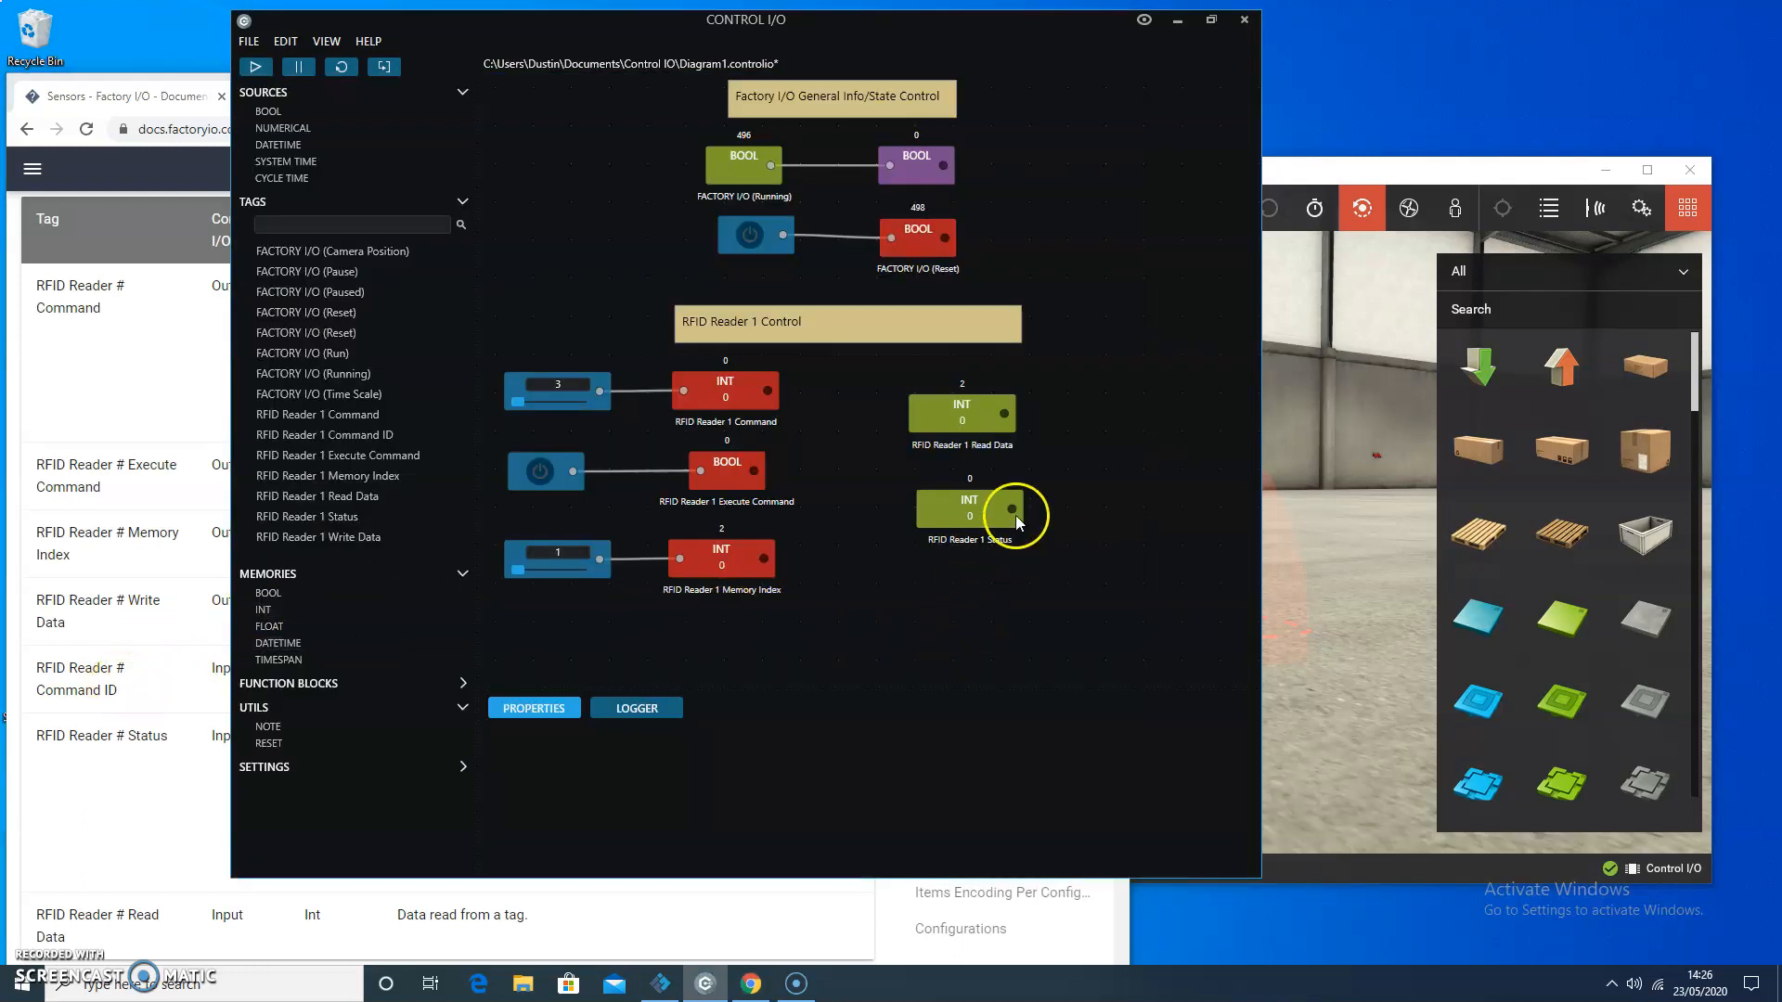
pyautogui.click(958, 500)
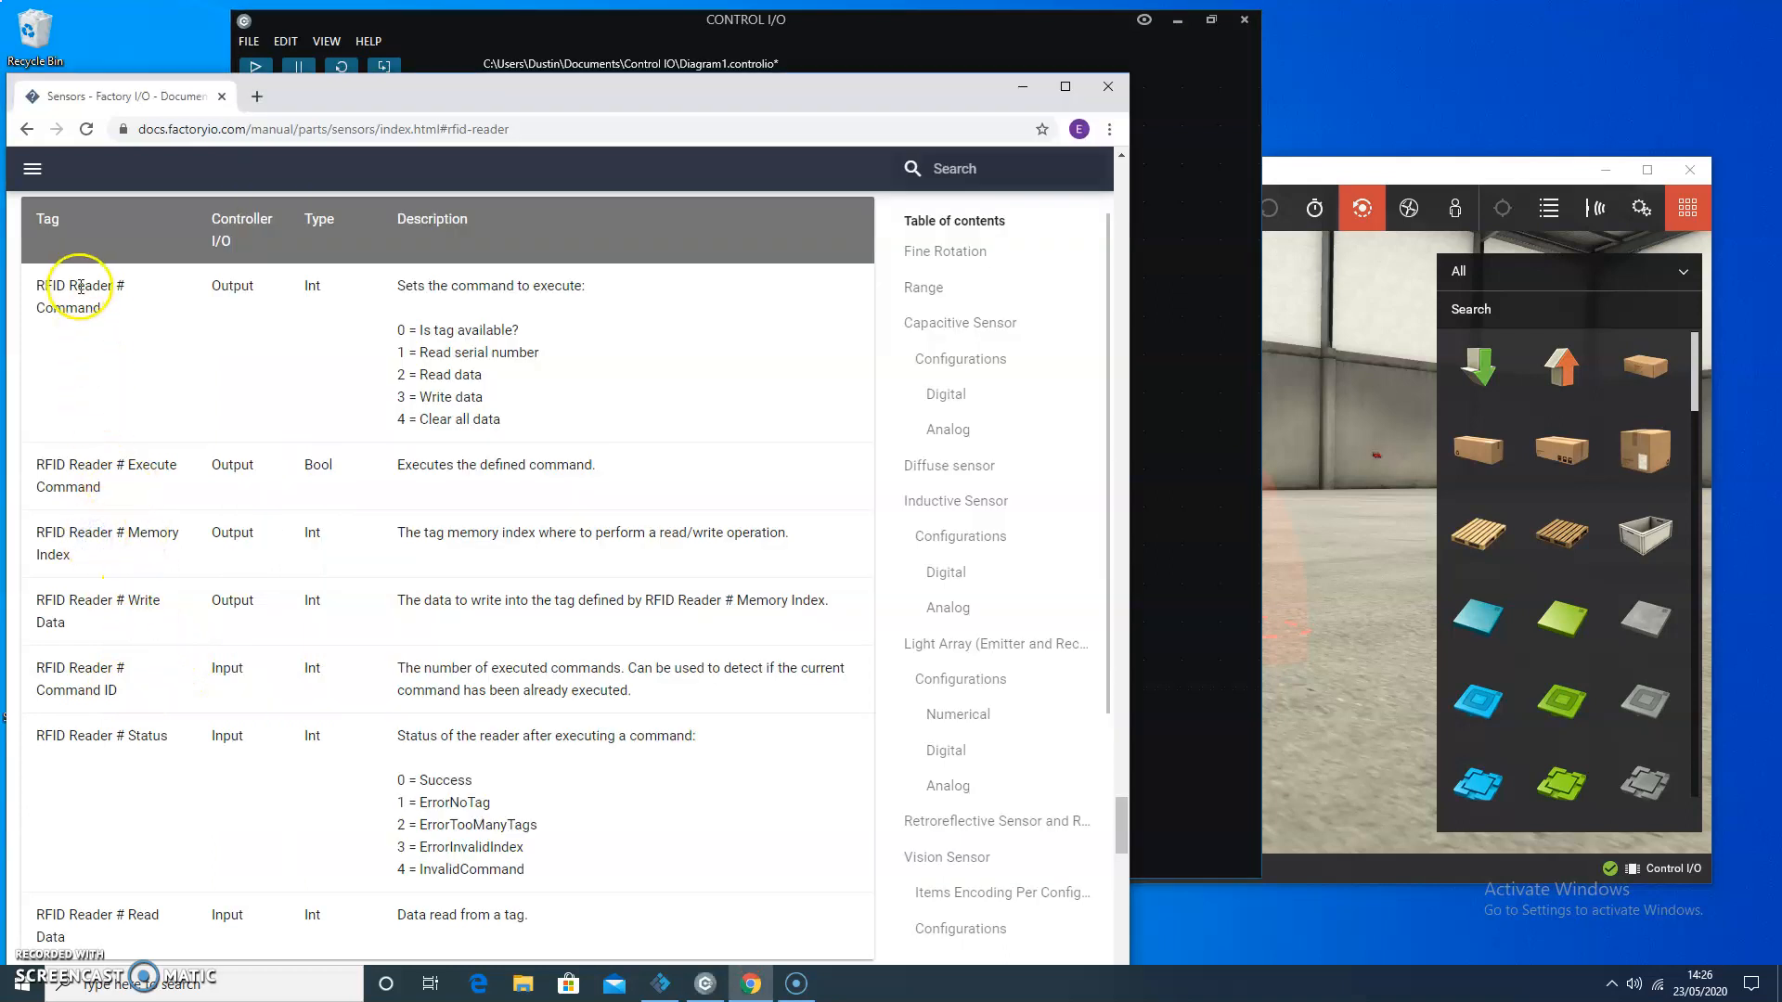
pyautogui.moveTo(100, 681)
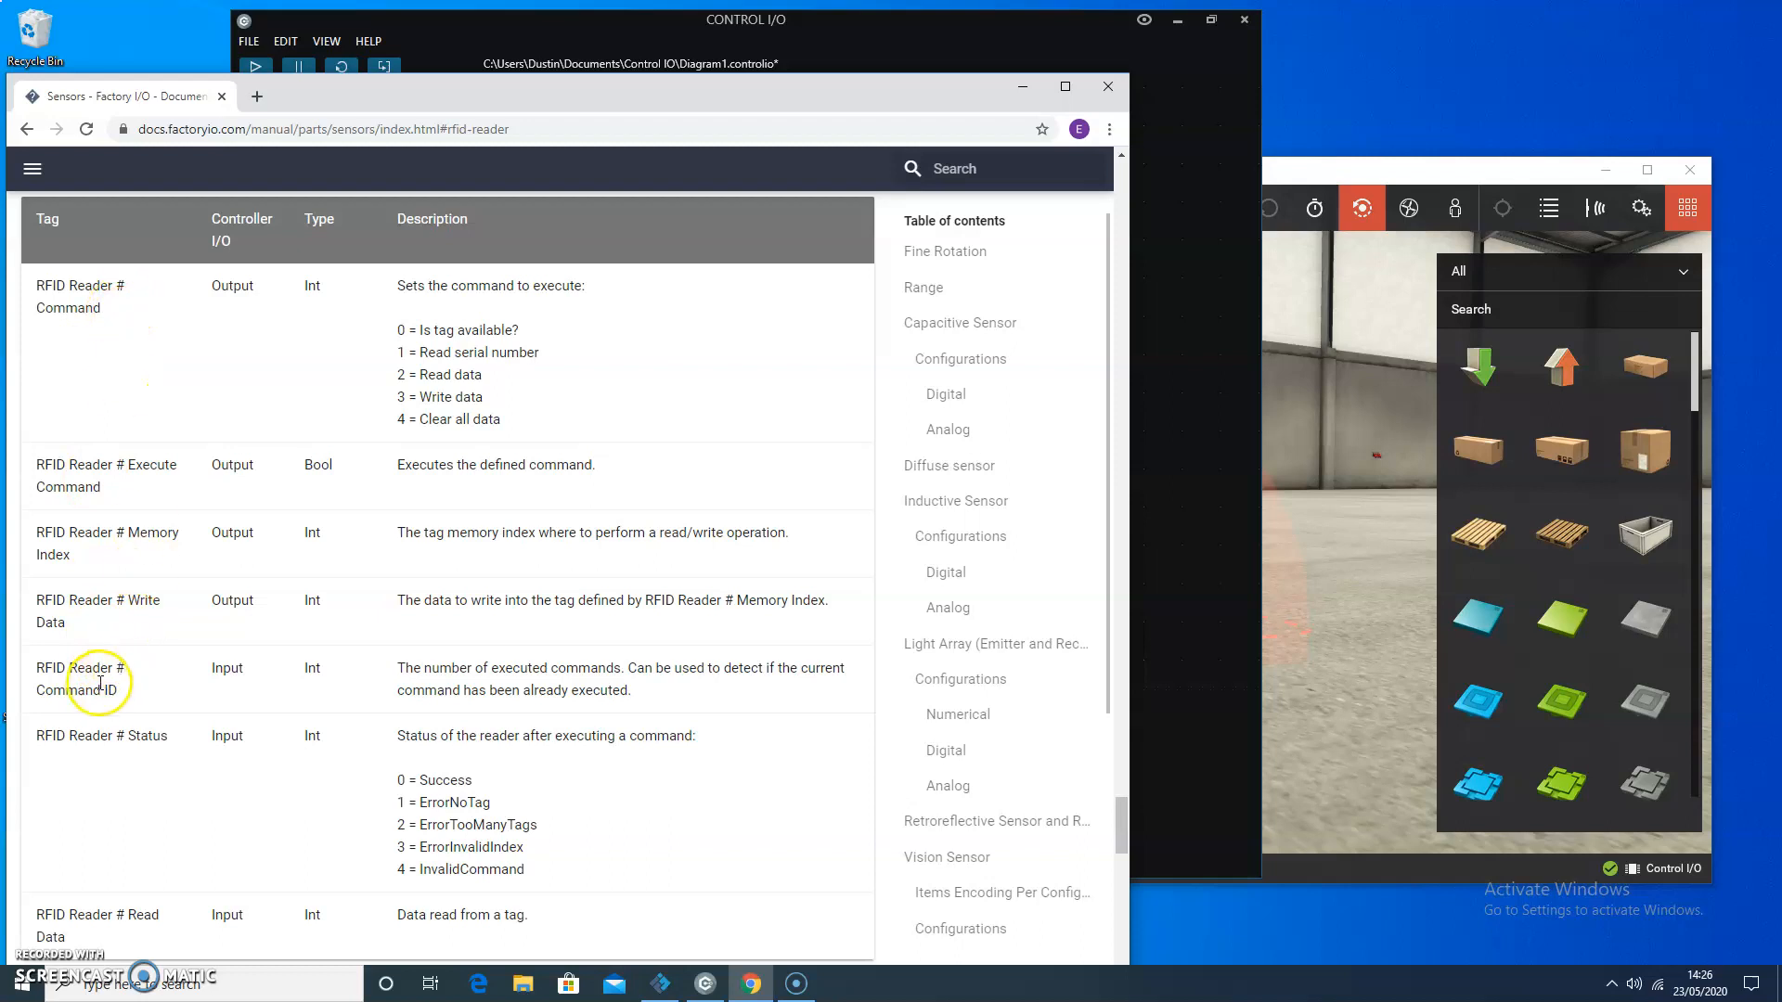
pyautogui.moveTo(494, 657)
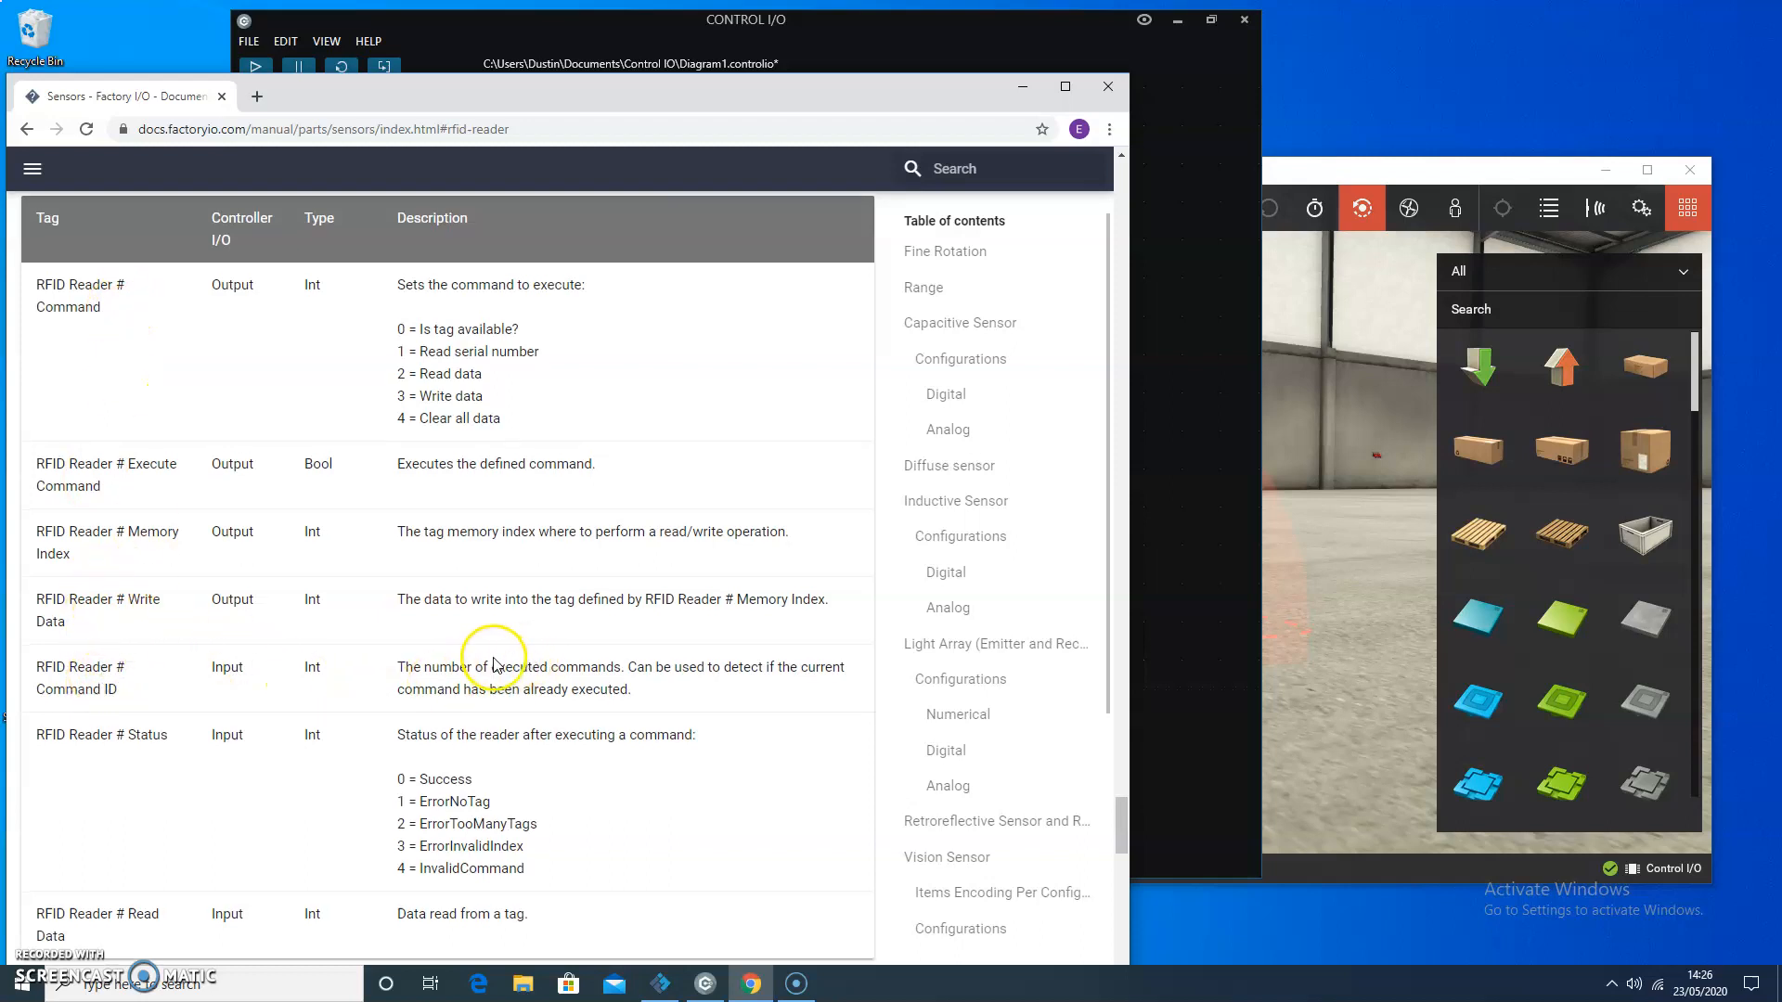
pyautogui.scroll(-3)
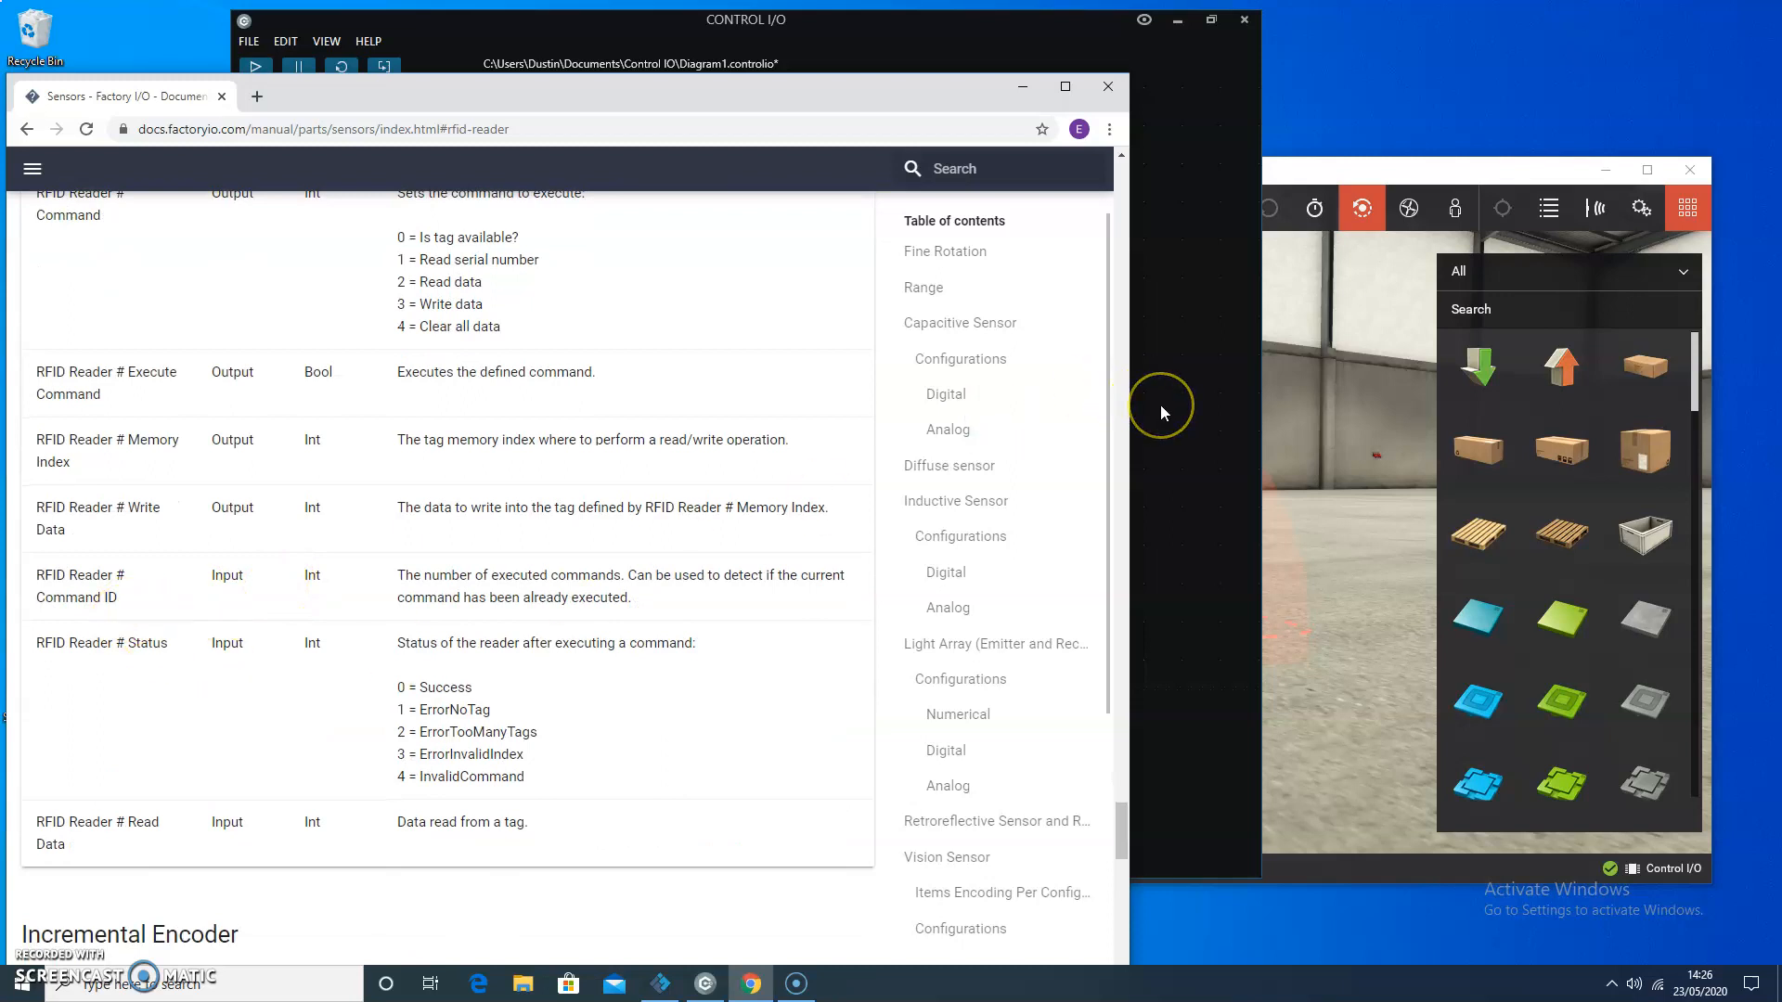
pyautogui.moveTo(600, 620)
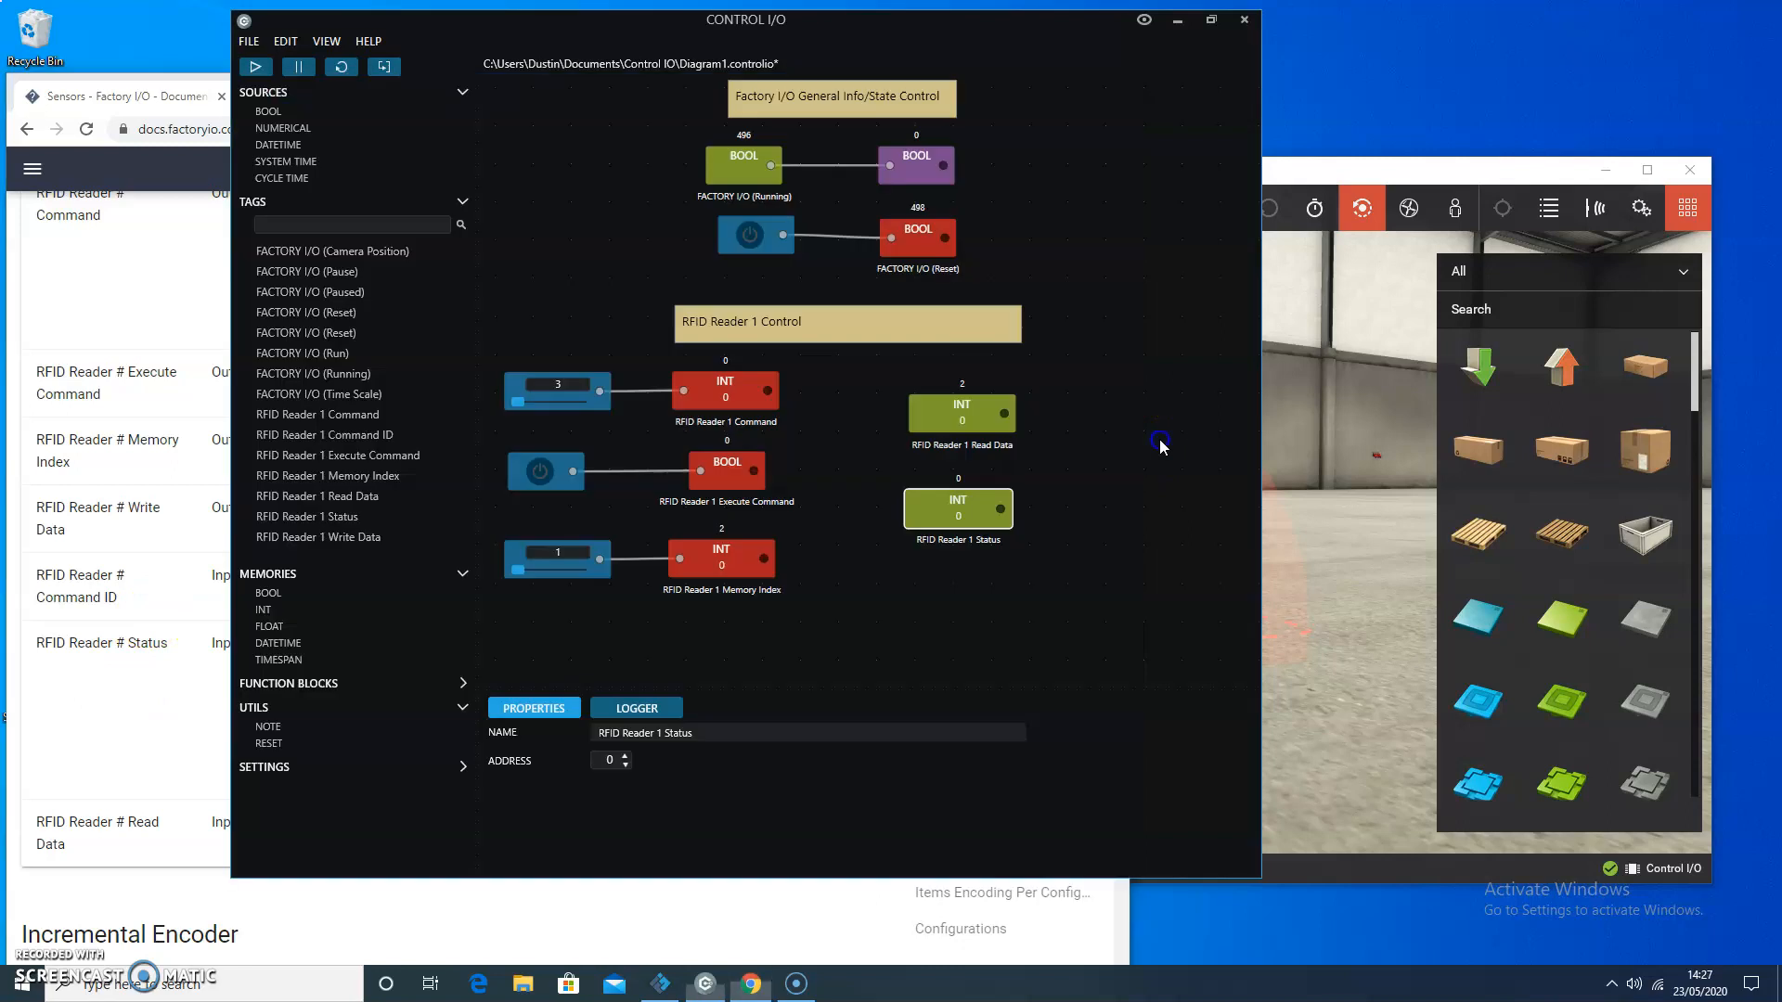
# Step: Bring the diagram forward, then the docs showing Status codes and Read Data
pyautogui.click(958, 508)
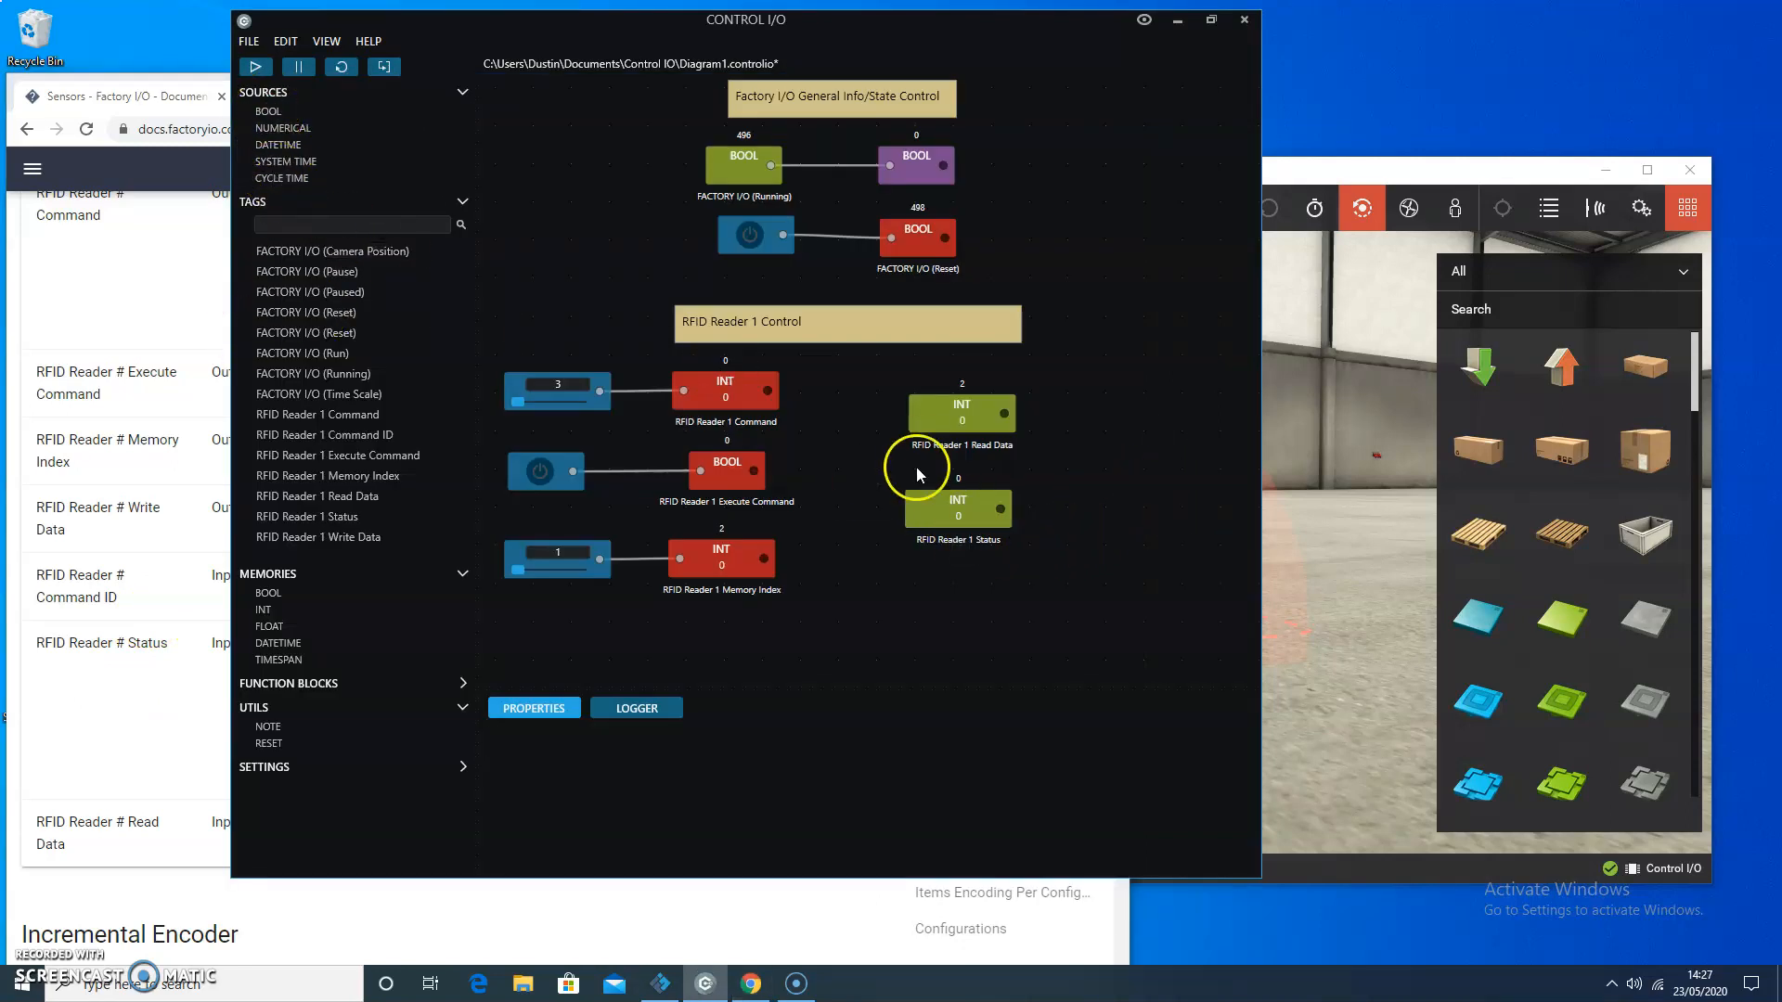
pyautogui.moveTo(1046, 508)
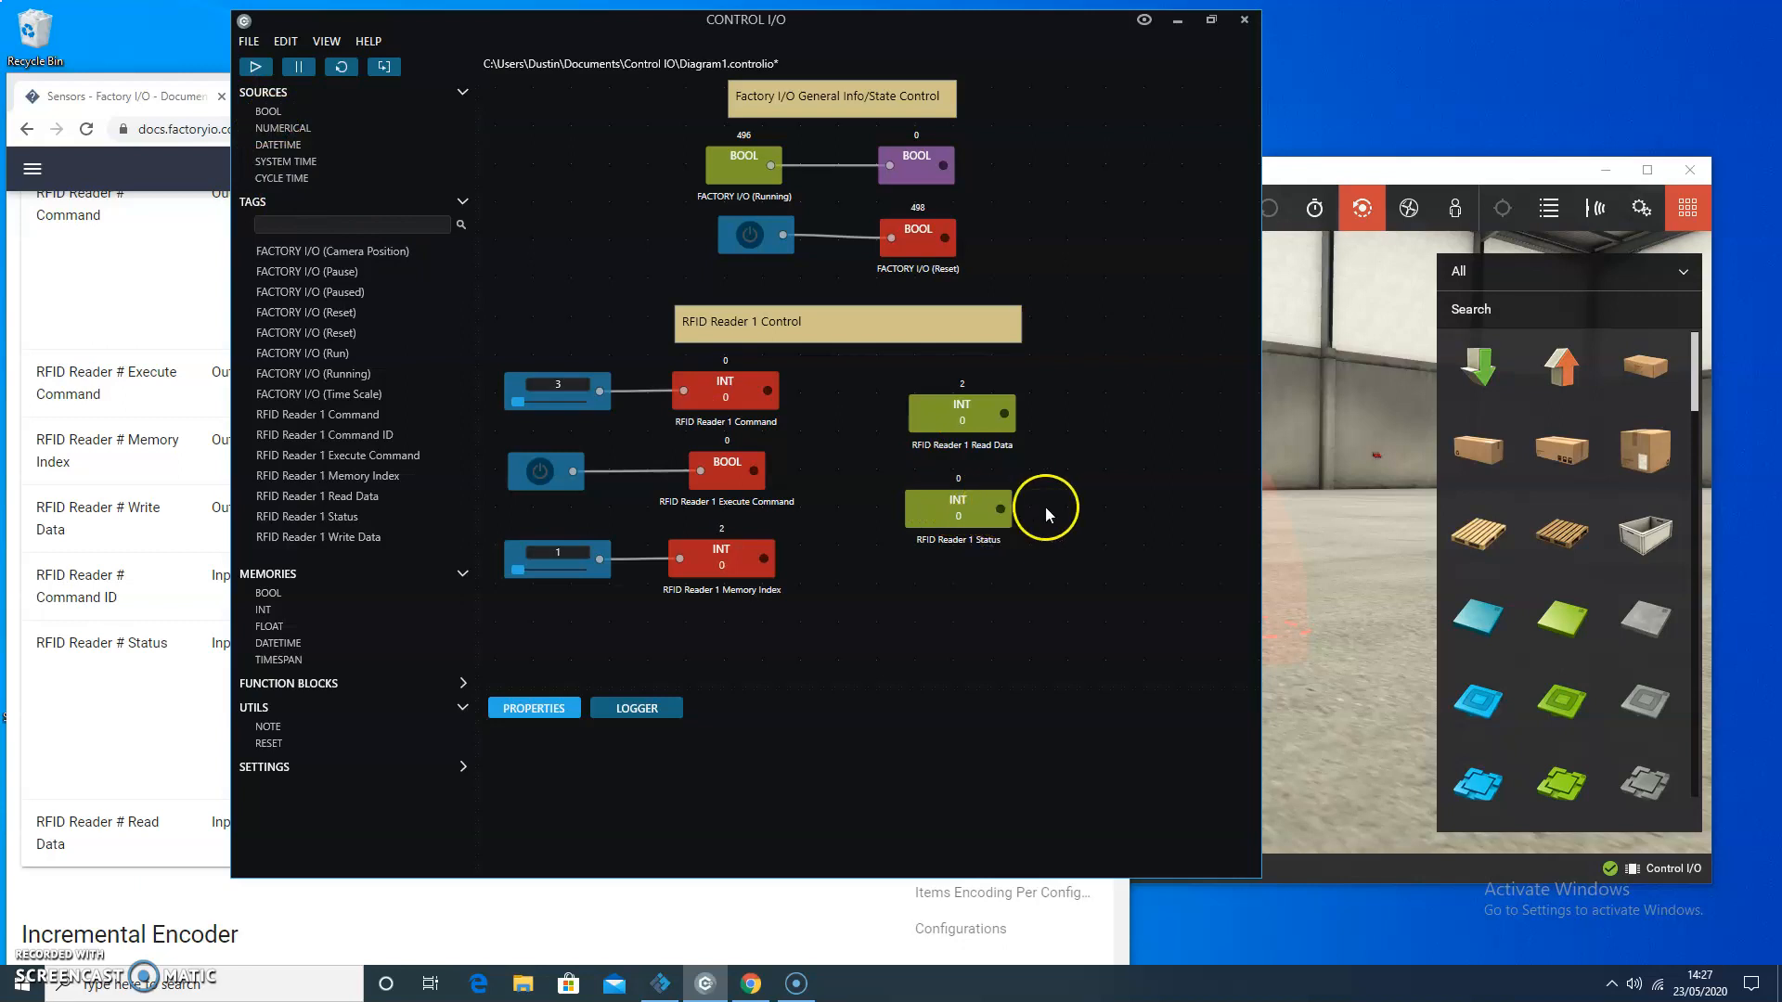
pyautogui.moveTo(282, 610)
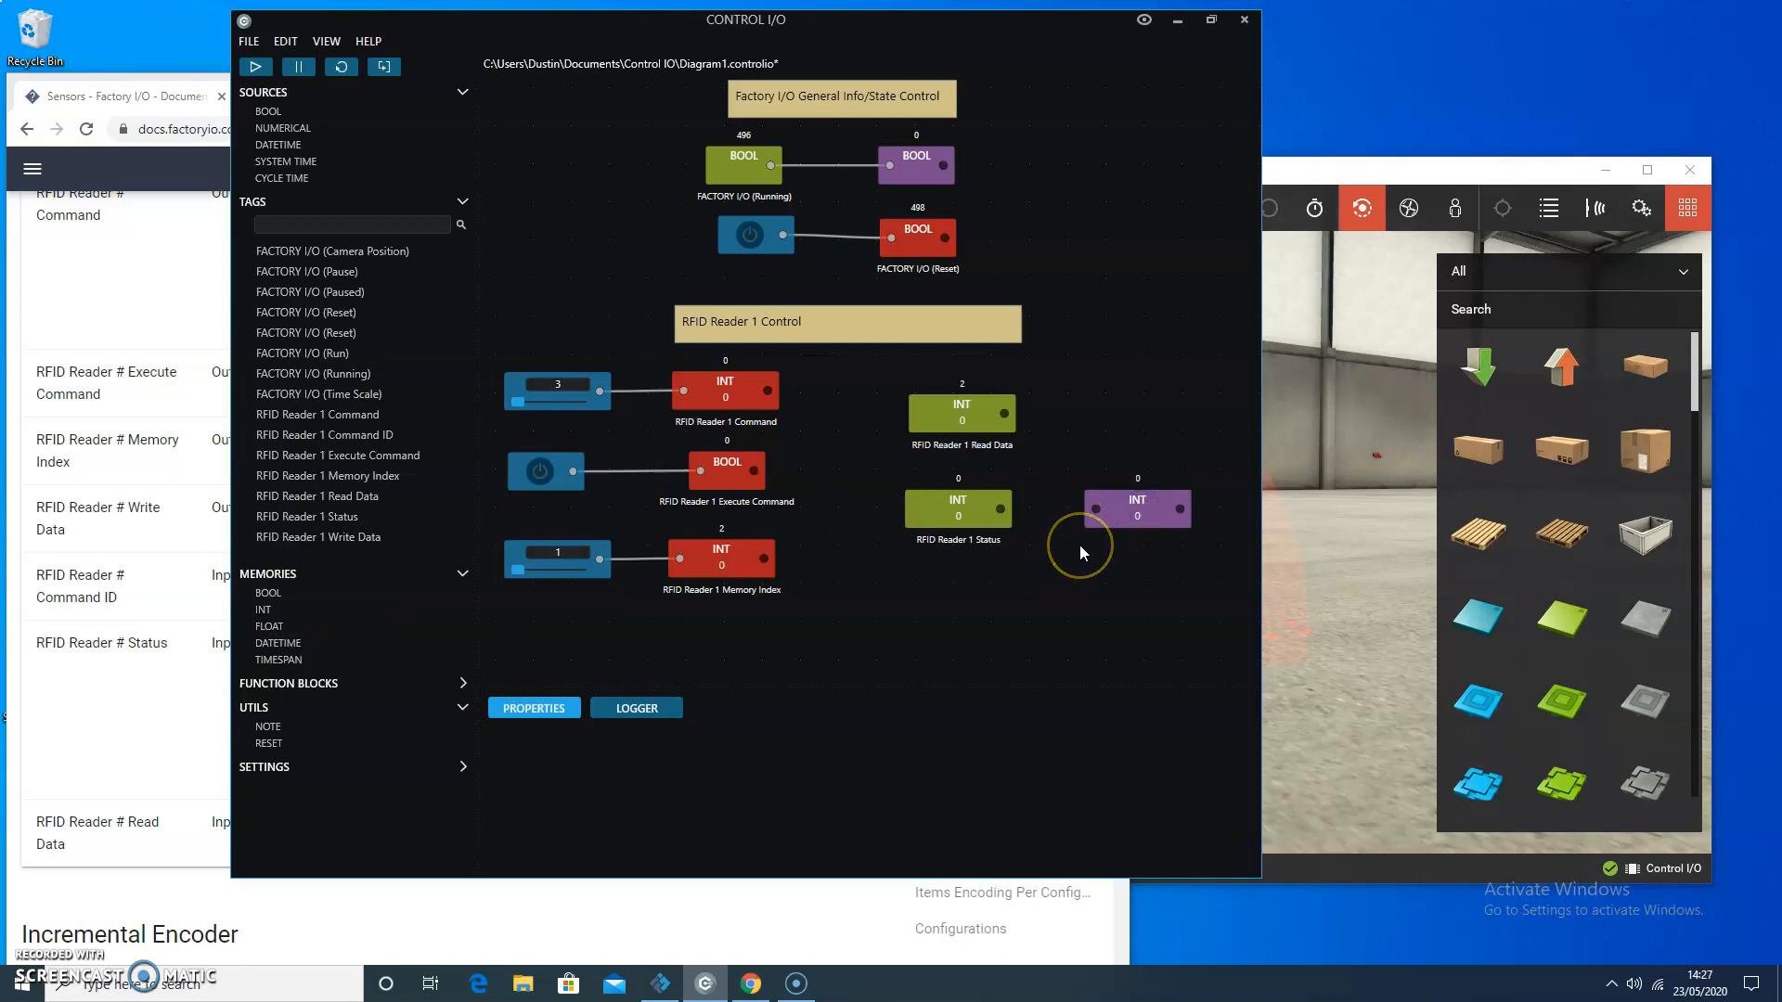
pyautogui.click(1136, 508)
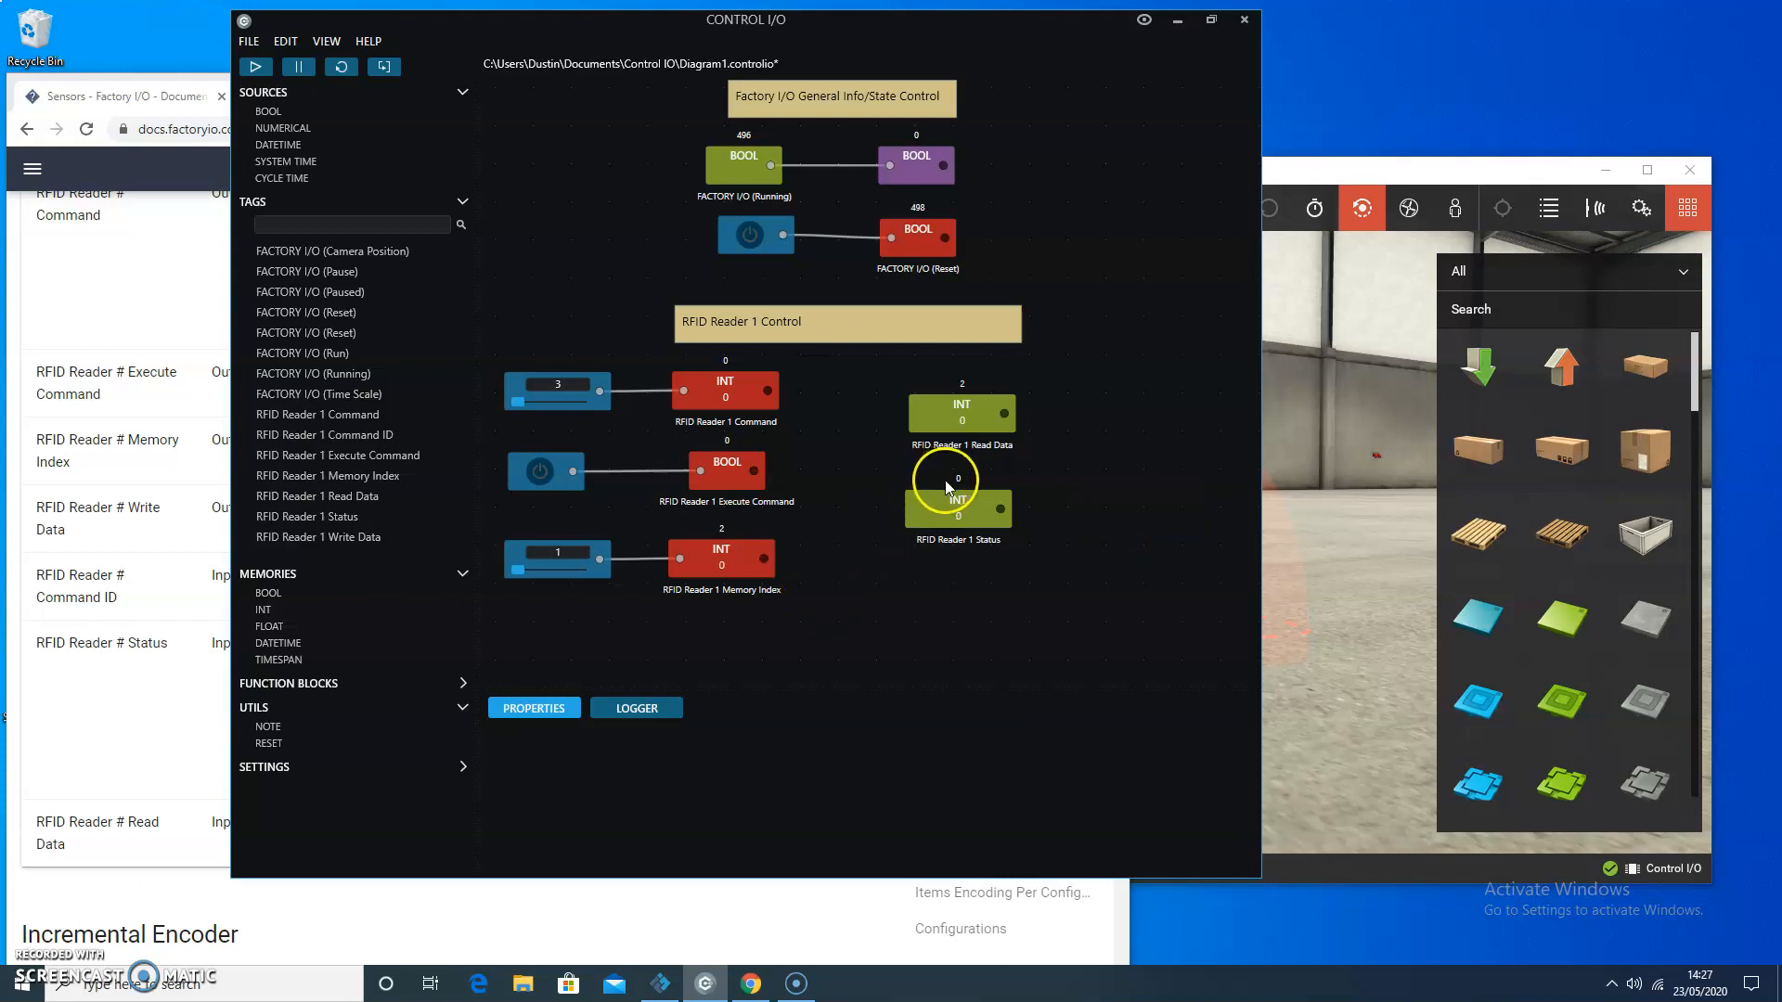
pyautogui.moveTo(950, 526)
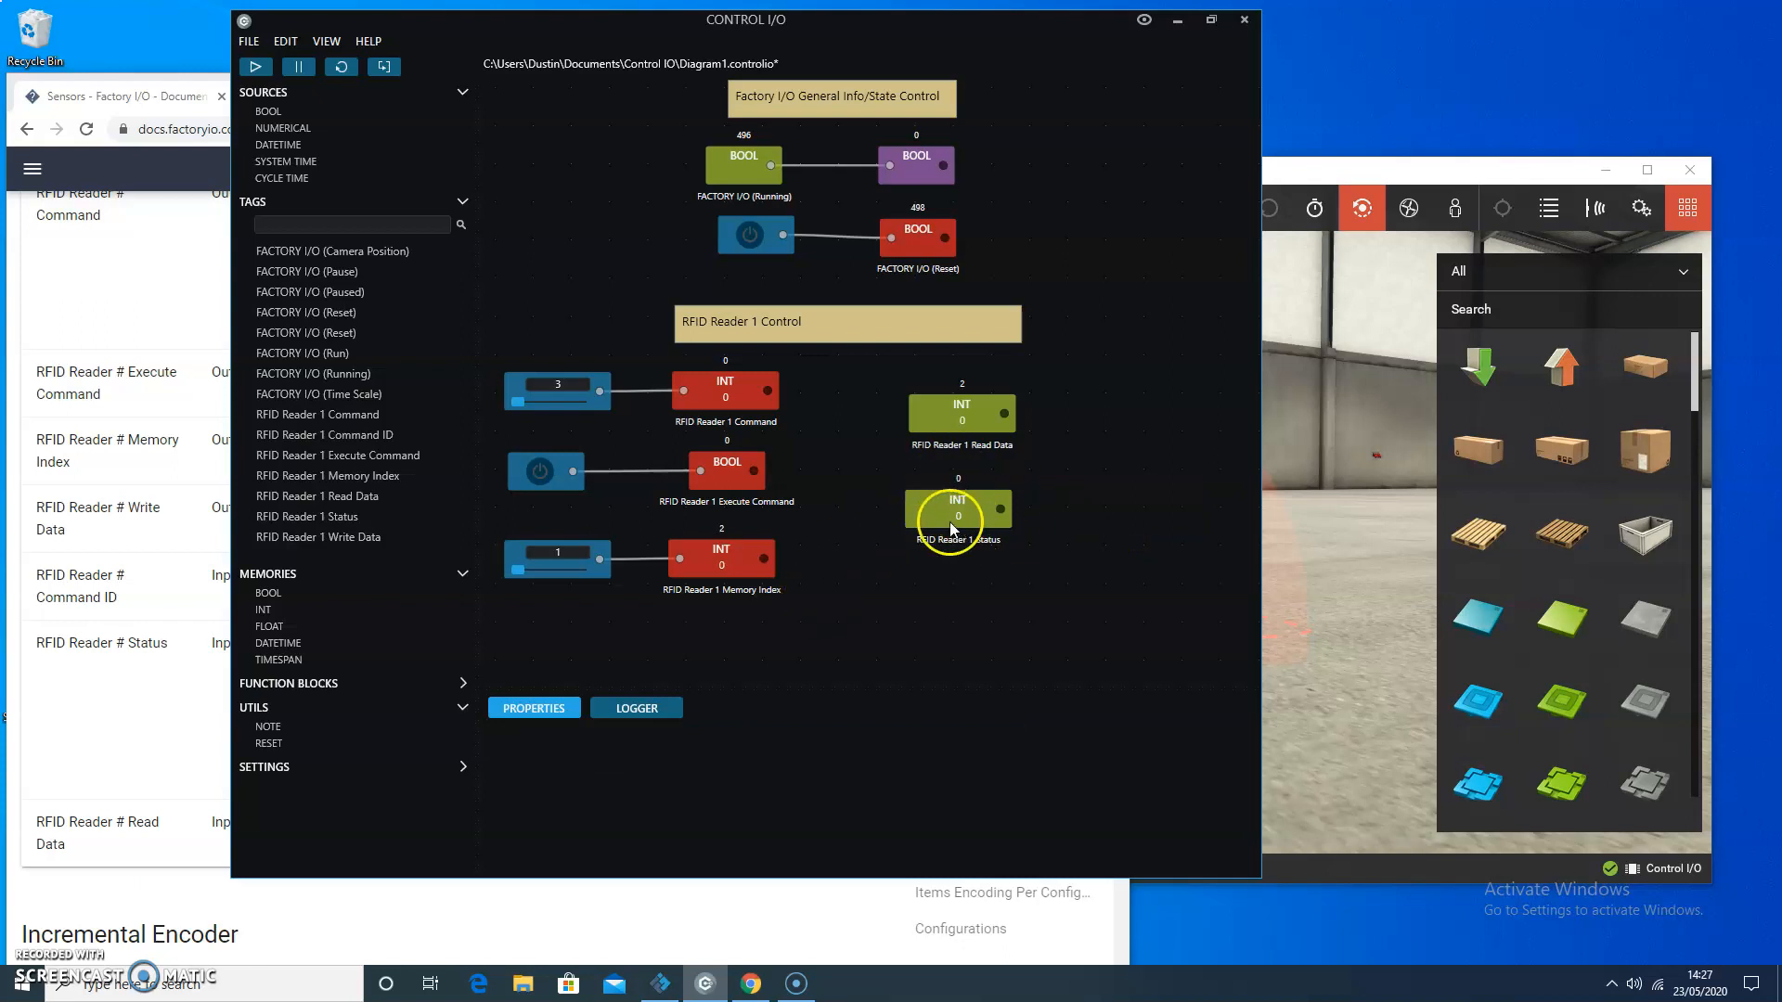
pyautogui.moveTo(686, 589)
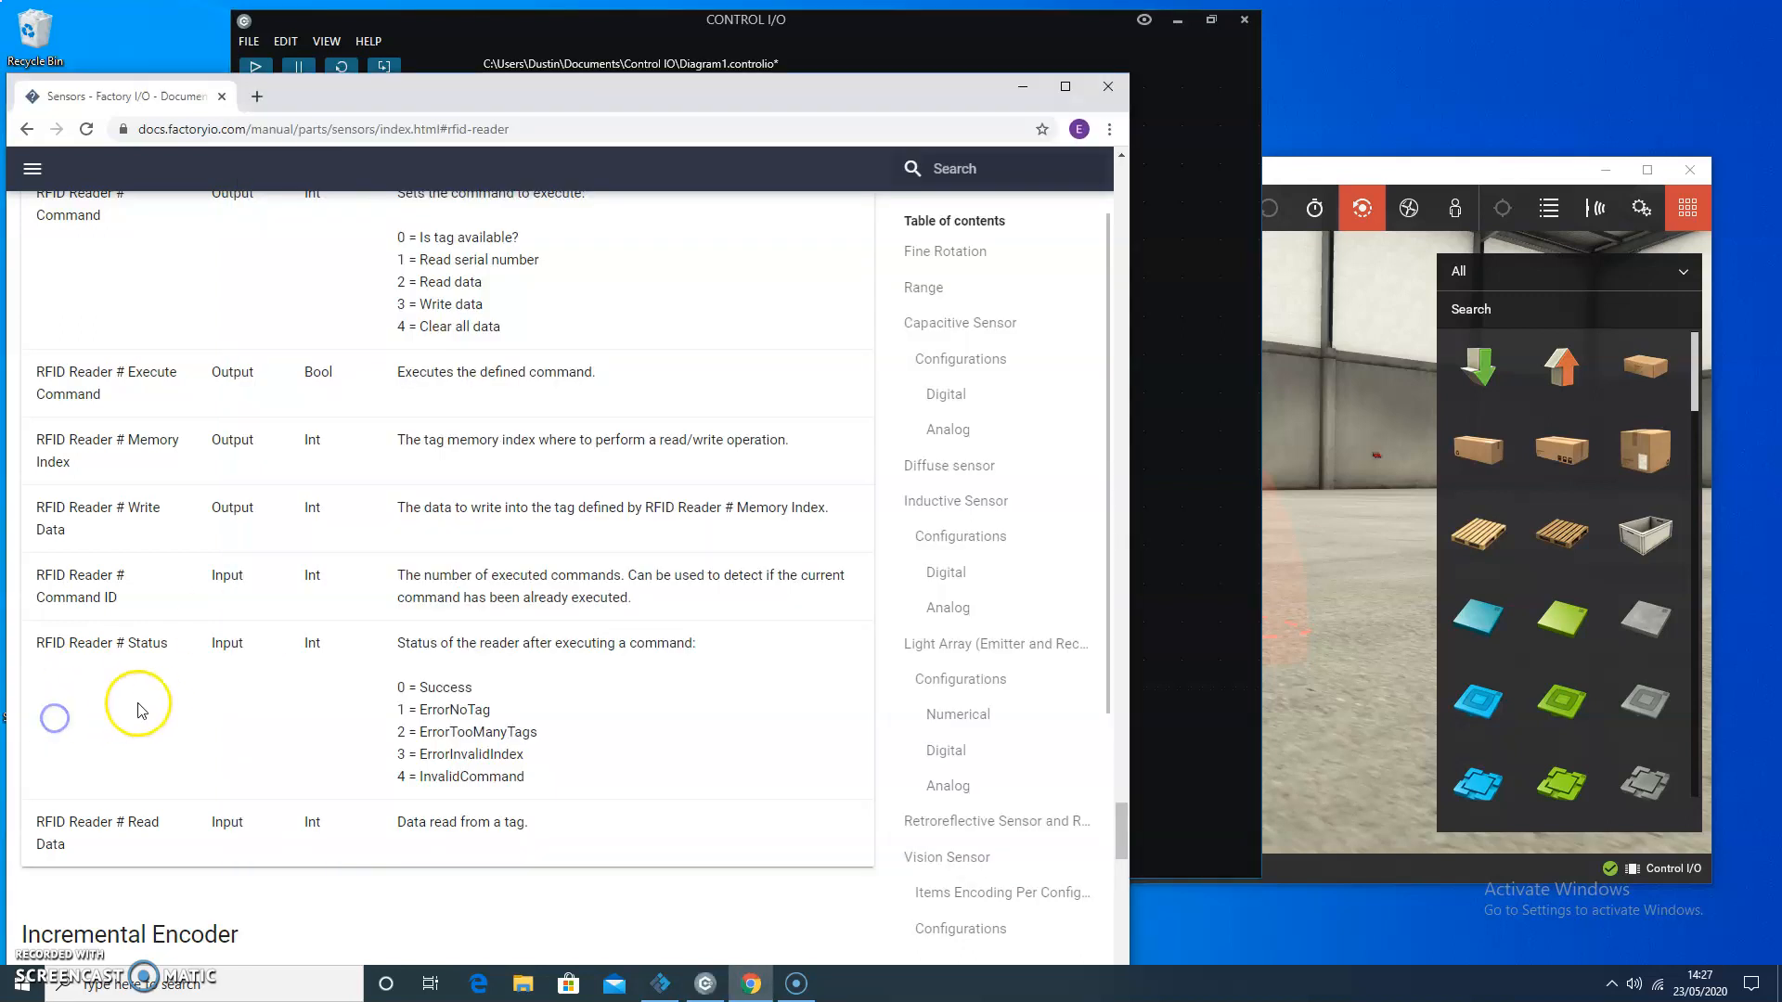
pyautogui.scroll(-3)
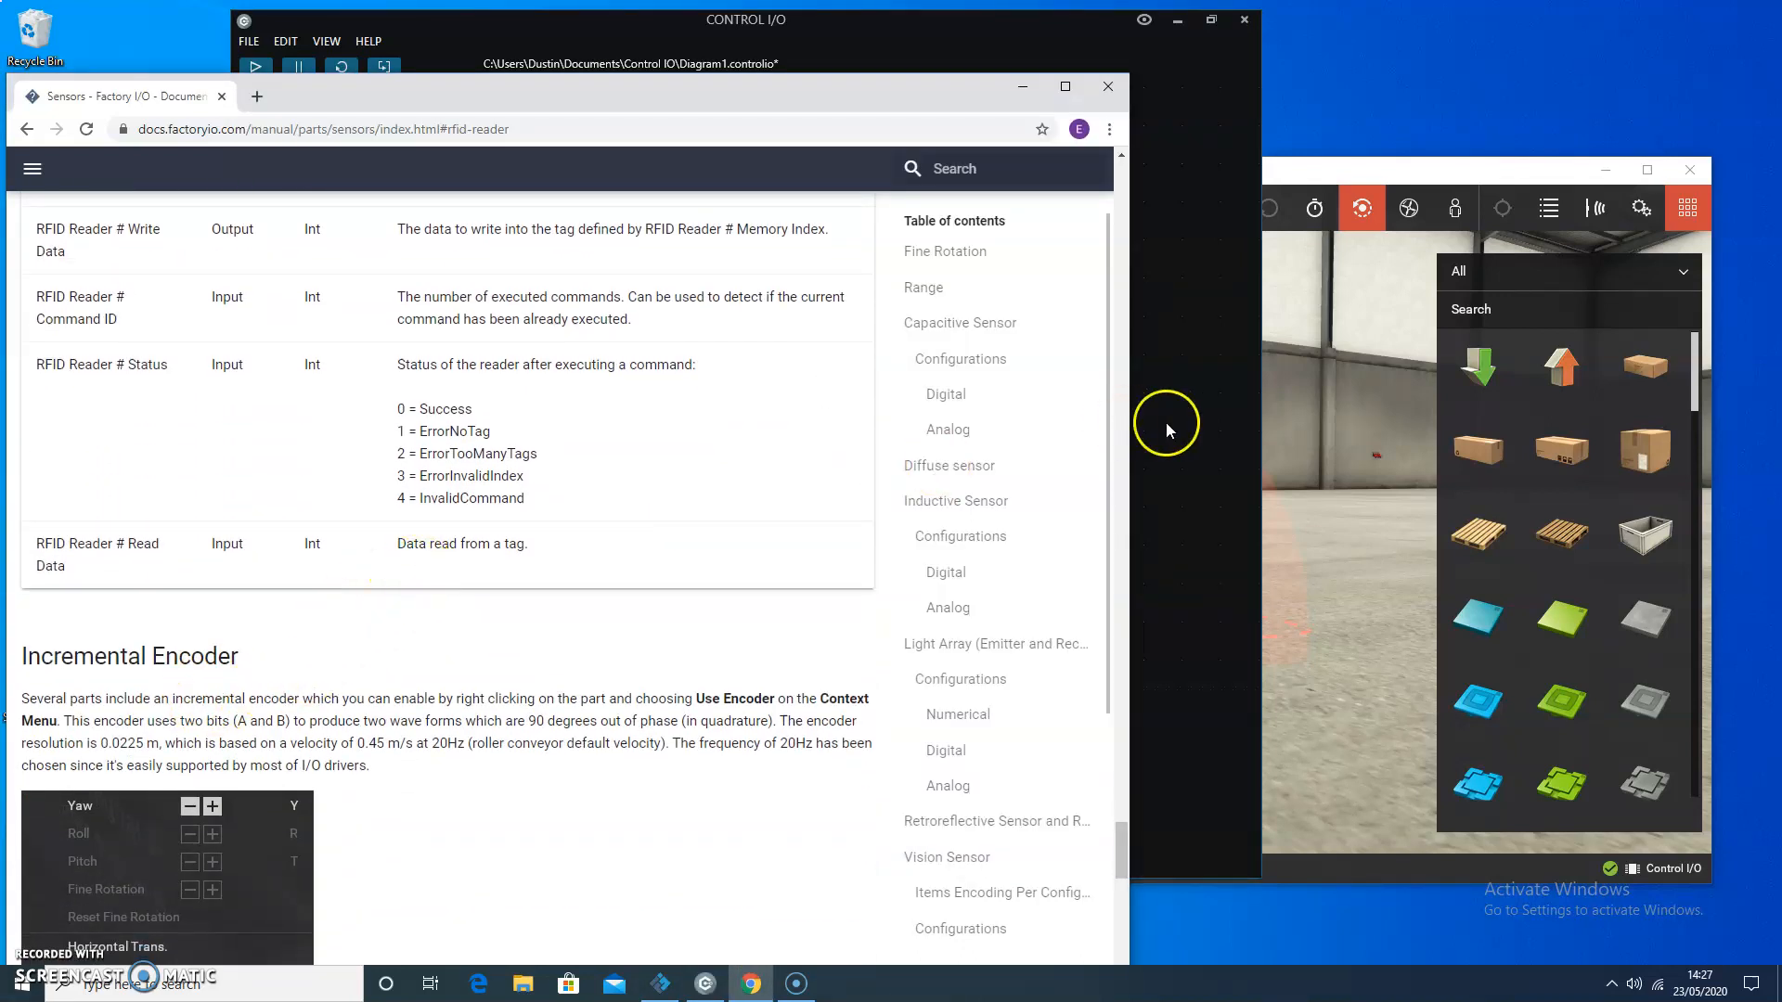
pyautogui.moveTo(455, 544)
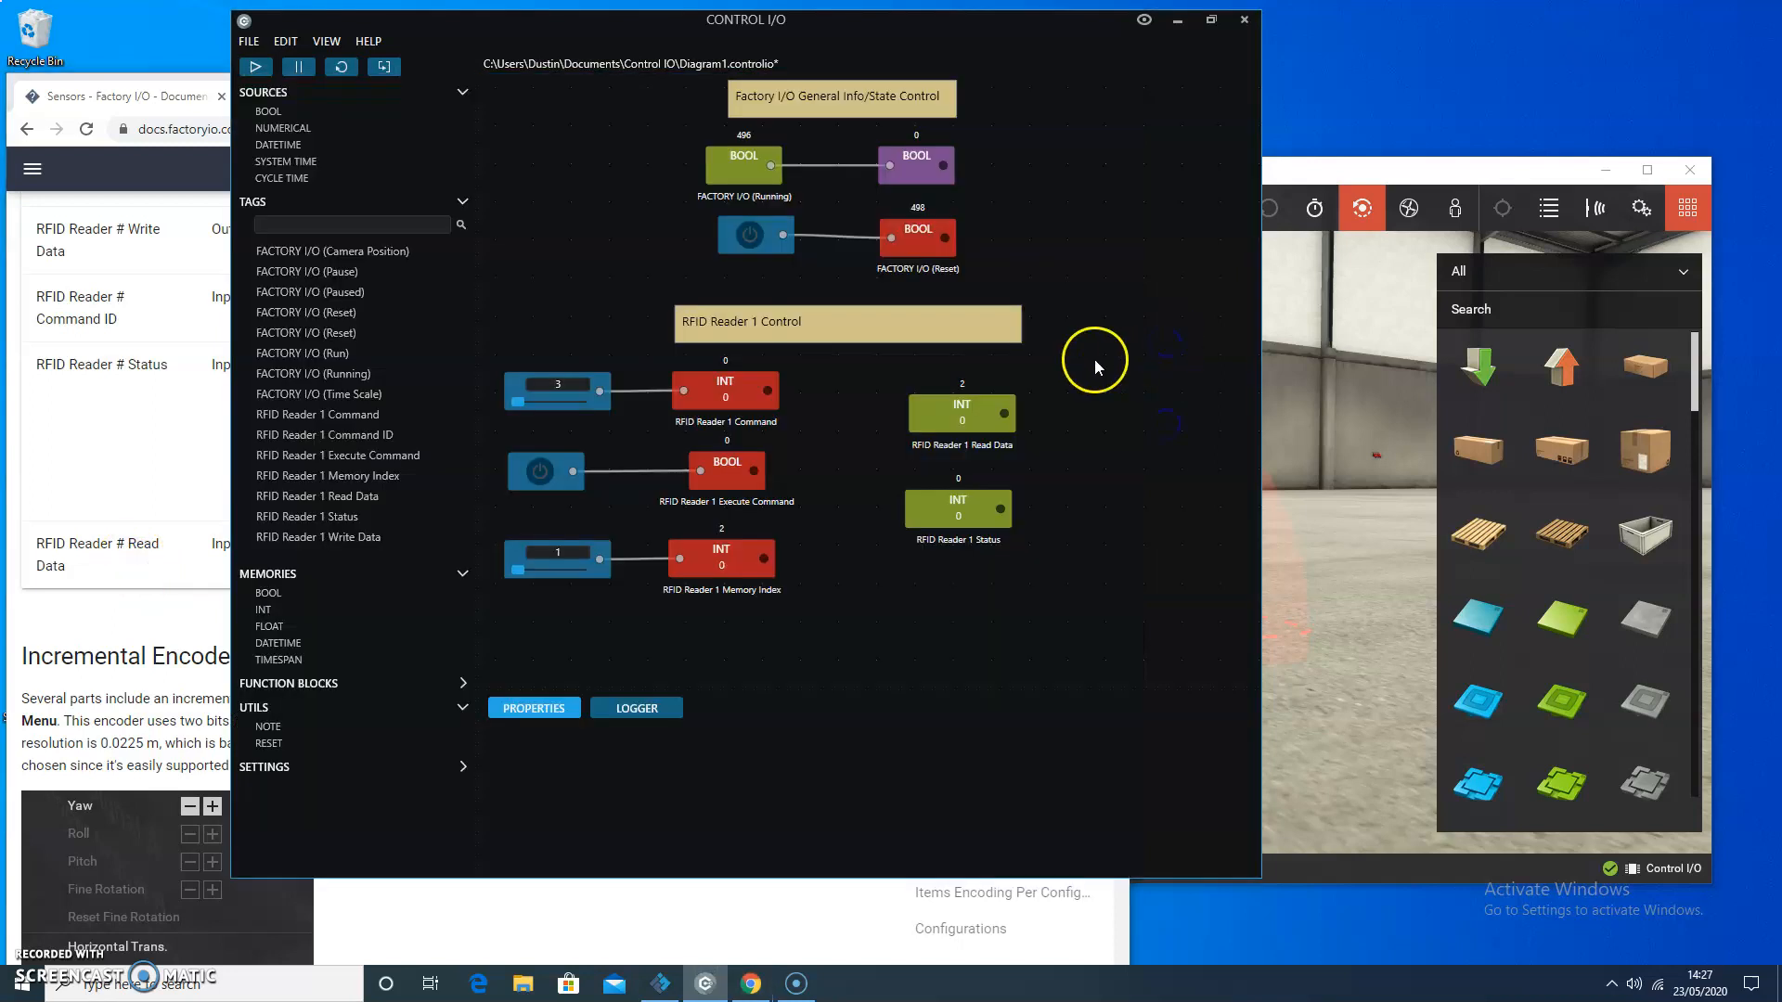
pyautogui.moveTo(873, 498)
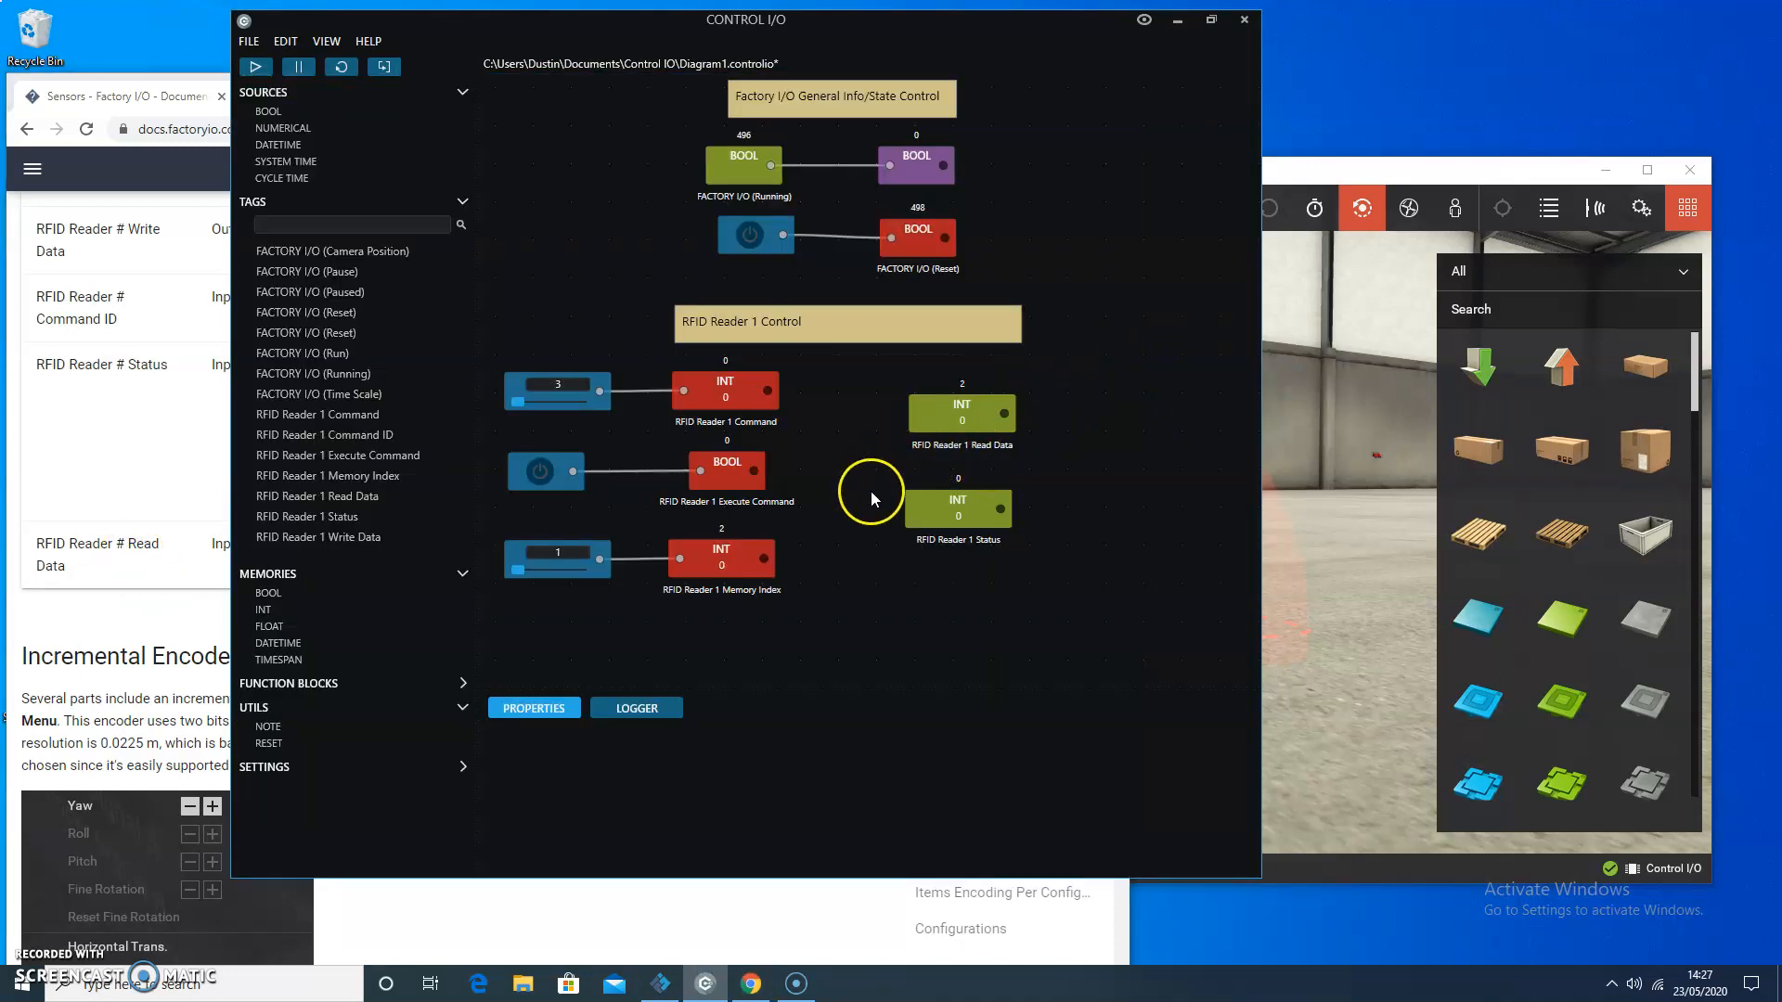
pyautogui.moveTo(1339, 156)
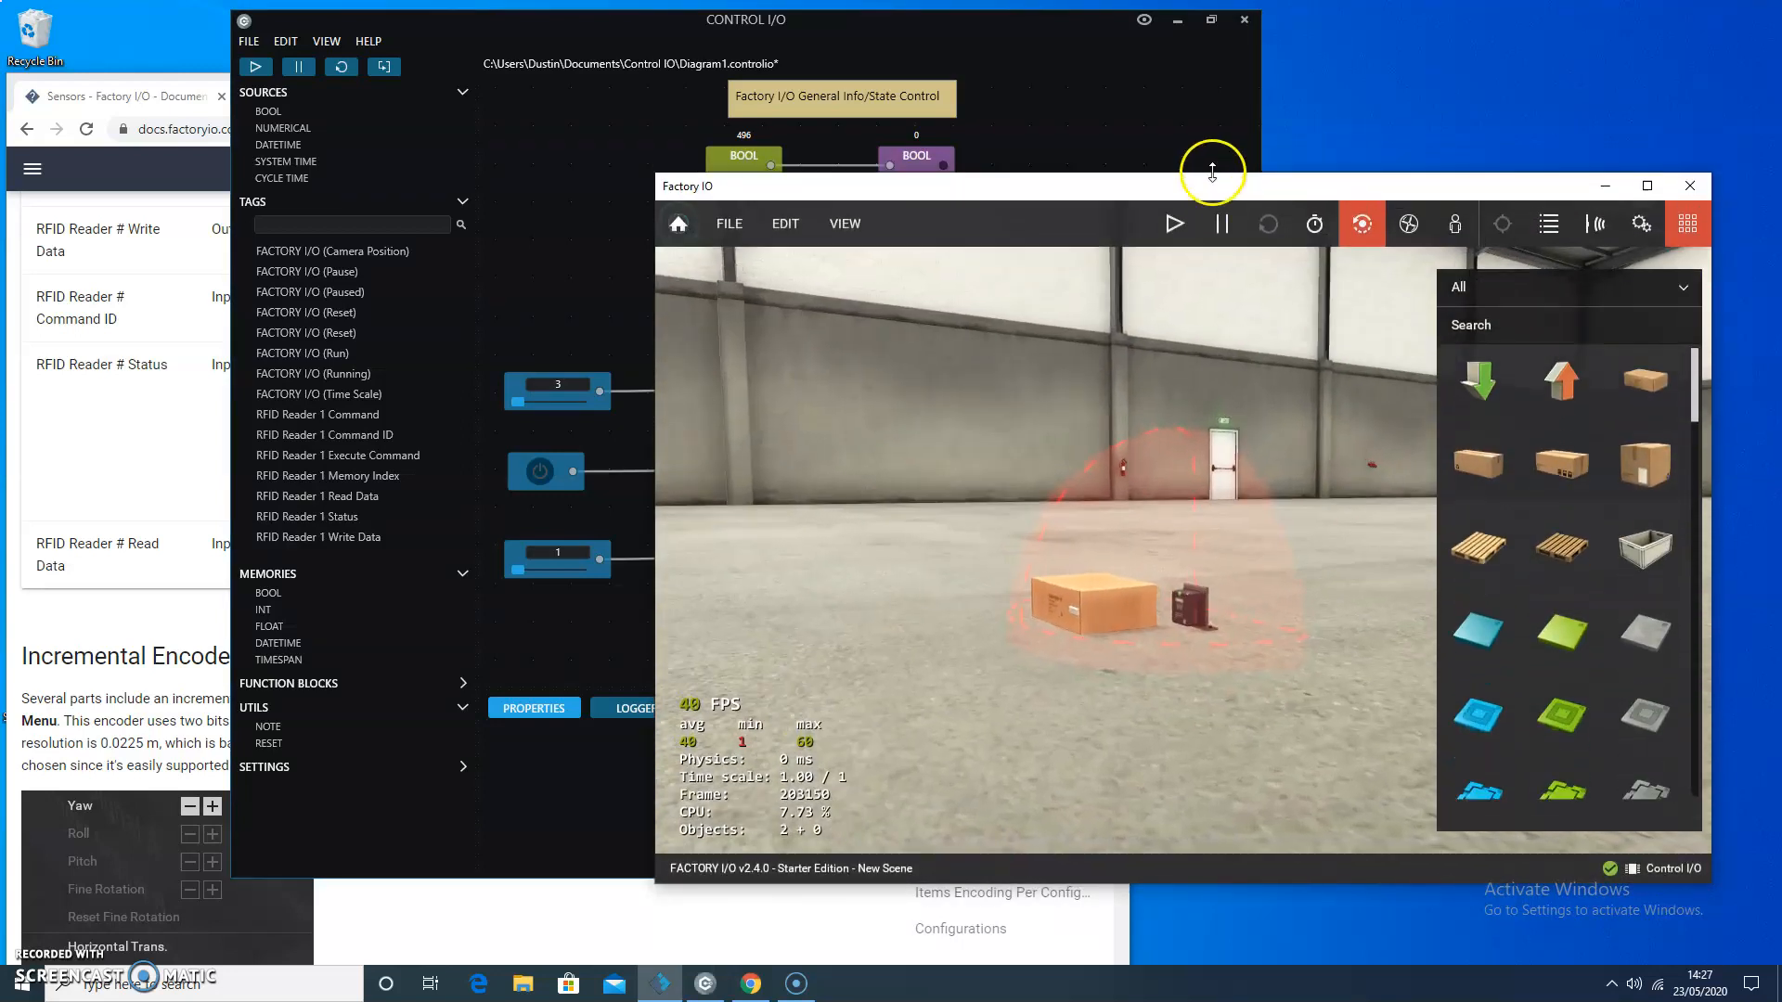
# Step: Run the Factory I/O scene so the reader detects the box, then return to Control I/O
pyautogui.click(1174, 223)
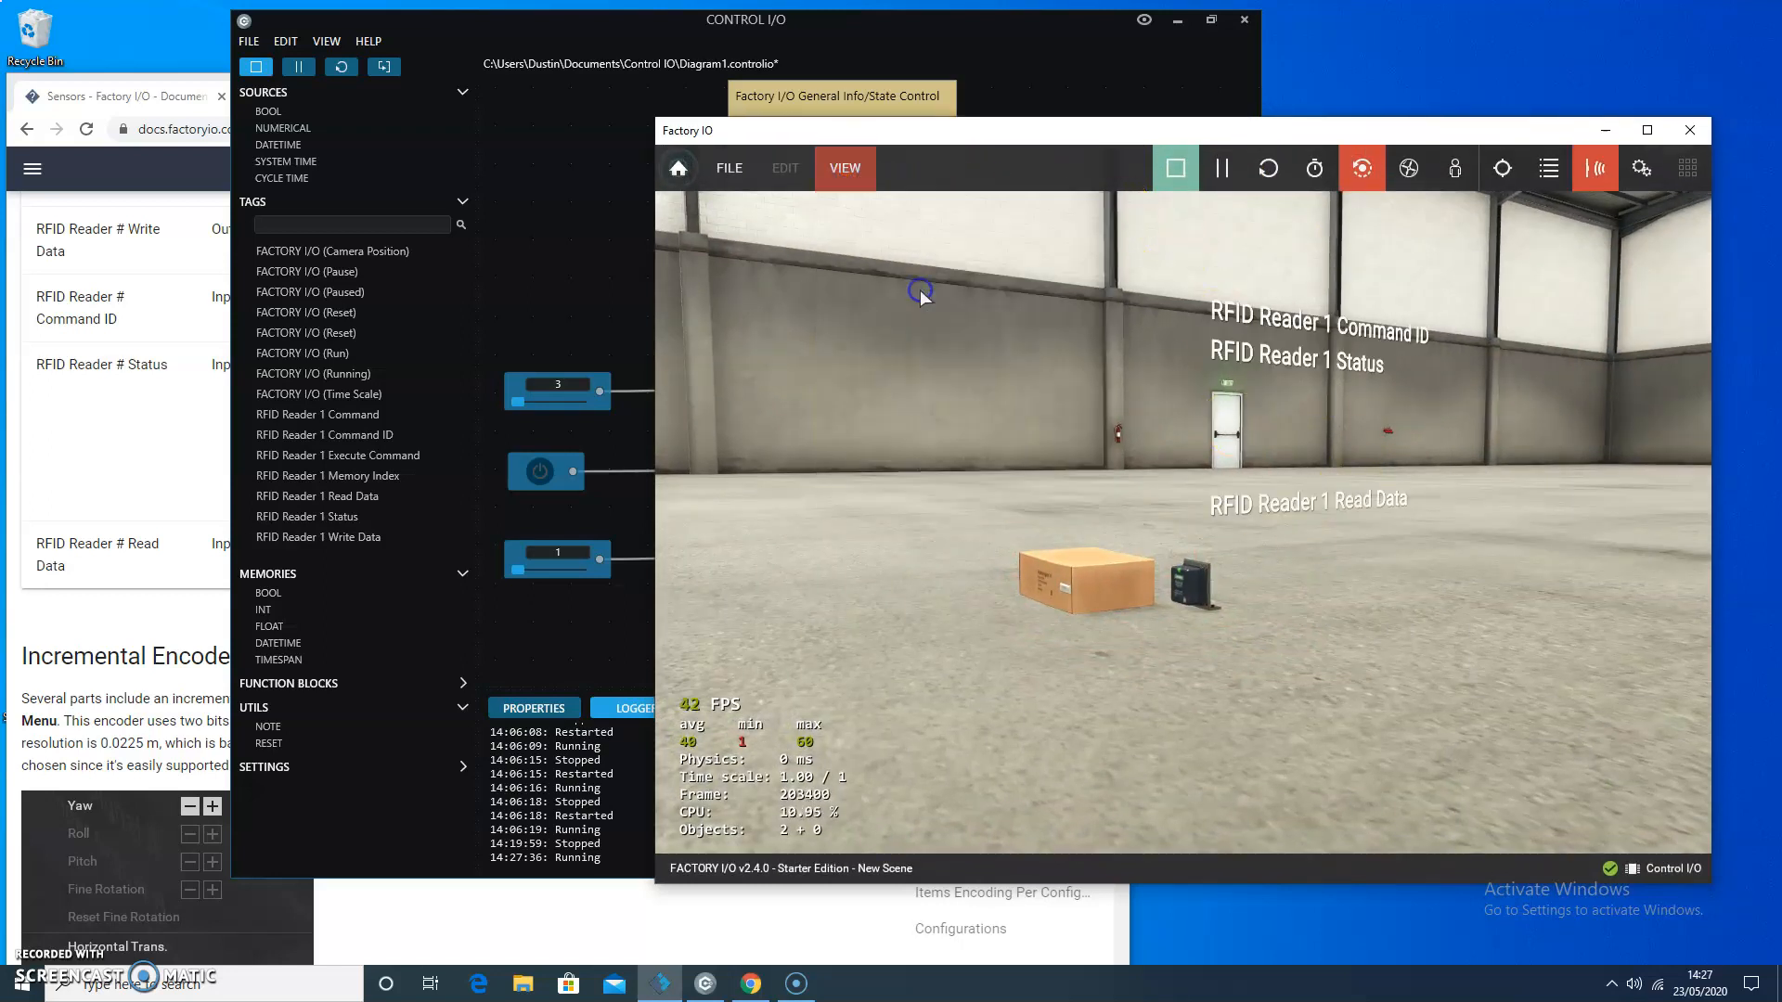
pyautogui.click(845, 169)
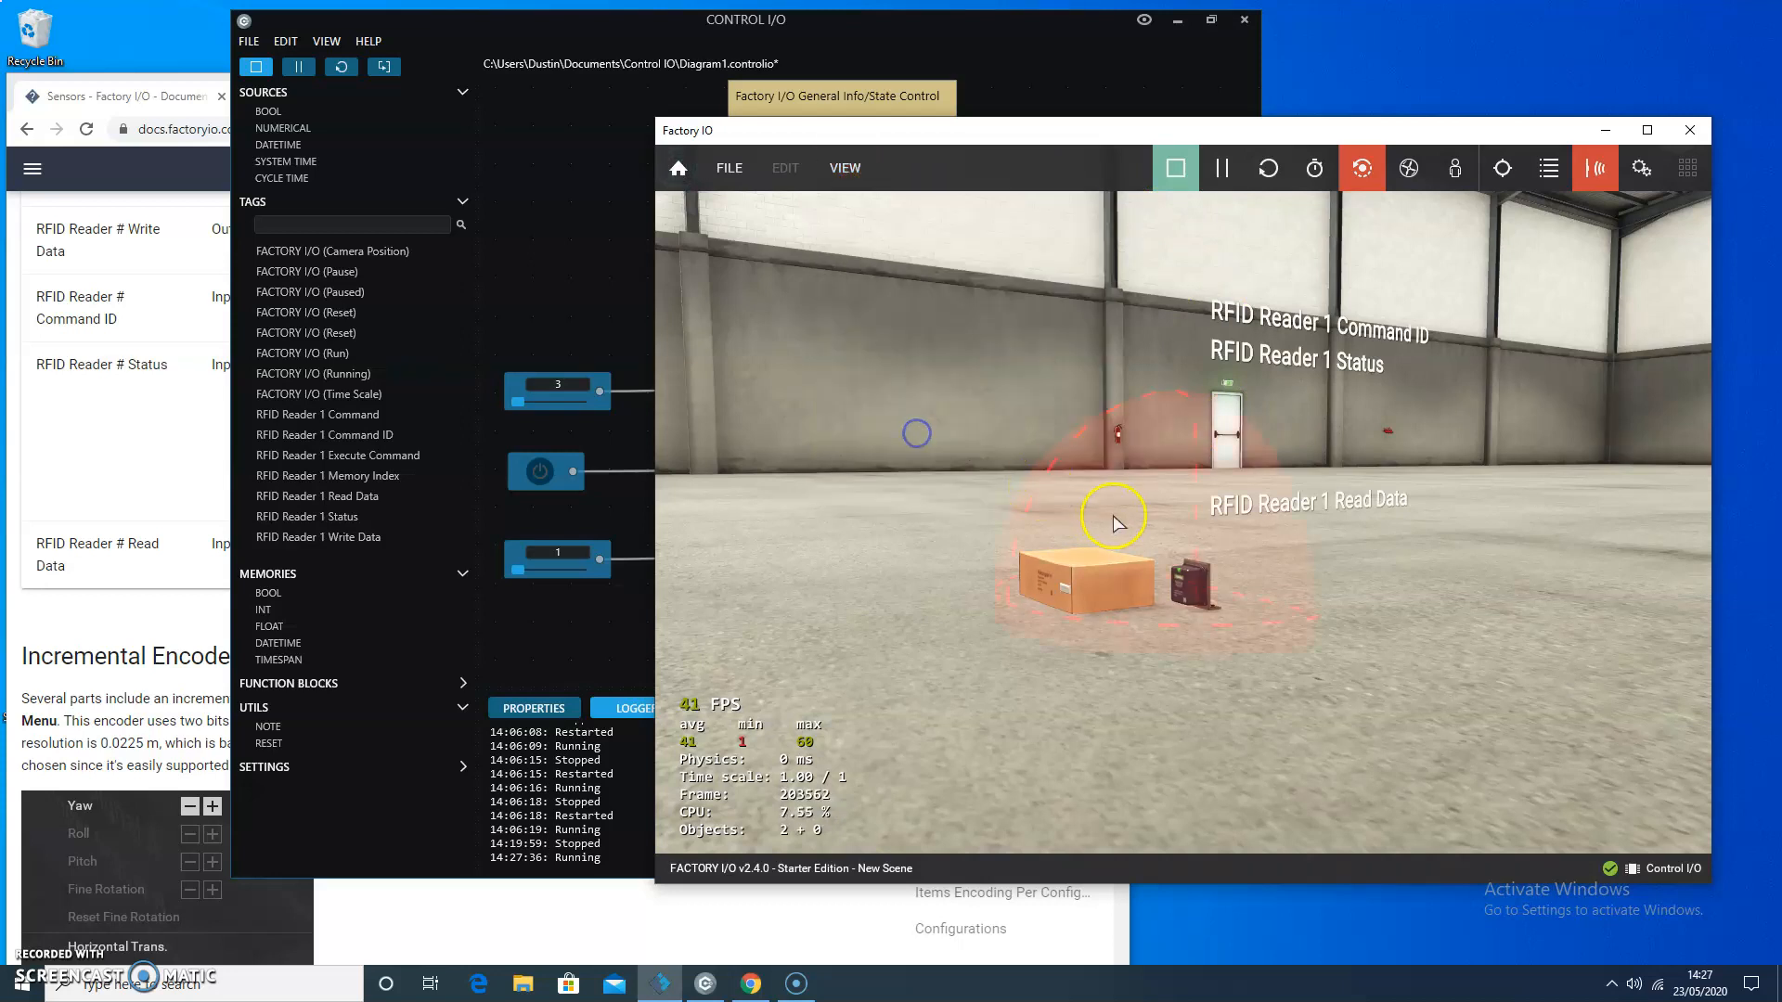
pyautogui.moveTo(1069, 596)
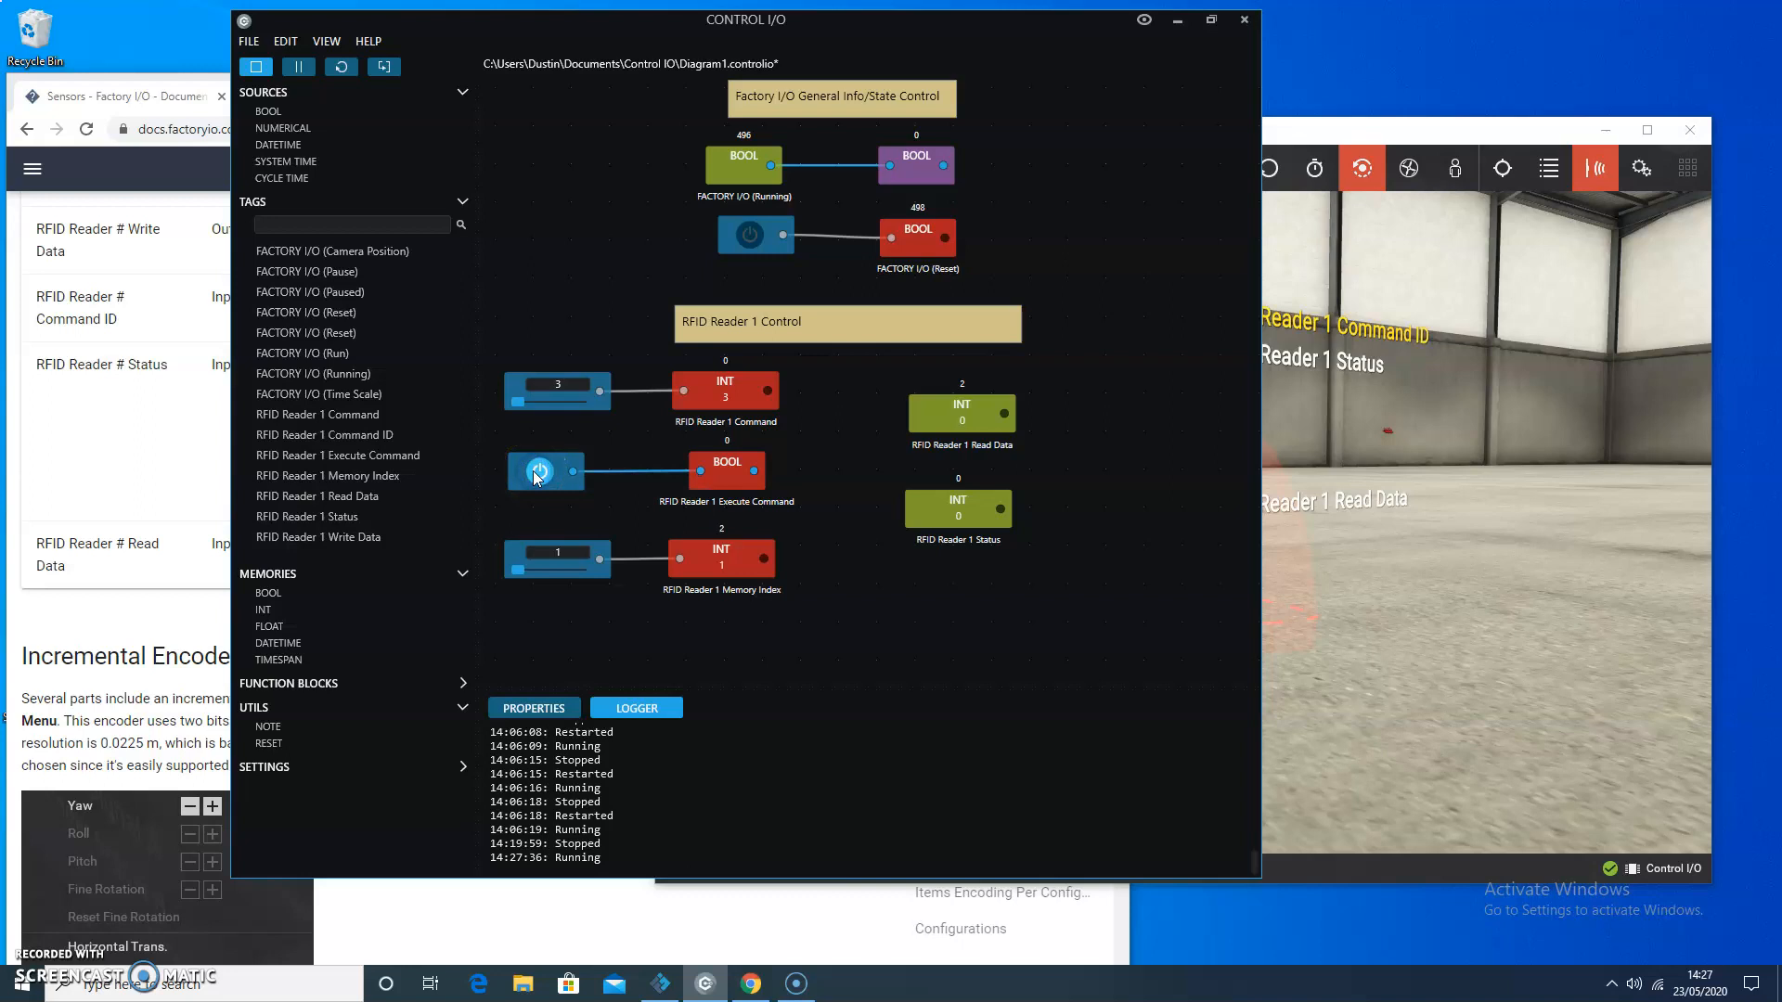
pyautogui.click(726, 466)
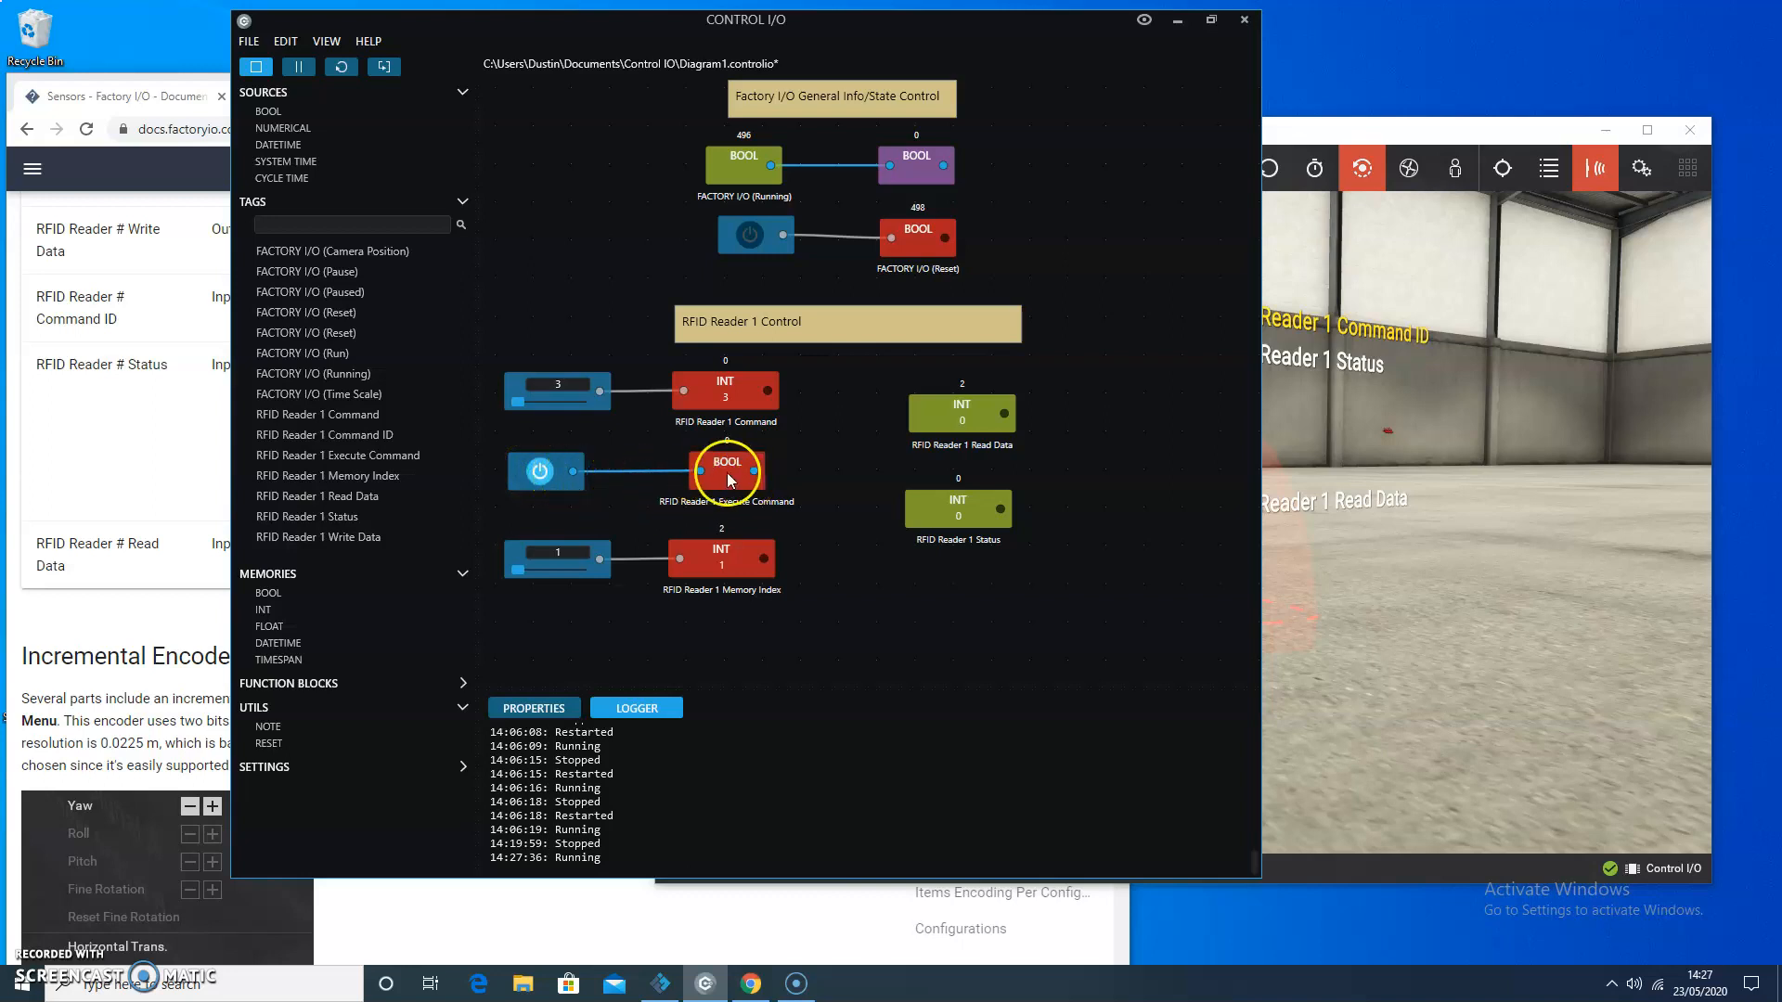
pyautogui.moveTo(796, 449)
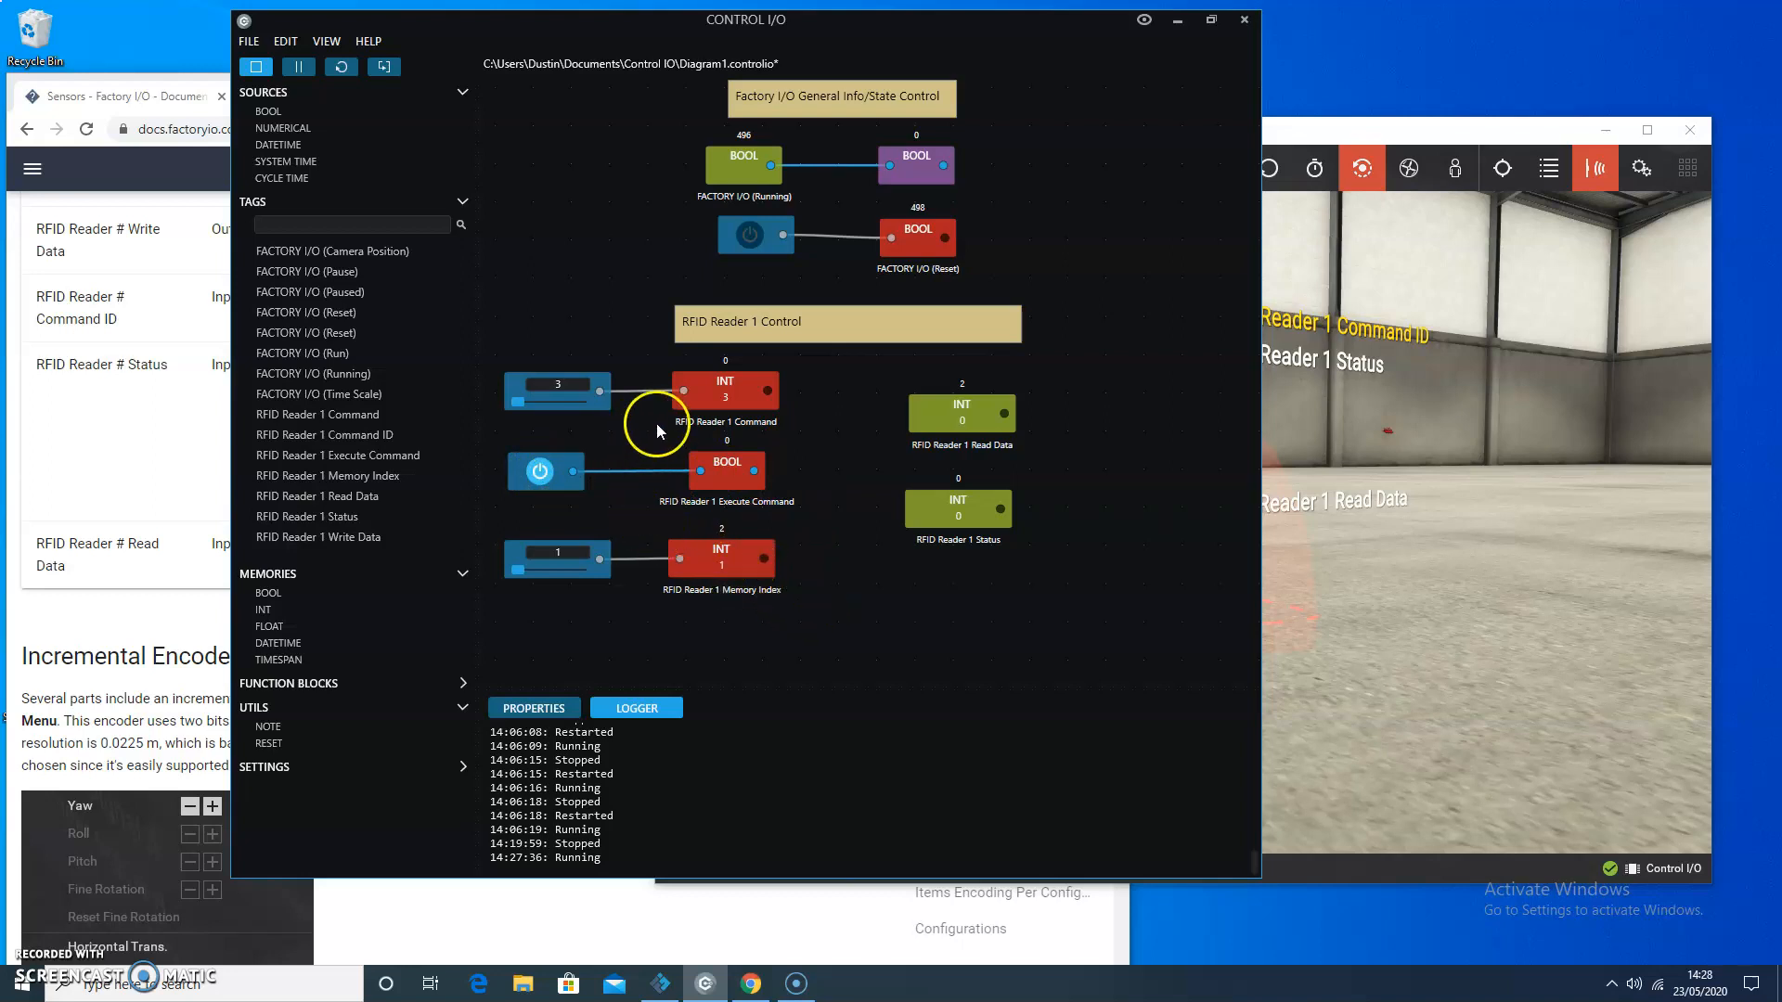
pyautogui.moveTo(685, 456)
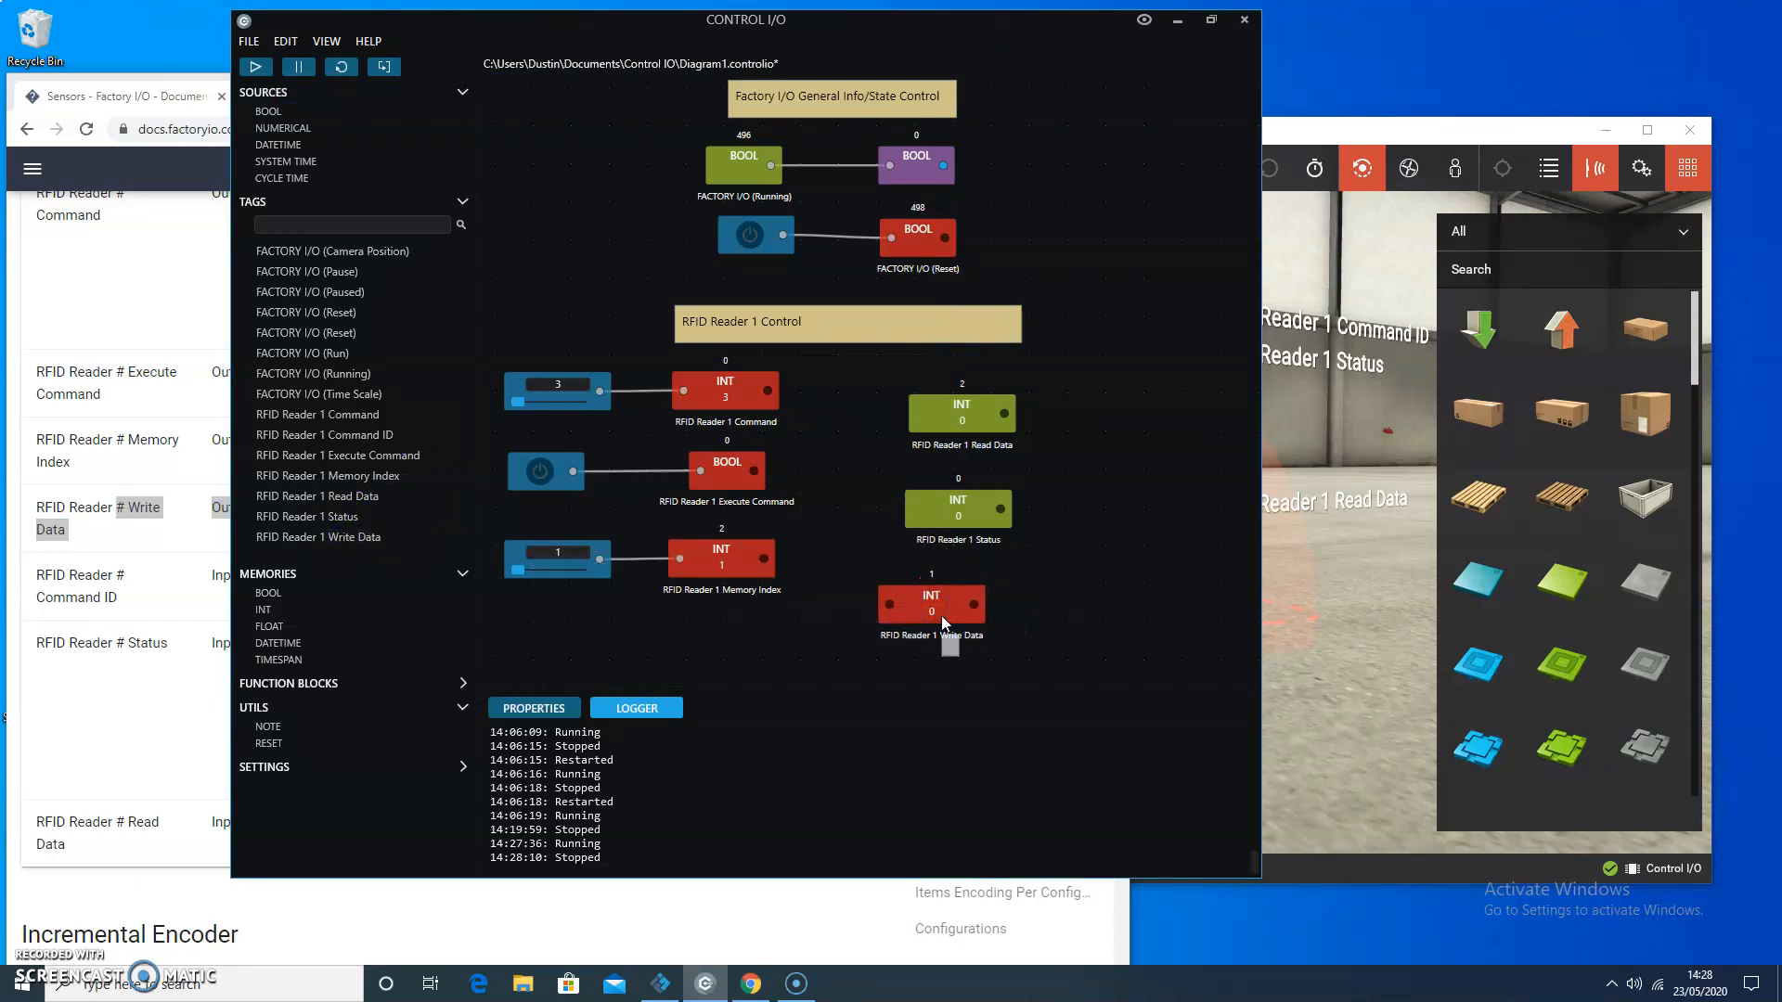
# Step: Place RFID Reader 1 Write Data and wire a numerical source of 999 into it
pyautogui.click(958, 603)
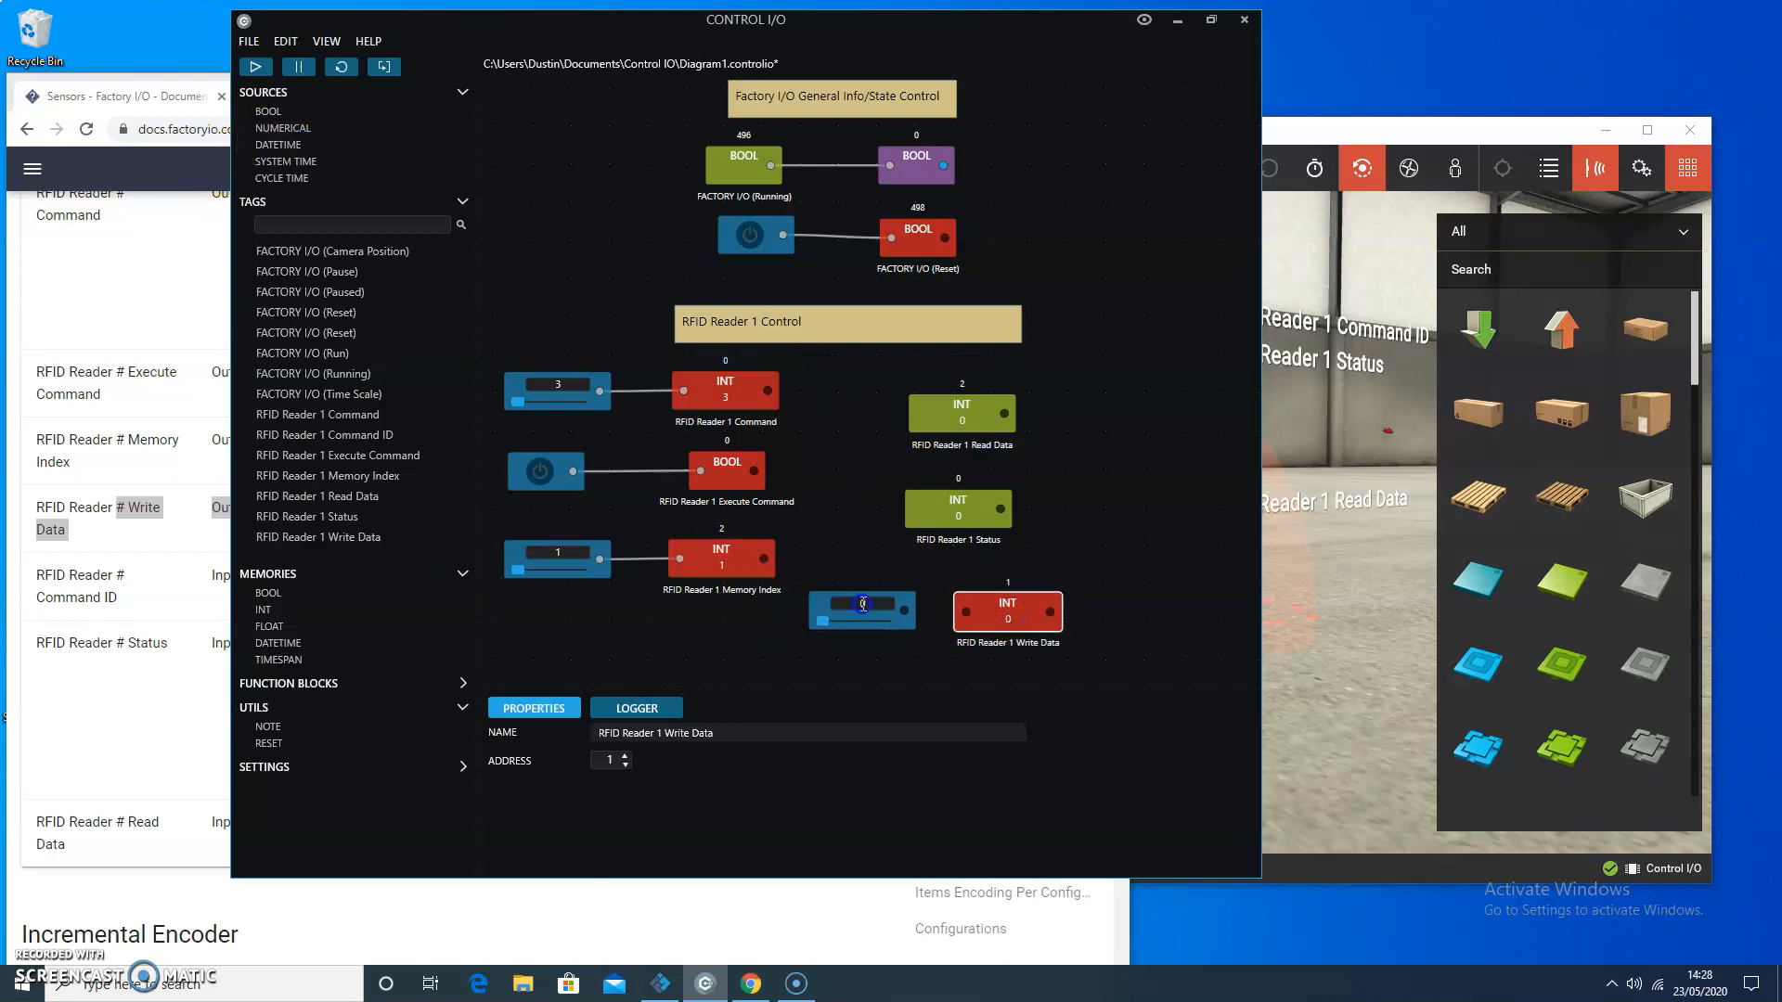
pyautogui.click(1005, 603)
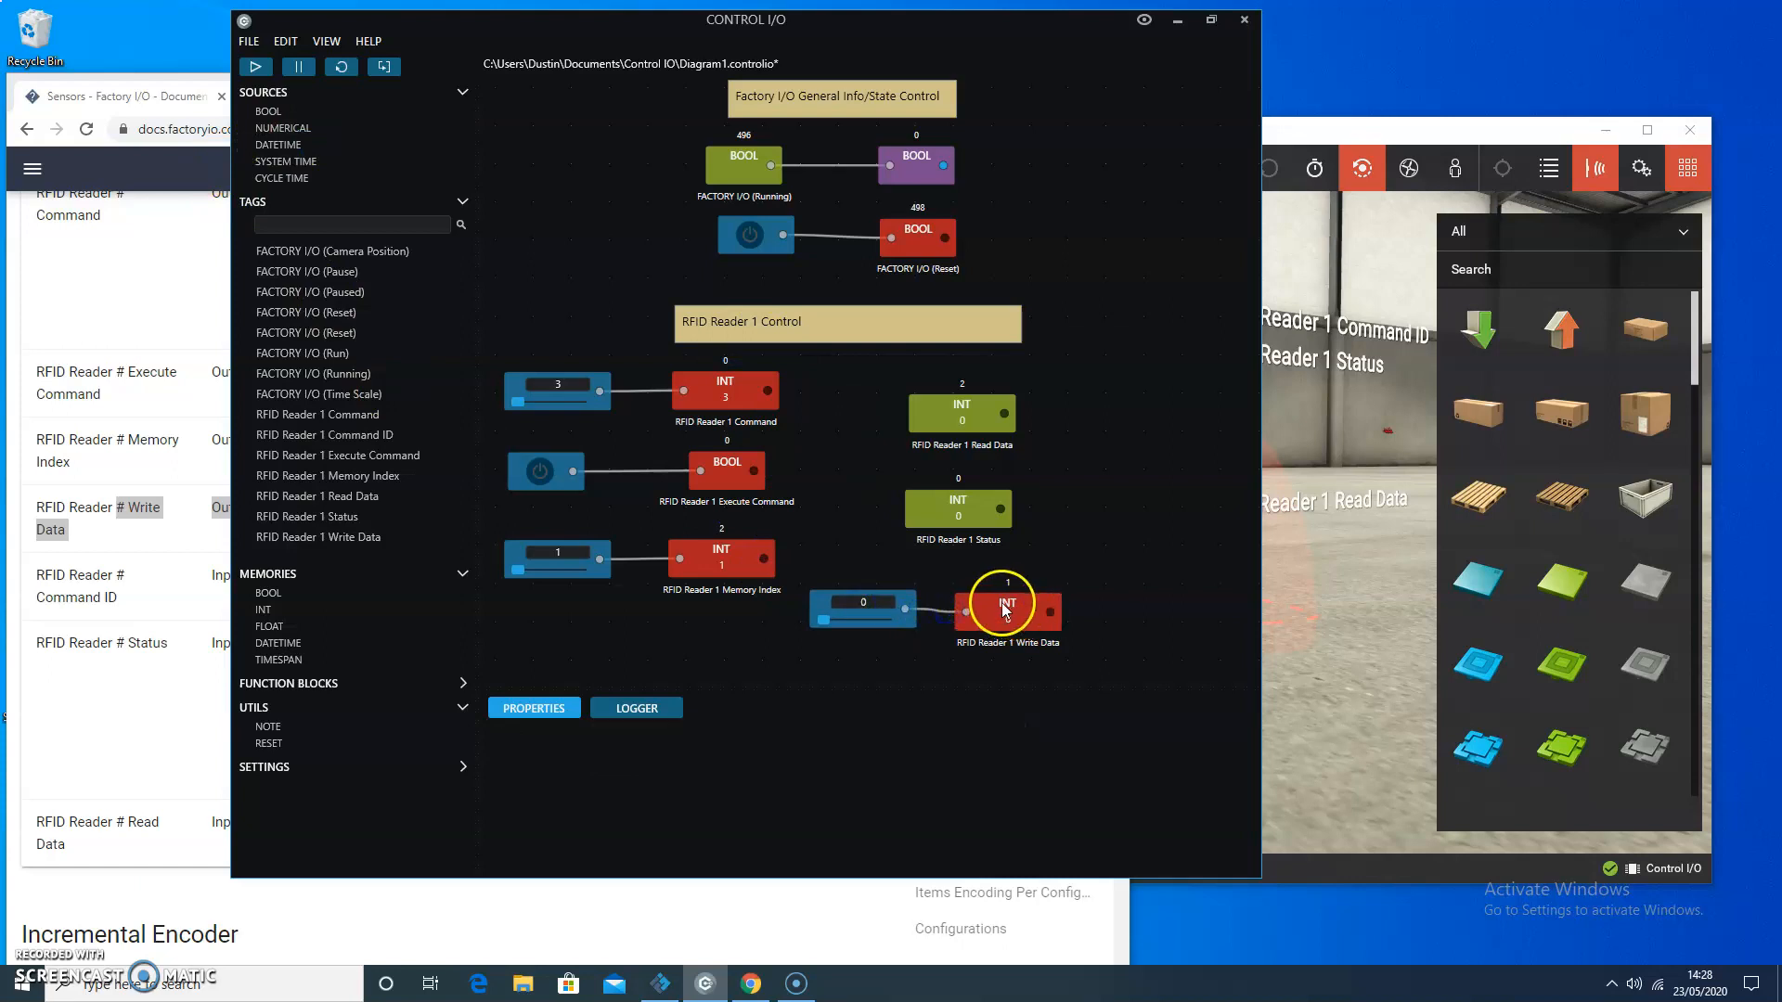
pyautogui.click(1005, 602)
pyautogui.write('999')
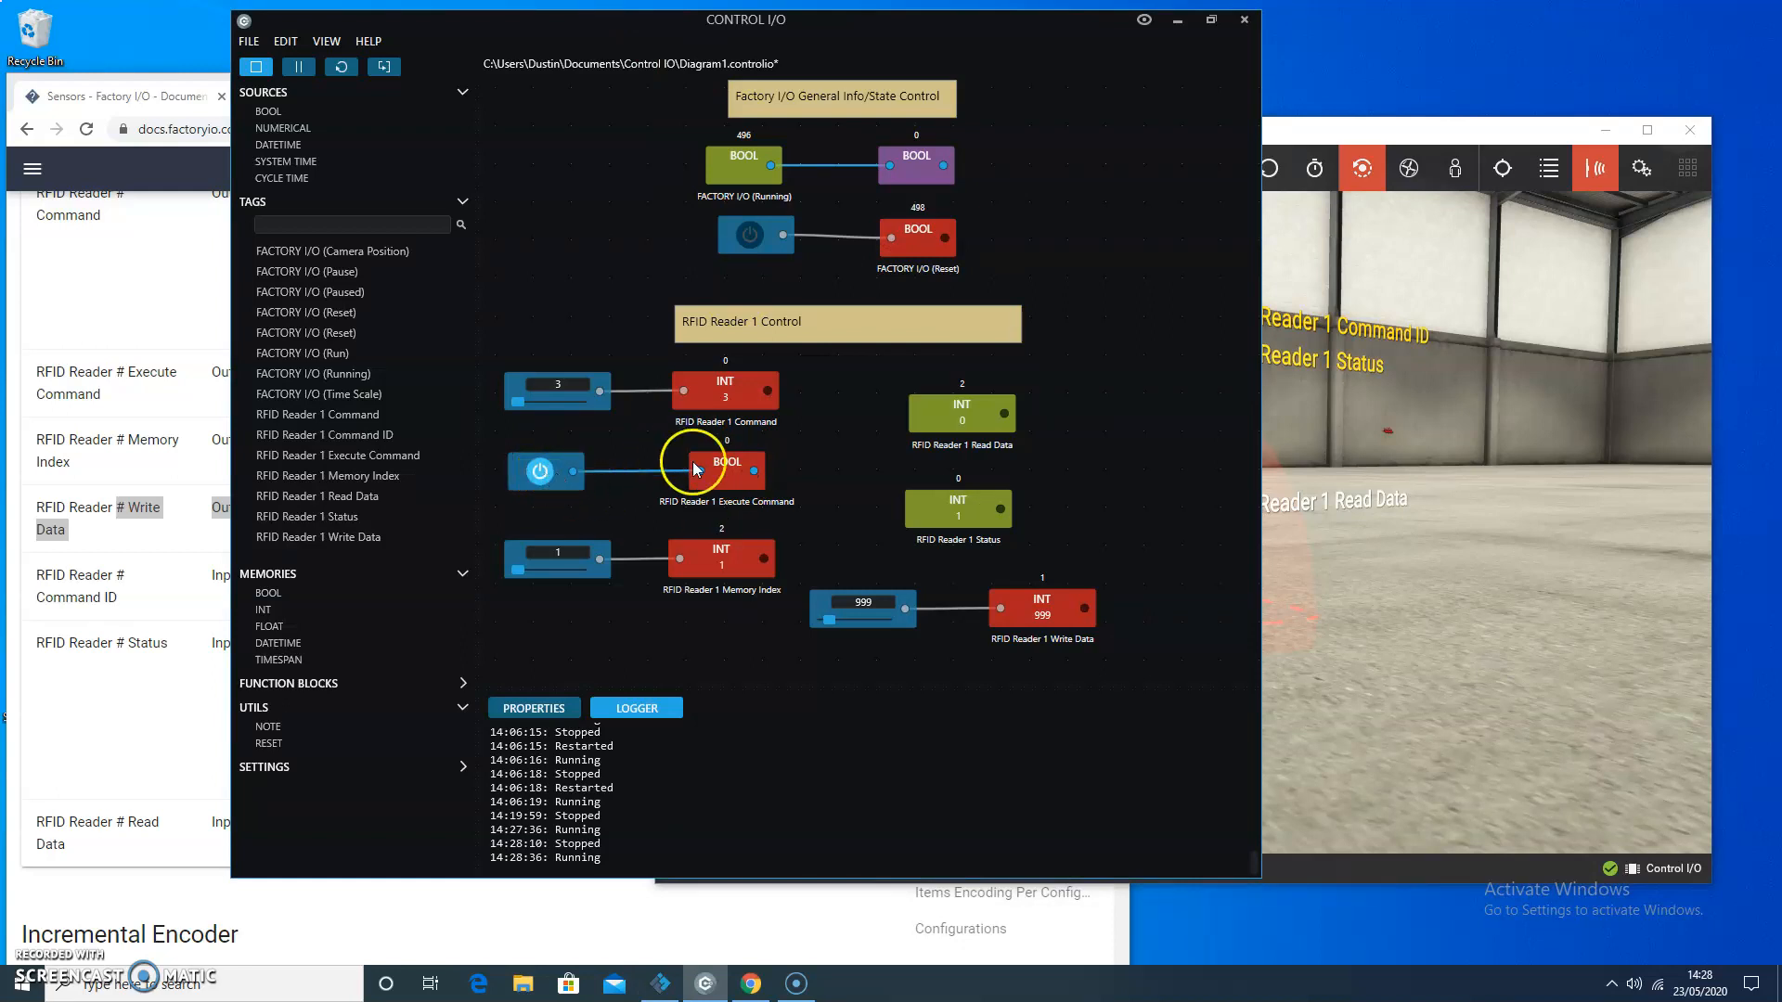
pyautogui.moveTo(210, 136)
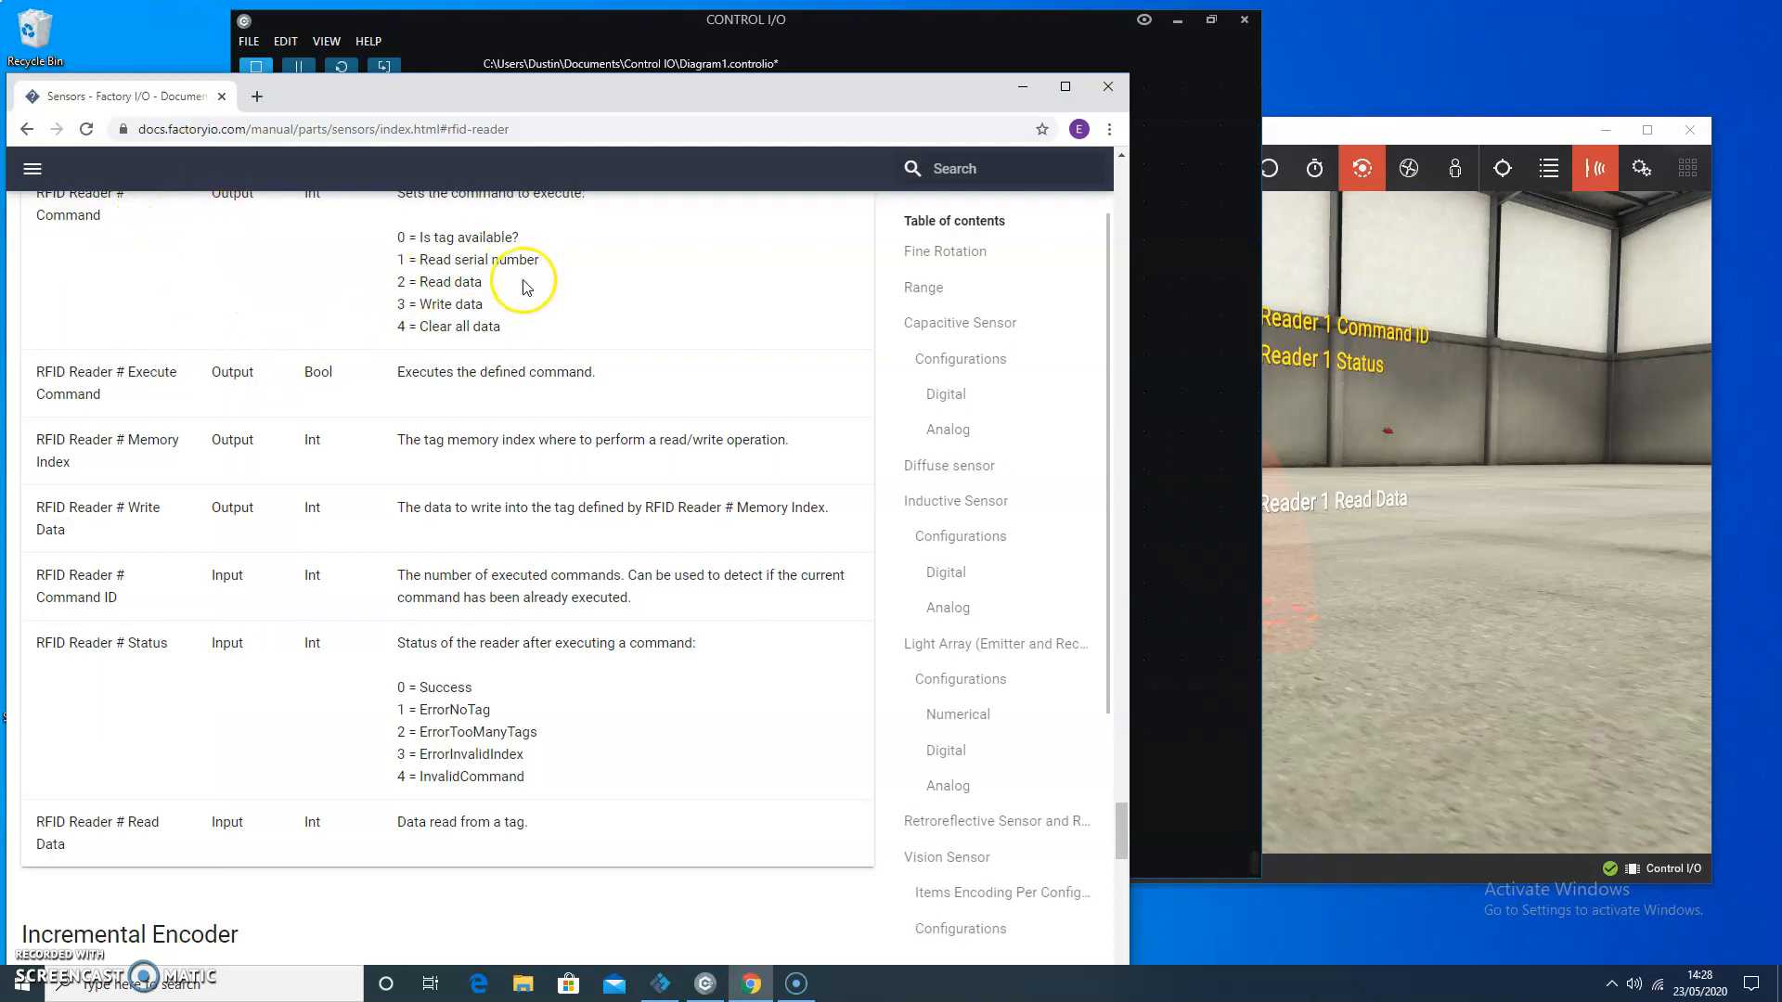
# Step: Review the reader status codes in the docs and highlight '1 = ErrorNoTag'
pyautogui.scroll(3)
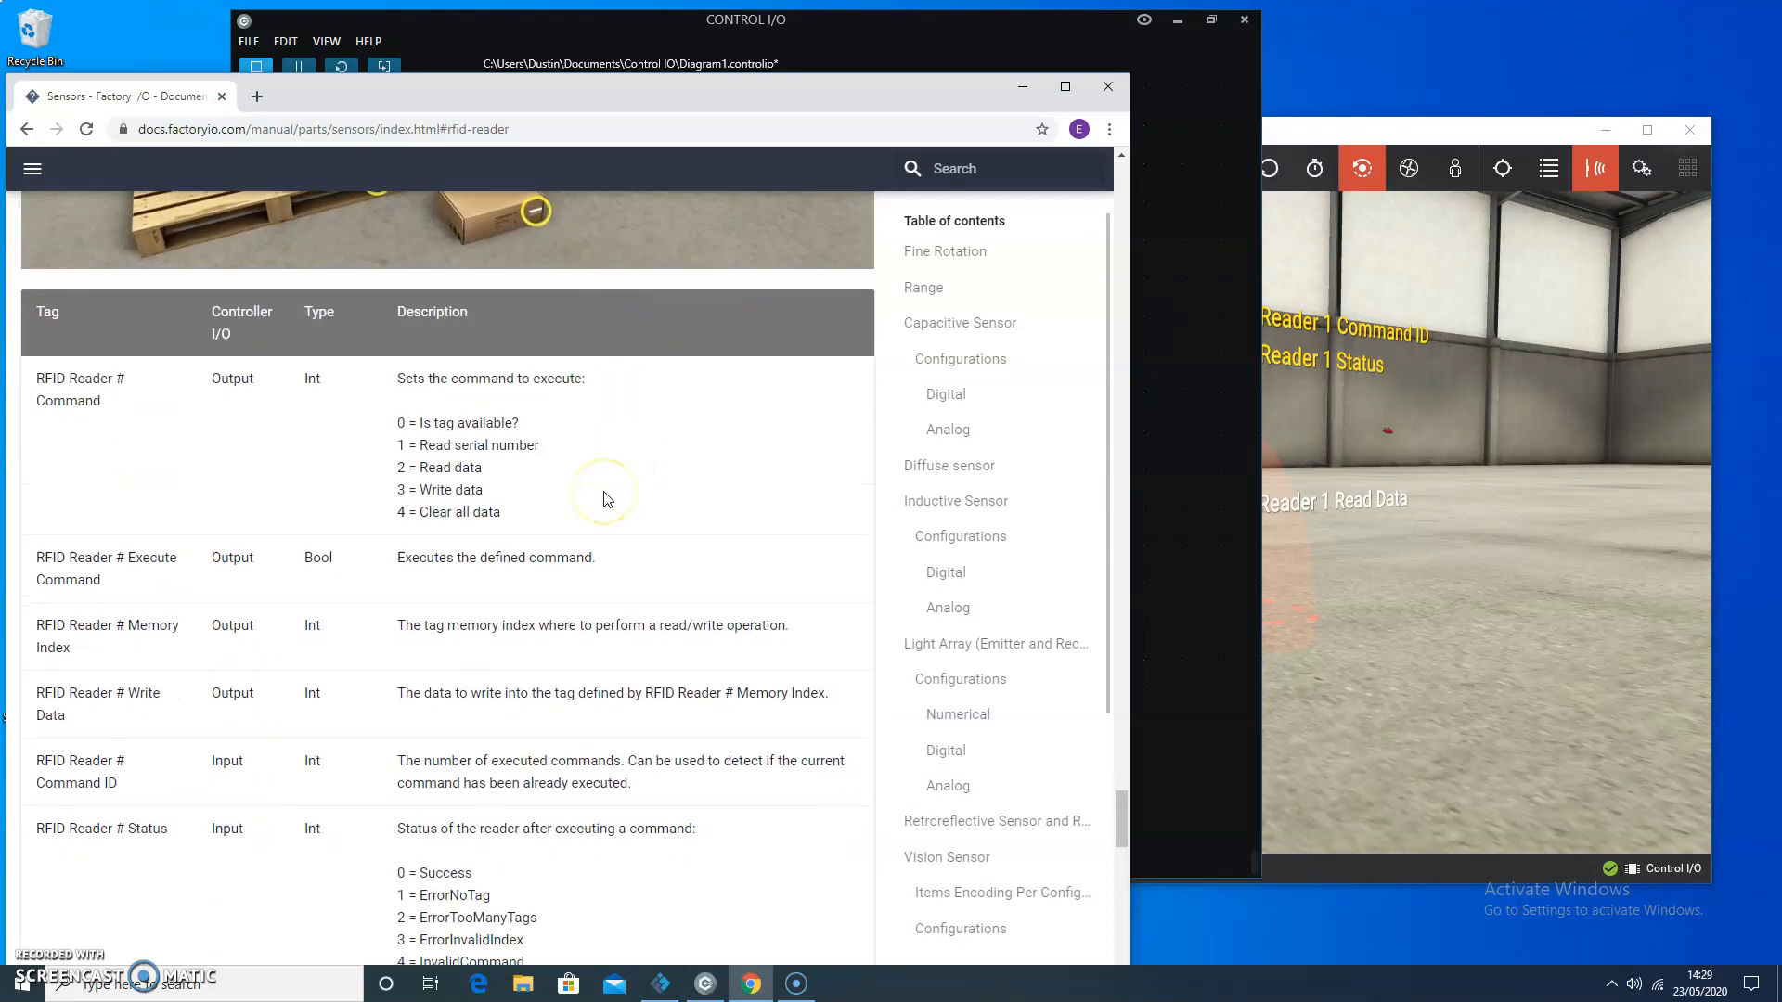
pyautogui.scroll(-3)
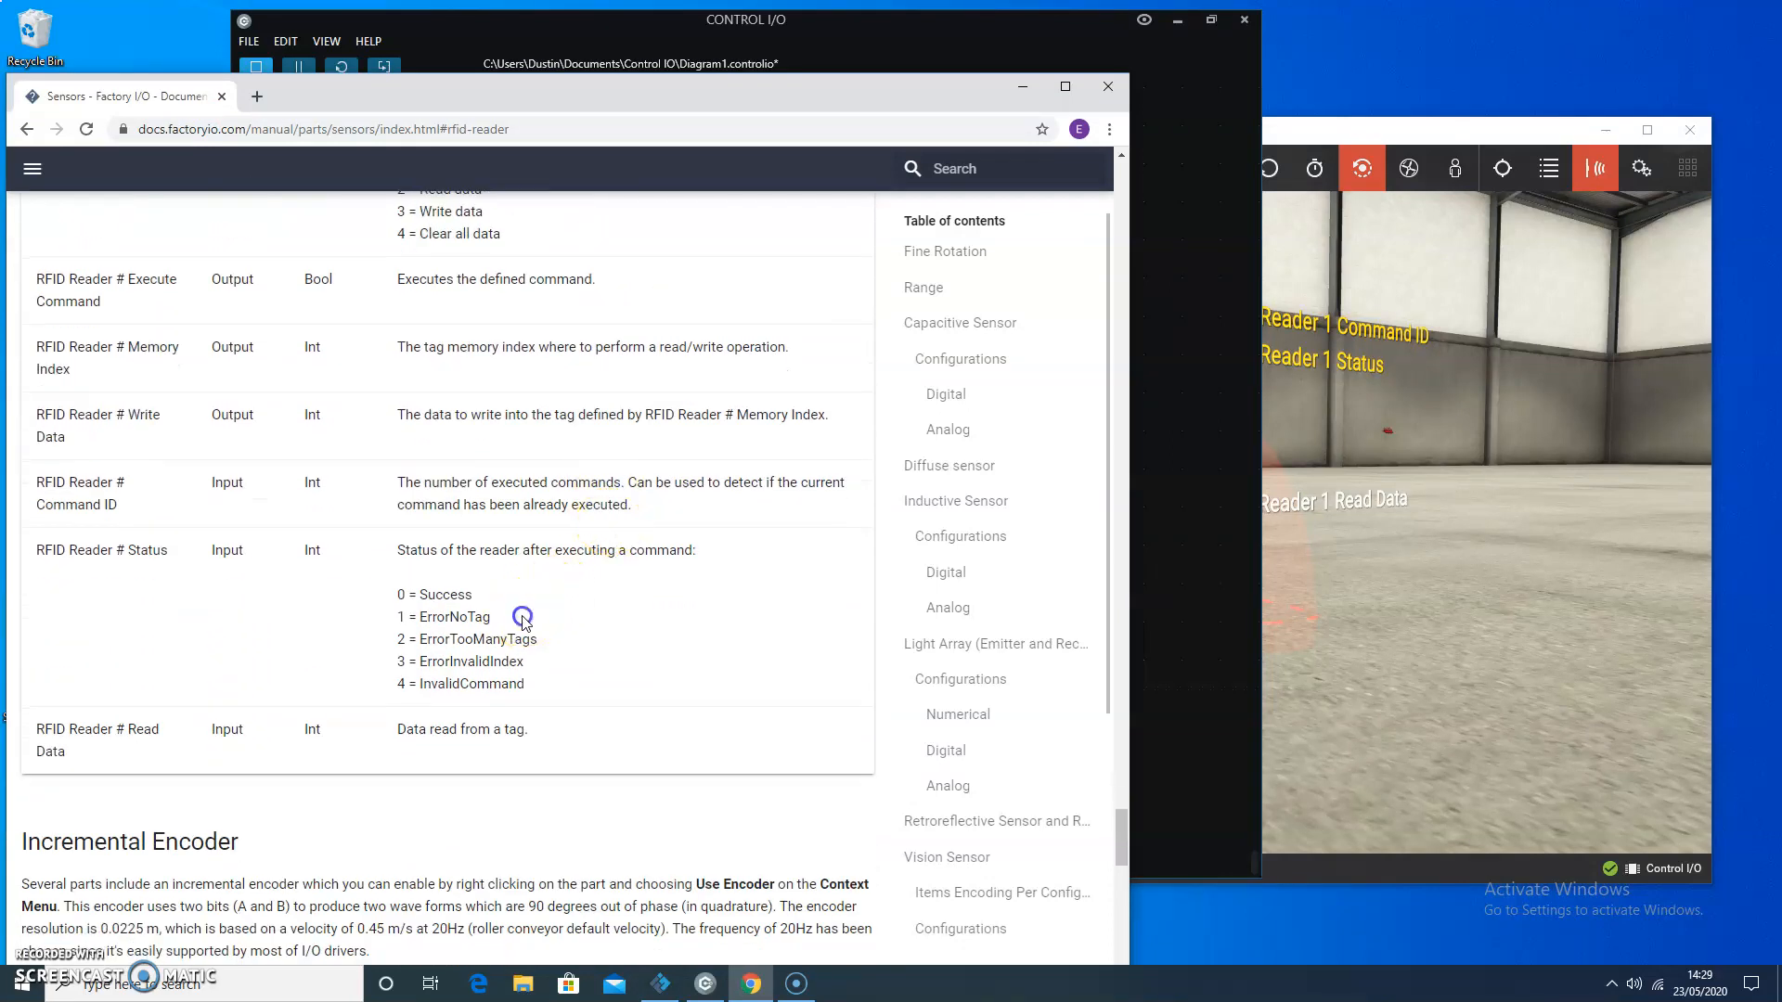
pyautogui.doubleClick(444, 616)
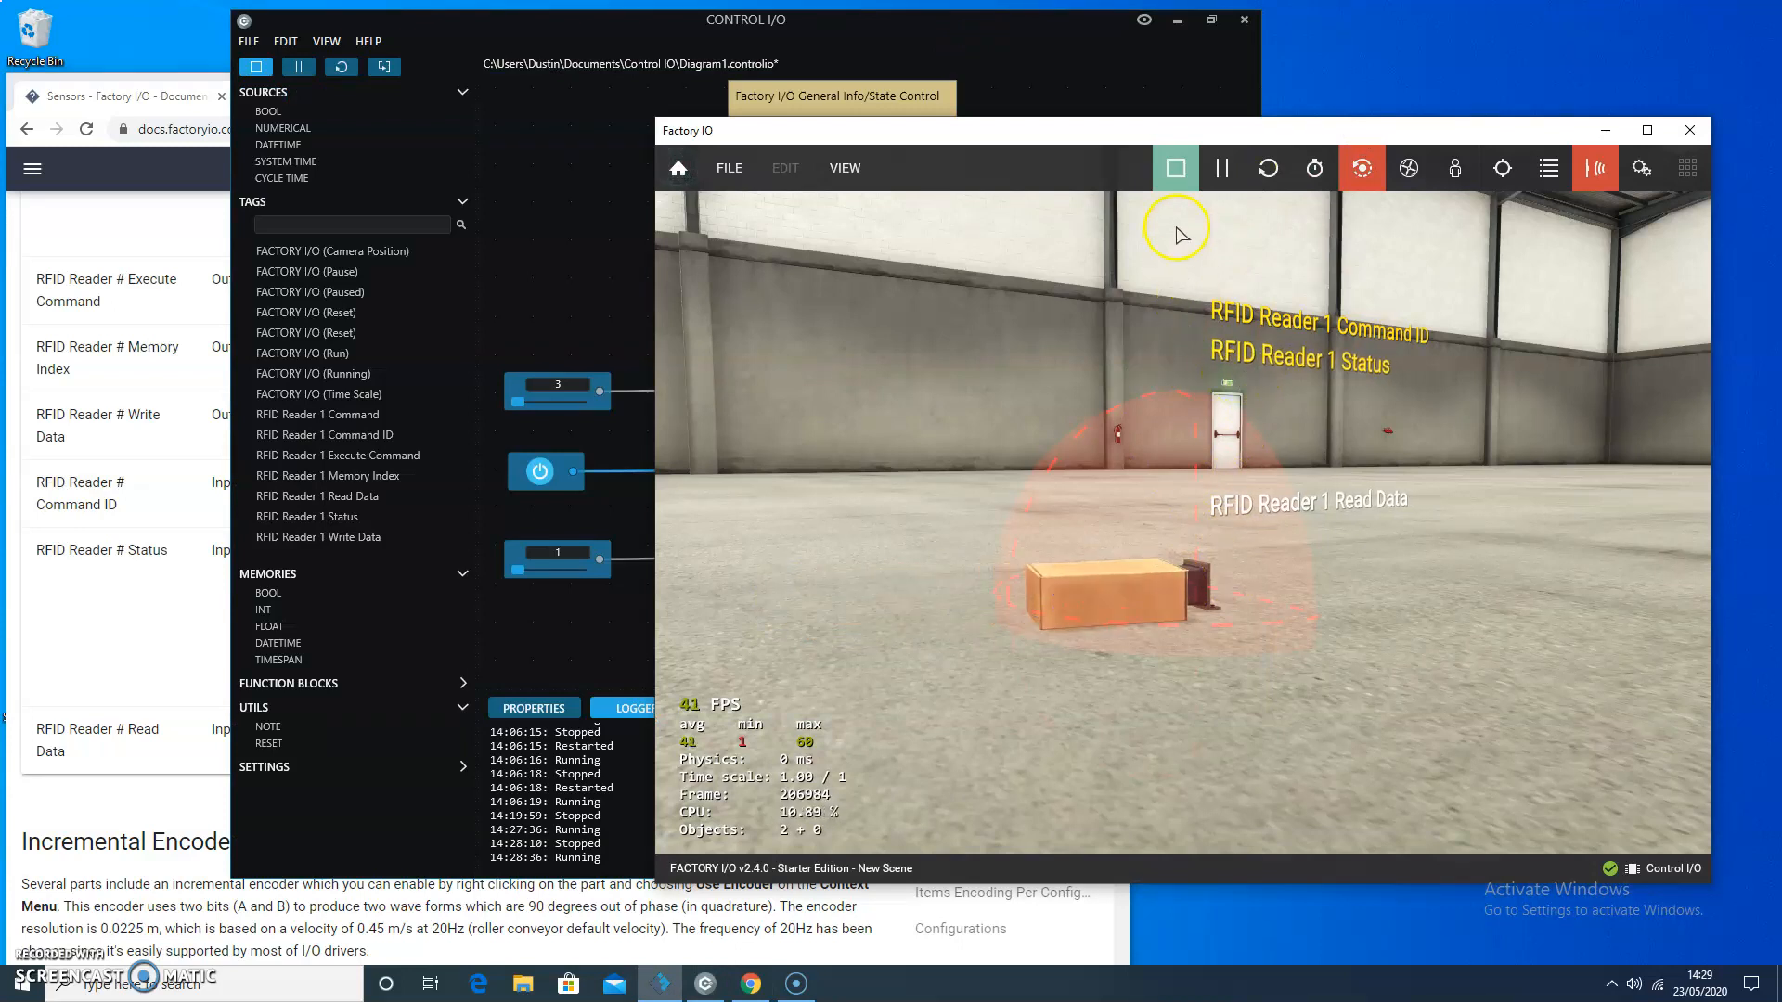
# Step: Restart the Factory I/O simulation so the scene runs fresh
pyautogui.click(1688, 169)
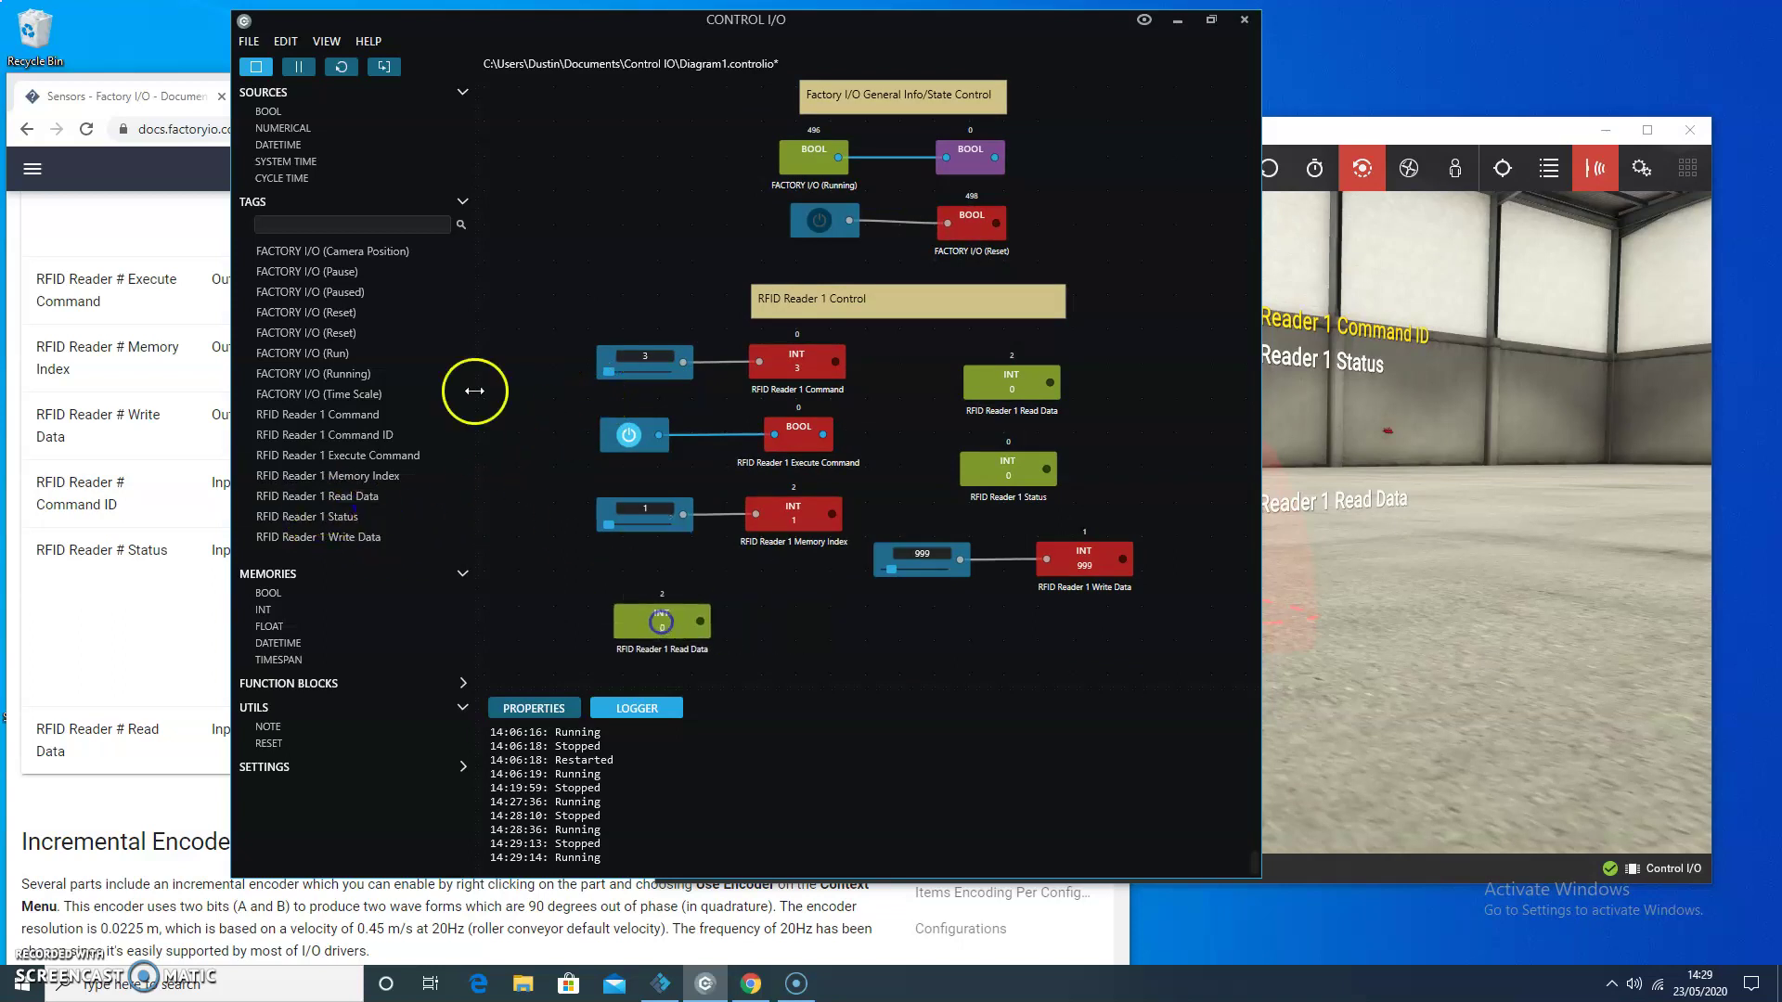
pyautogui.moveTo(397, 204)
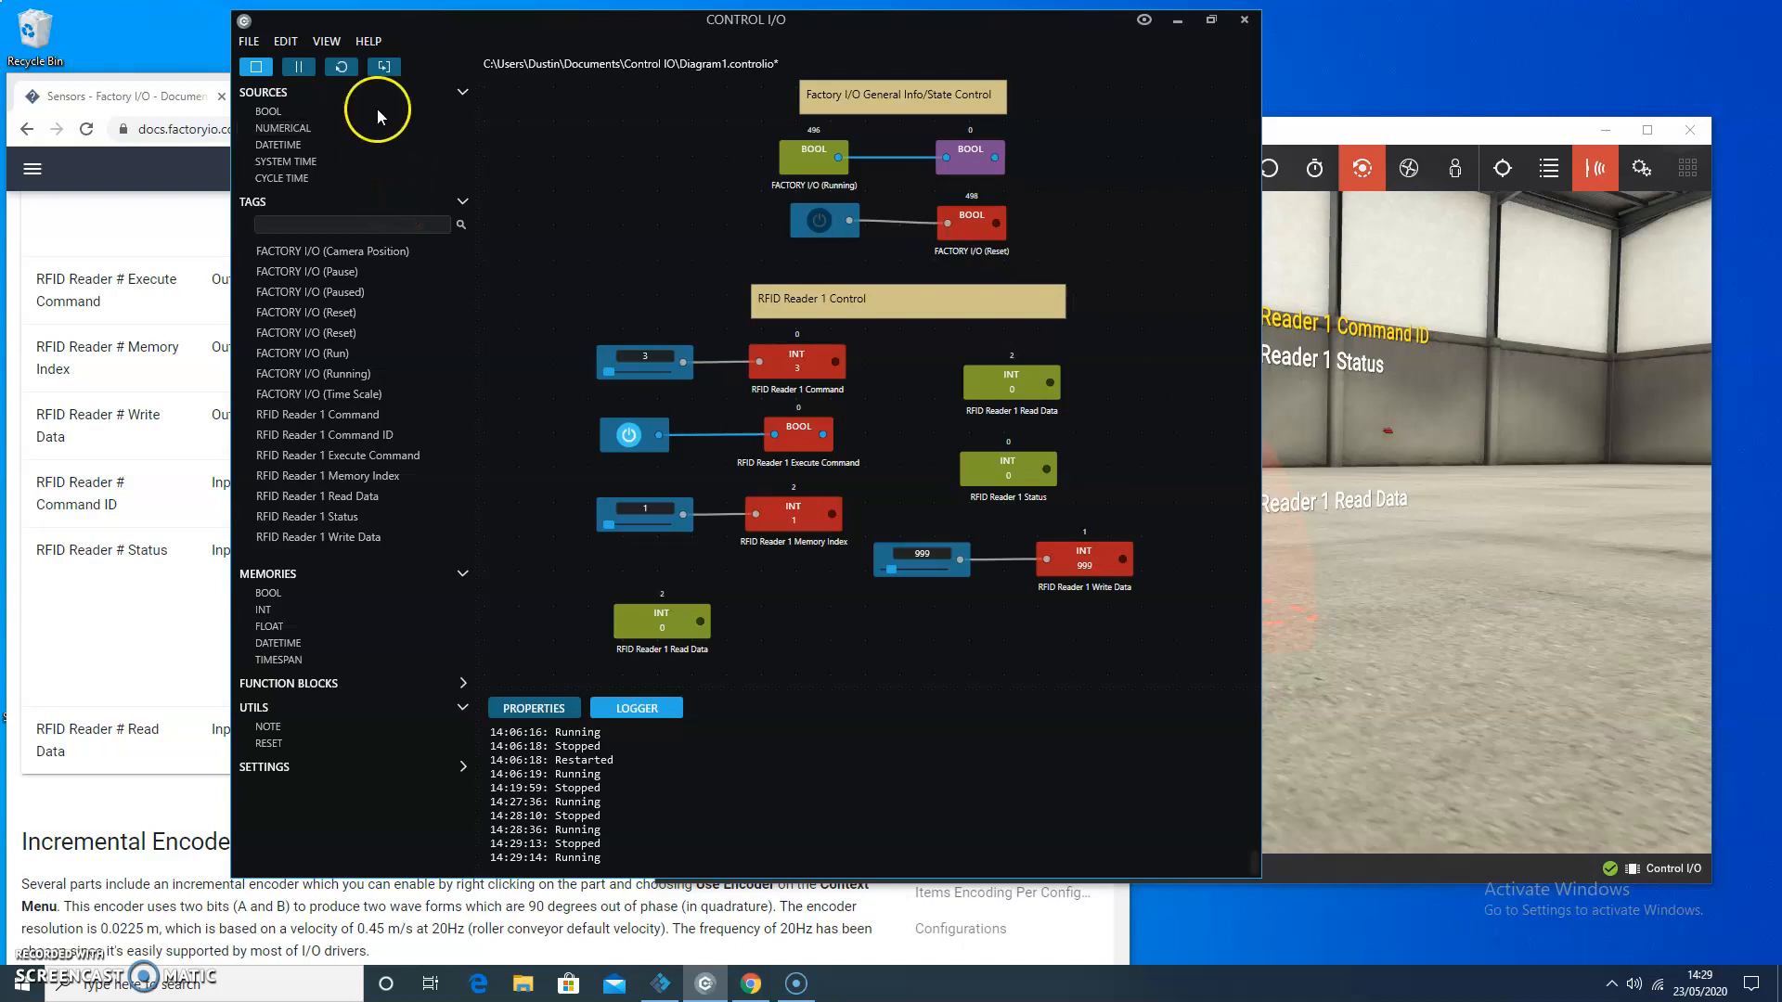
pyautogui.moveTo(332, 128)
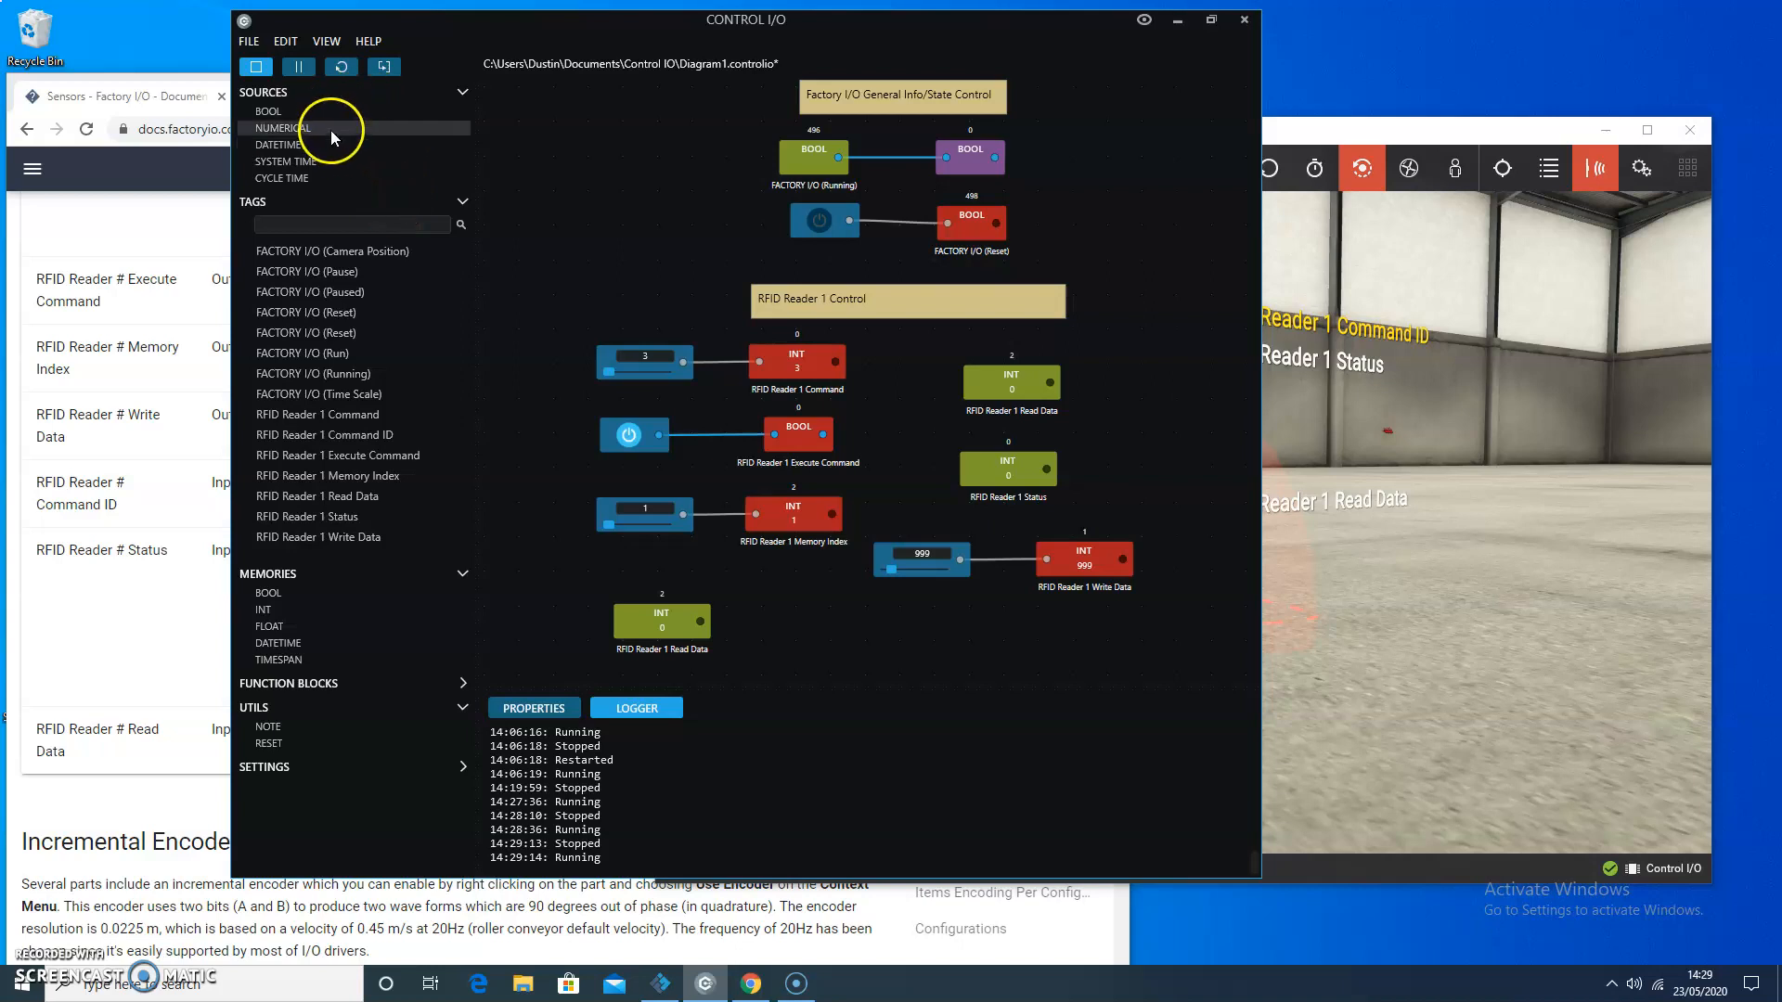
pyautogui.moveTo(784, 620)
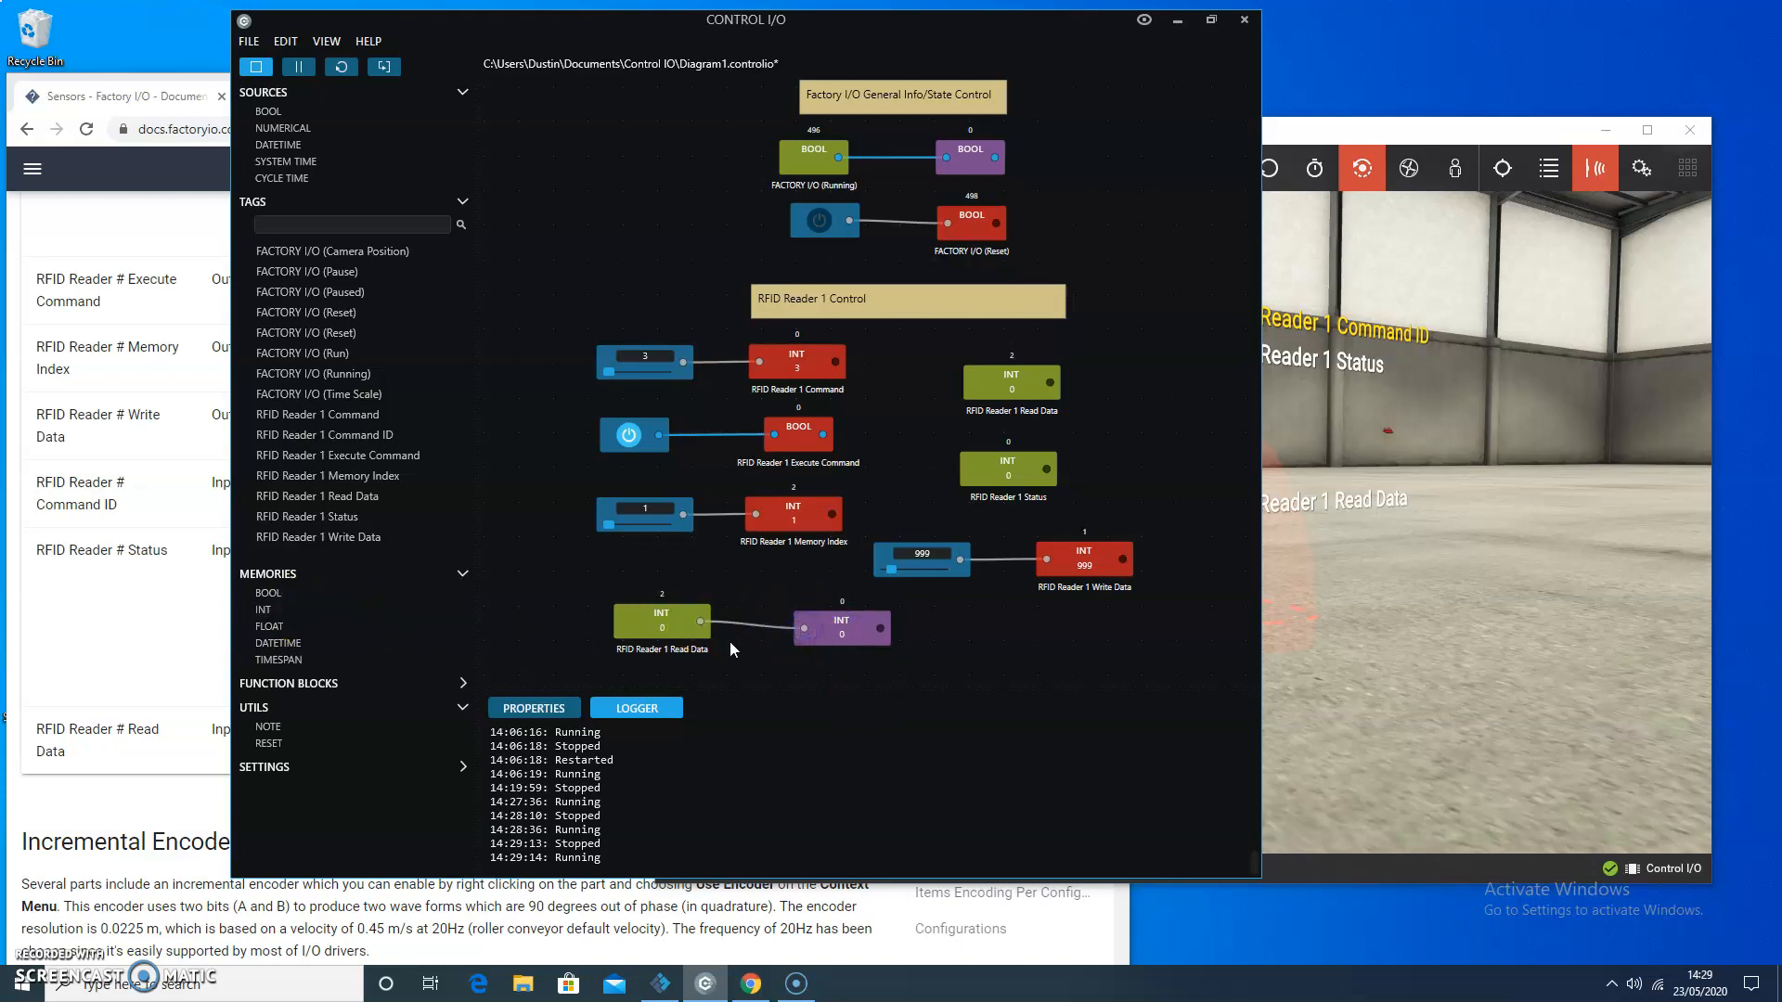
# Step: Select the new INT memory wired from Read Data to show its properties
pyautogui.click(841, 630)
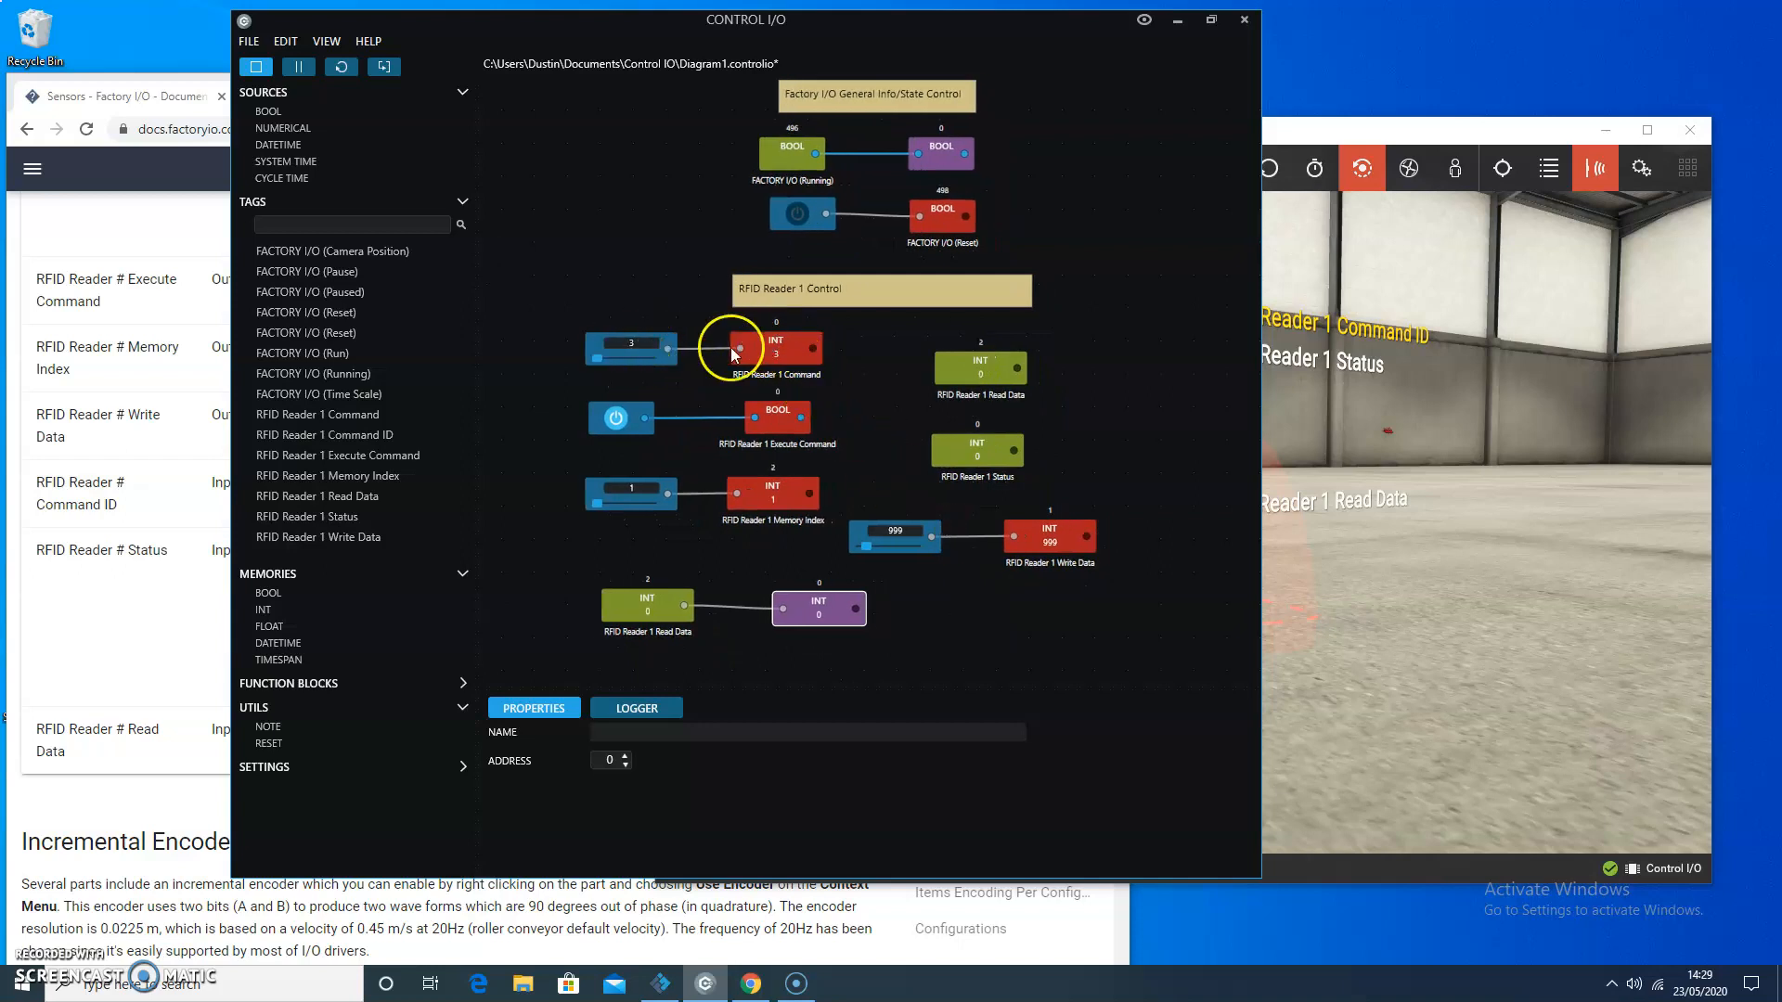
# Step: Set the reader Command to 2 and execute it so Read Data and the memory show 999
pyautogui.click(631, 345)
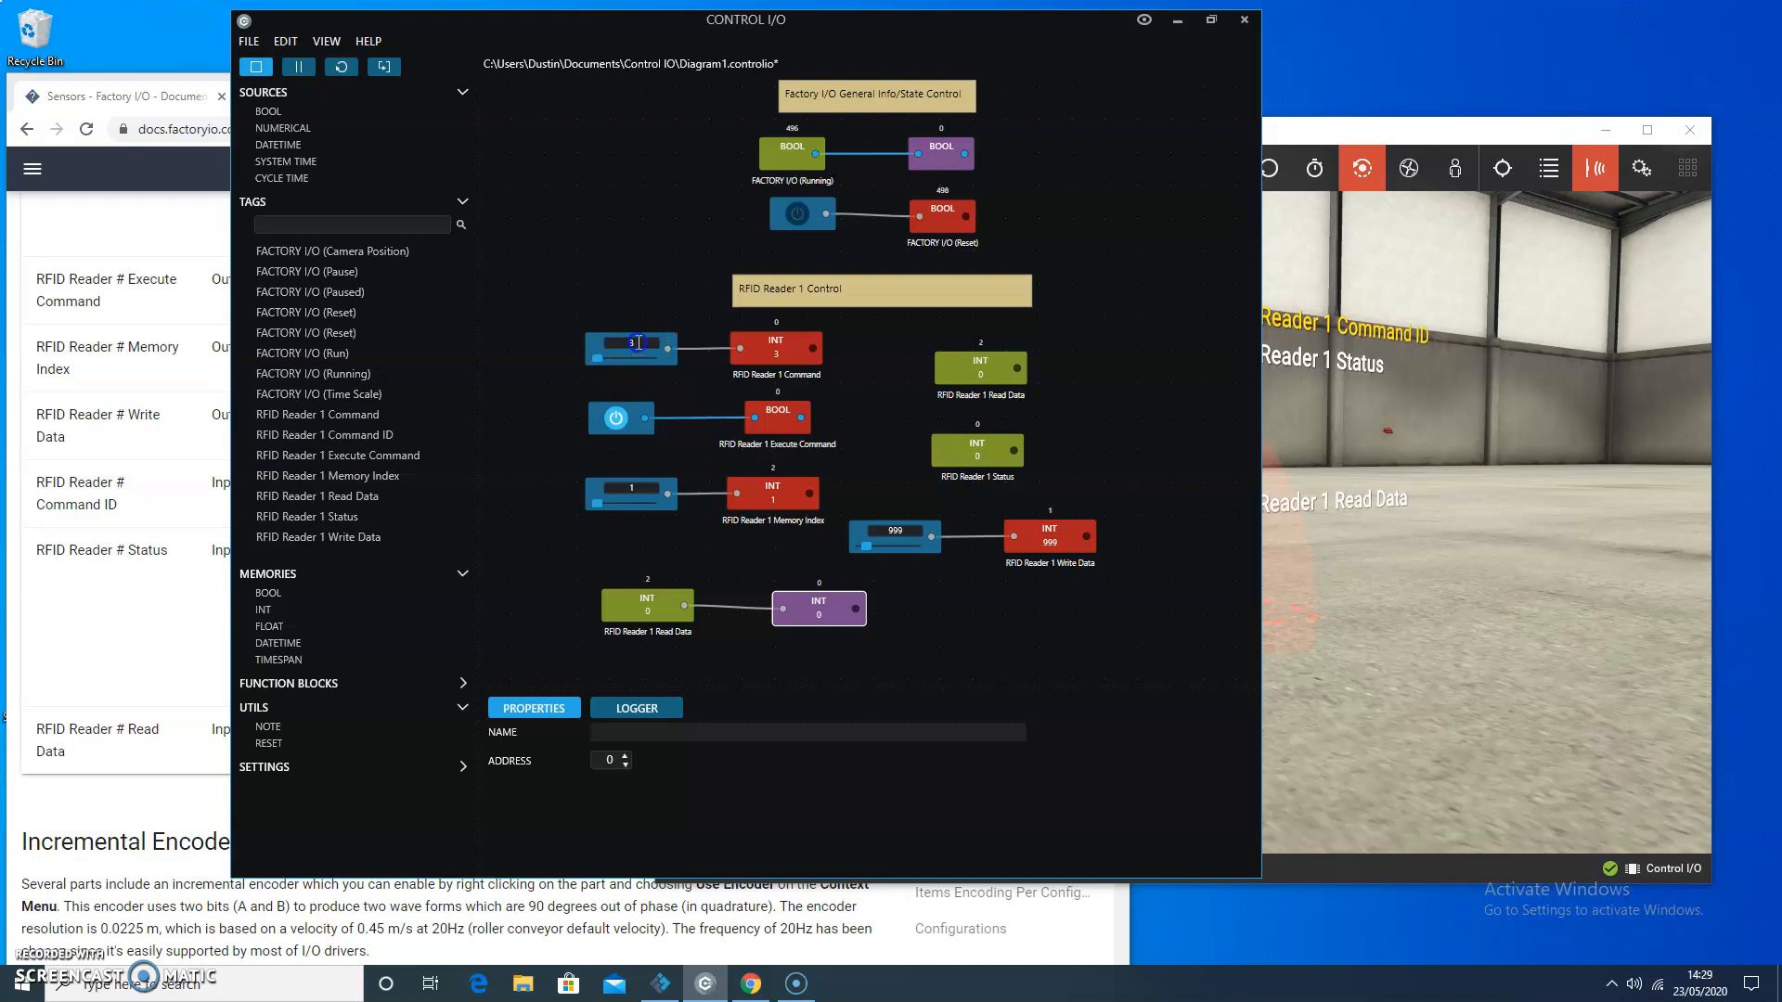
pyautogui.moveTo(1145, 280)
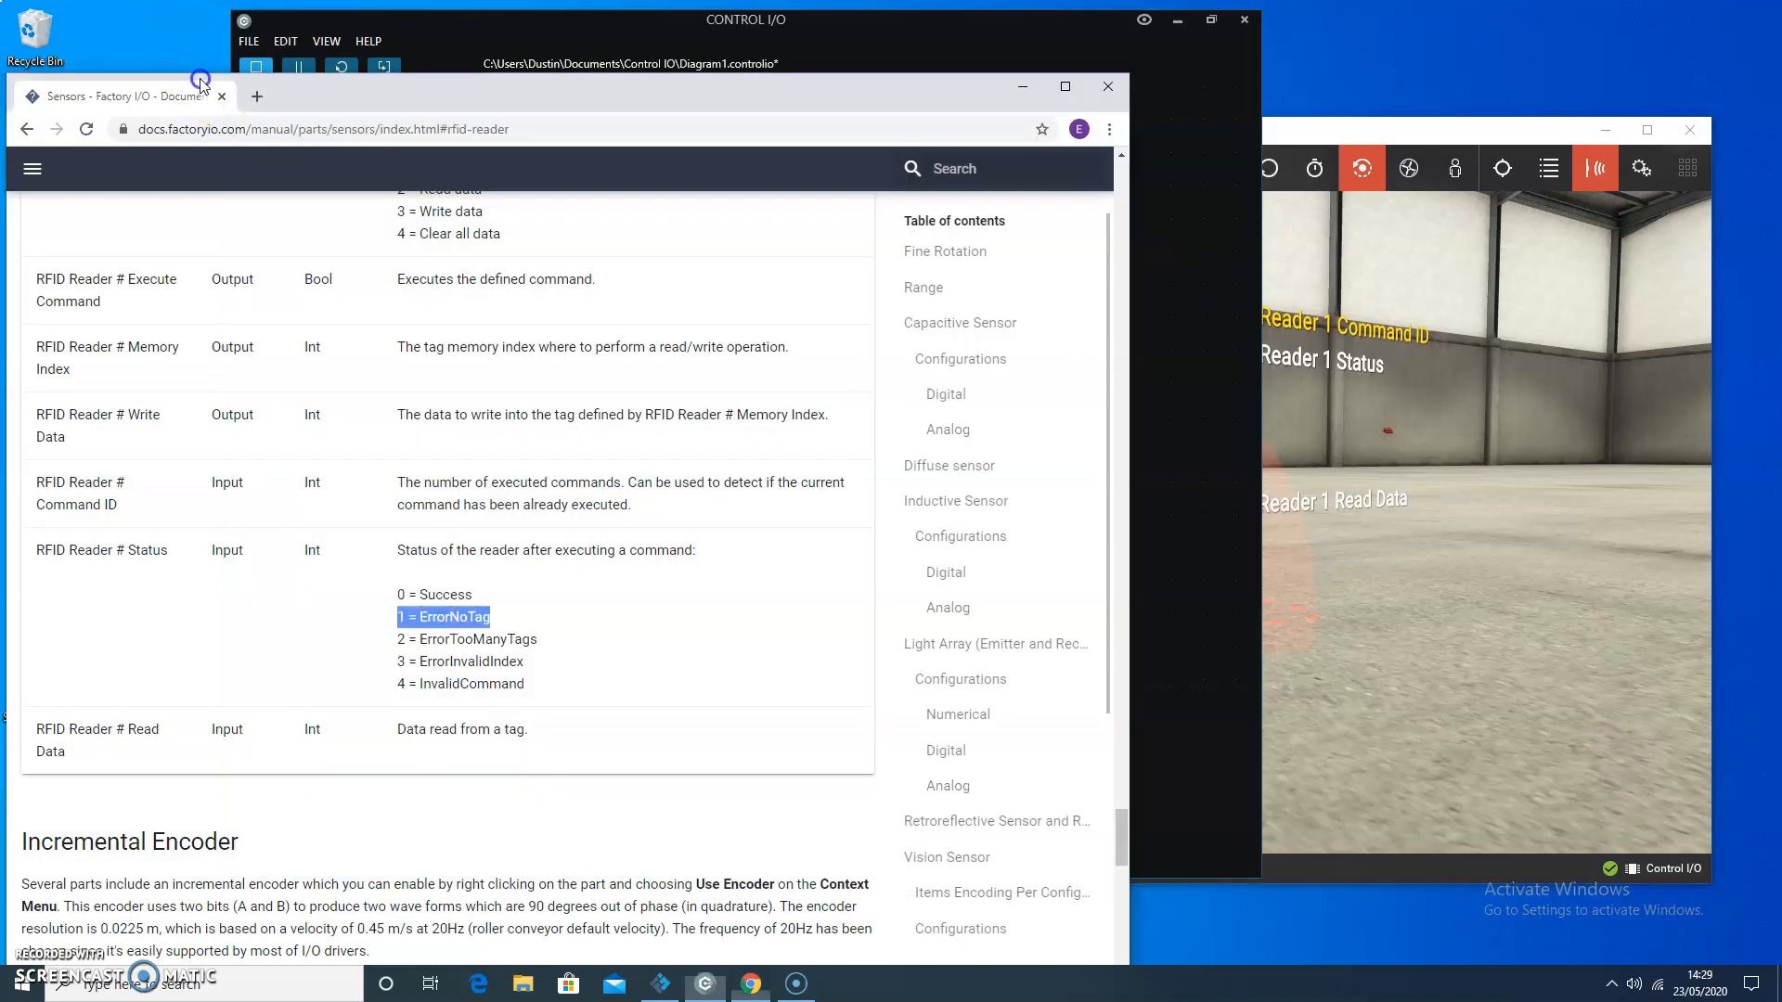
pyautogui.scroll(3)
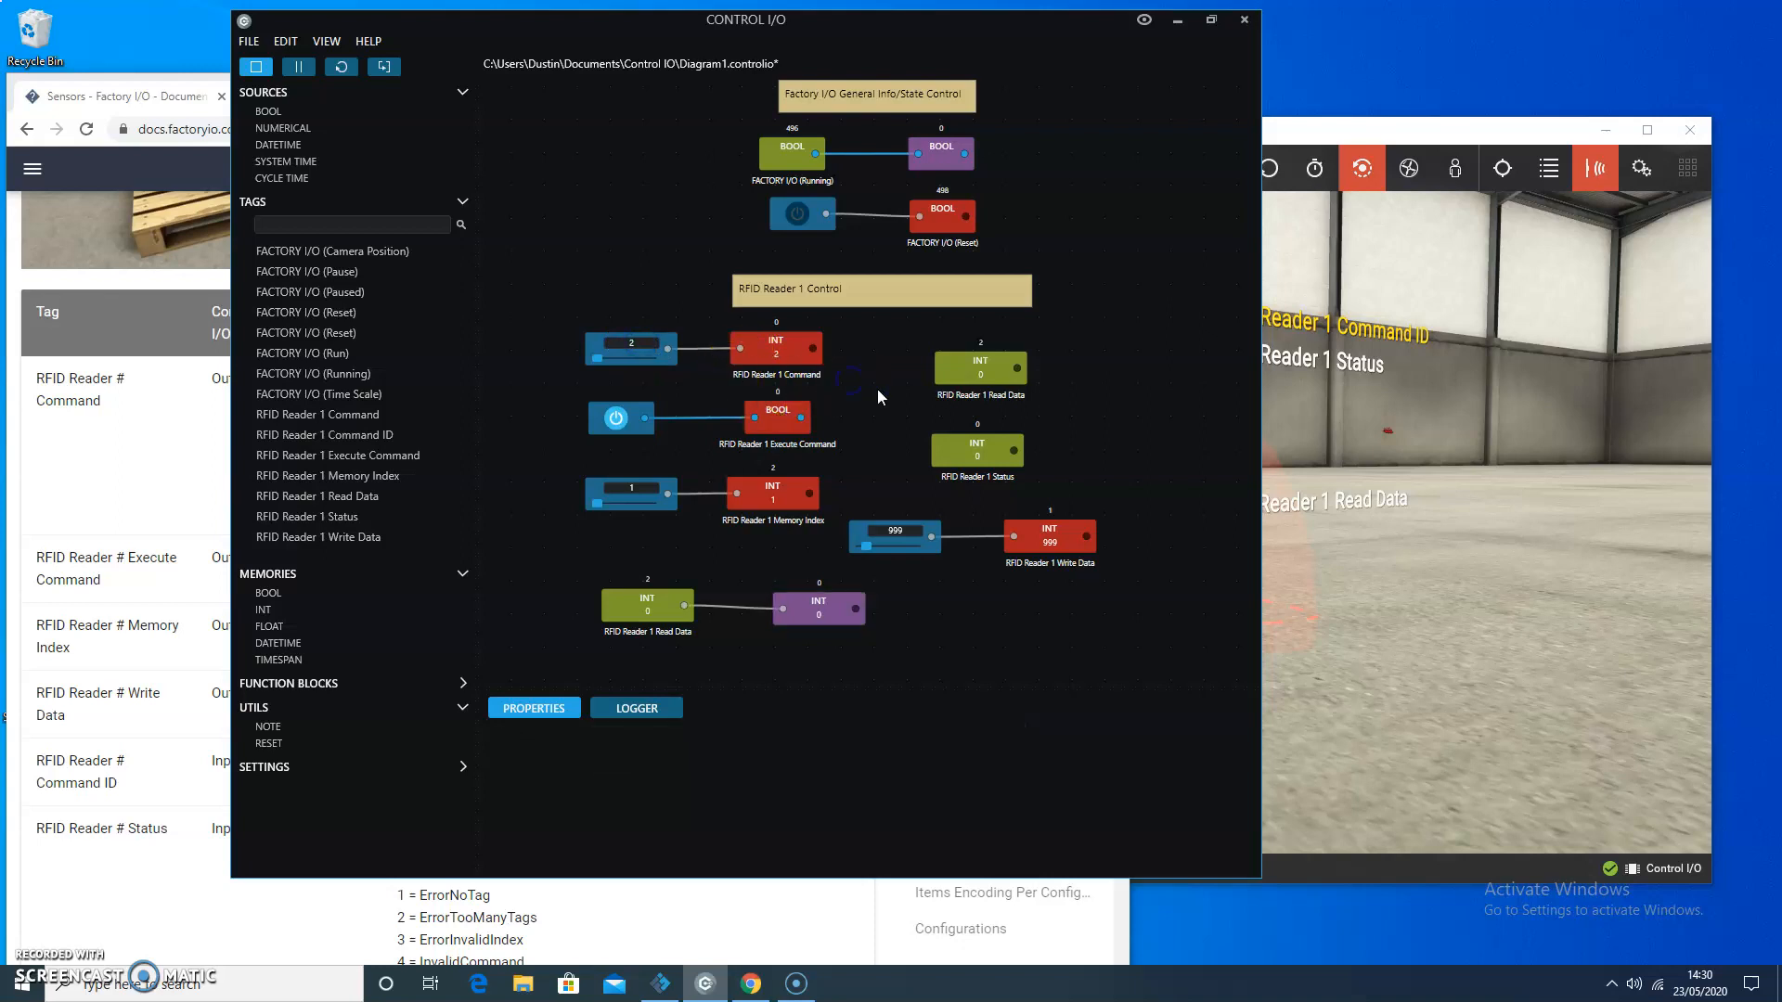
pyautogui.click(620, 418)
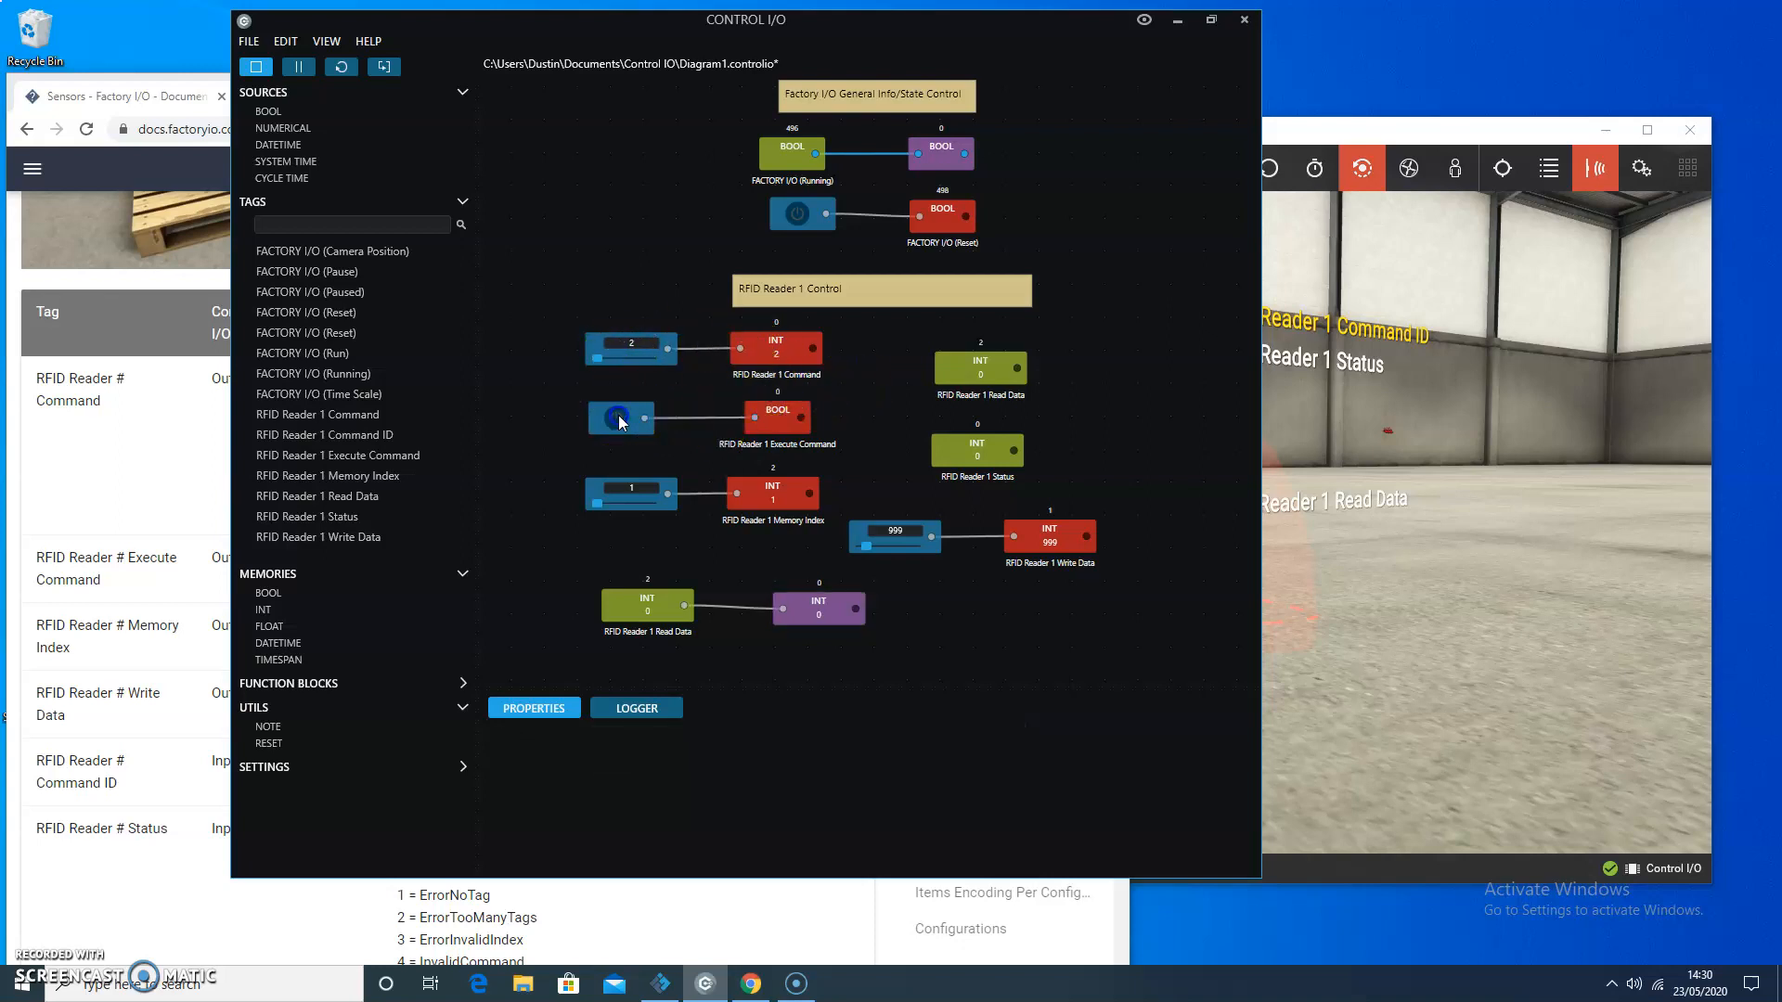
pyautogui.click(620, 417)
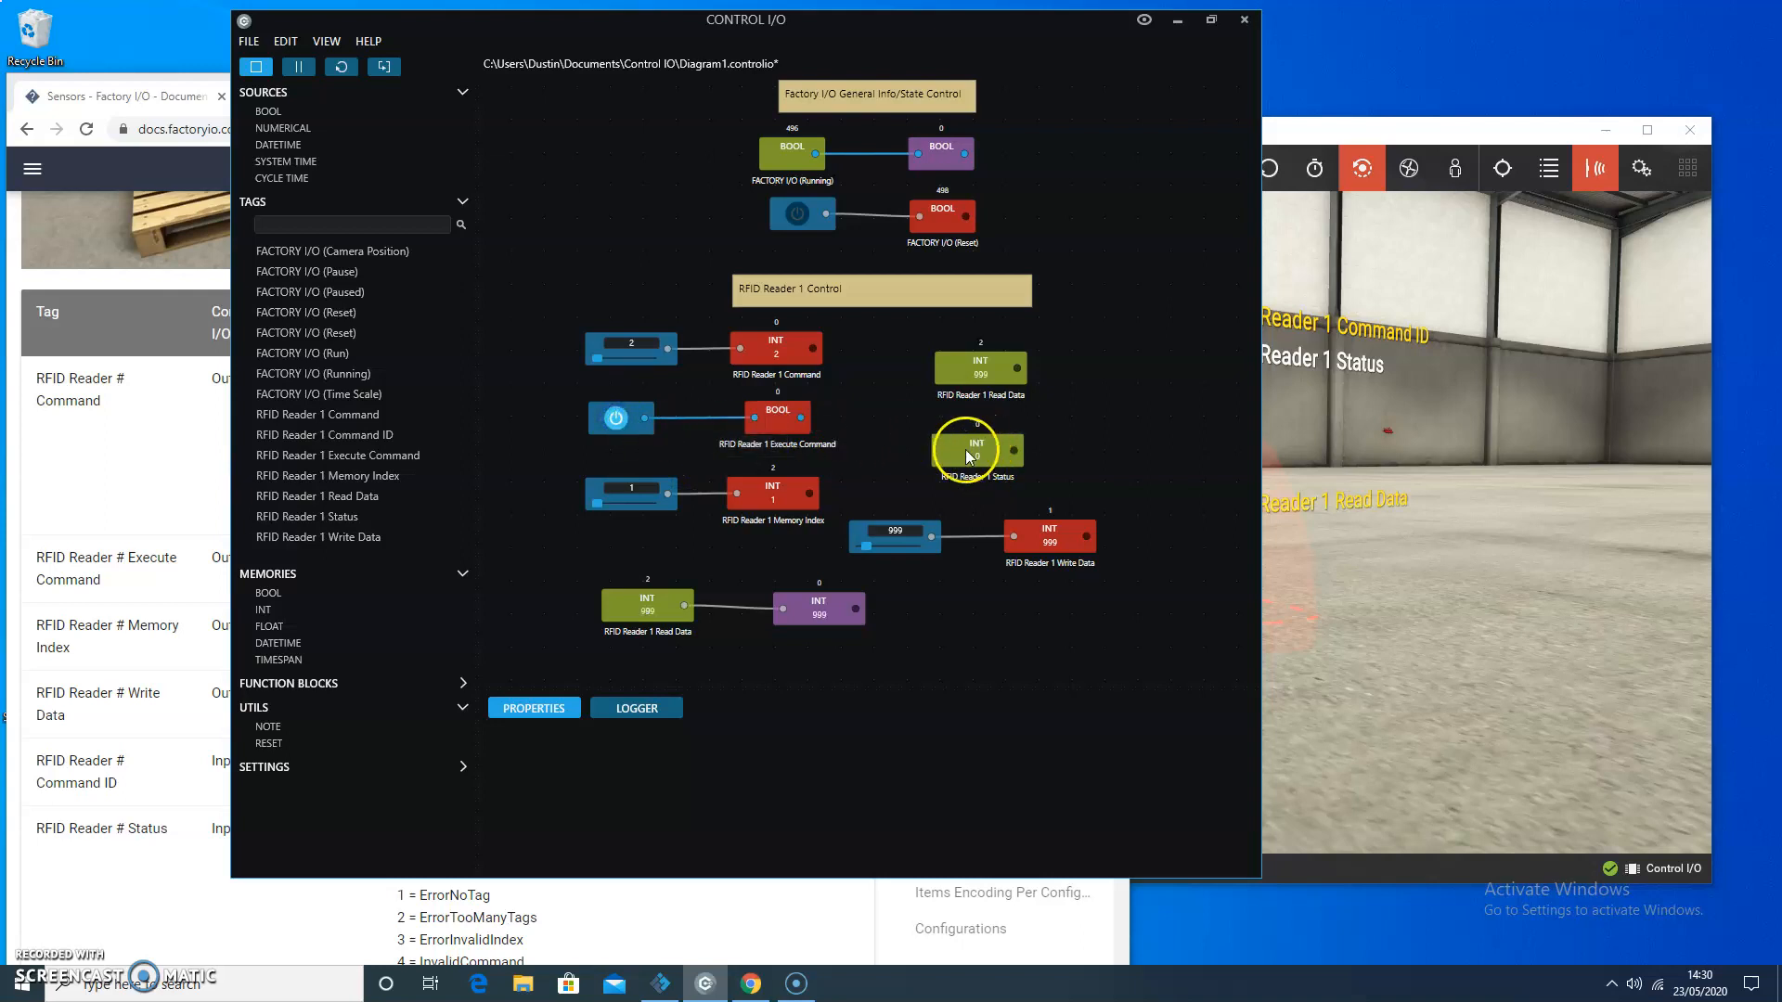
pyautogui.moveTo(646, 611)
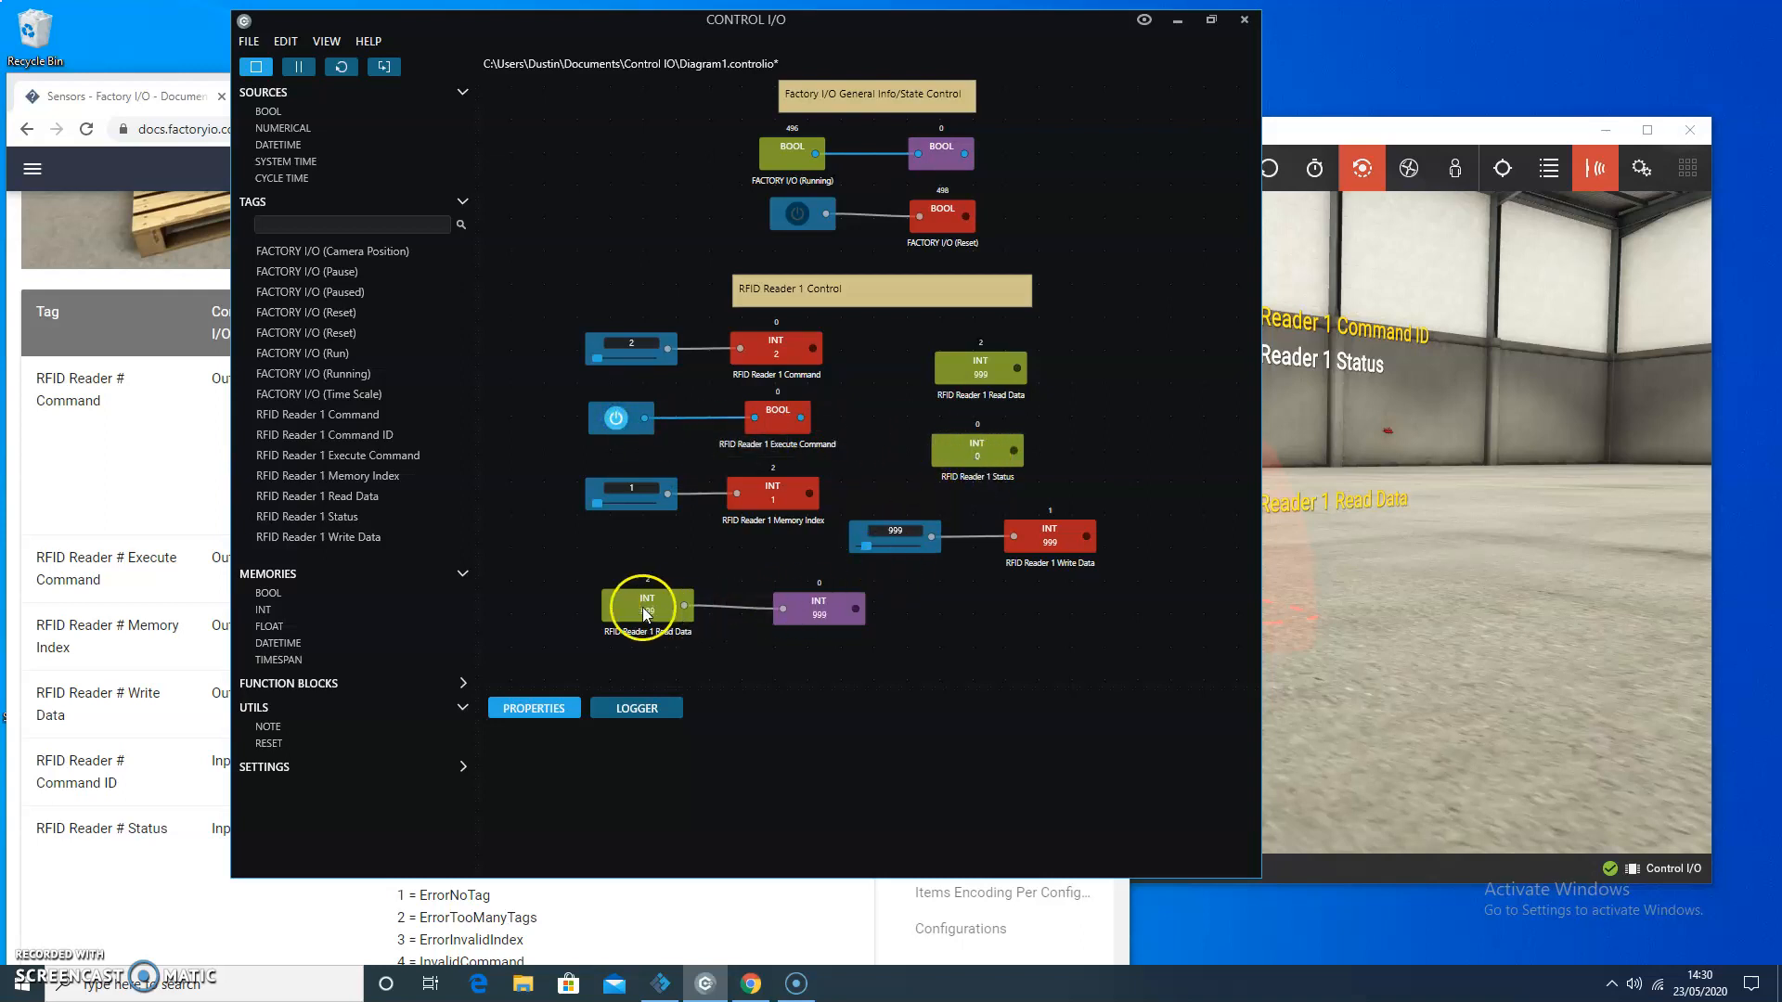
pyautogui.moveTo(902, 522)
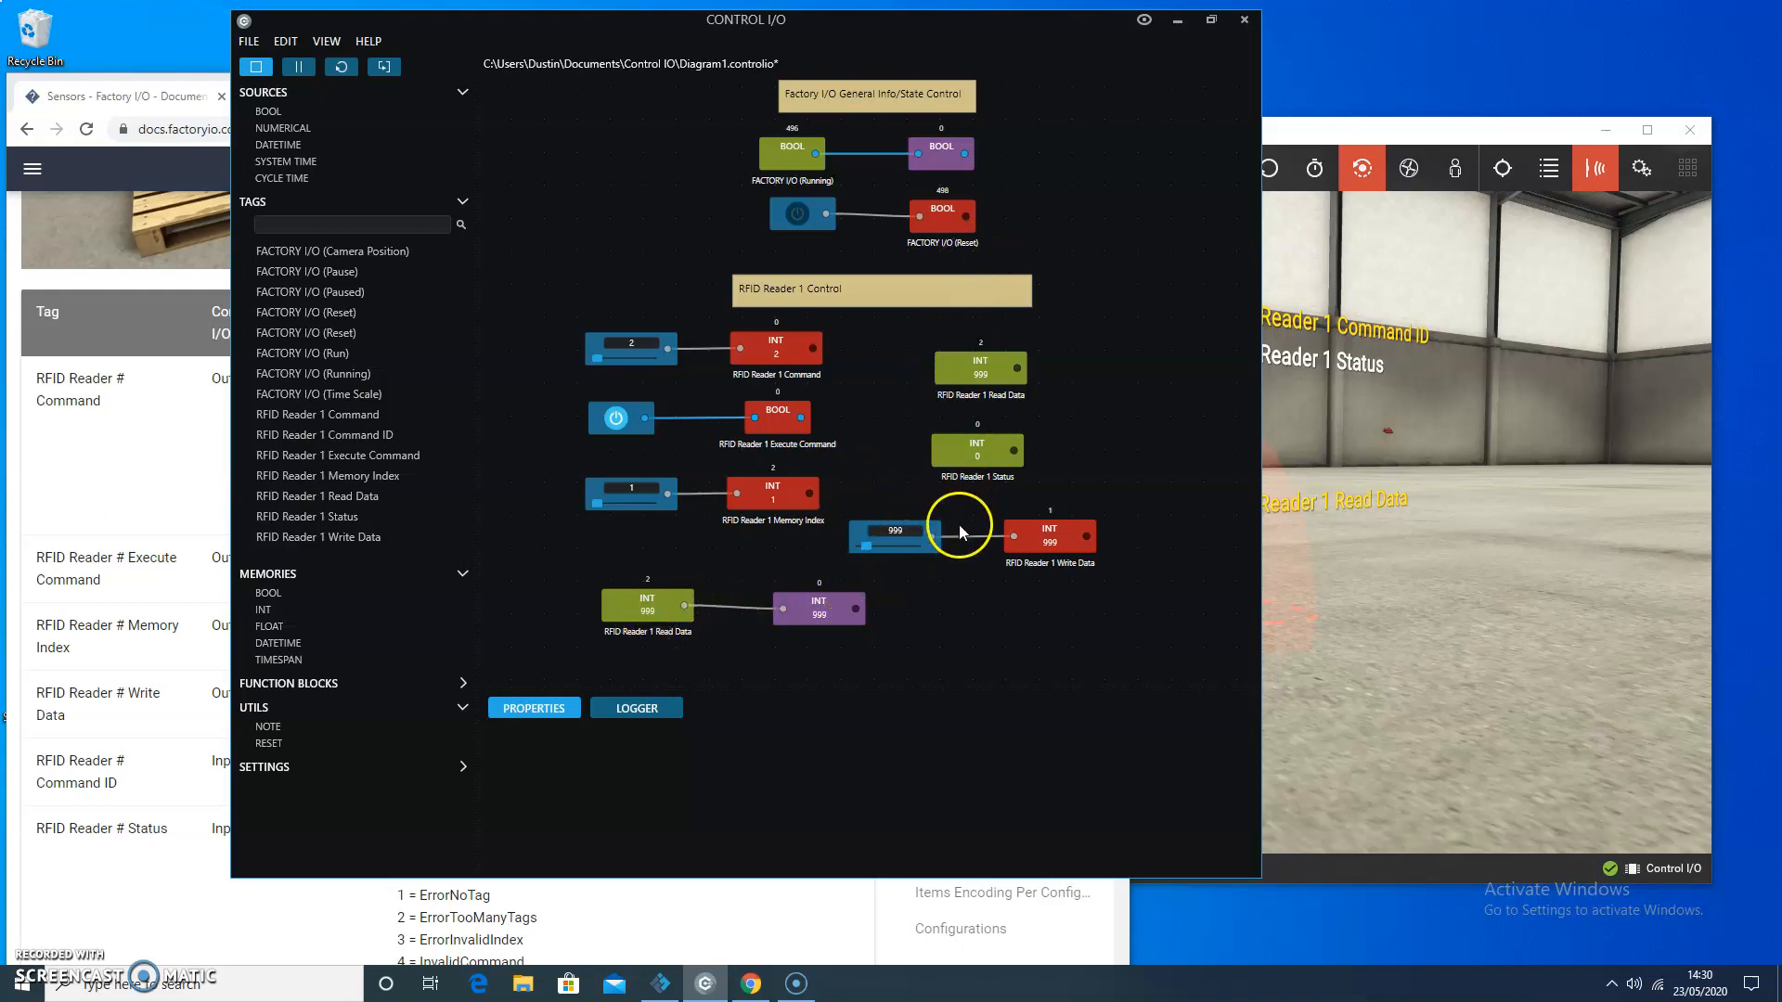
pyautogui.moveTo(898, 560)
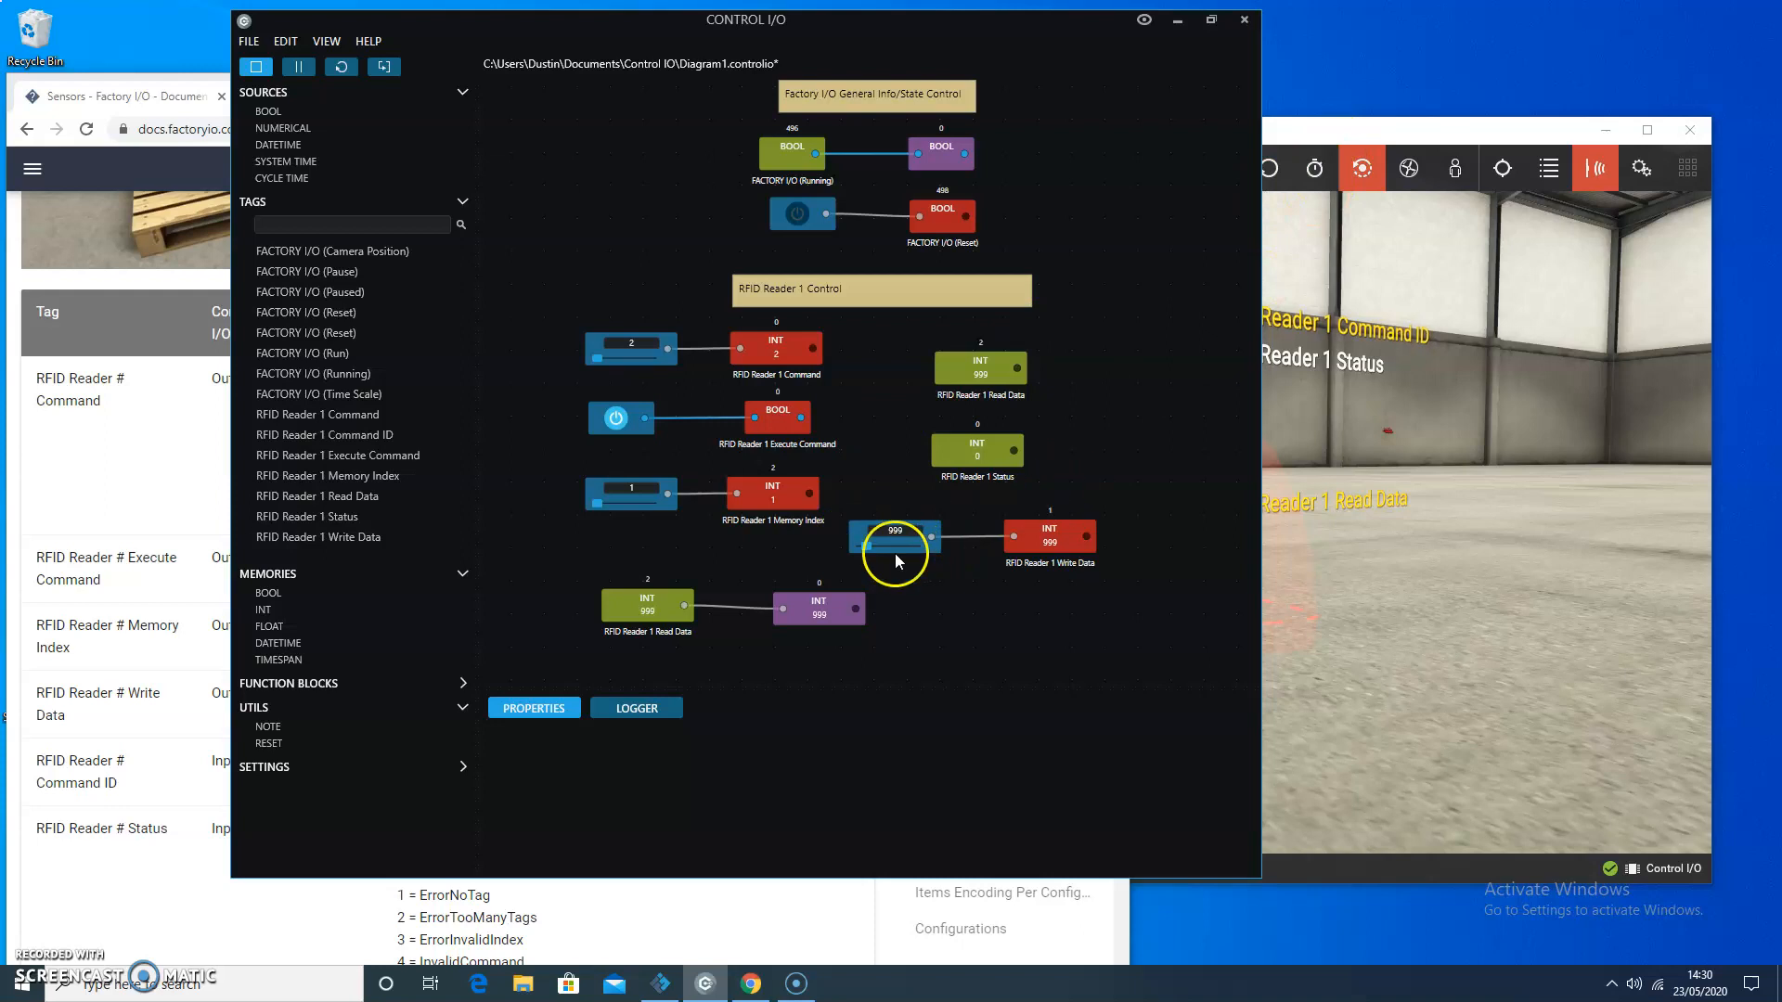
pyautogui.moveTo(1152, 166)
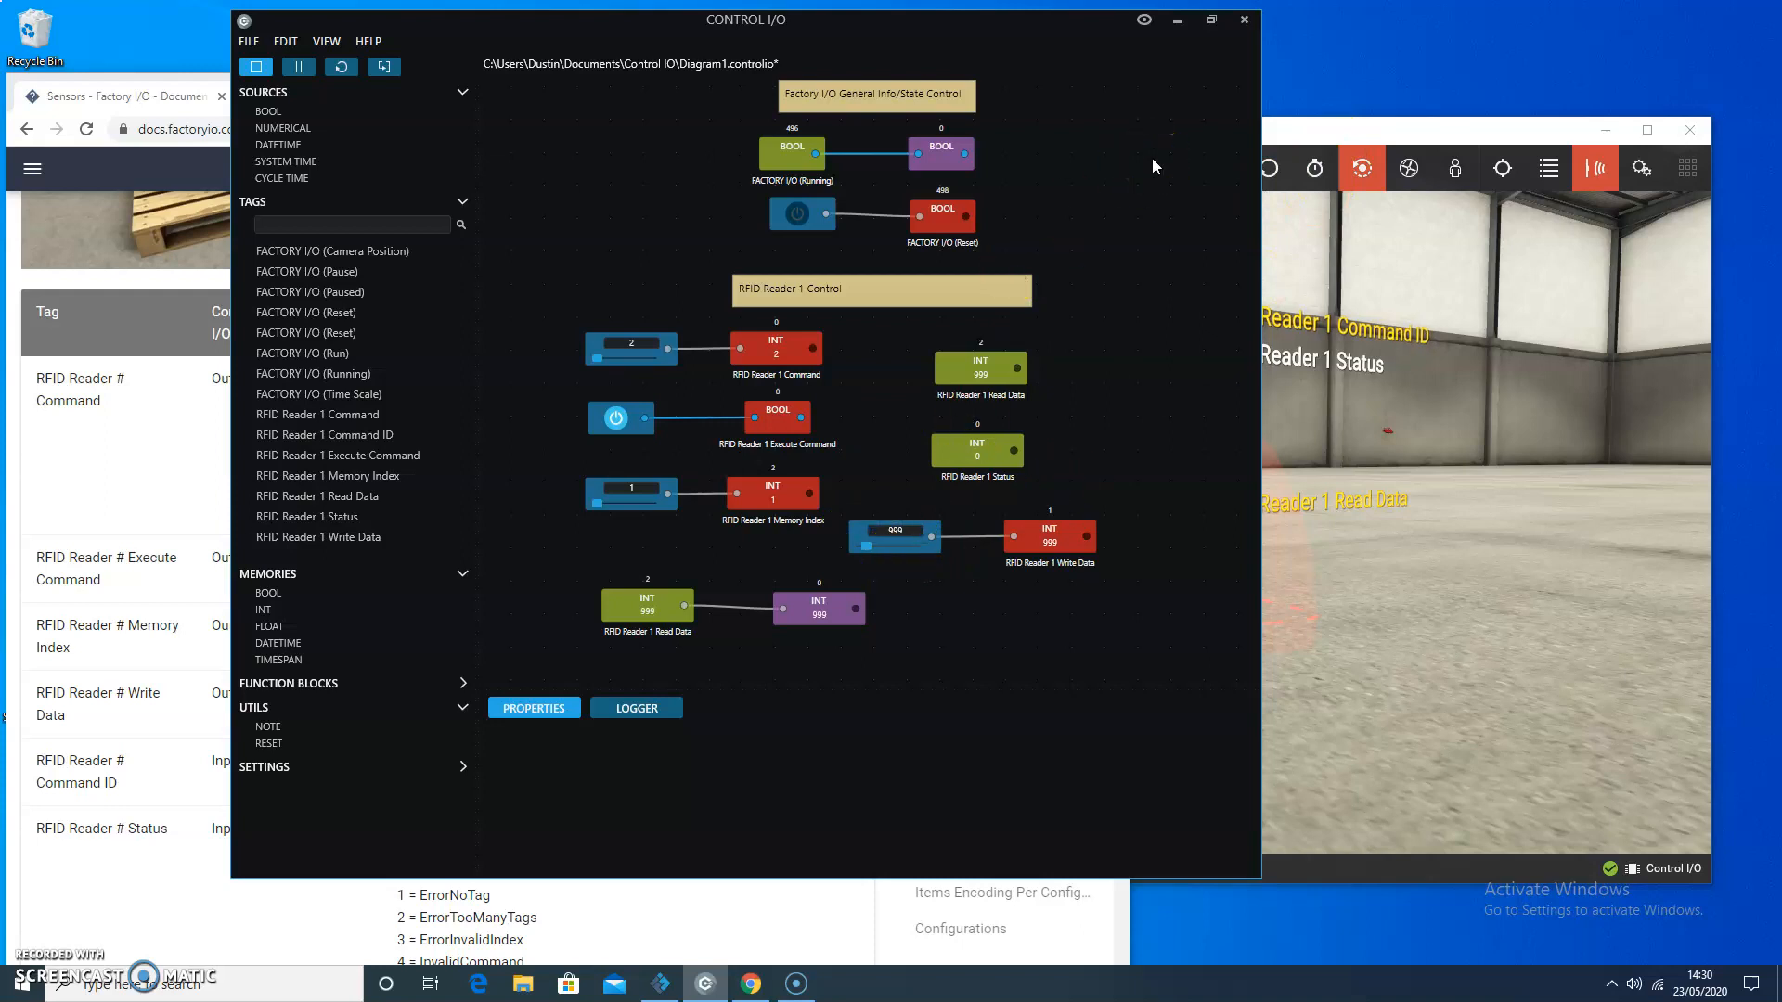